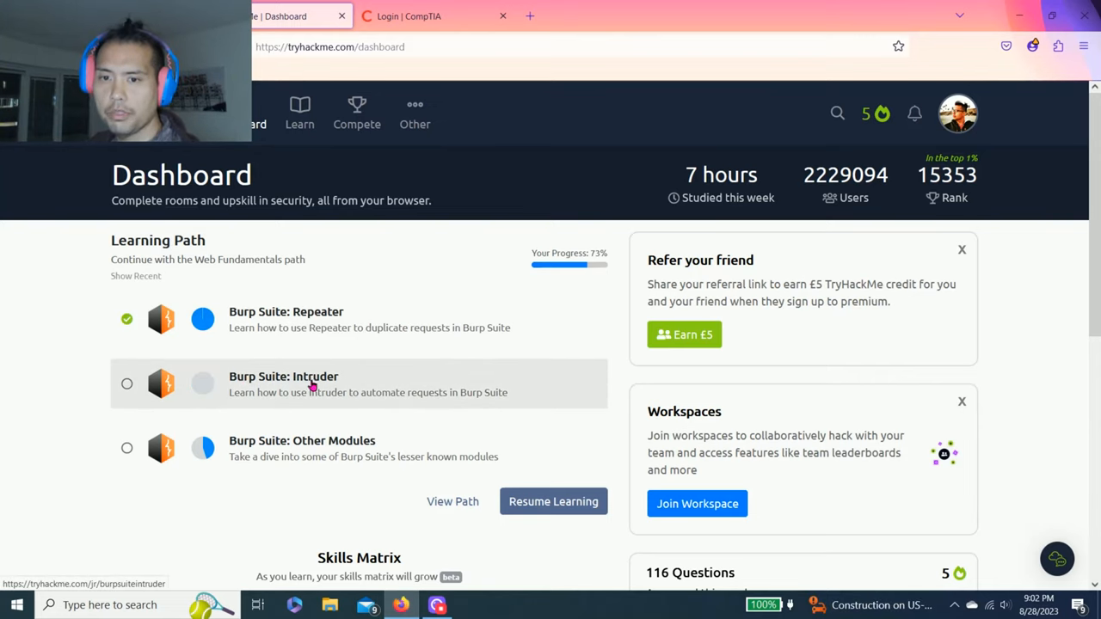
pyautogui.moveTo(352, 401)
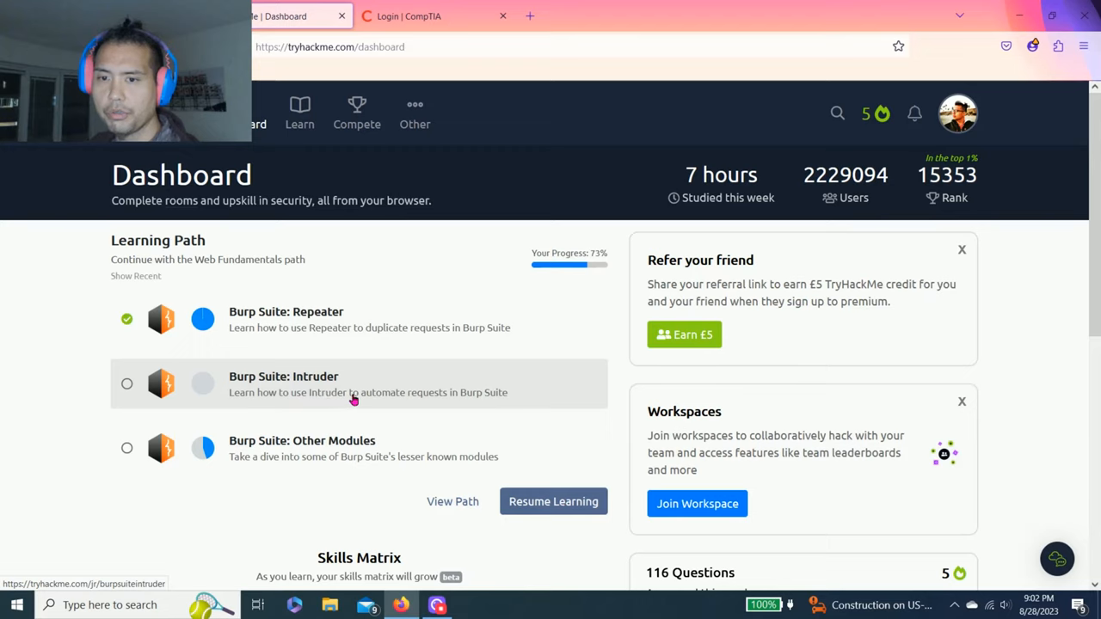
pyautogui.moveTo(518, 396)
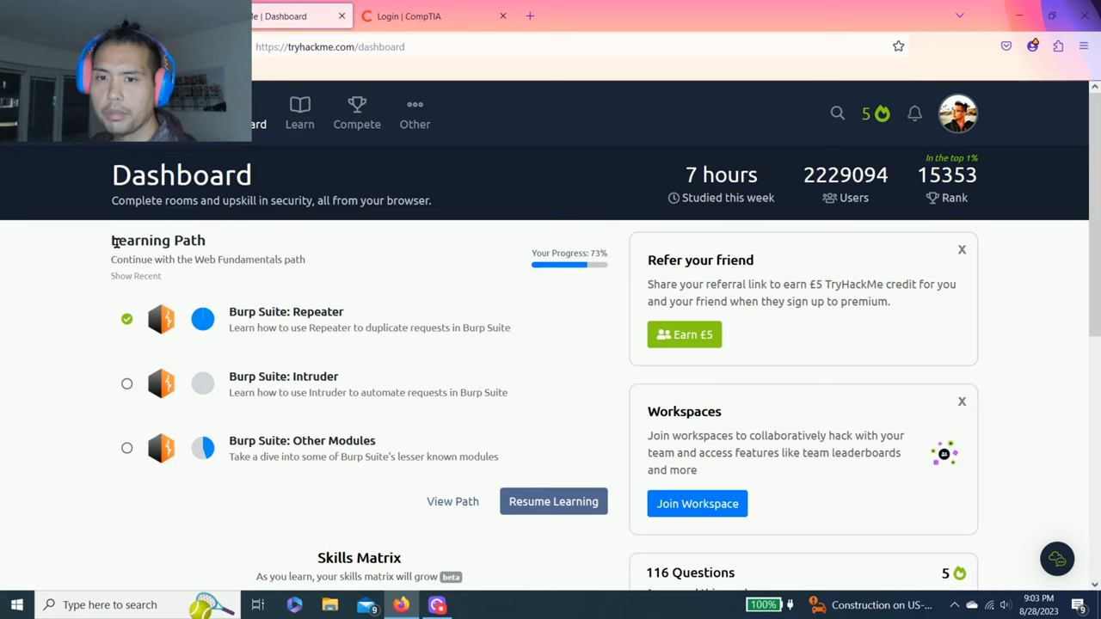
# Step: Open the Burp Suite: Intruder room from the Web Fundamentals learning path
pyautogui.moveTo(204, 259); pyautogui.dragTo(307, 259)
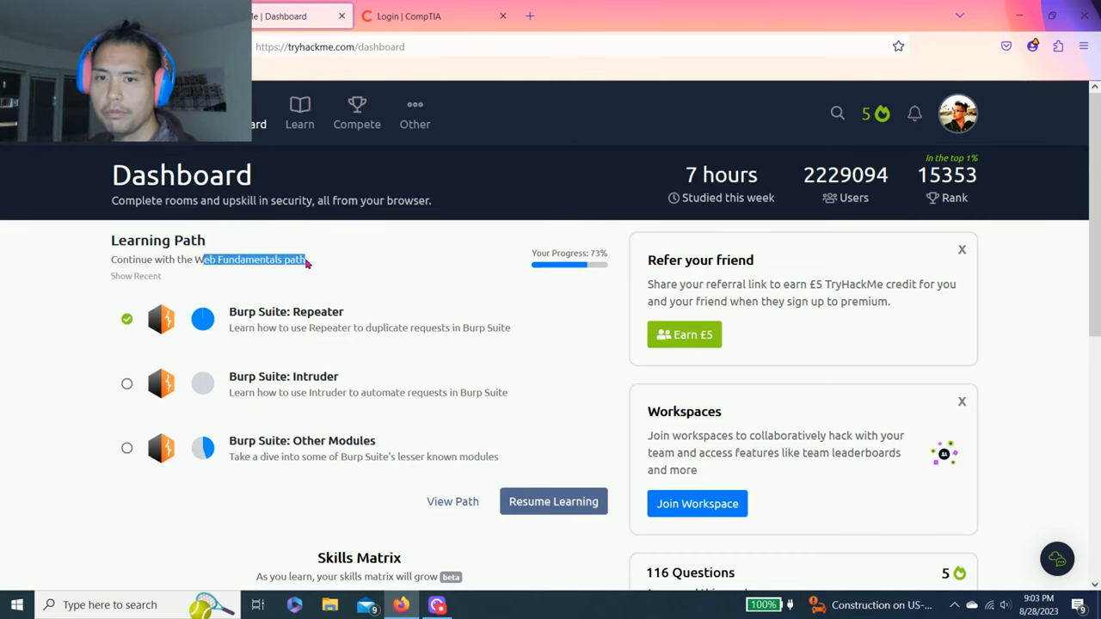
pyautogui.click(283, 376)
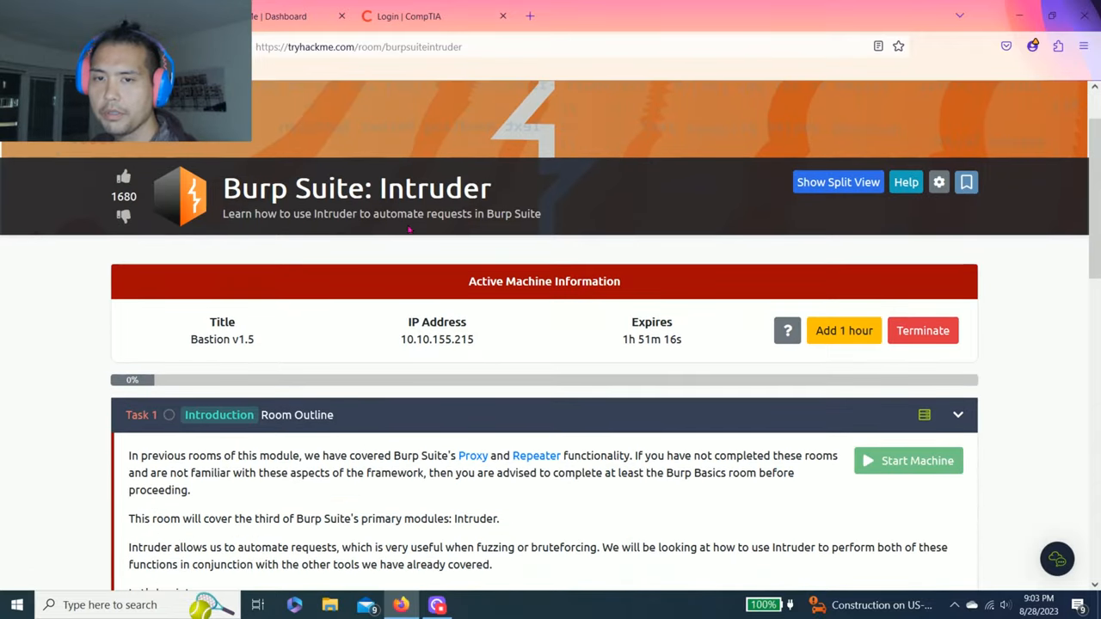
pyautogui.moveTo(864, 187)
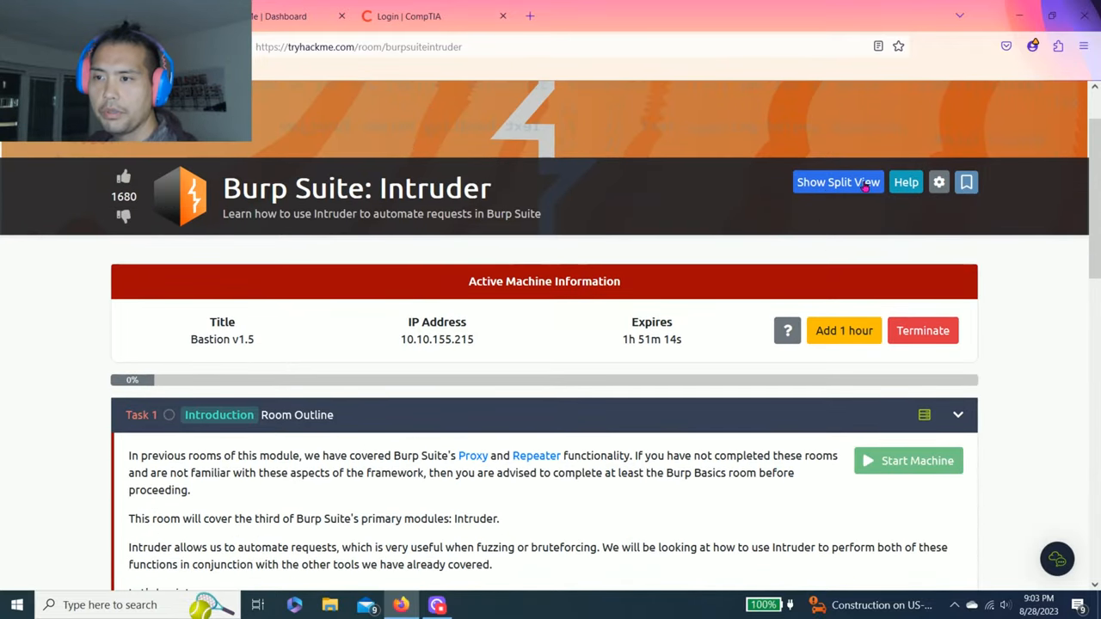
pyautogui.click(938, 182)
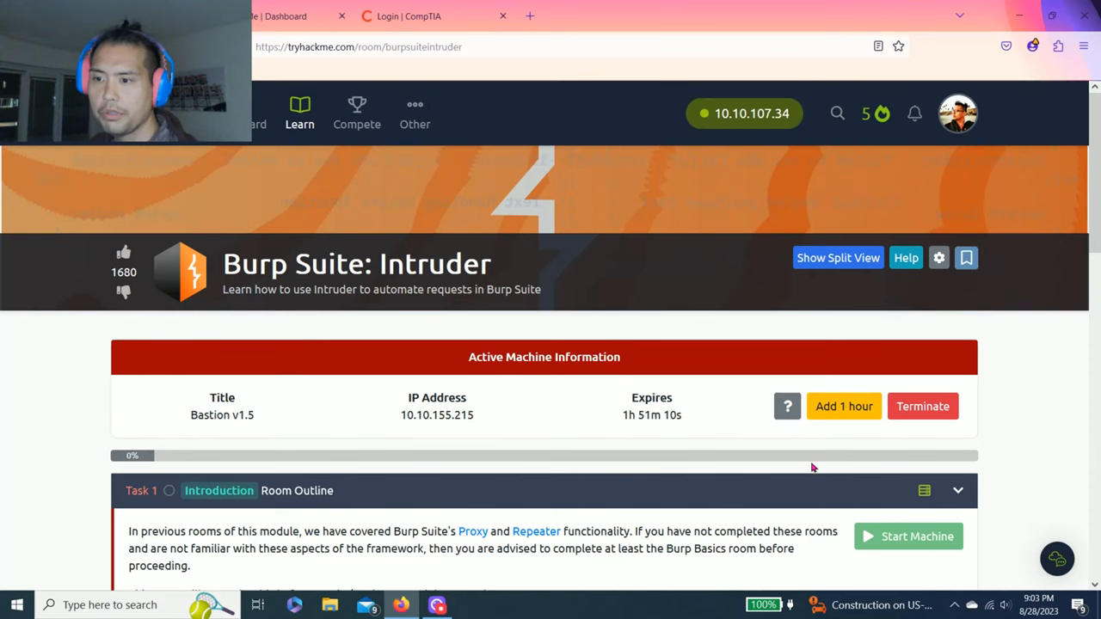
pyautogui.scroll(-3)
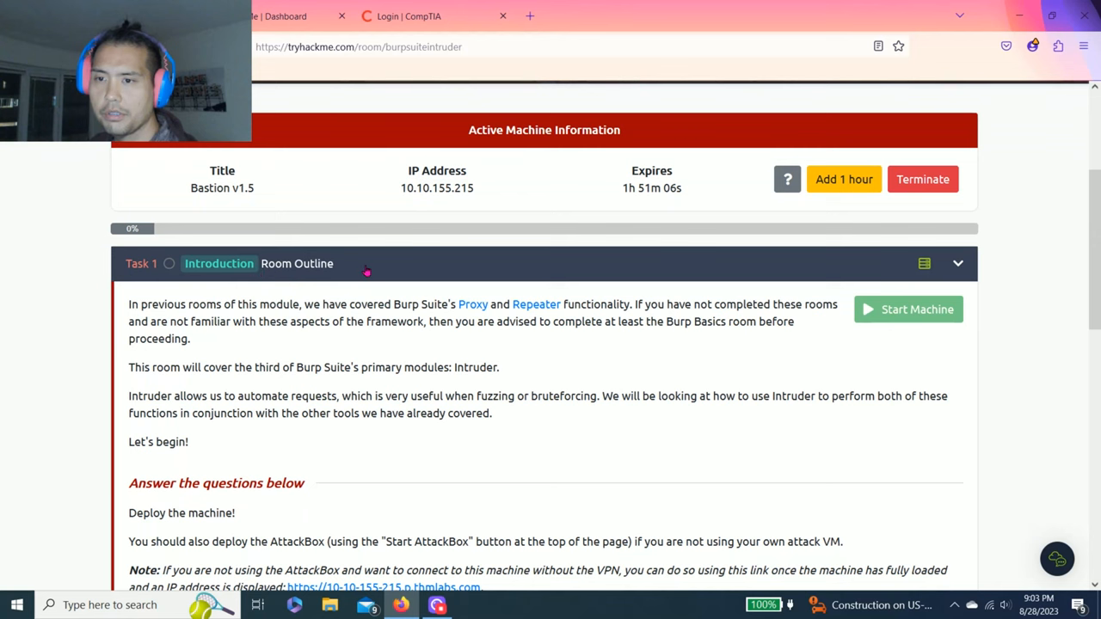
pyautogui.moveTo(533, 333)
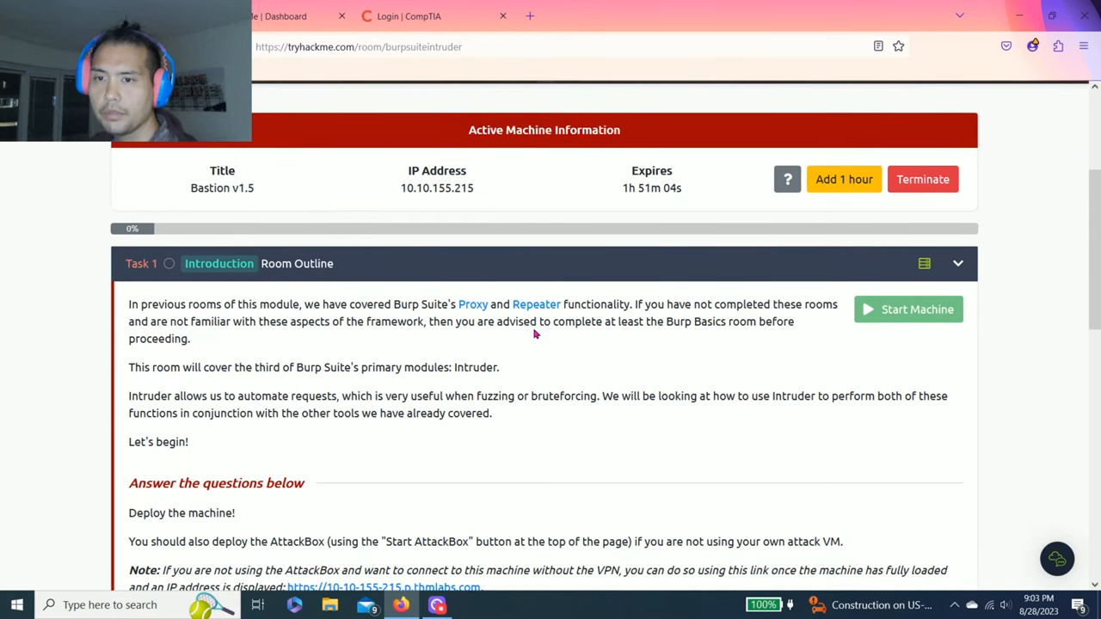
pyautogui.scroll(-3)
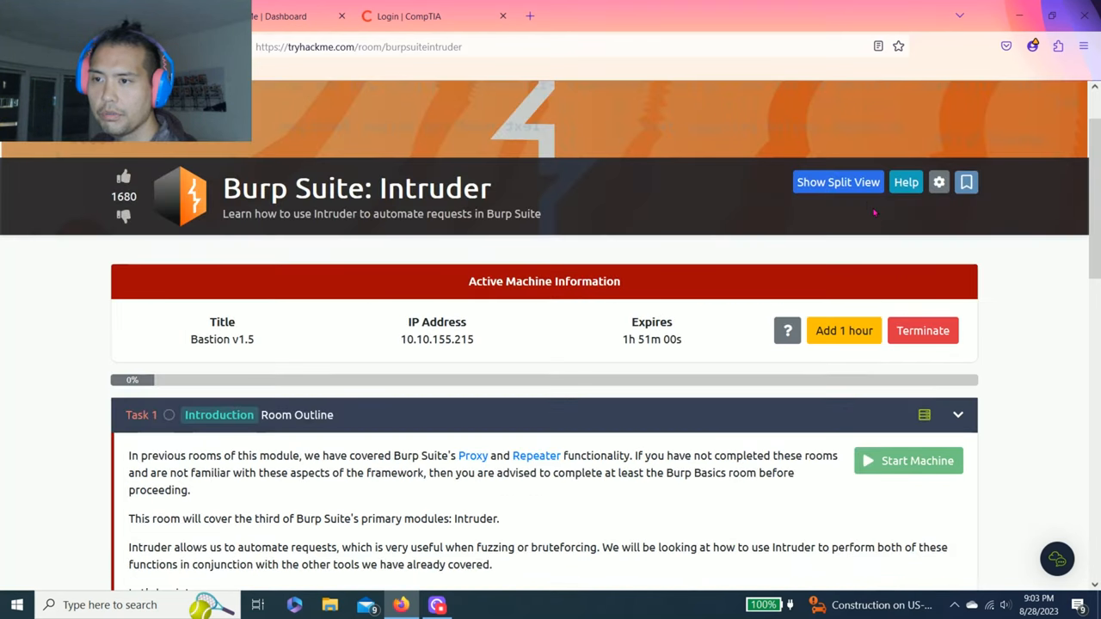
# Step: Show the AttackBox in split view, mark Task 1 complete, and expand Task 2 'What is Intruder?'
pyautogui.click(838, 182)
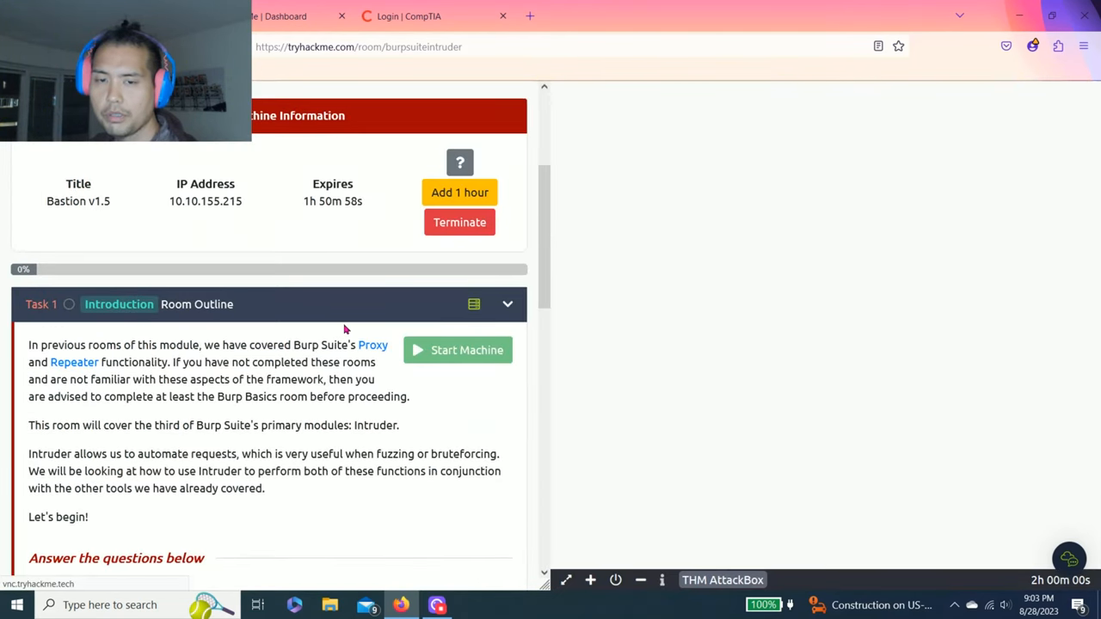
pyautogui.scroll(-3)
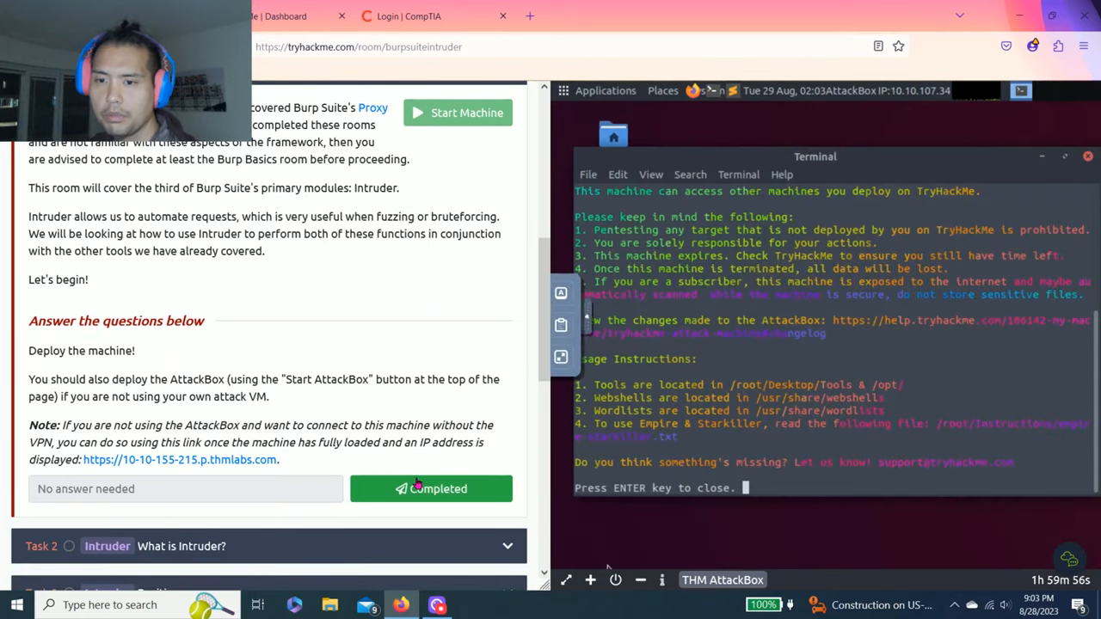
pyautogui.click(431, 488)
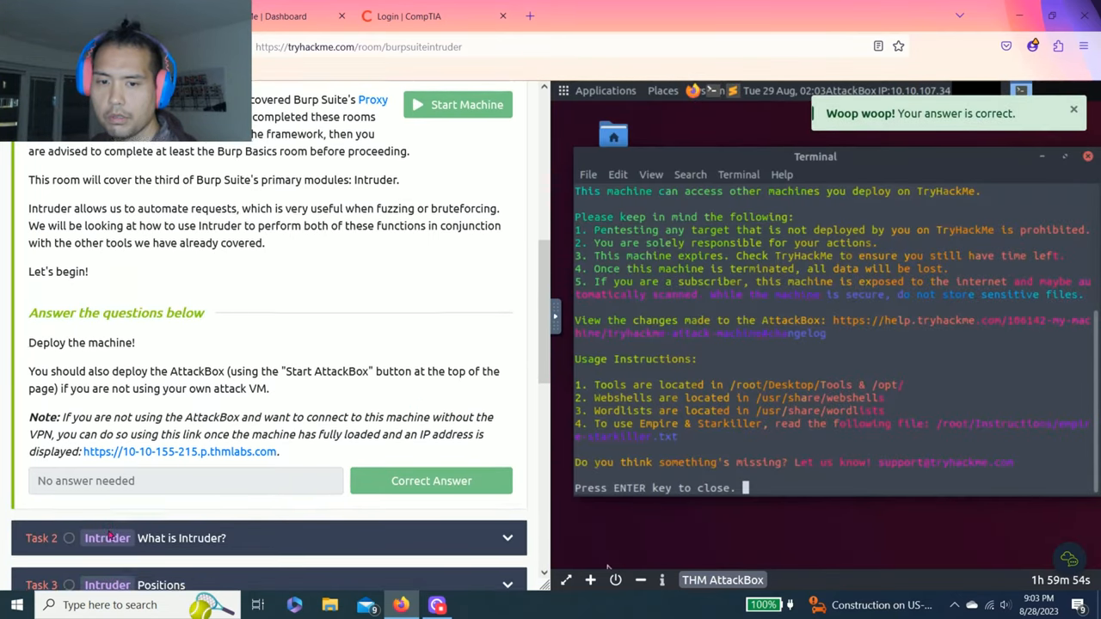
pyautogui.scroll(-3)
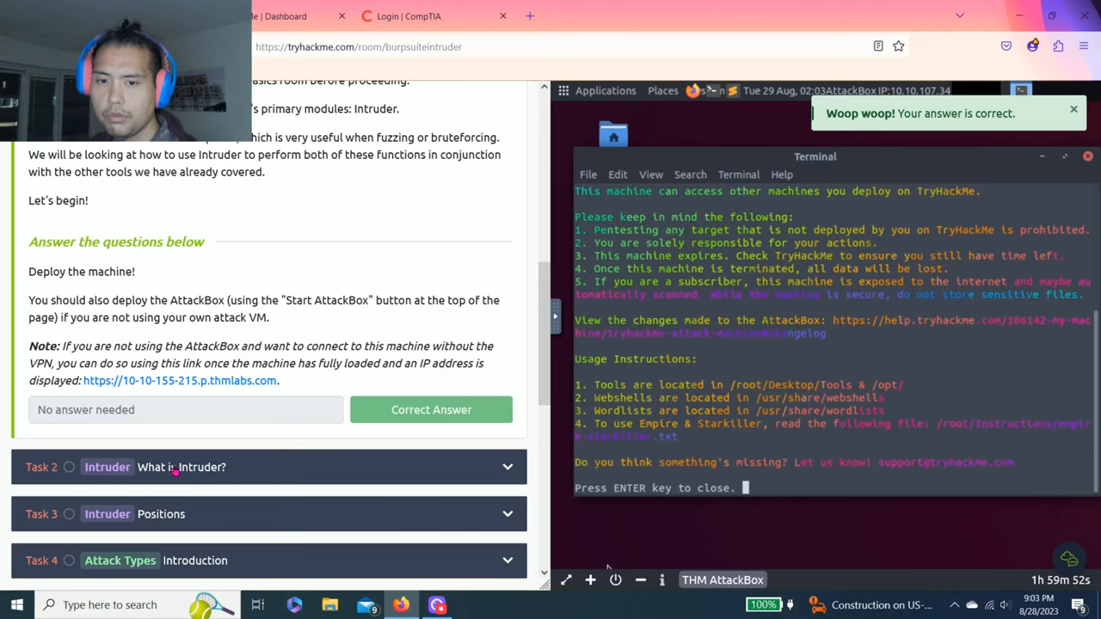
pyautogui.click(269, 466)
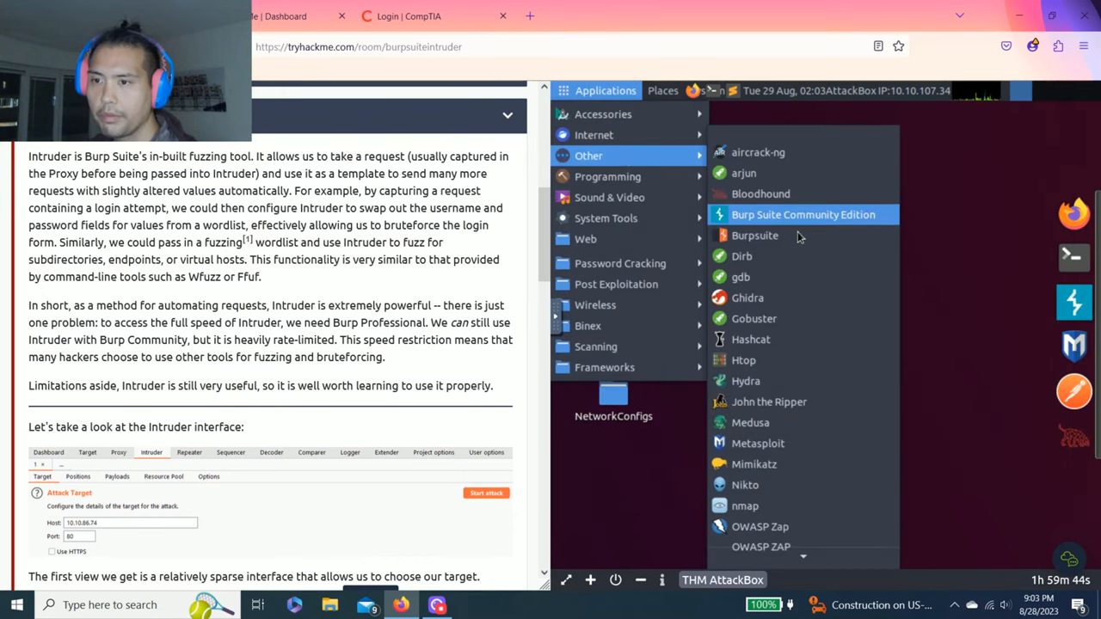
# Step: Launch Burp Suite Community Edition on the AttackBox while reading through Task 2
pyautogui.click(801, 214)
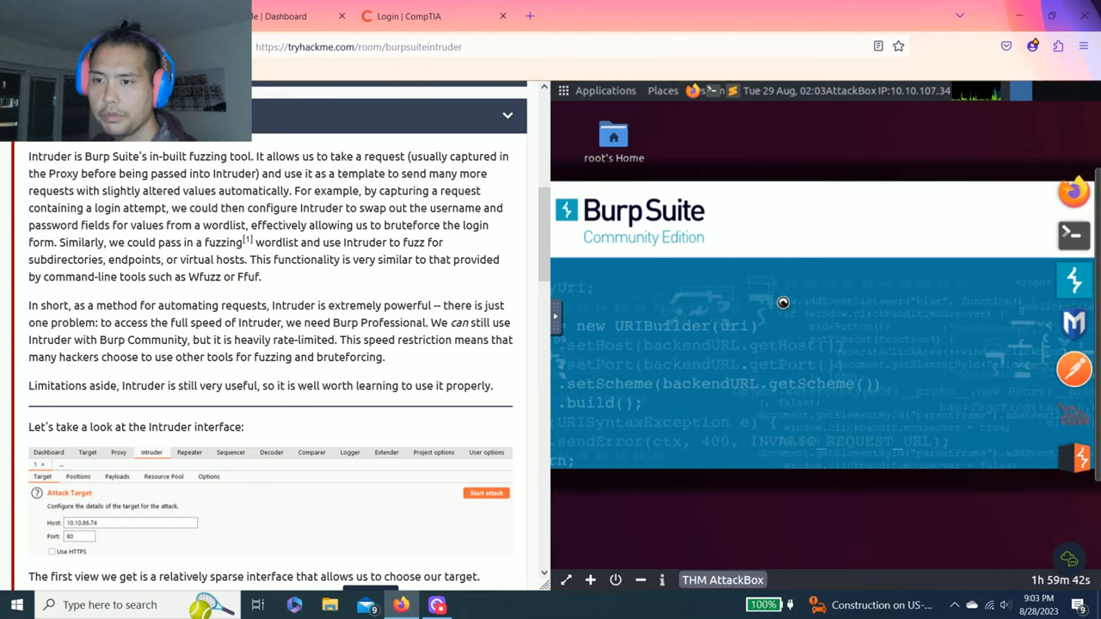
pyautogui.moveTo(760, 278)
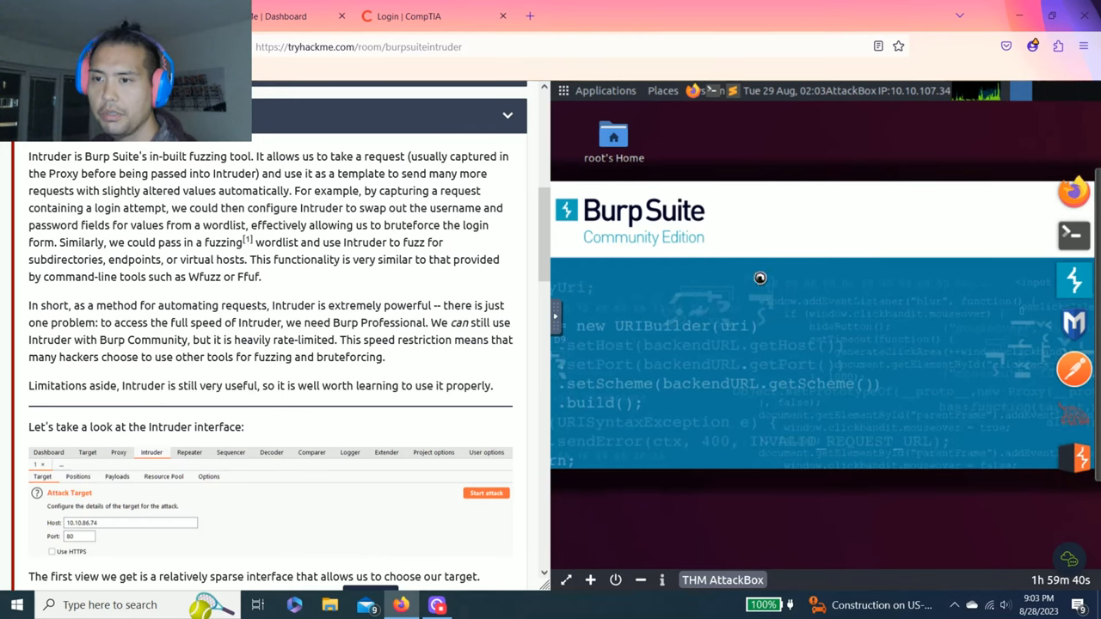
pyautogui.scroll(-3)
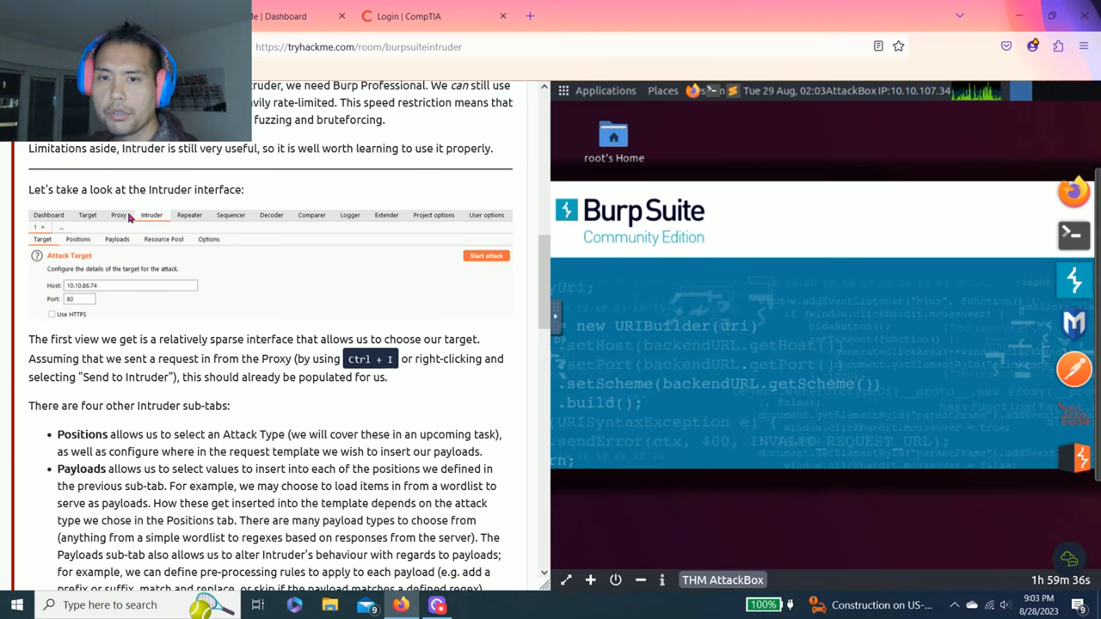
pyautogui.scroll(-3)
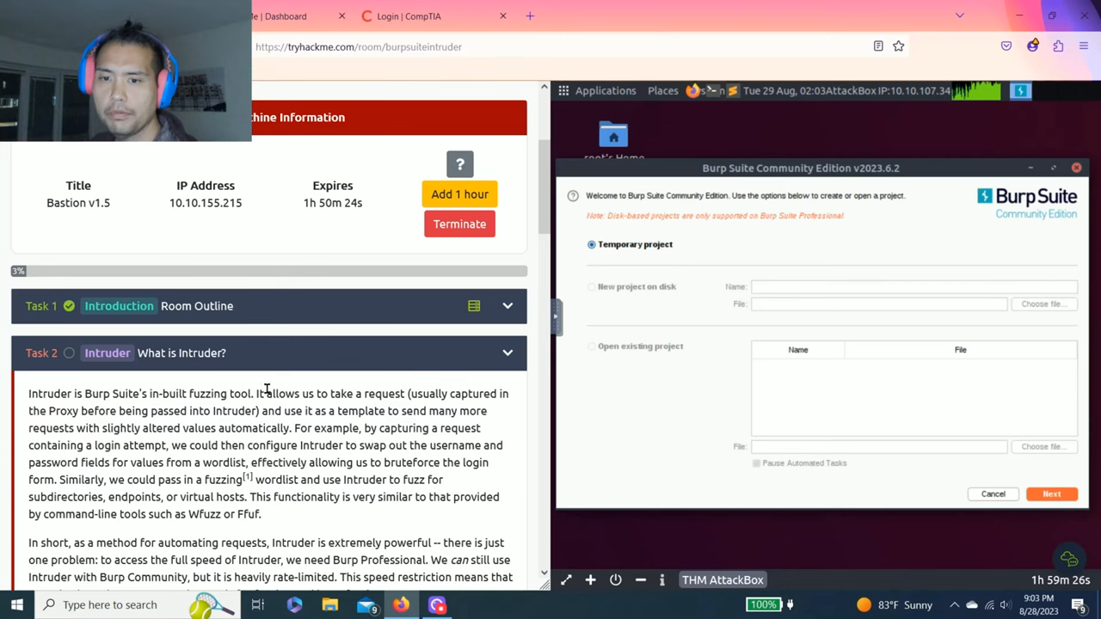
# Step: Start Burp with a temporary project and Burp default settings
pyautogui.click(1051, 493)
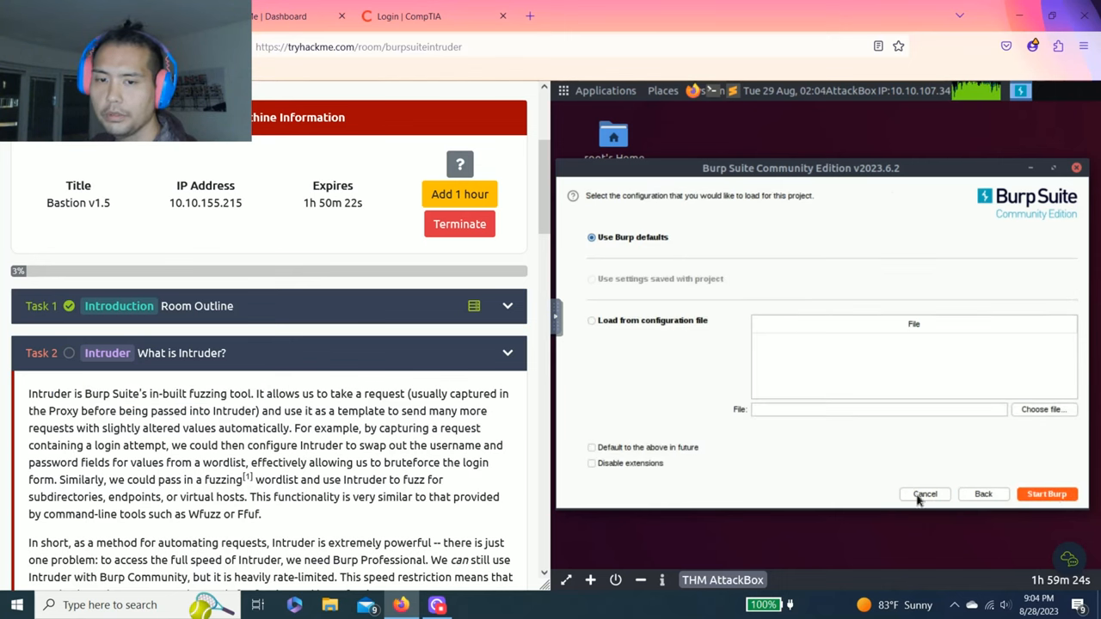
pyautogui.click(1046, 493)
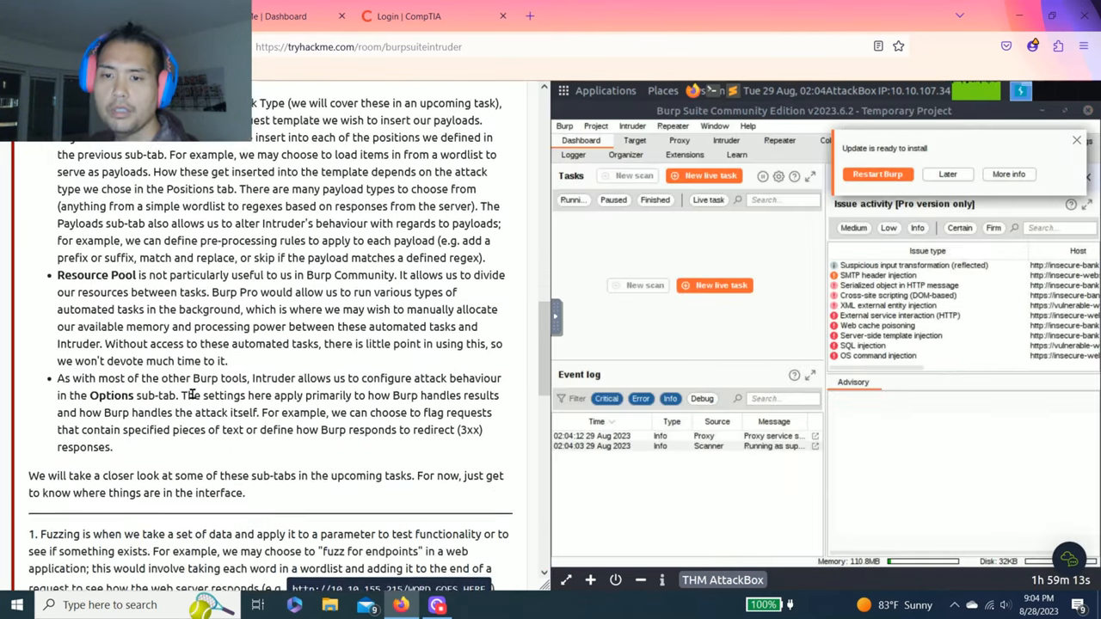
pyautogui.scroll(-3)
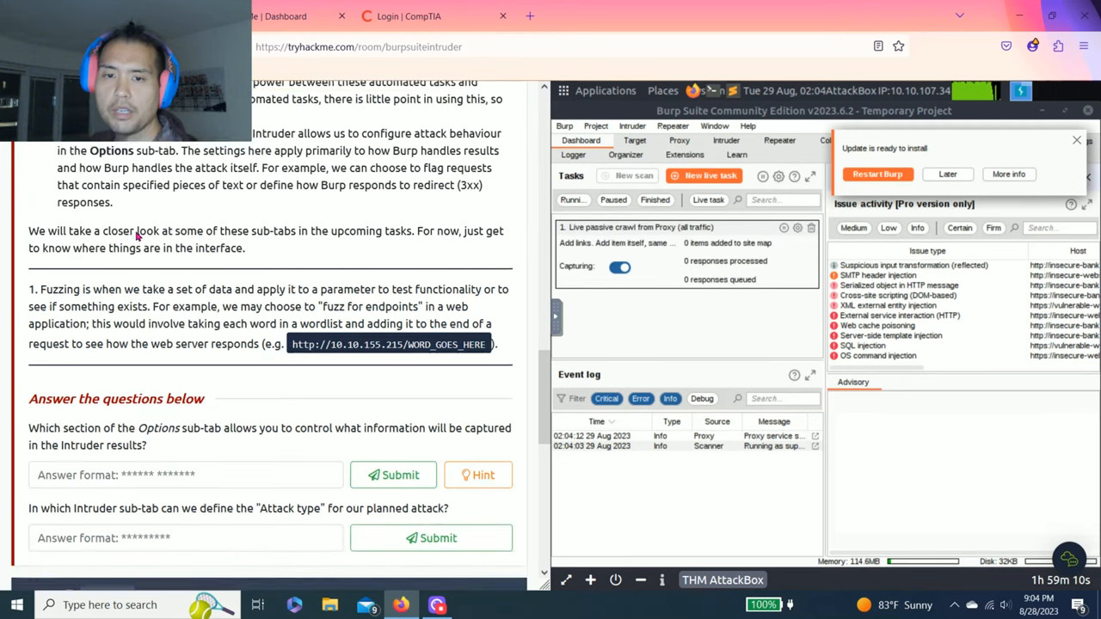
pyautogui.scroll(-3)
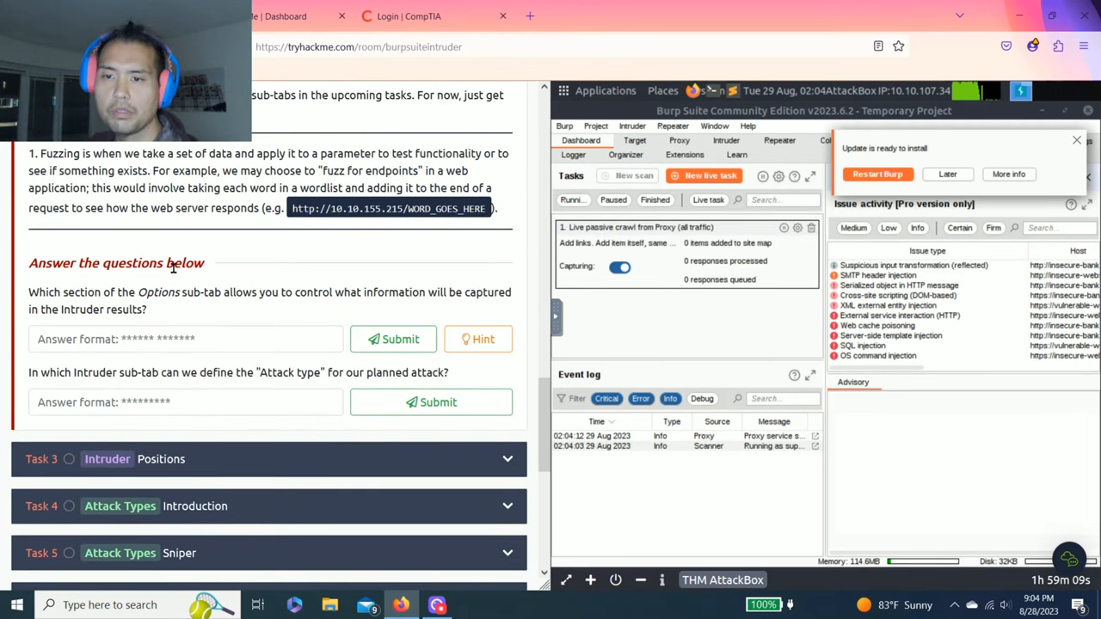
pyautogui.scroll(-3)
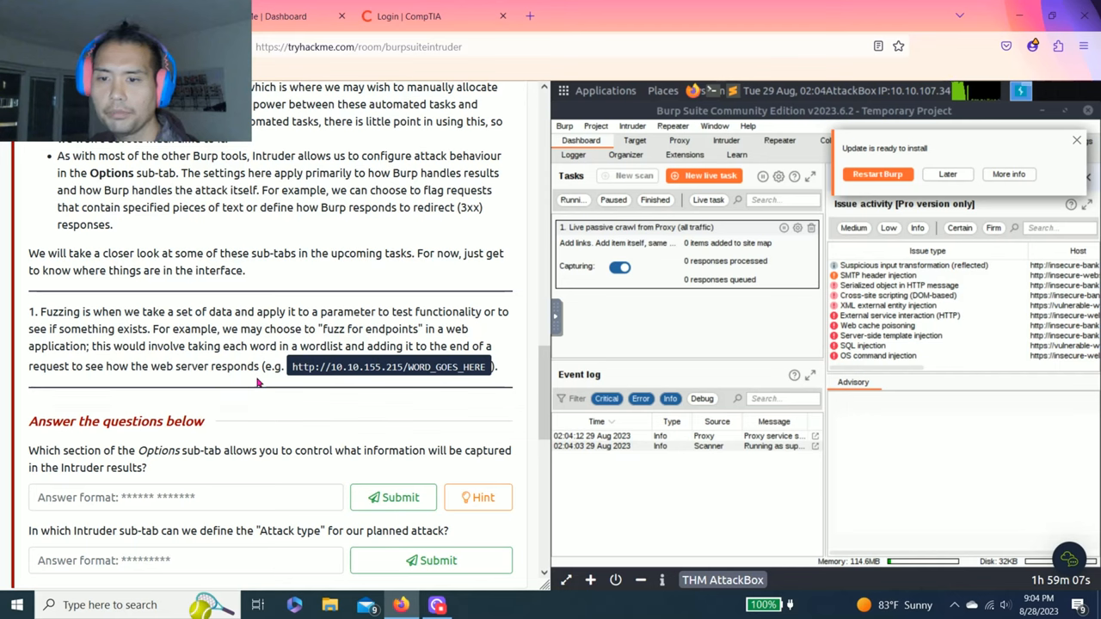
pyautogui.moveTo(141, 482)
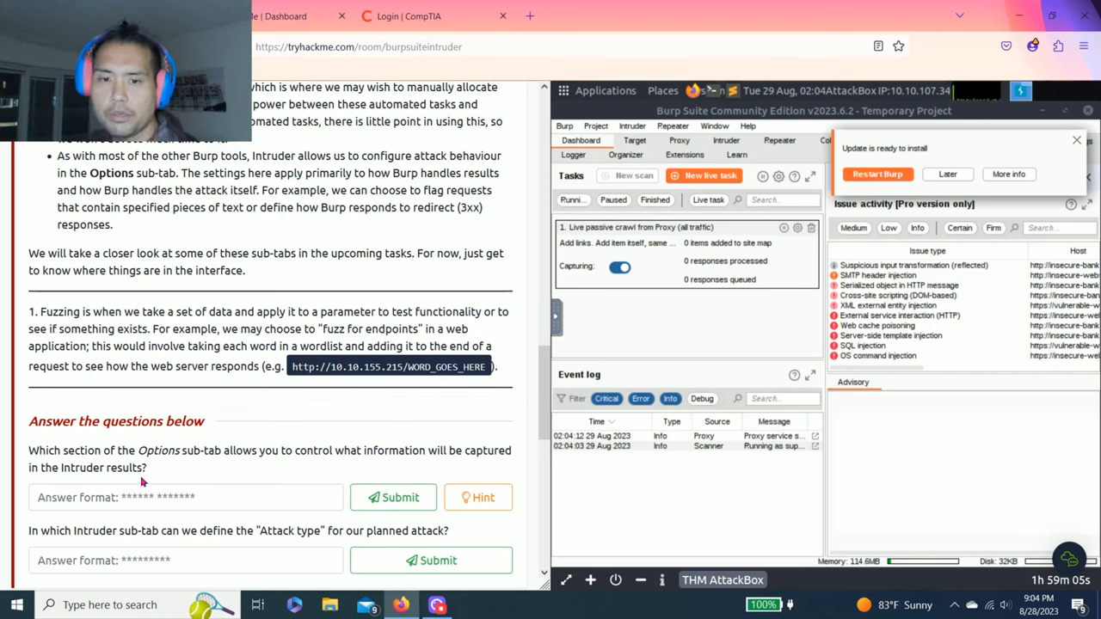
pyautogui.doubleClick(116, 467)
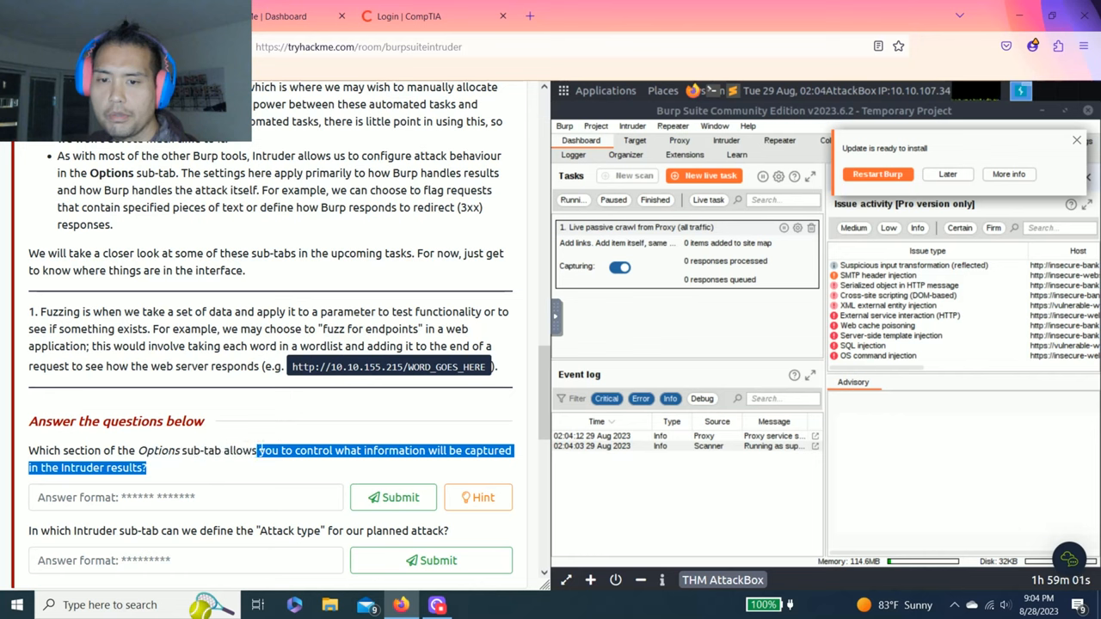
pyautogui.click(385, 458)
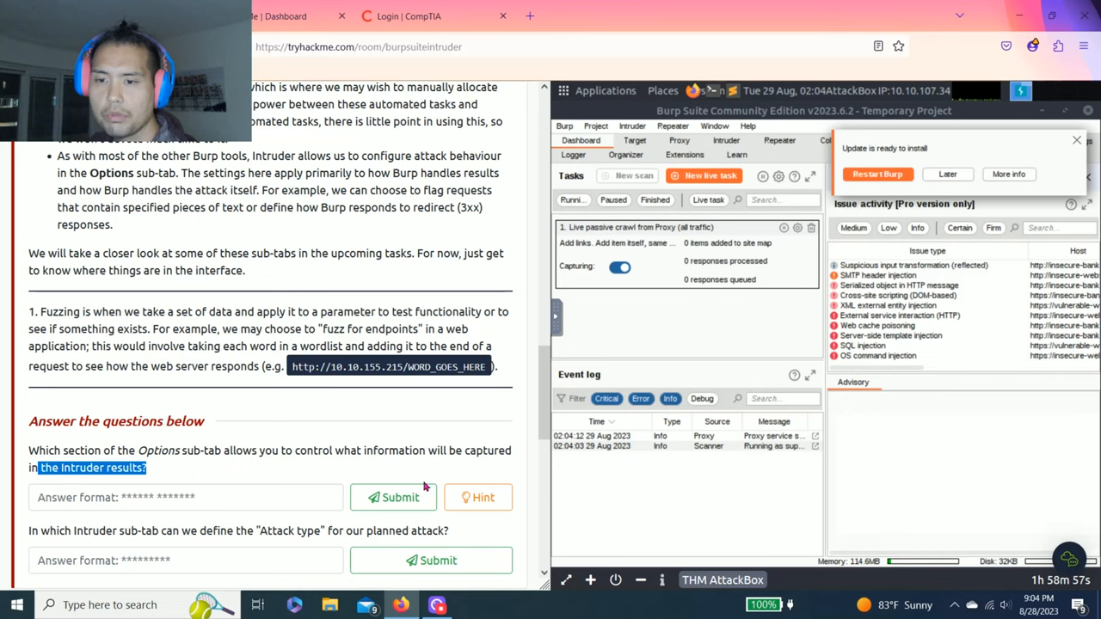
pyautogui.click(482, 497)
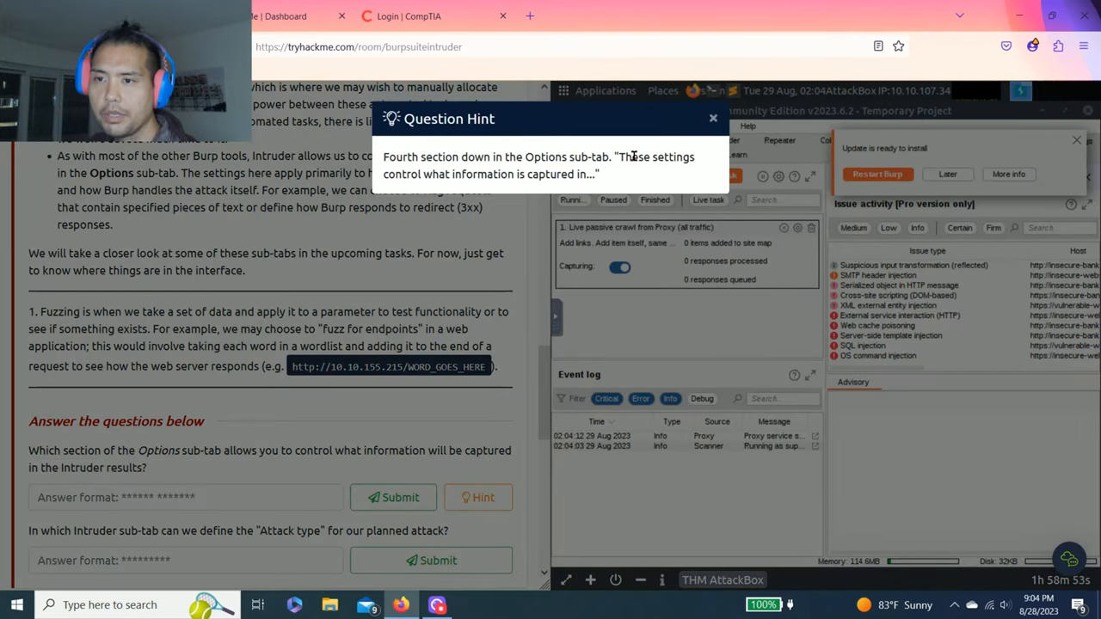
pyautogui.moveTo(503, 241)
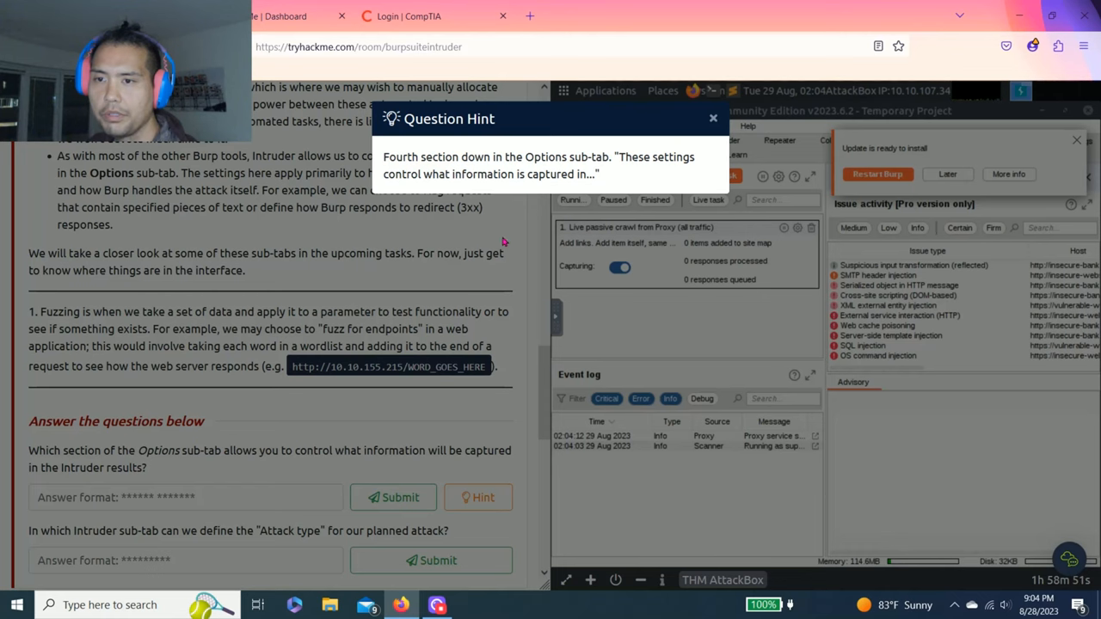
pyautogui.click(713, 118)
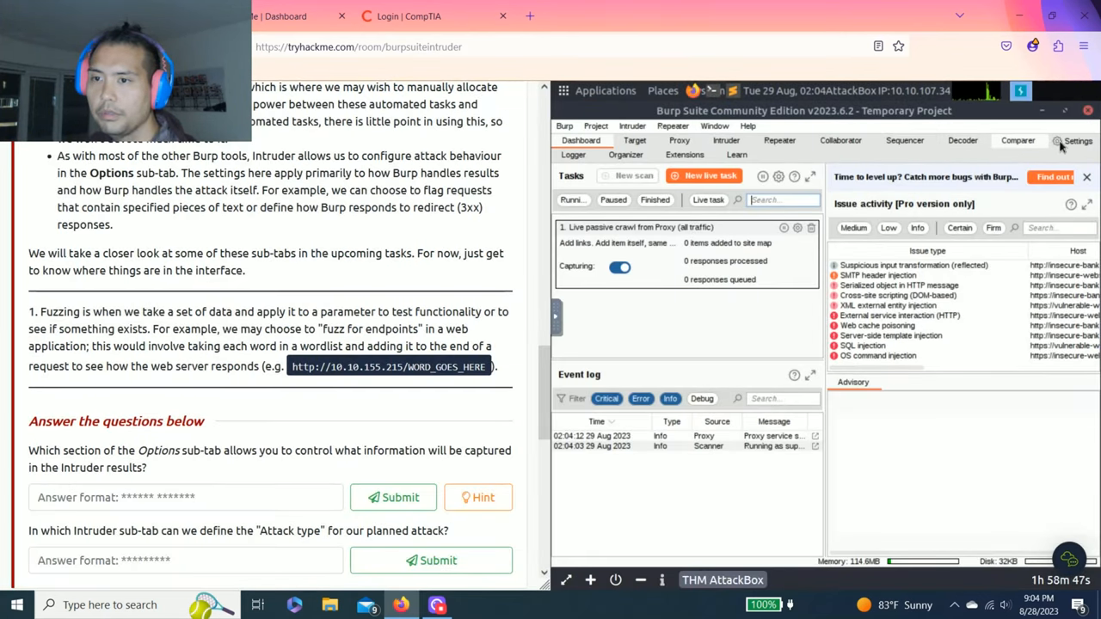
# Step: Browse Burp's Intruder and Proxy tabs, then bring up the proxy settings
pyautogui.click(1076, 140)
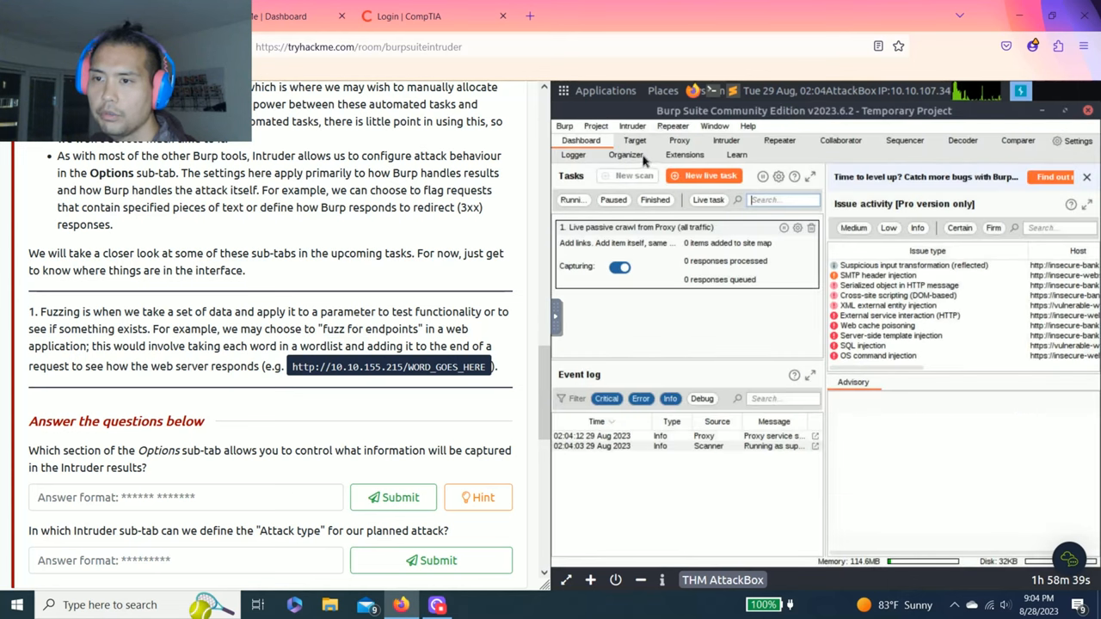
pyautogui.click(725, 140)
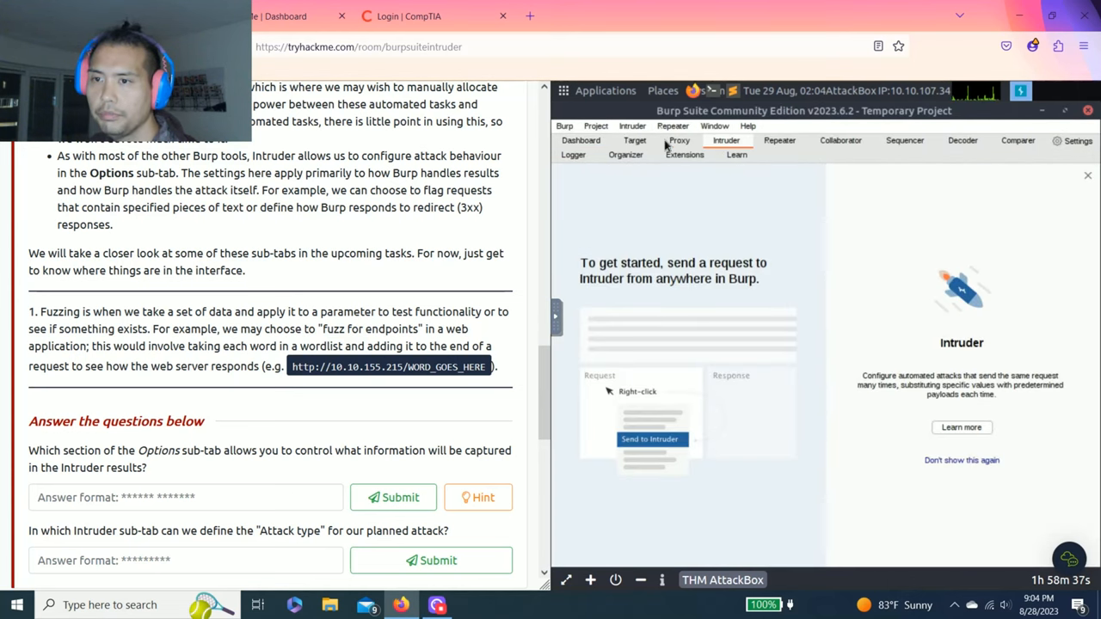
pyautogui.click(678, 140)
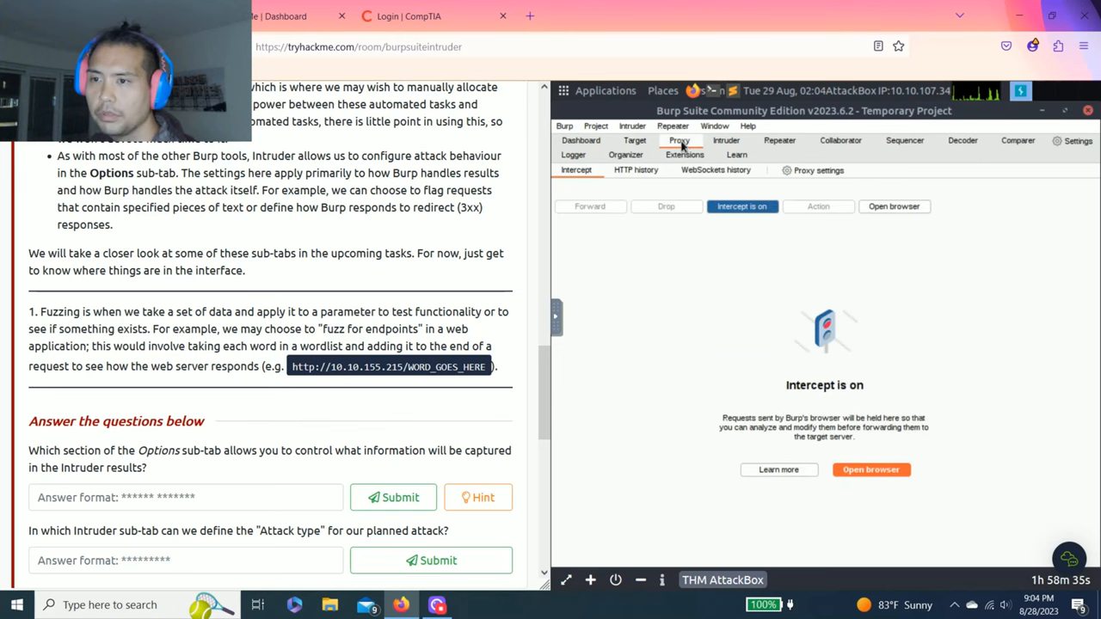
pyautogui.click(1074, 140)
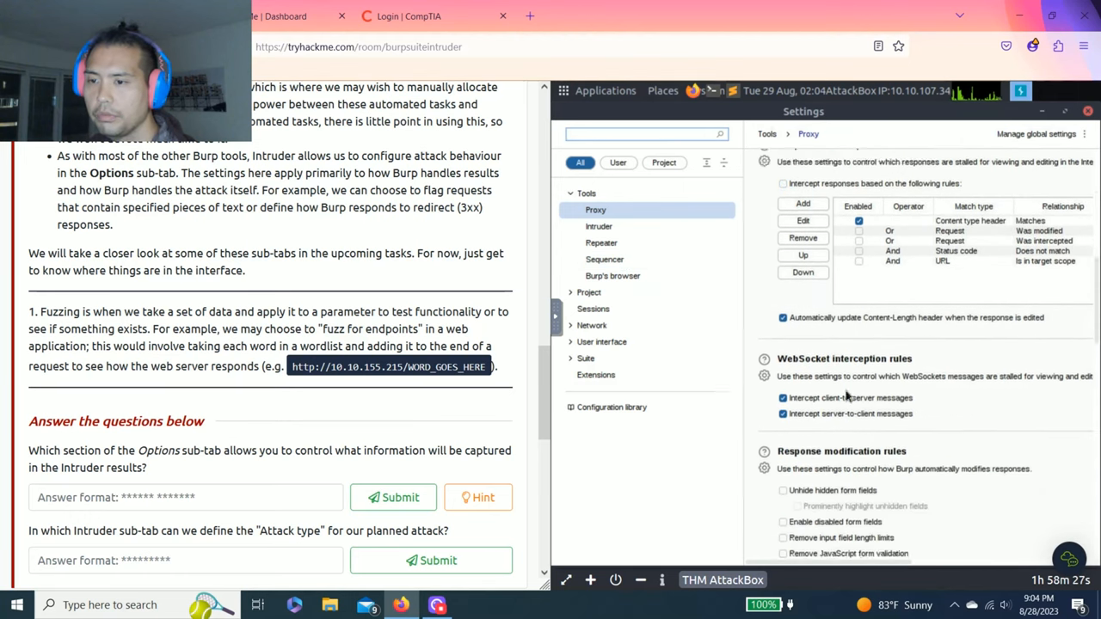
# Step: Scroll through the proxy interception and response modification rules
pyautogui.scroll(-3)
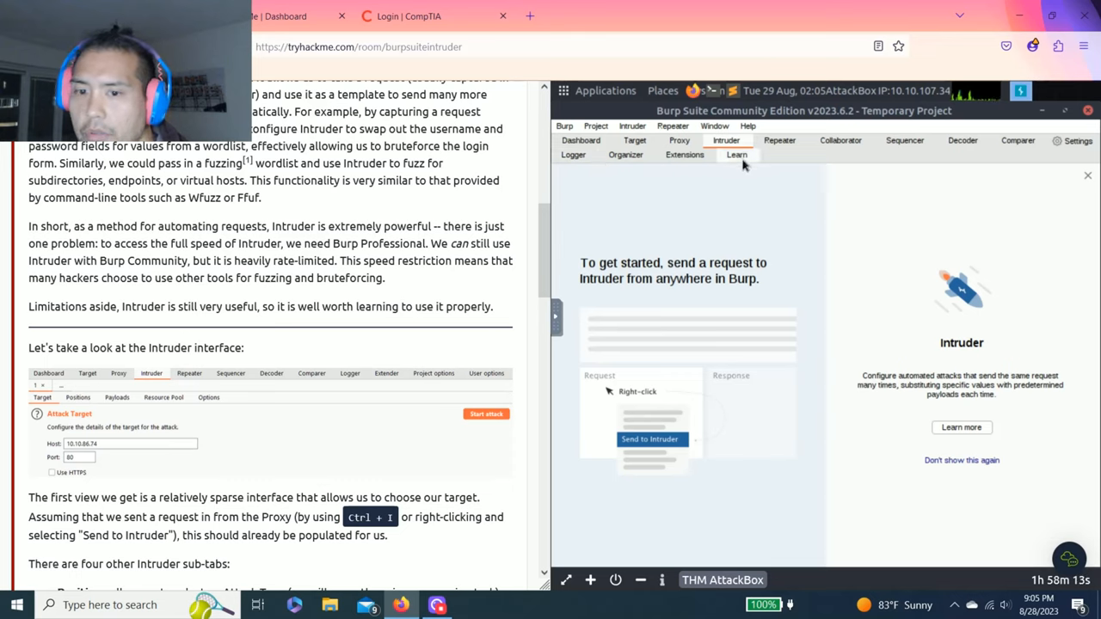
pyautogui.moveTo(625, 154)
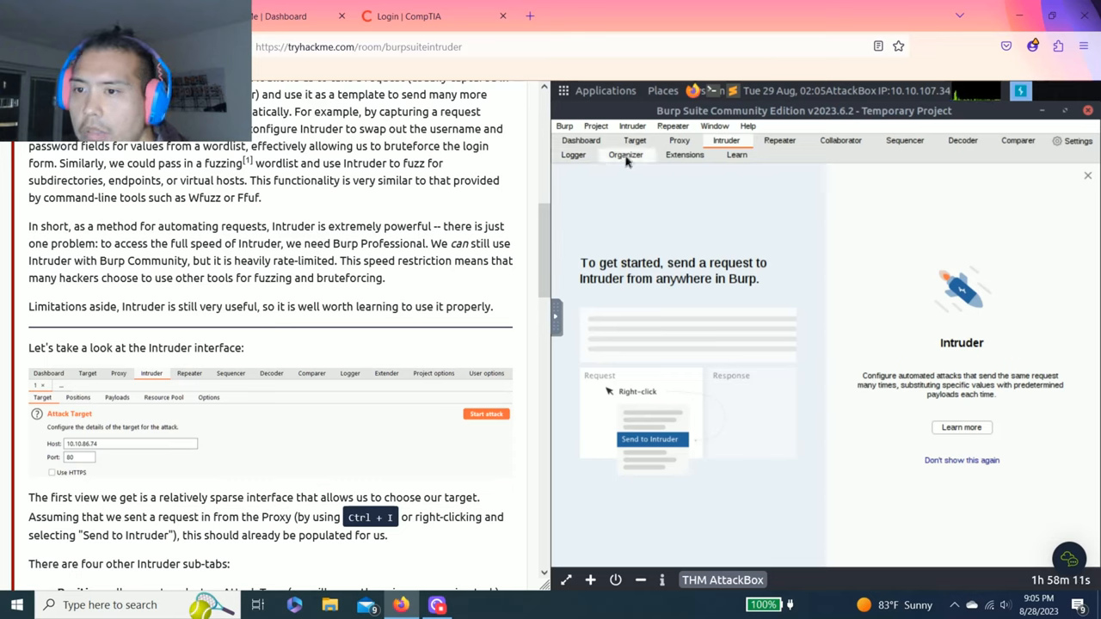
# Step: Tour Burp's Extensions, Logger and Organizer tabs
pyautogui.click(684, 155)
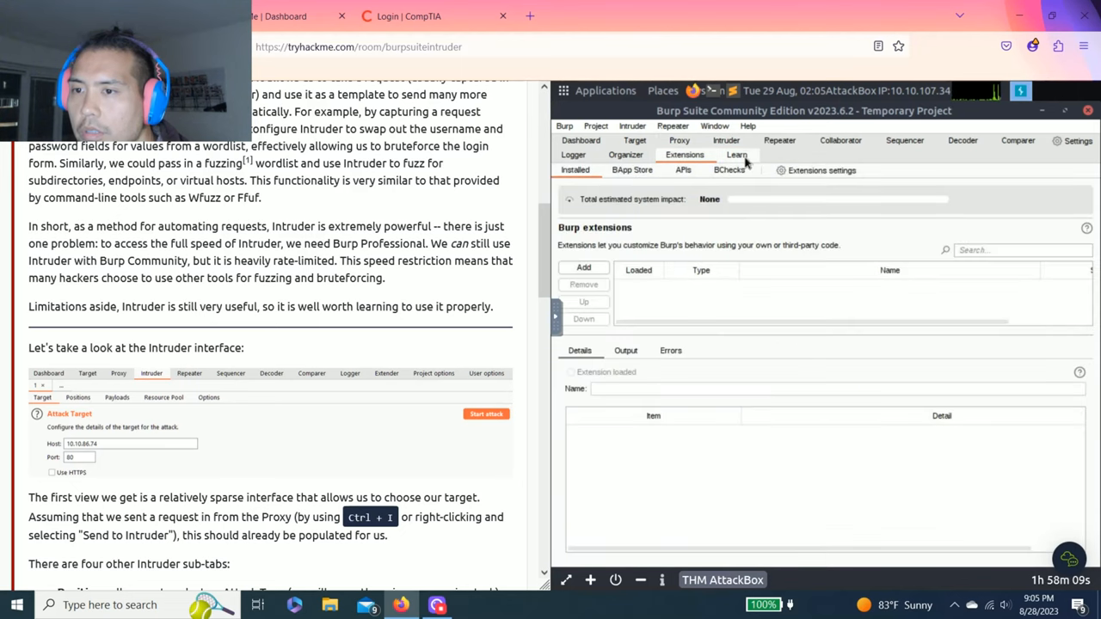
pyautogui.click(573, 155)
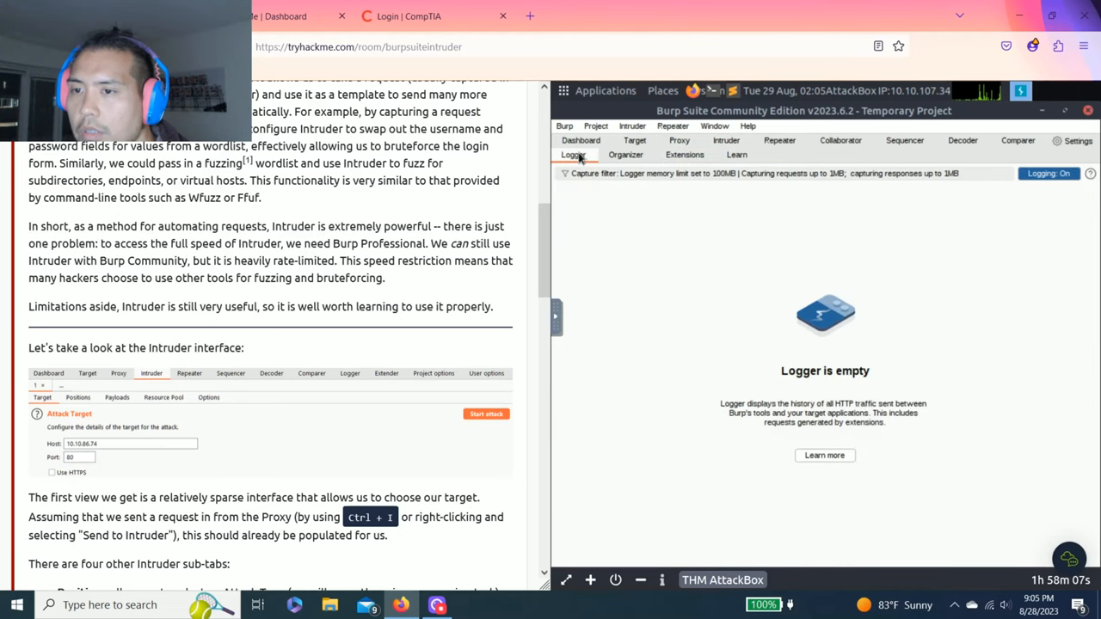
pyautogui.click(683, 155)
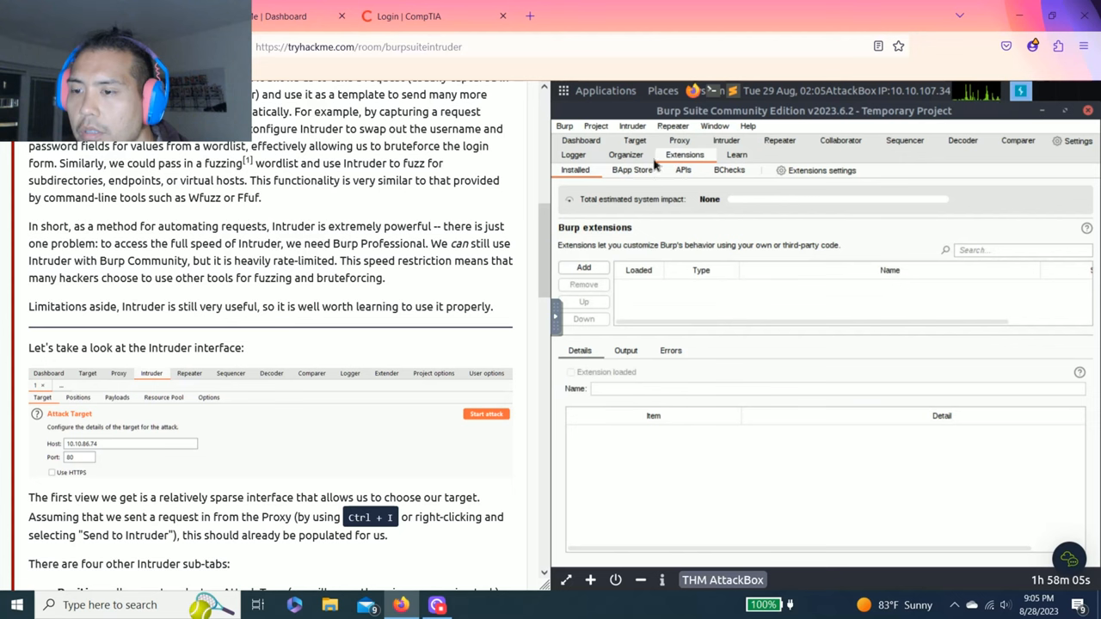
pyautogui.click(625, 154)
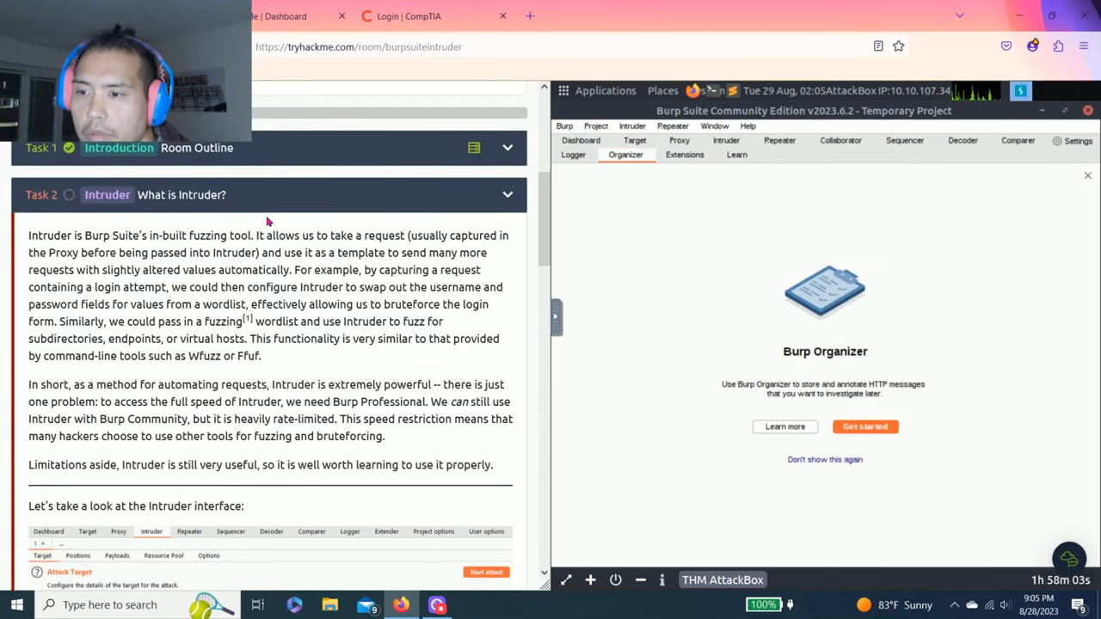
# Step: Scroll through Task 2 and bring up the example URL link's context menu
pyautogui.scroll(-3)
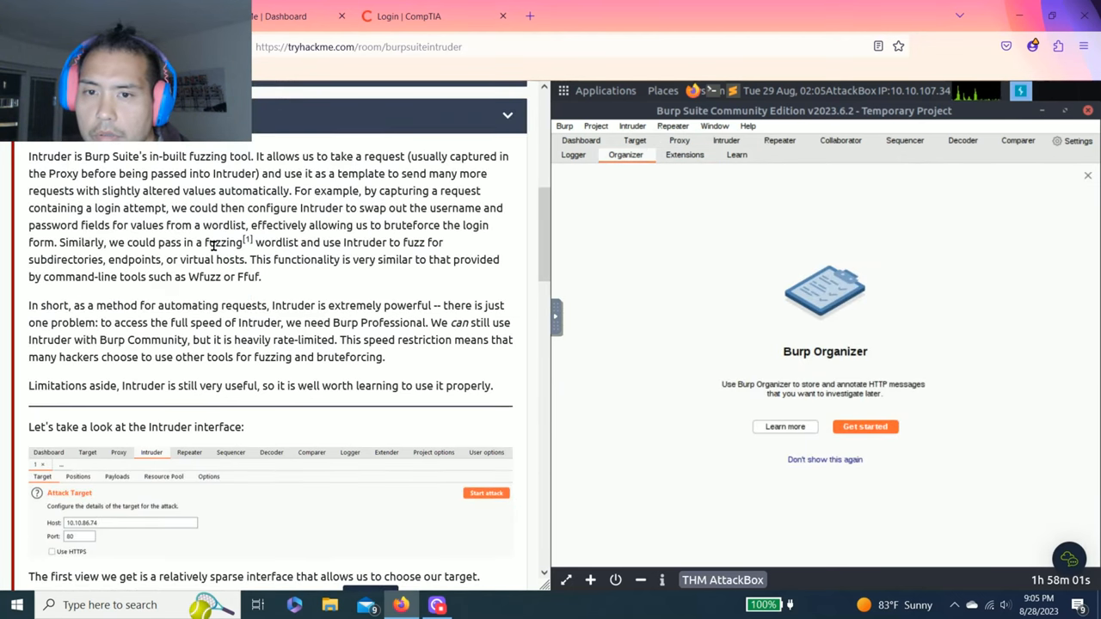
pyautogui.scroll(-3)
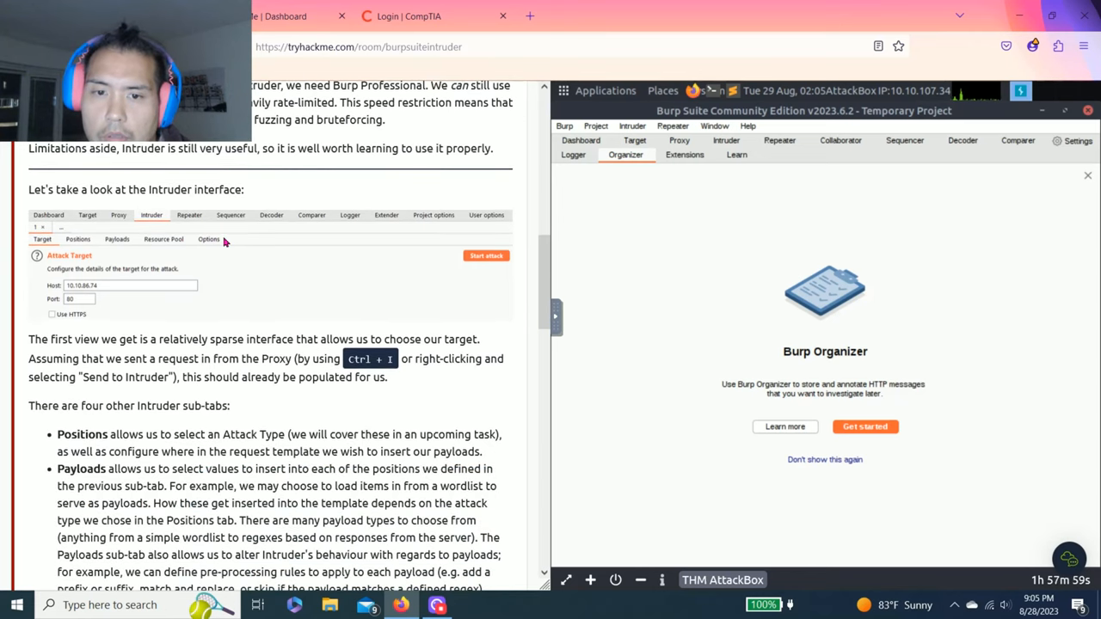
pyautogui.scroll(-3)
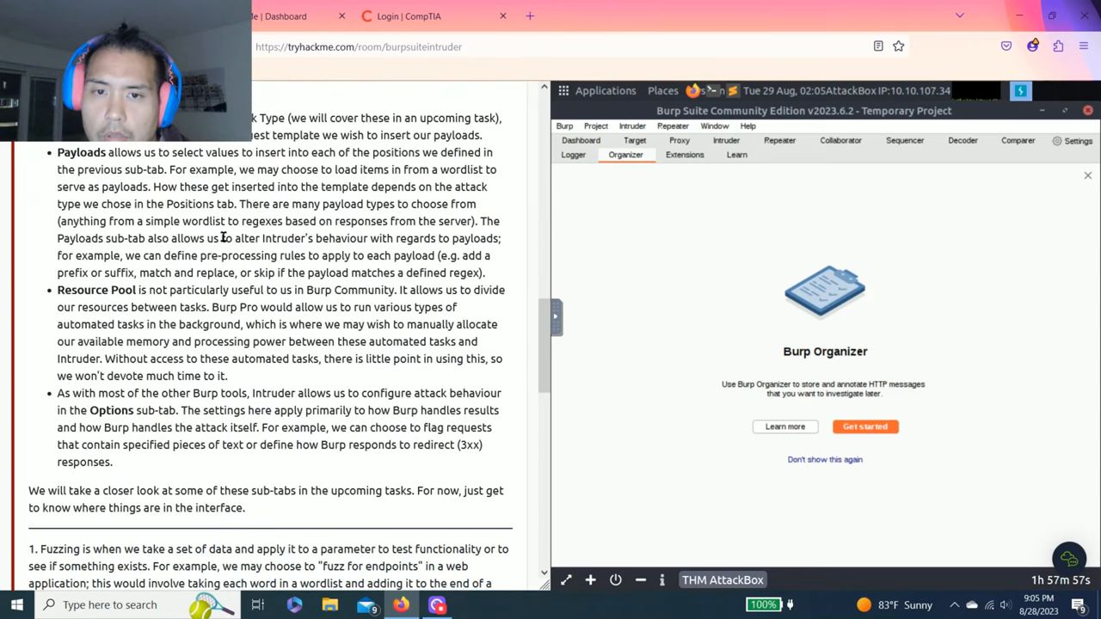
pyautogui.scroll(-3)
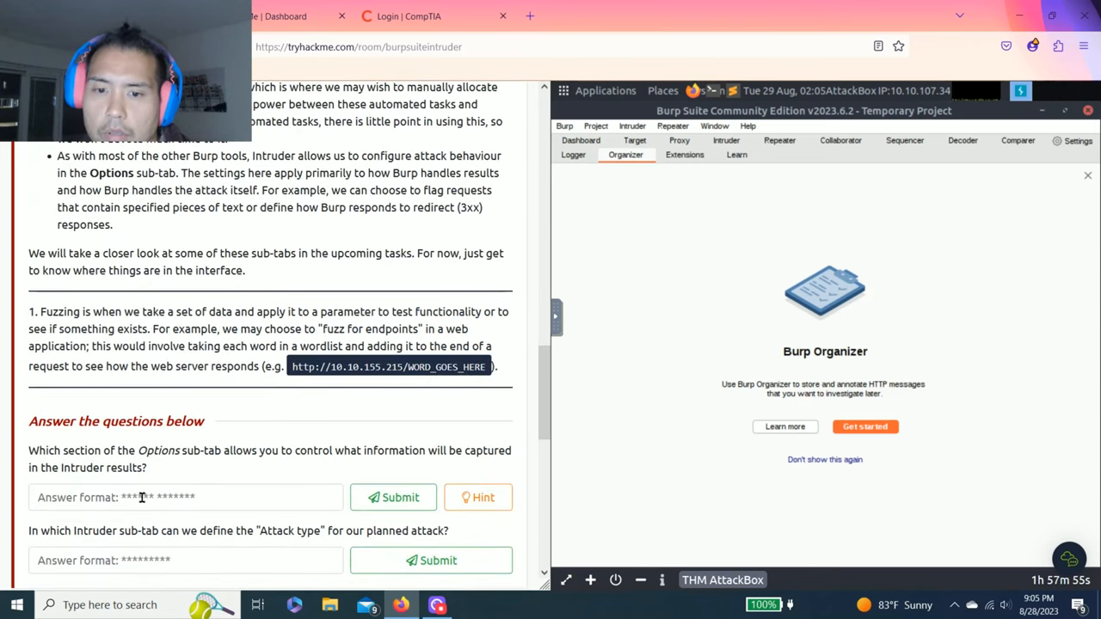
pyautogui.scroll(-3)
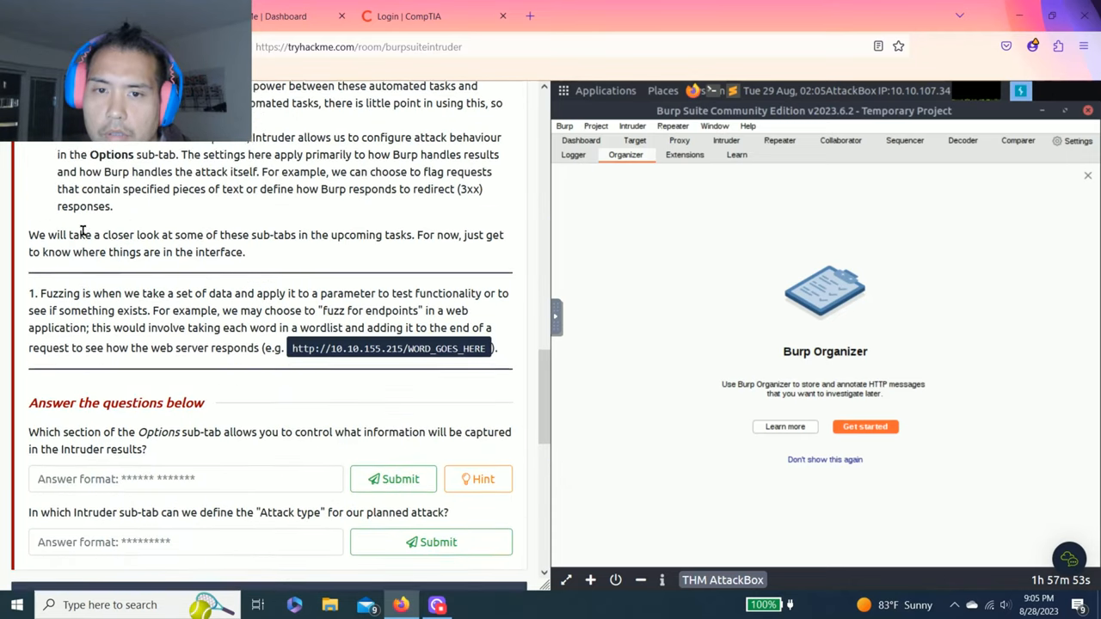
pyautogui.scroll(-3)
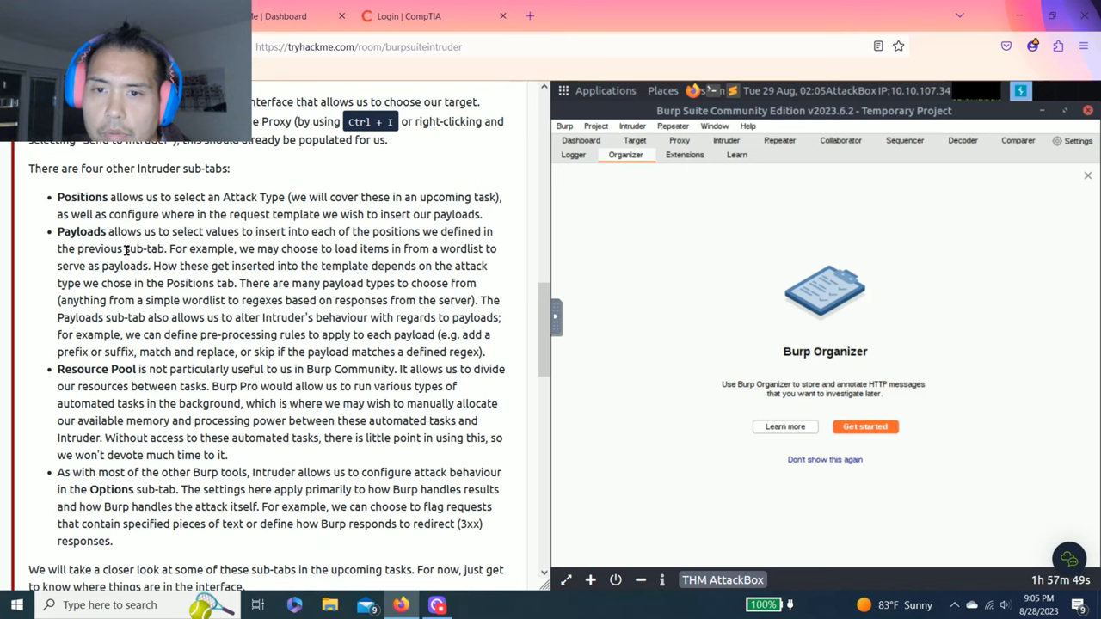
pyautogui.scroll(-3)
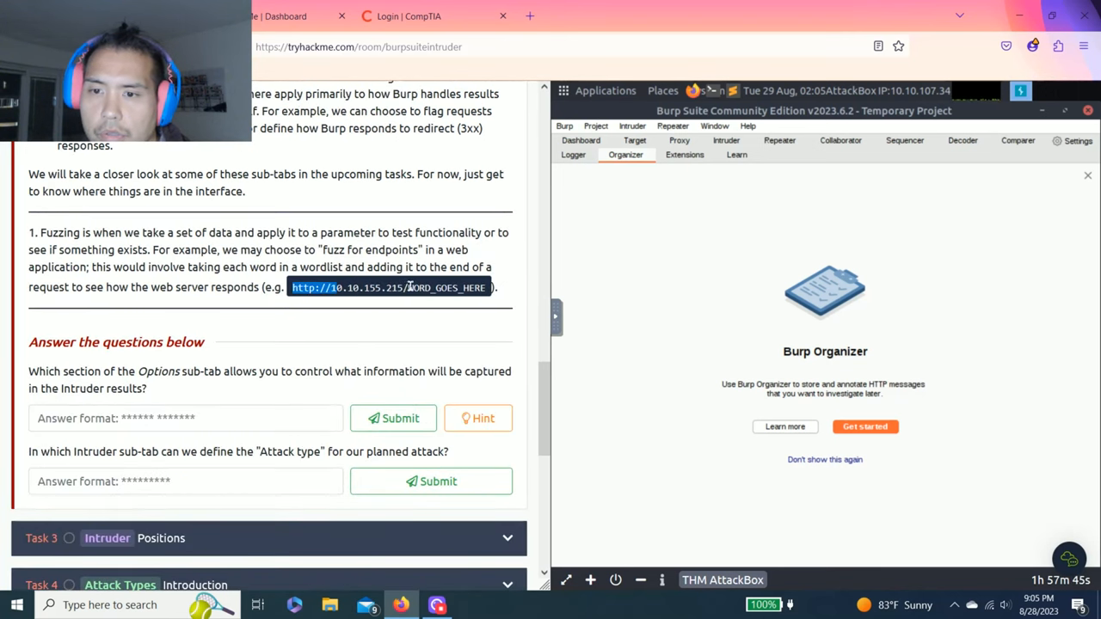
pyautogui.rightClick(404, 287)
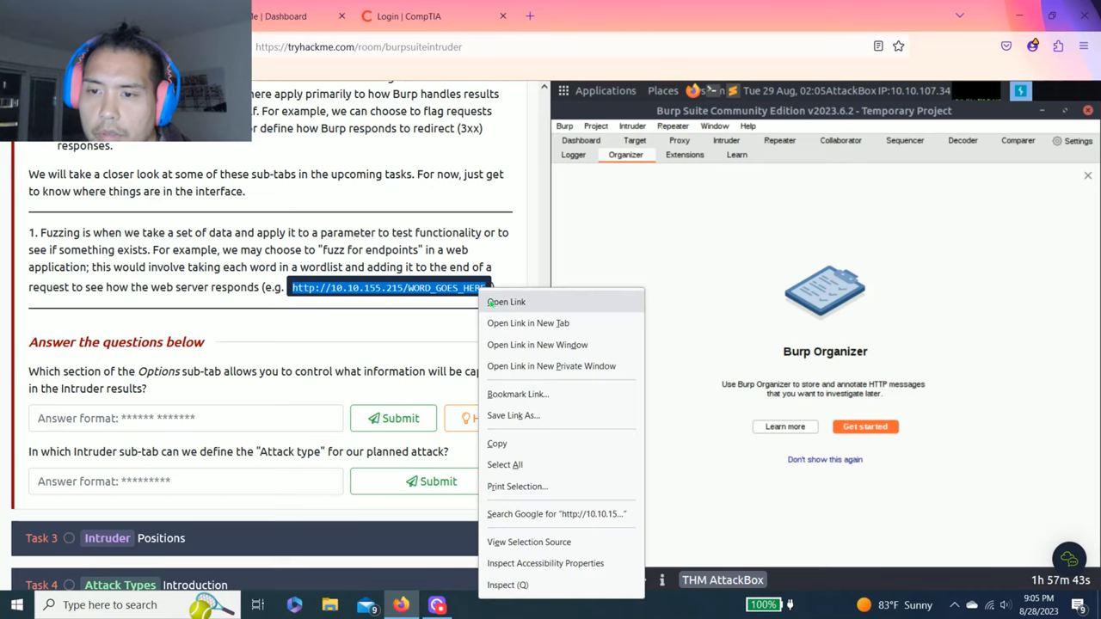
pyautogui.moveTo(517, 396)
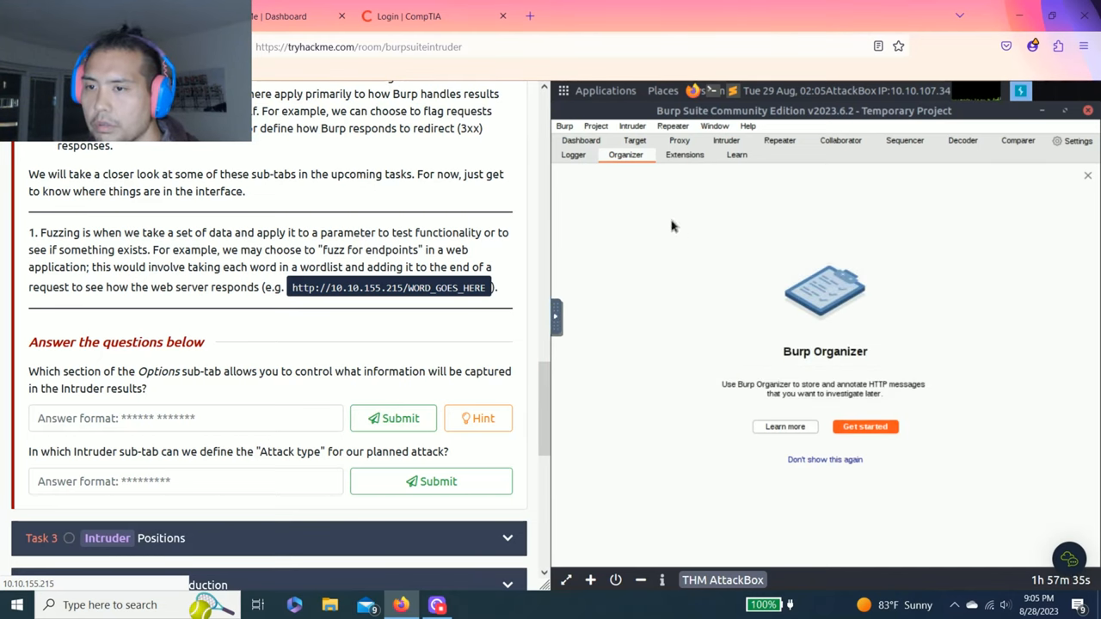
# Step: In Burp's browser settings, allow the browser to run without a sandbox
pyautogui.click(678, 141)
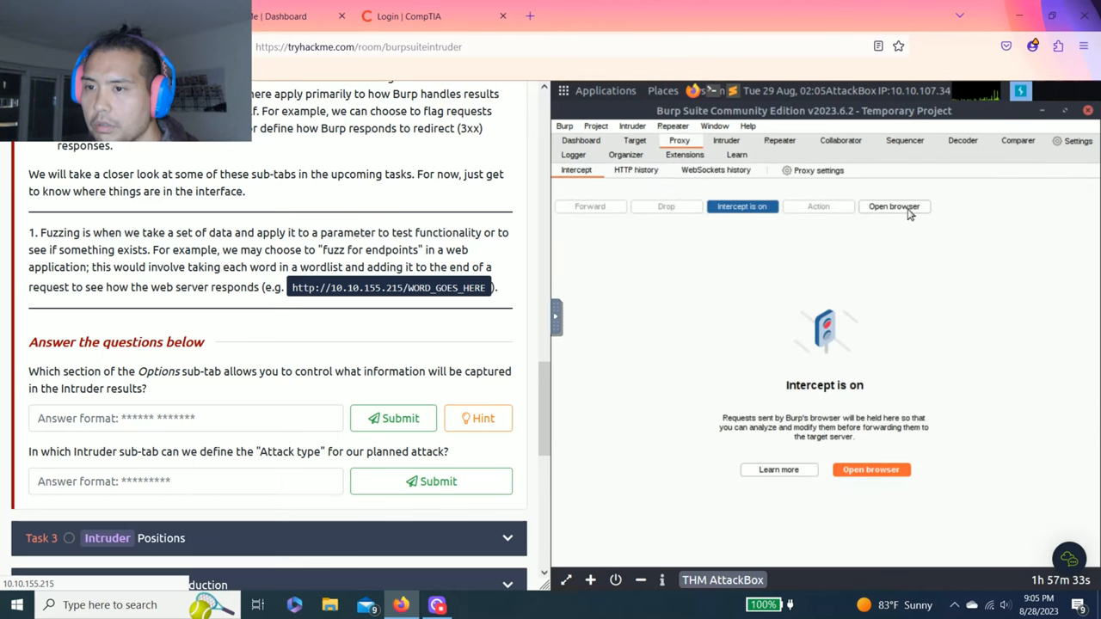
pyautogui.moveTo(757, 214)
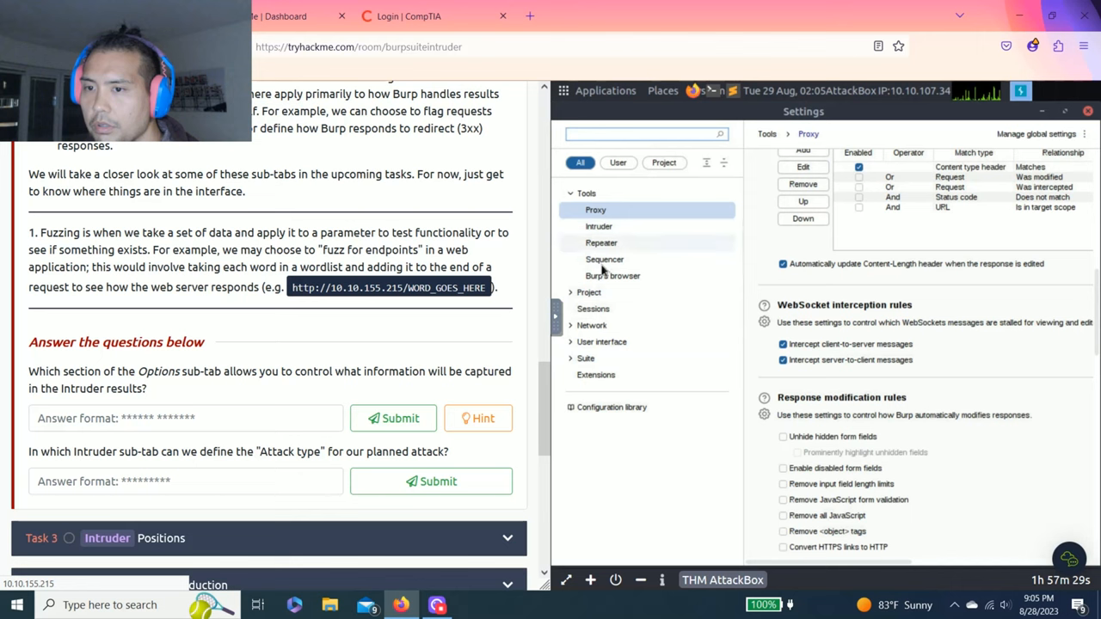
pyautogui.click(612, 275)
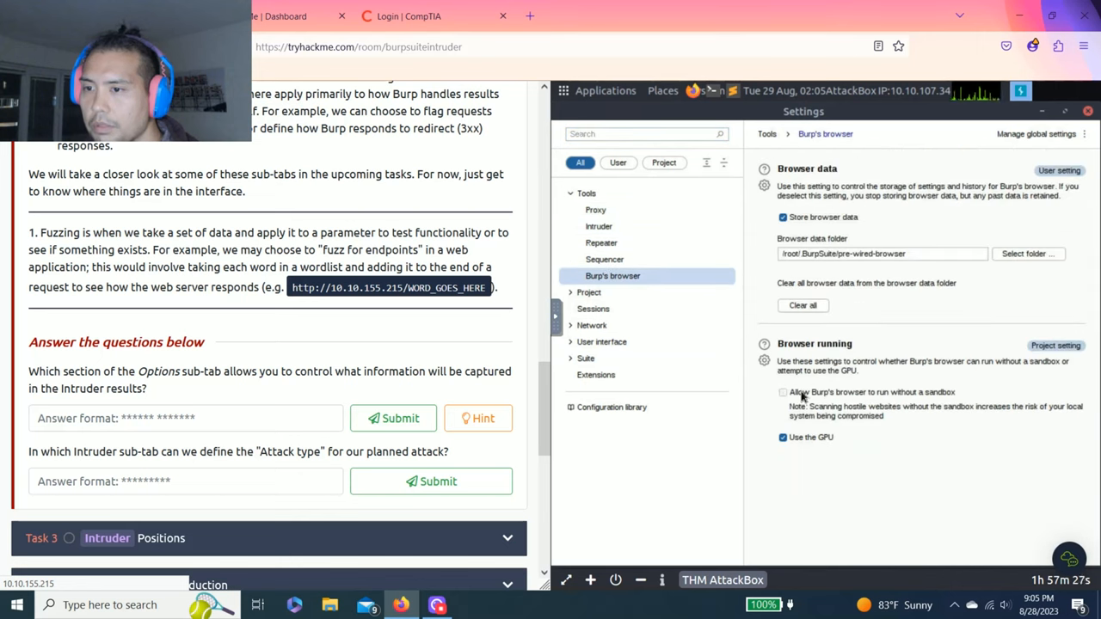
pyautogui.click(783, 392)
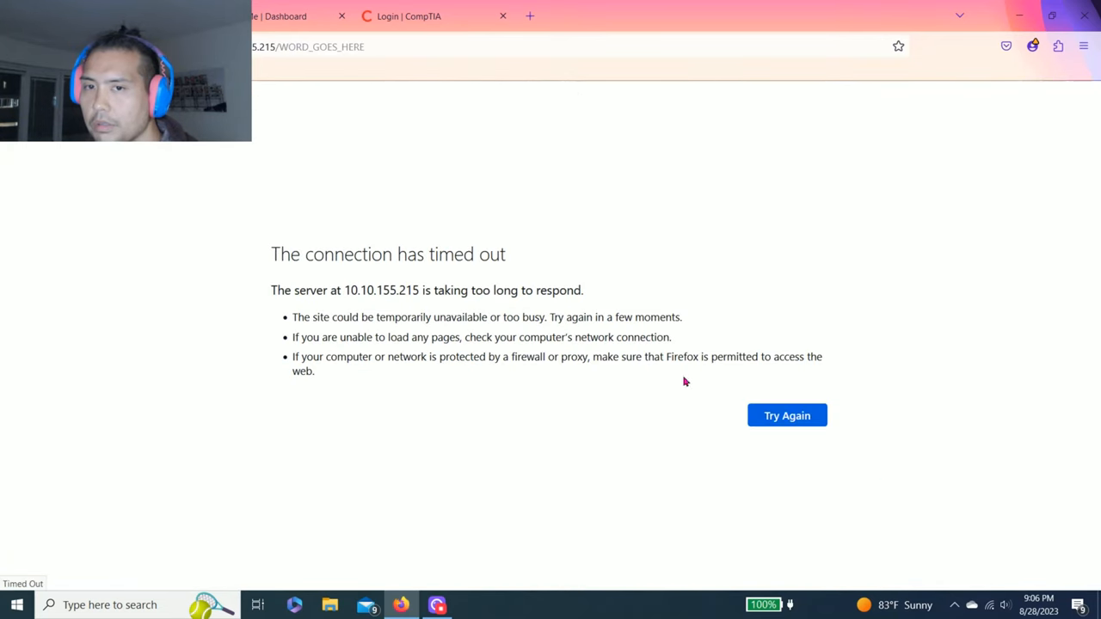
# Step: Close the timed-out example page and scroll through the room's Intruder task
pyautogui.click(786, 416)
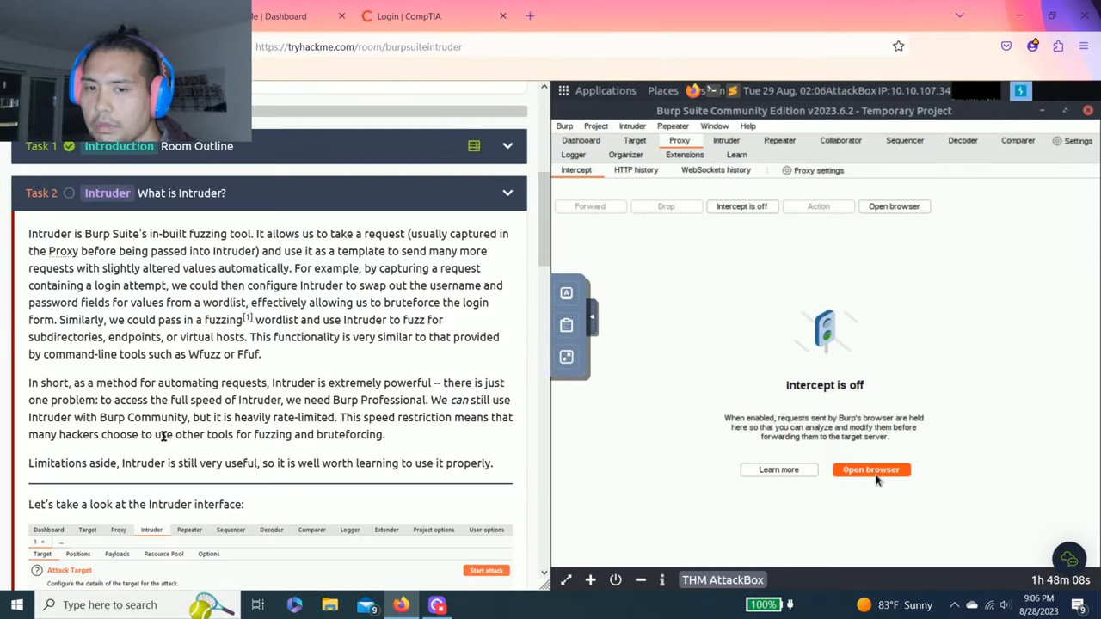
pyautogui.scroll(-3)
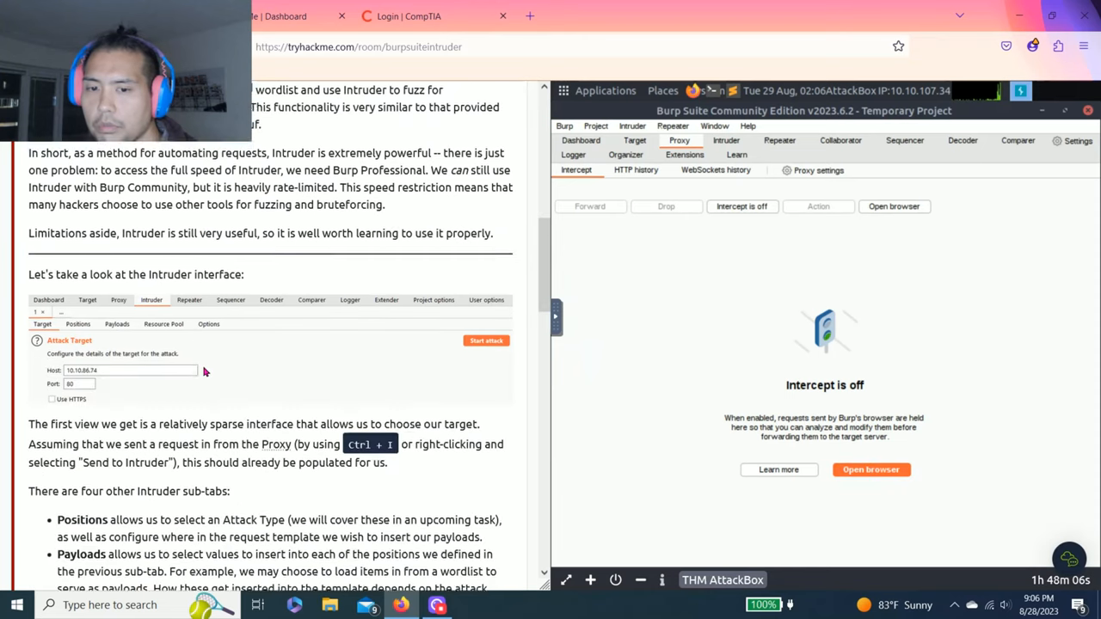
pyautogui.scroll(-3)
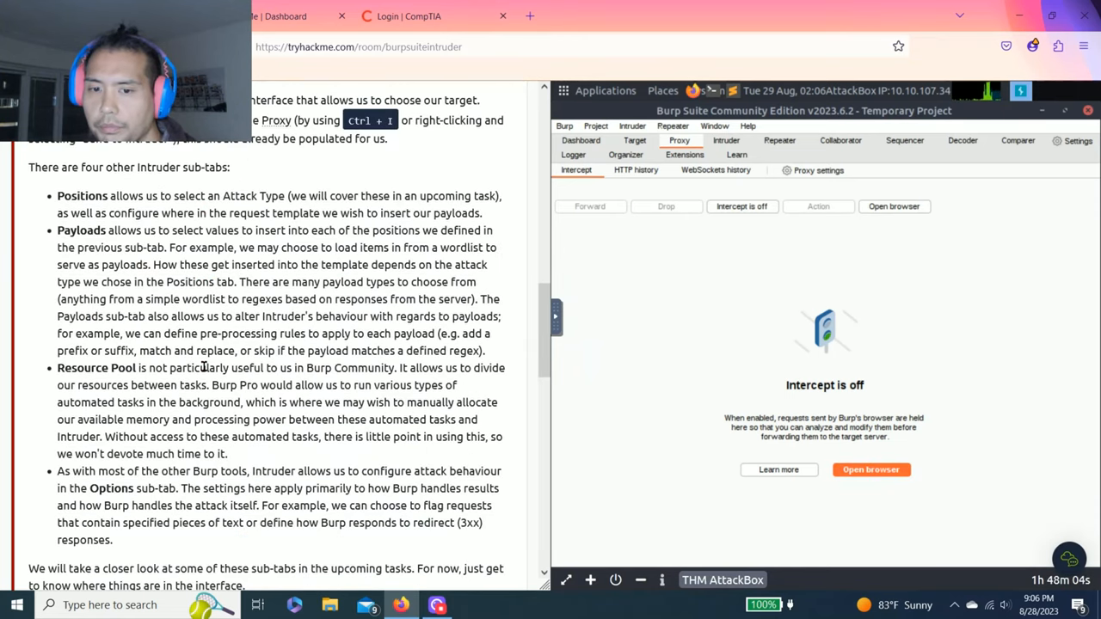
pyautogui.scroll(-3)
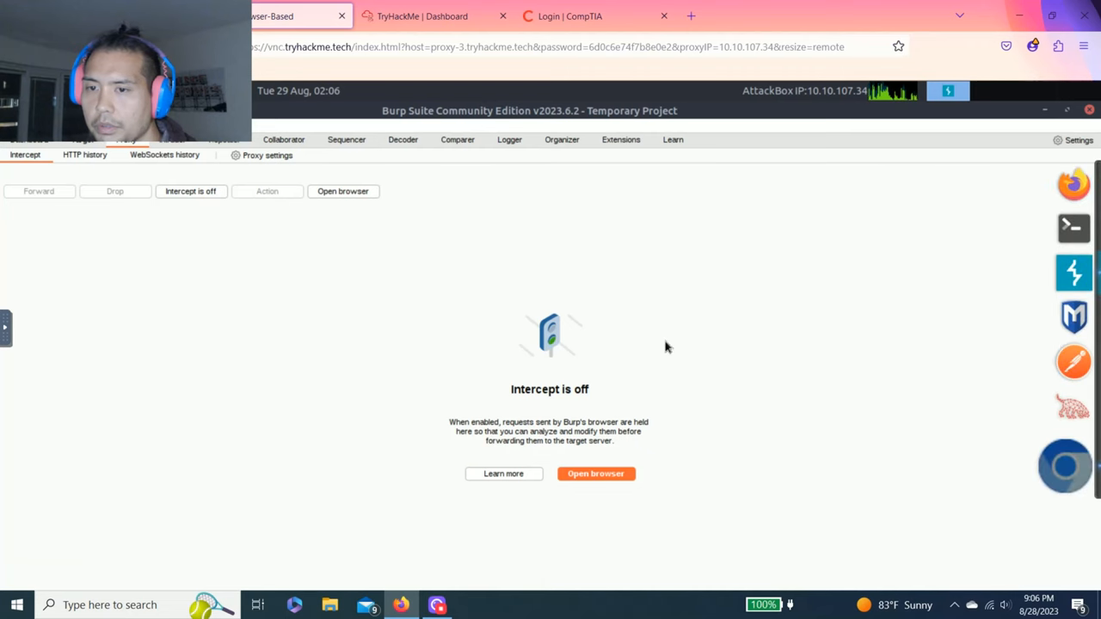
pyautogui.click(595, 473)
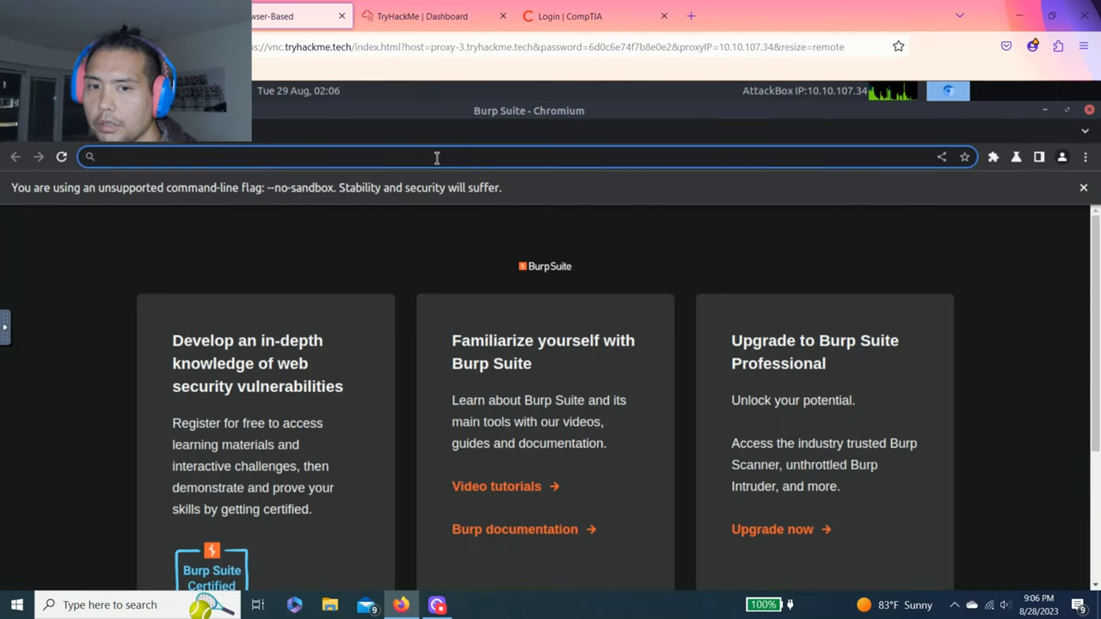
pyautogui.write('http://10.10.155.215/WORD_GOES_HERE')
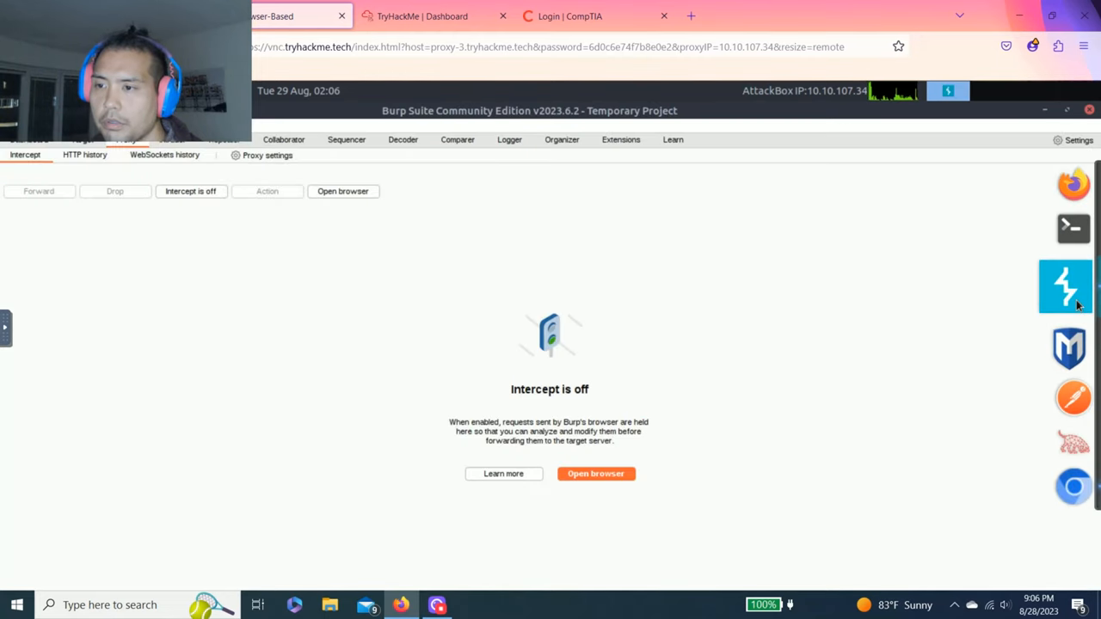
pyautogui.click(190, 190)
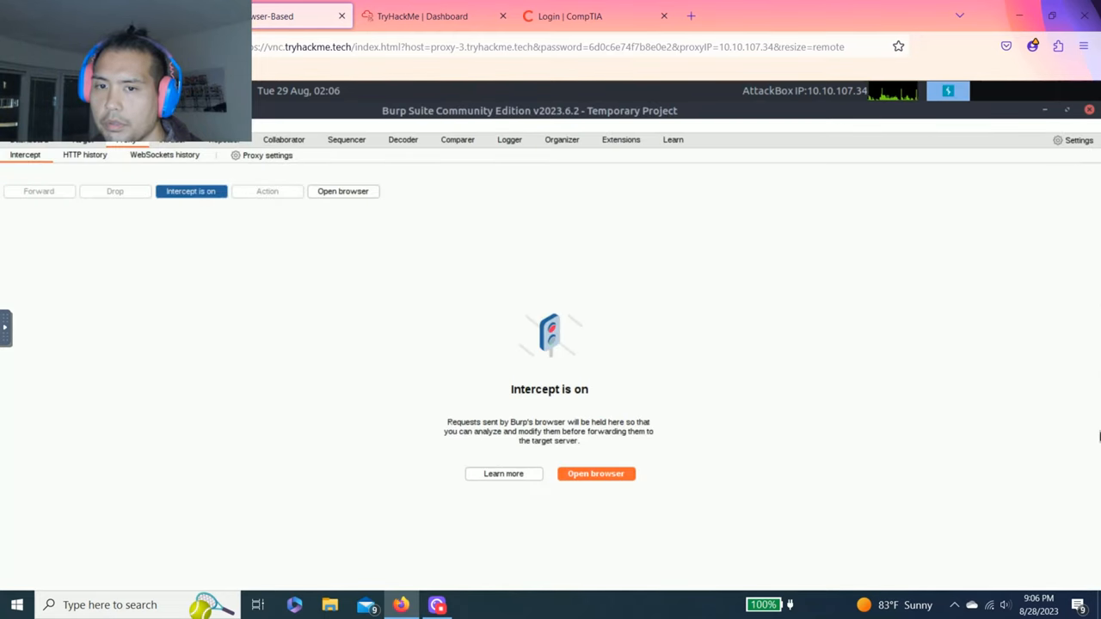
pyautogui.click(595, 473)
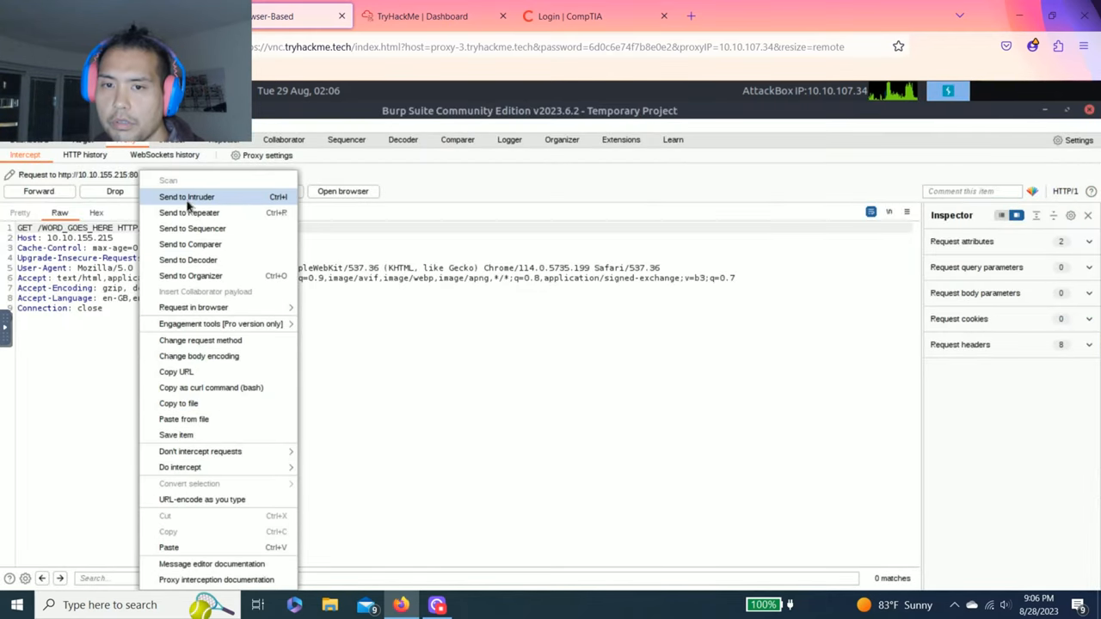
pyautogui.click(187, 197)
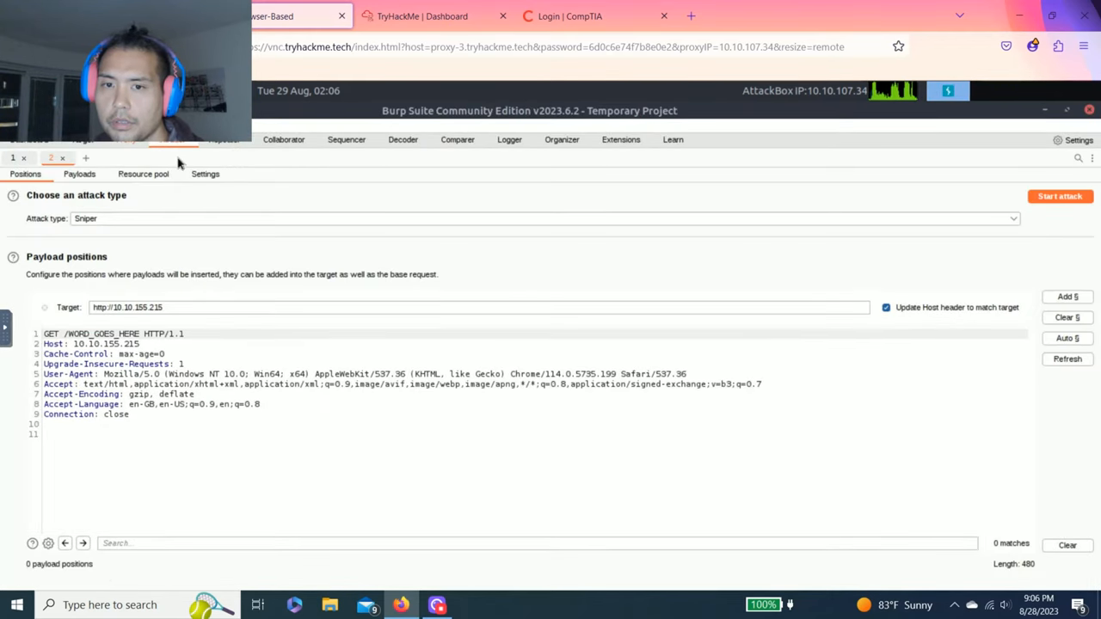
pyautogui.click(205, 174)
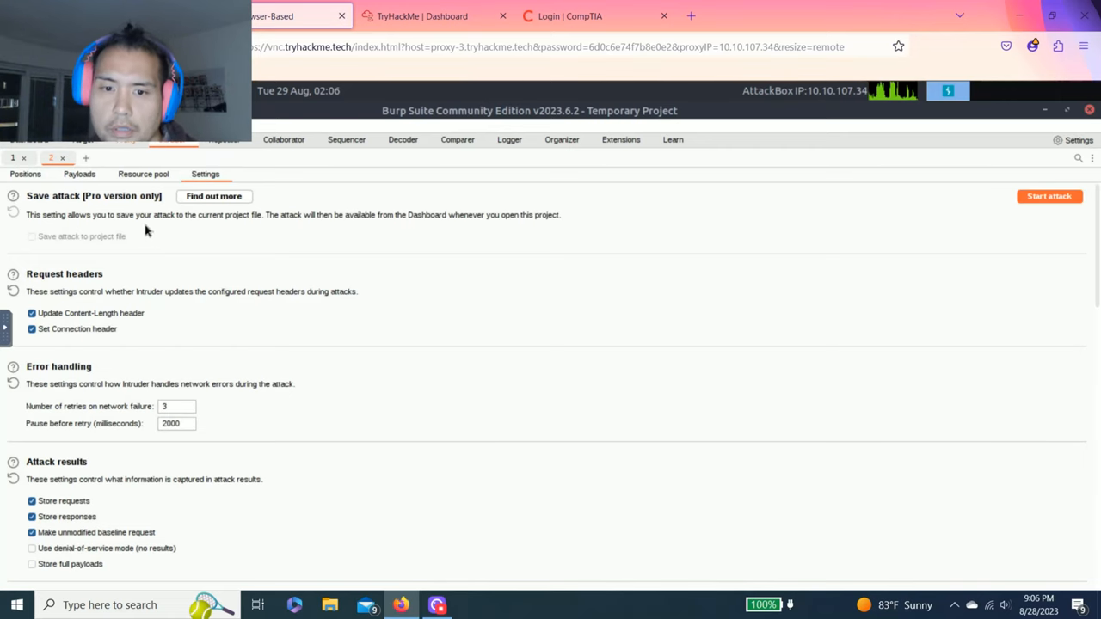
pyautogui.scroll(-3)
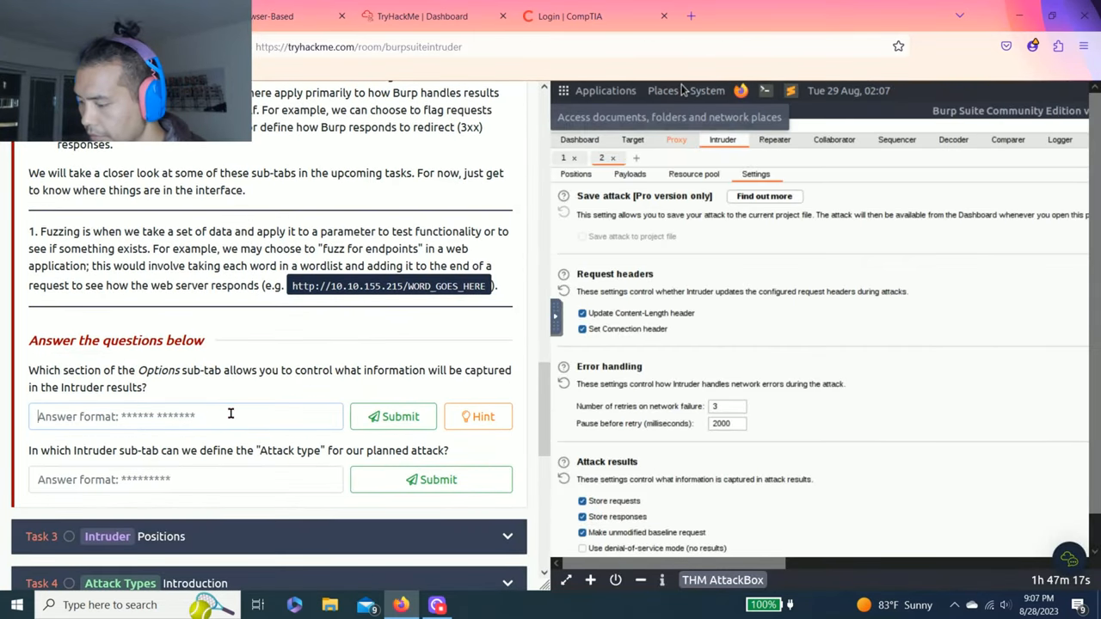
# Step: Submit 'Attack results' as the first sub-tab answer and scroll through the task
pyautogui.write('Attack')
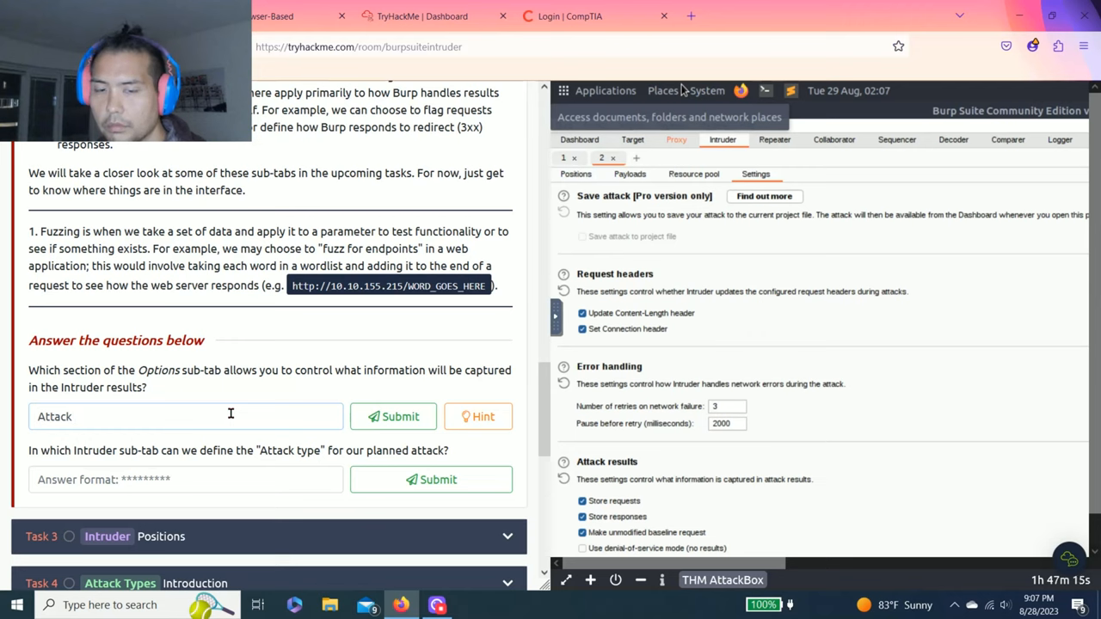
pyautogui.click(393, 416)
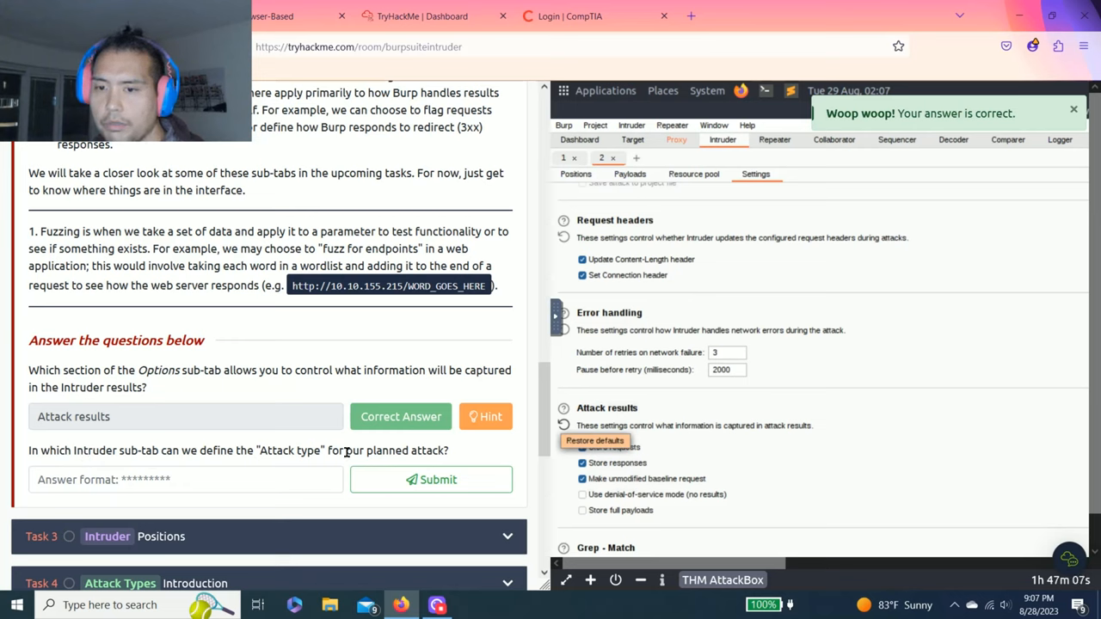
pyautogui.scroll(-3)
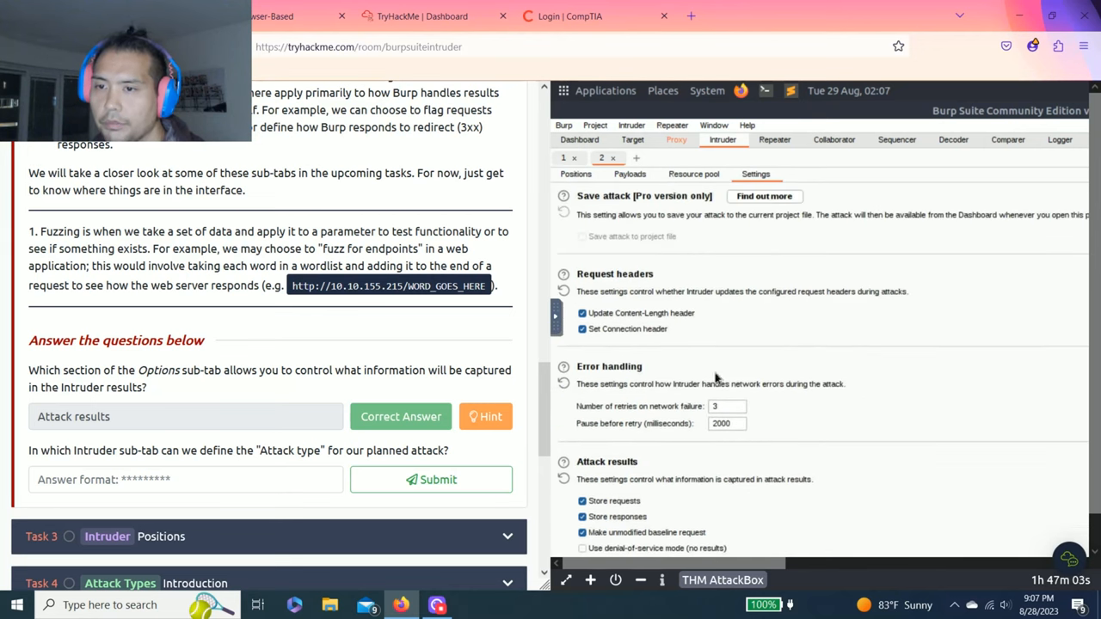
pyautogui.moveTo(606, 238)
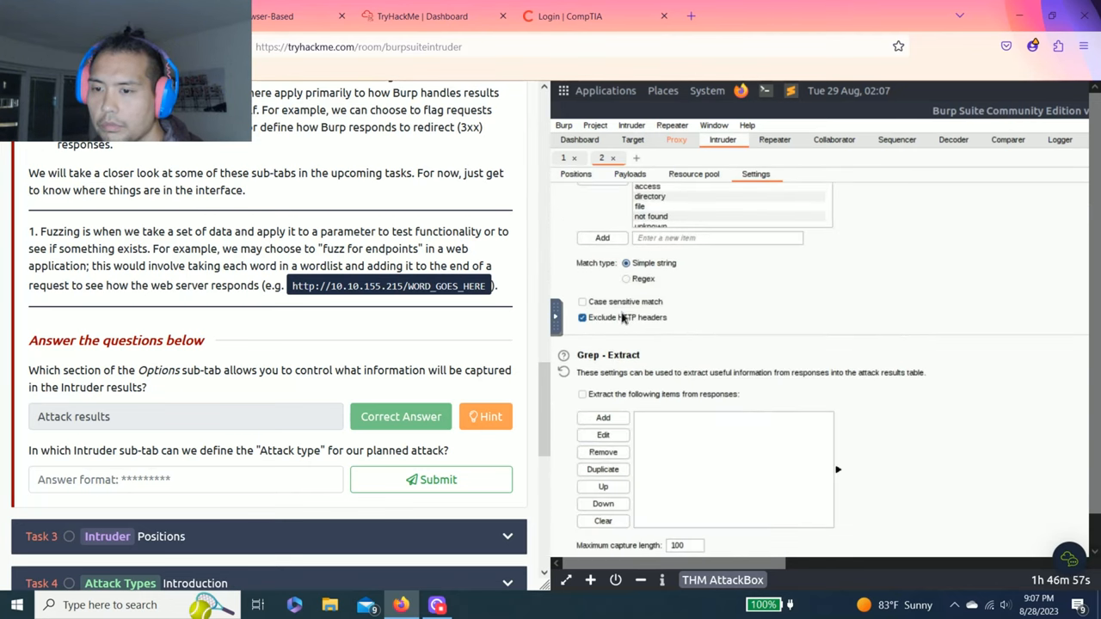
pyautogui.scroll(-3)
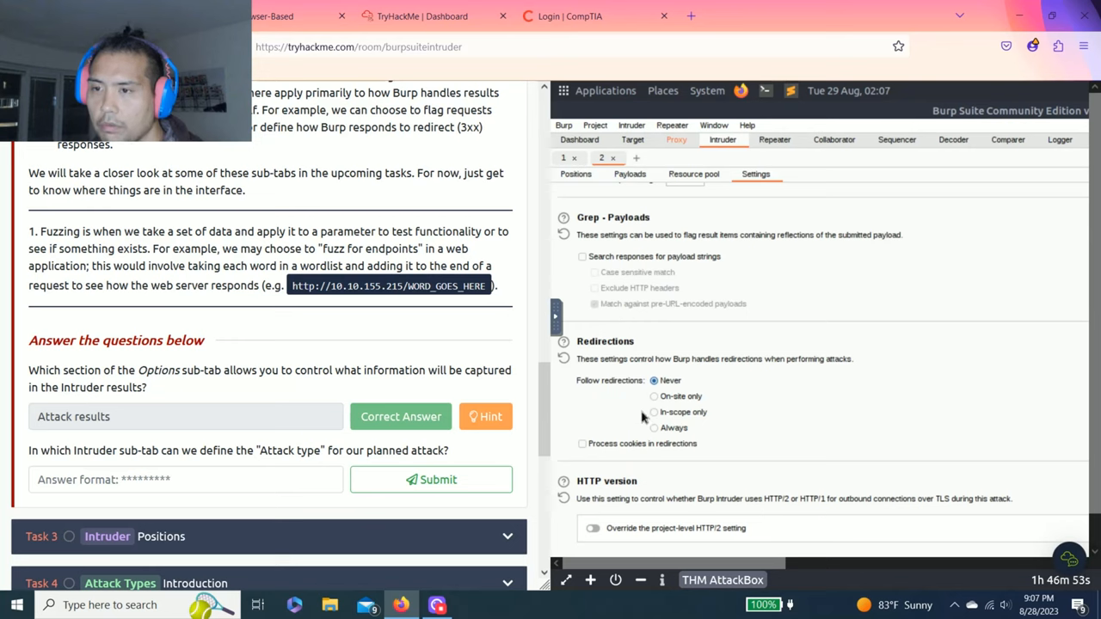
pyautogui.scroll(-3)
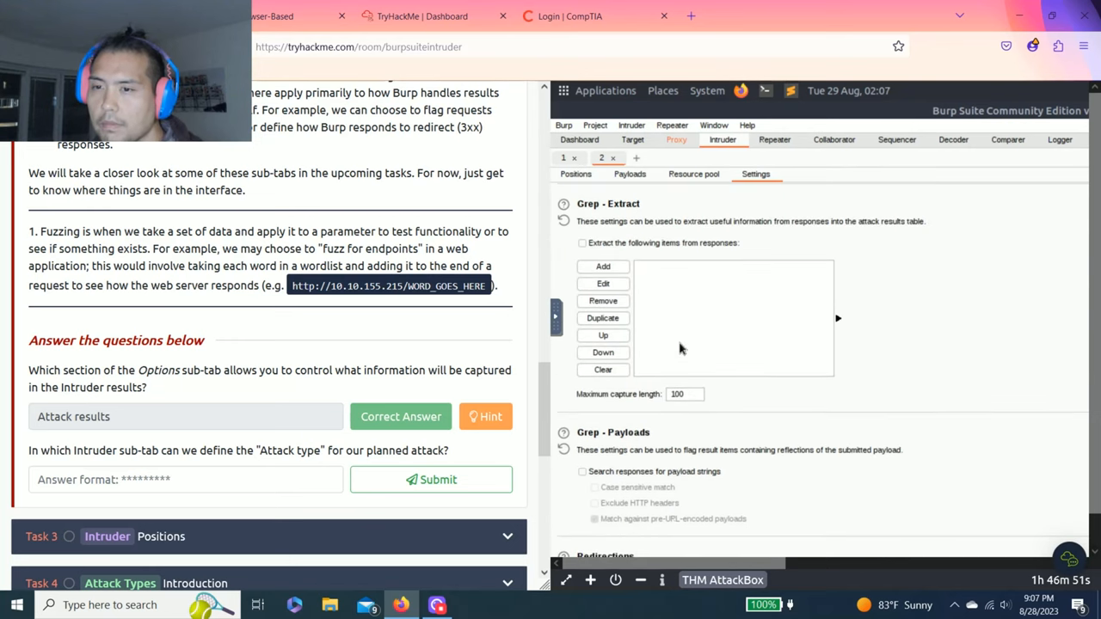
pyautogui.scroll(-3)
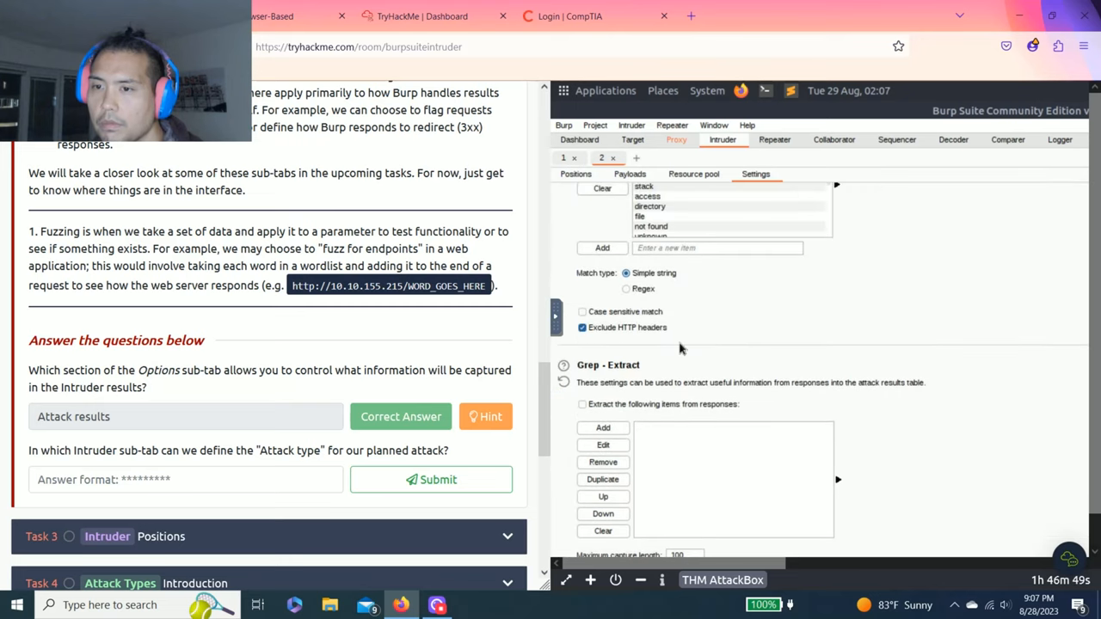
pyautogui.scroll(-3)
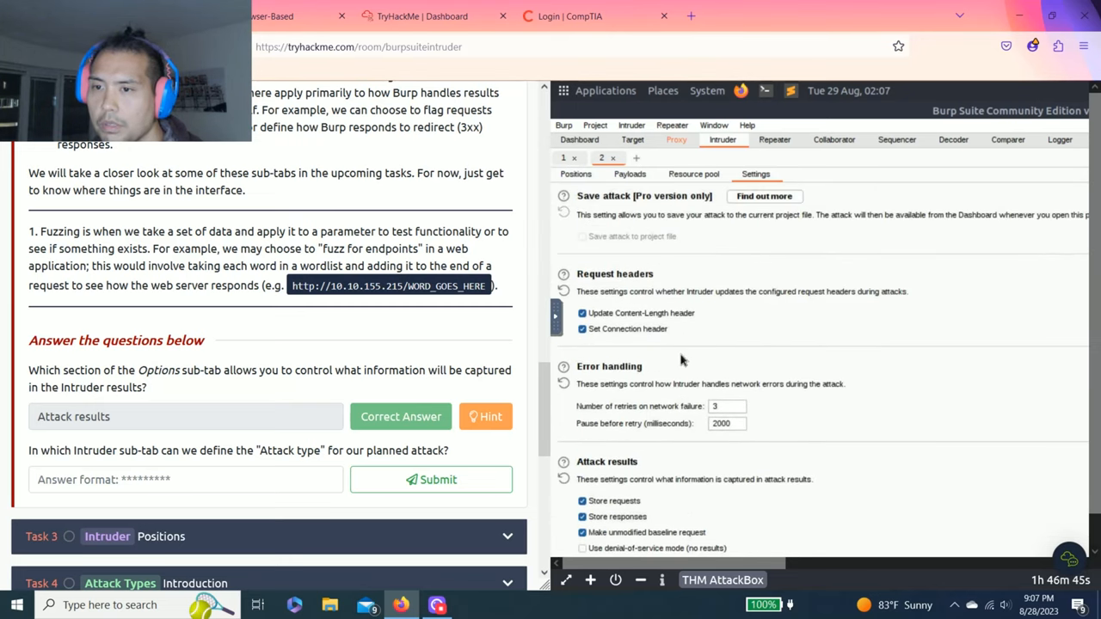
pyautogui.moveTo(632, 192)
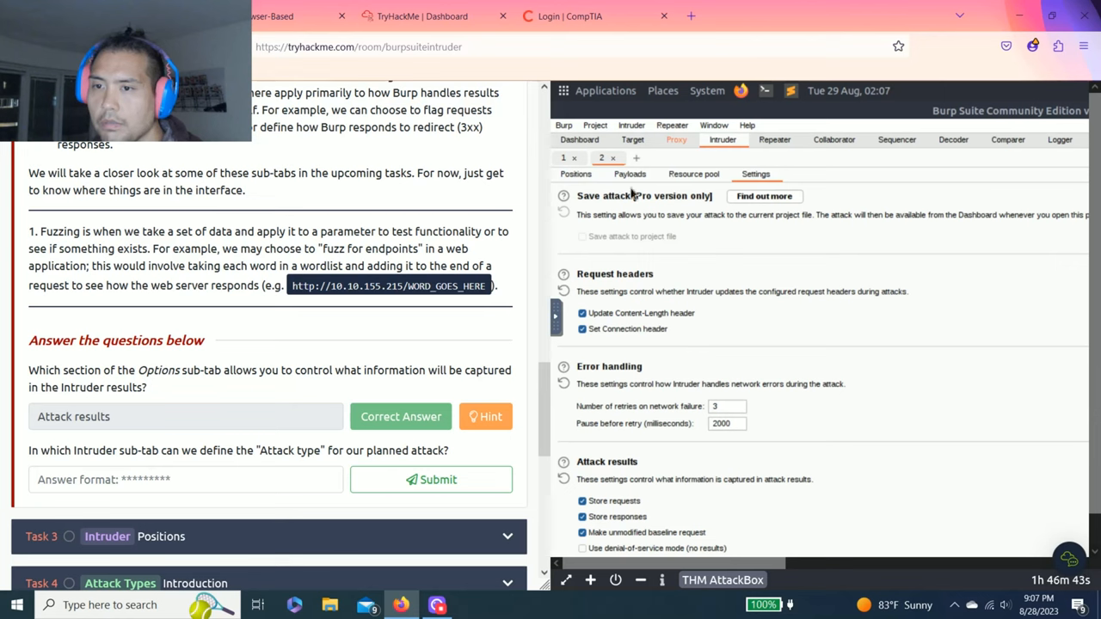
# Step: Check Intruder's Positions sub-tab and submit 'Positions' as the second answer
pyautogui.click(575, 174)
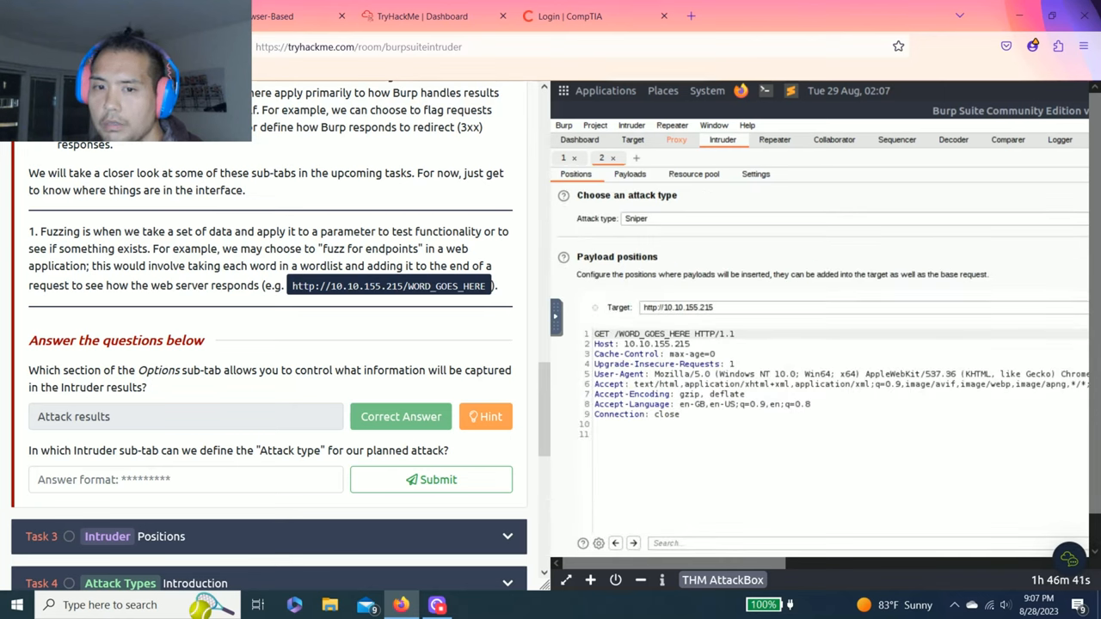
pyautogui.moveTo(596, 223)
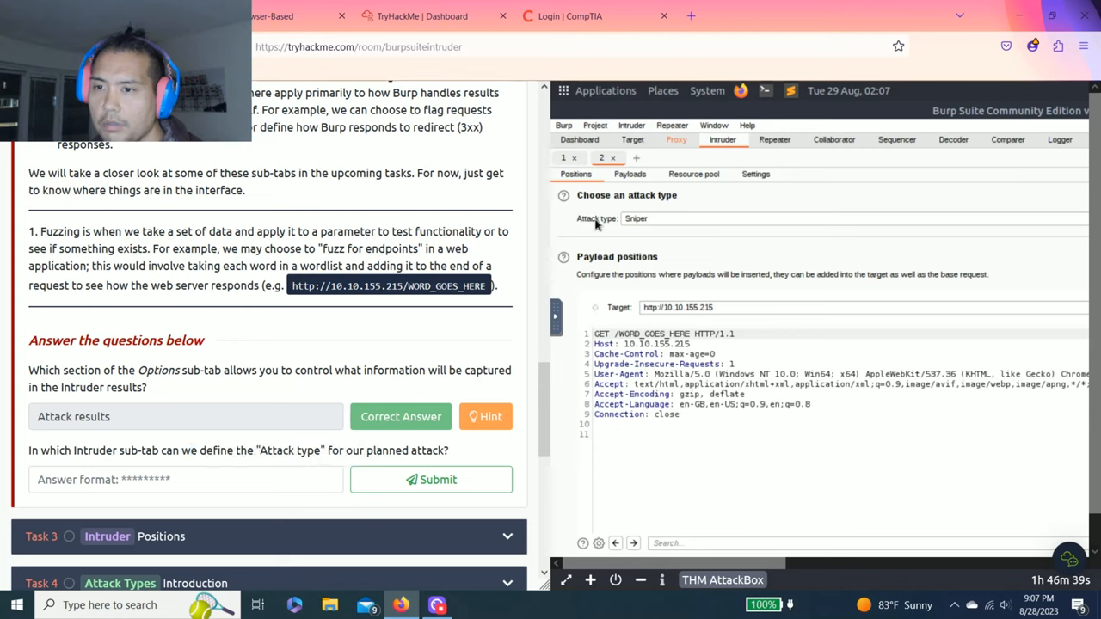
pyautogui.click(185, 479)
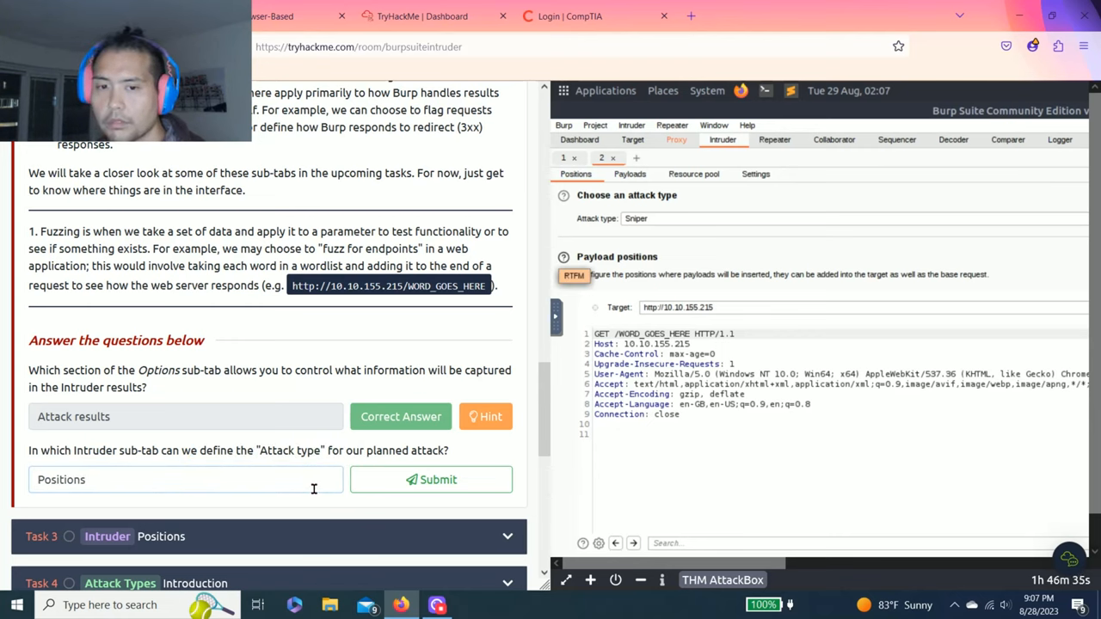
pyautogui.click(430, 479)
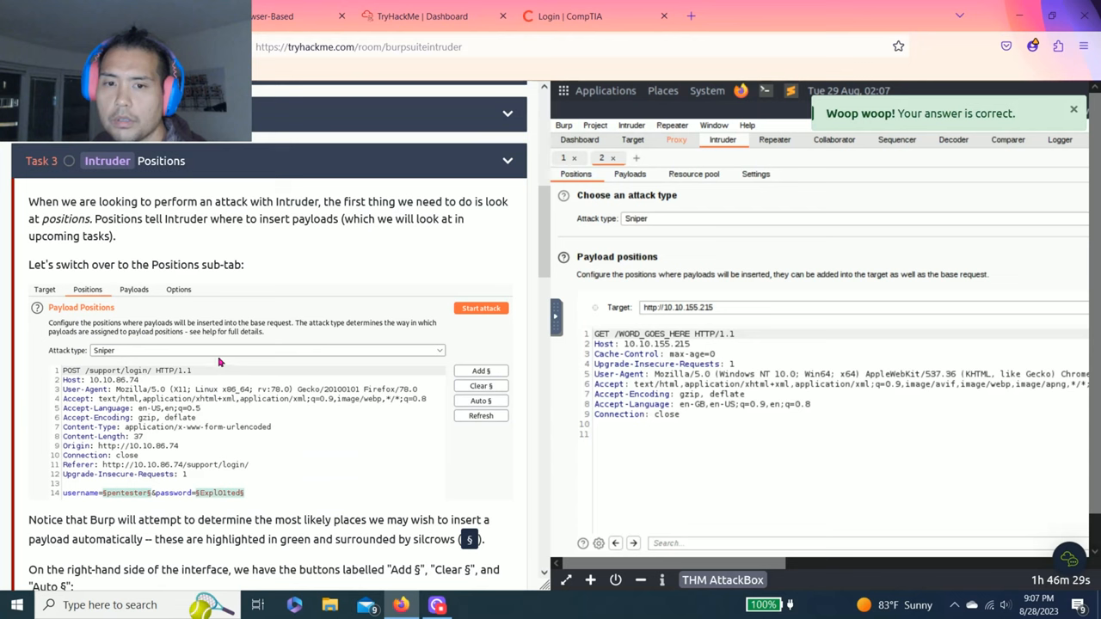
pyautogui.scroll(-3)
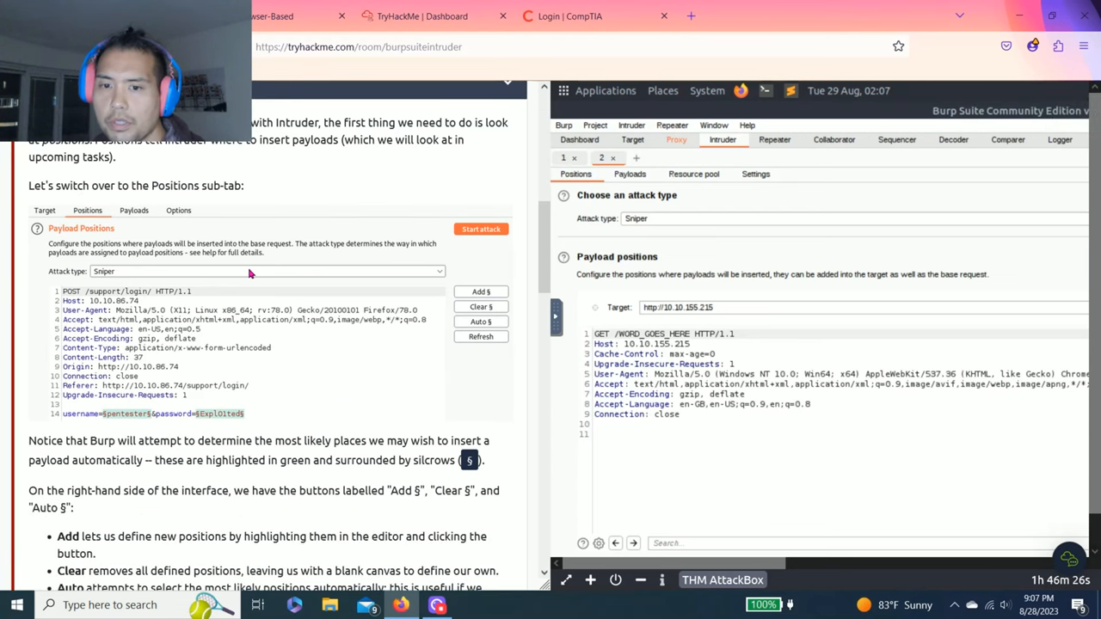
pyautogui.scroll(-3)
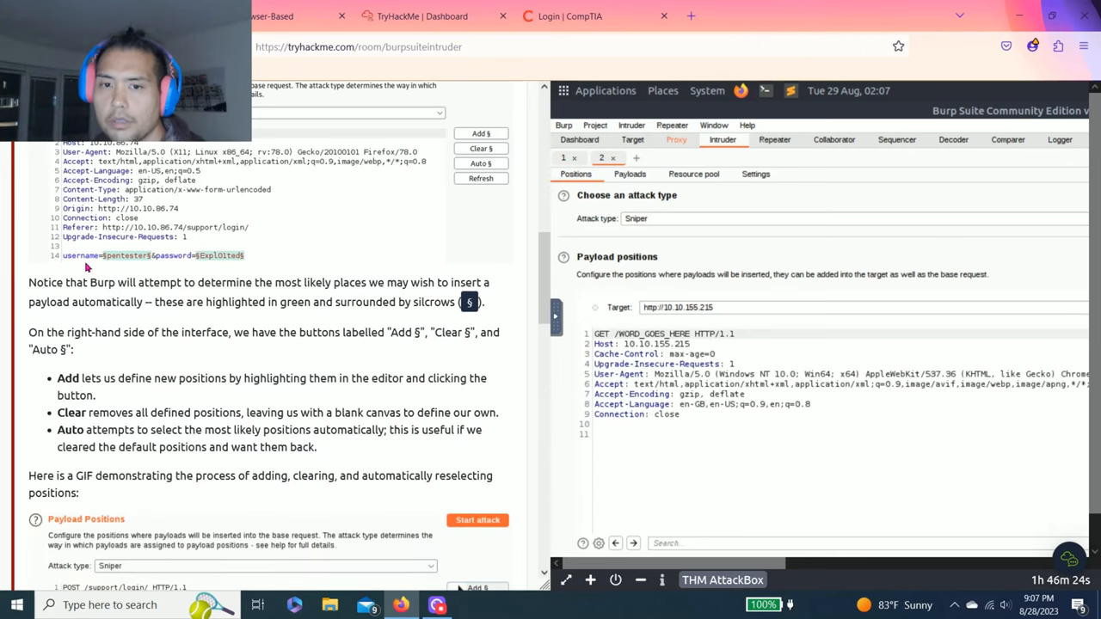
pyautogui.moveTo(191, 263)
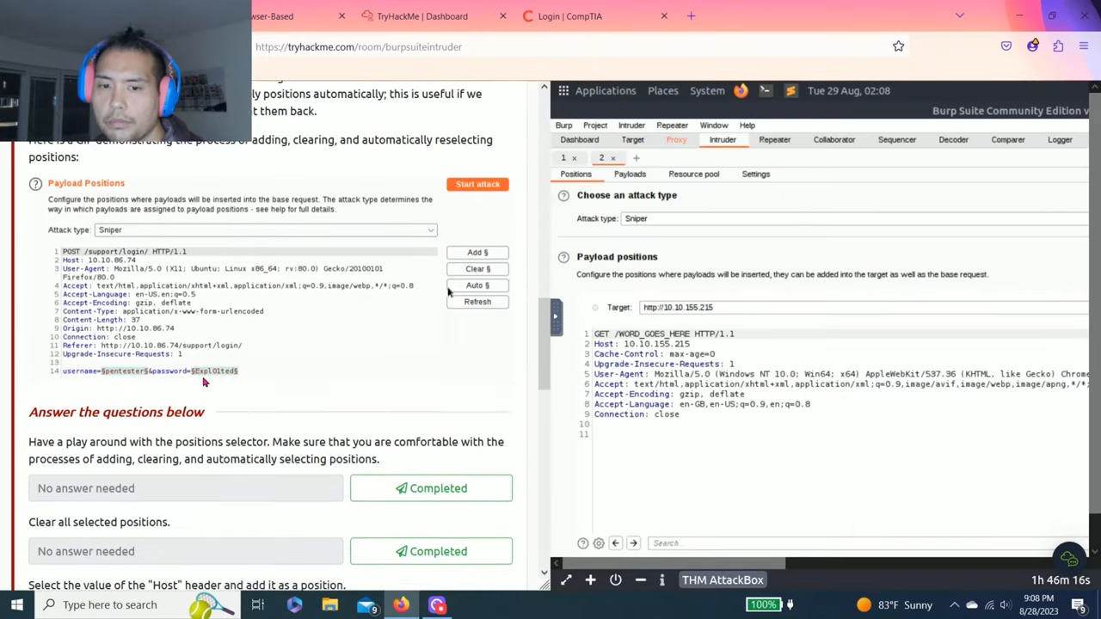
pyautogui.scroll(-3)
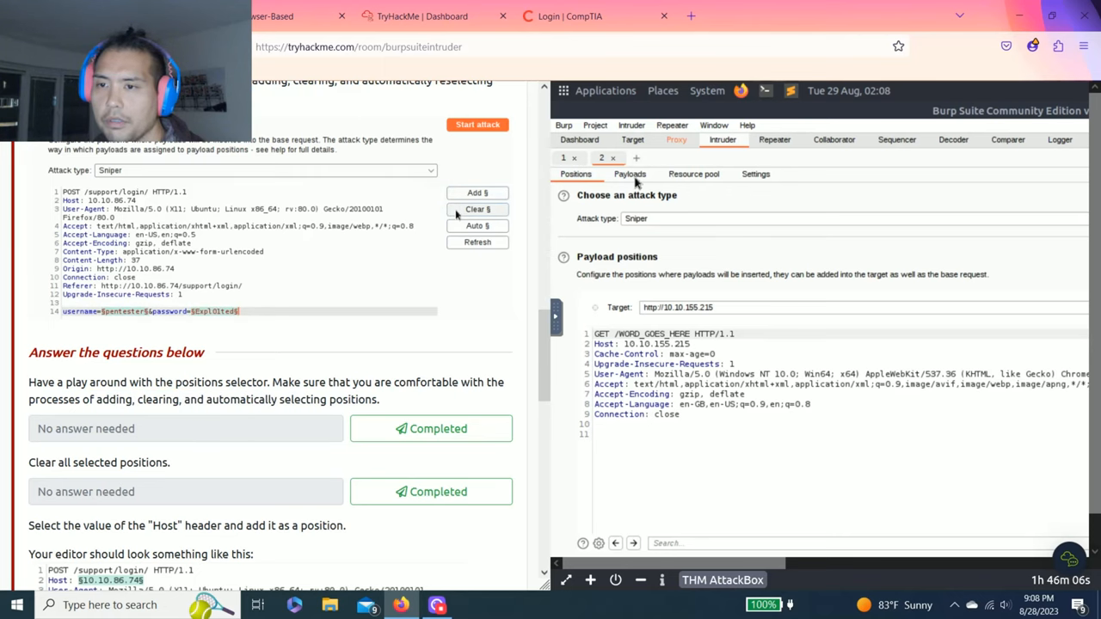
pyautogui.click(629, 174)
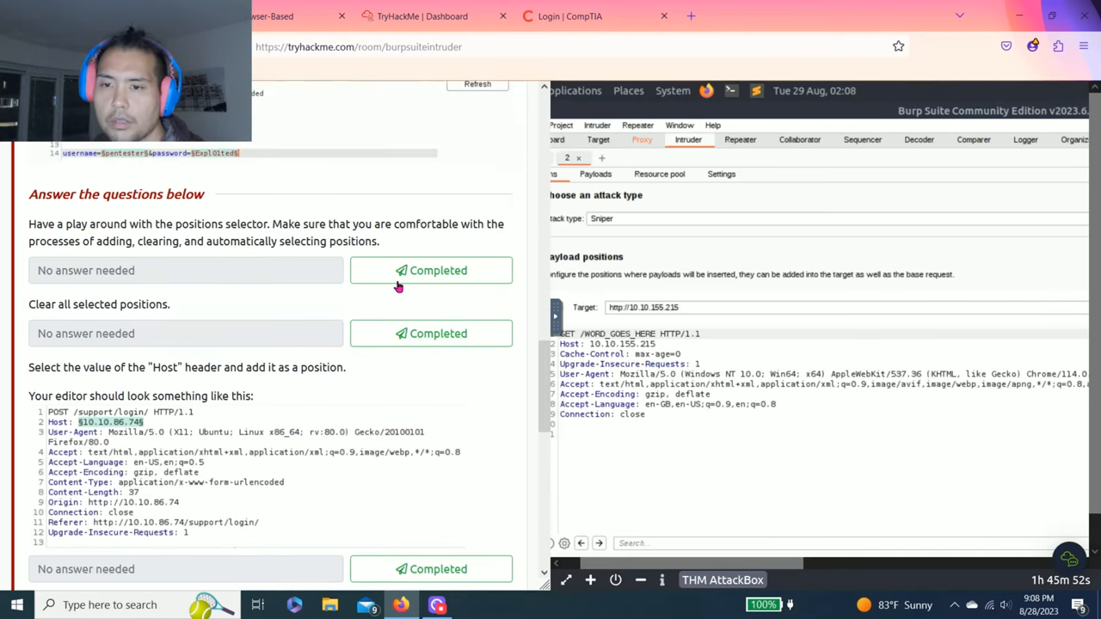
# Step: Mark the practice and clear-positions questions complete, then add the Host value as a payload position
pyautogui.click(431, 333)
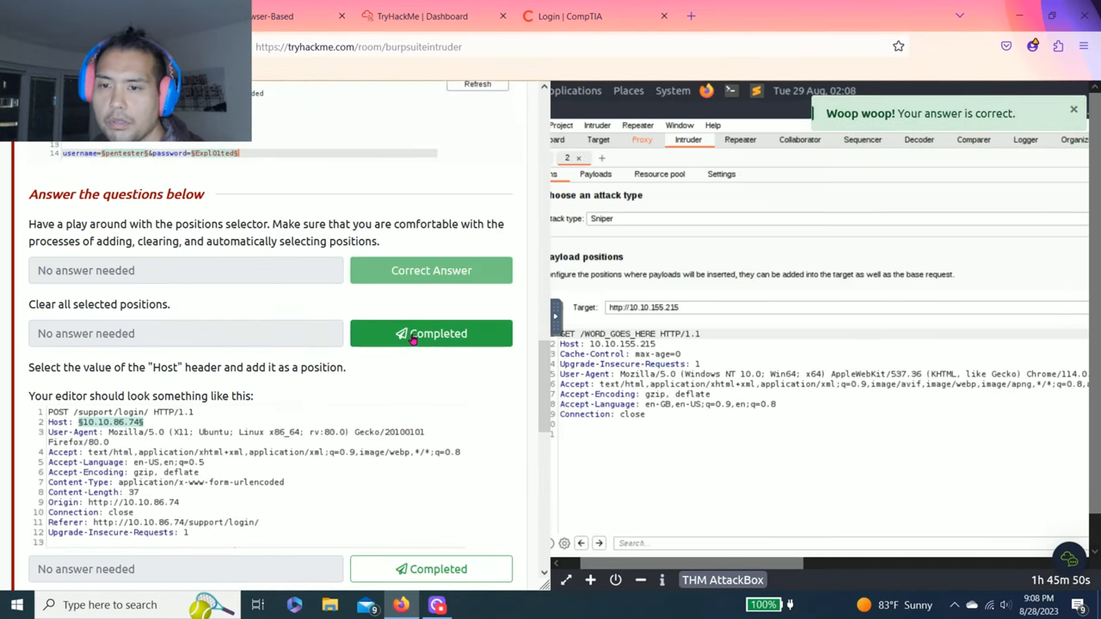
pyautogui.click(430, 333)
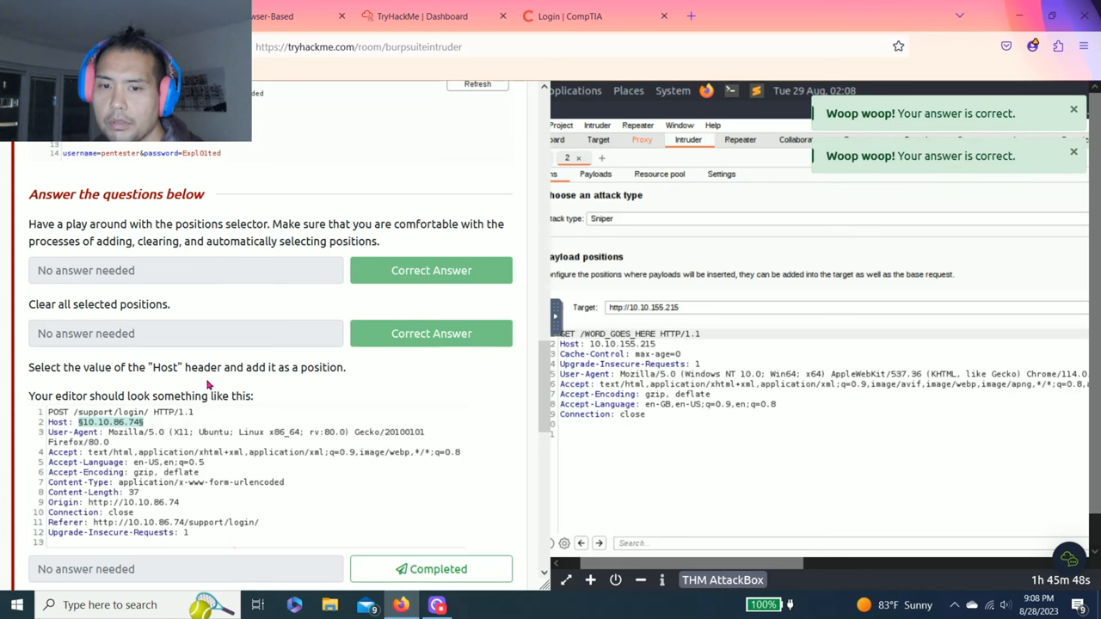
pyautogui.scroll(-3)
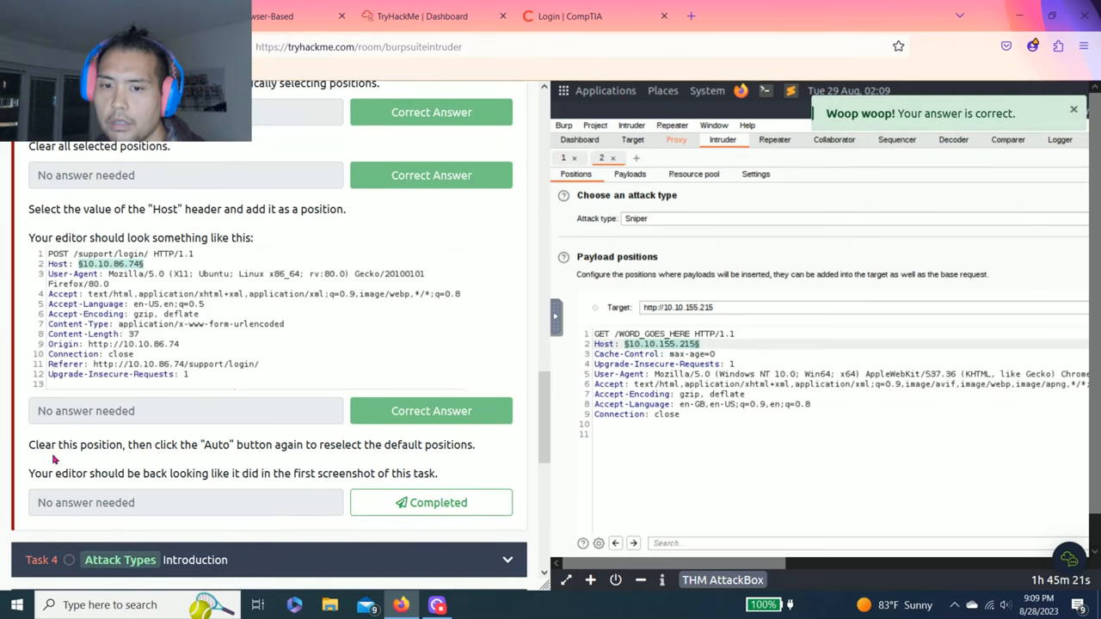
pyautogui.moveTo(119, 448)
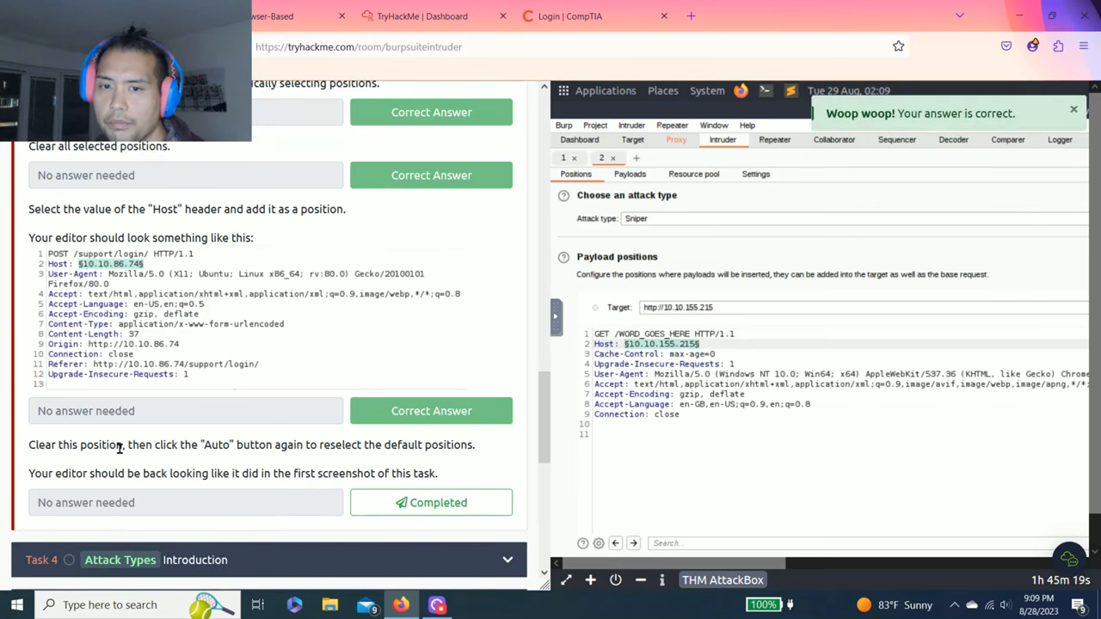
pyautogui.moveTo(126, 445); pyautogui.dragTo(474, 444)
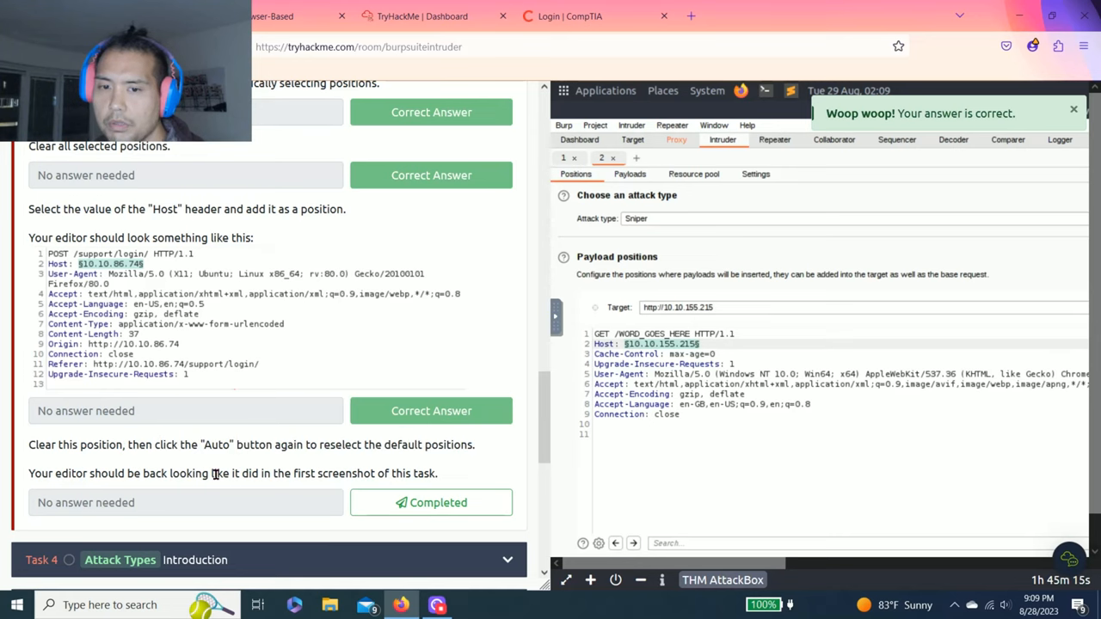
pyautogui.scroll(-3)
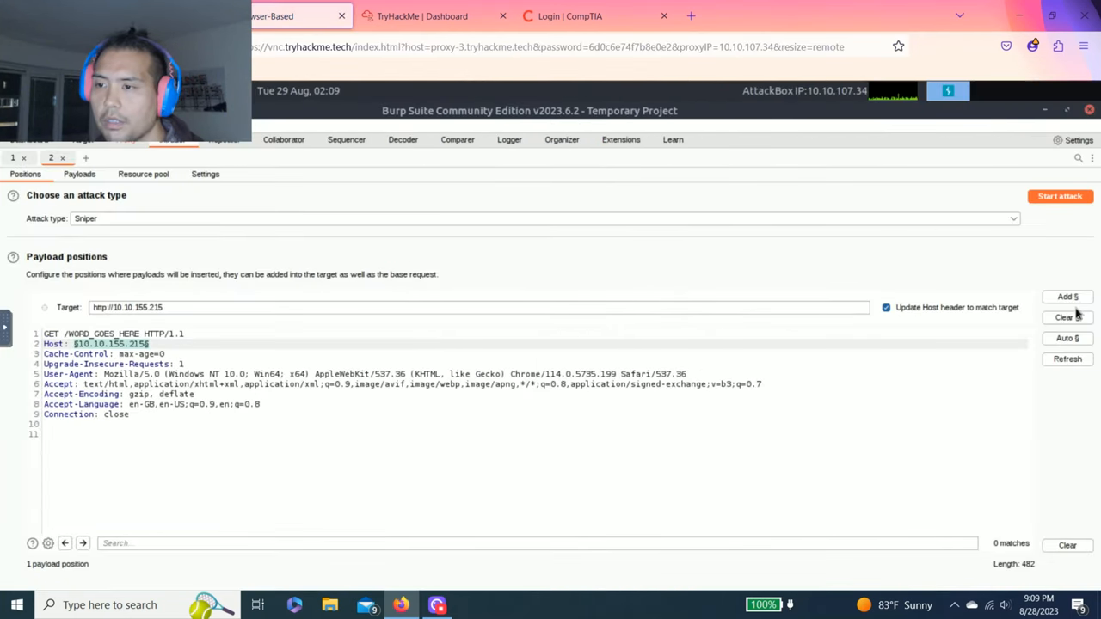
# Step: Clear all Intruder payload positions, re-add defaults with Auto §, and return to the room
pyautogui.click(1066, 317)
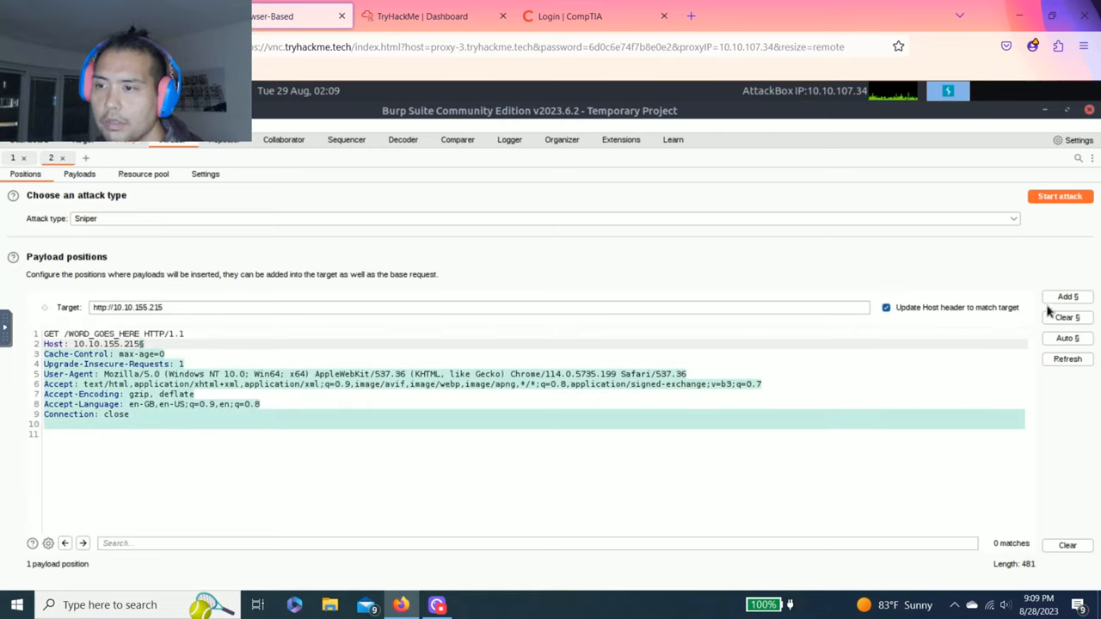
pyautogui.click(1066, 317)
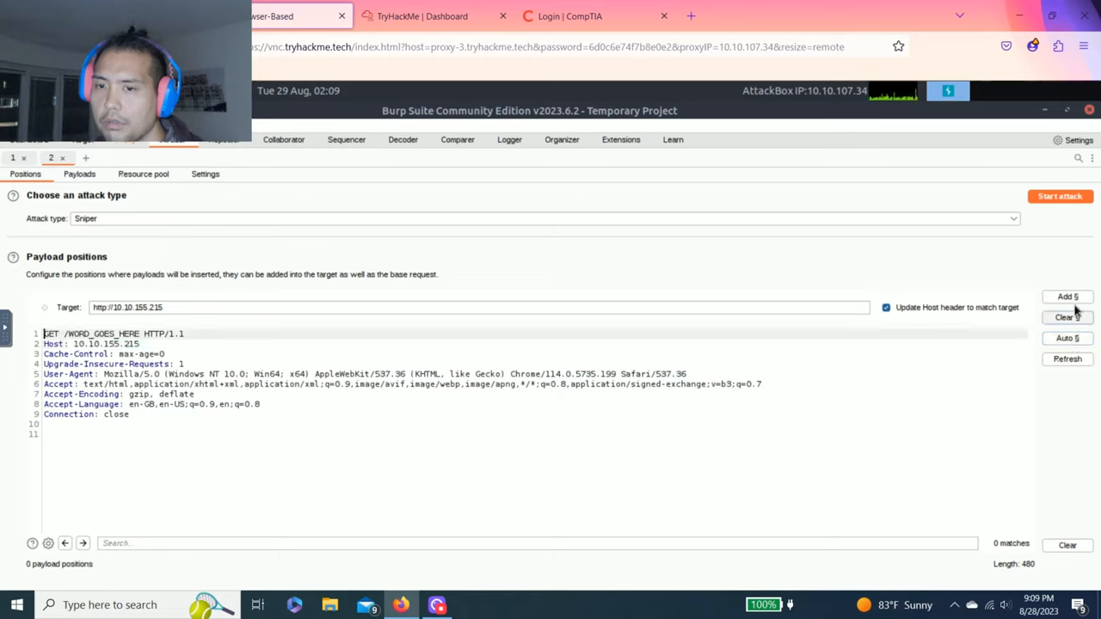
pyautogui.click(1067, 297)
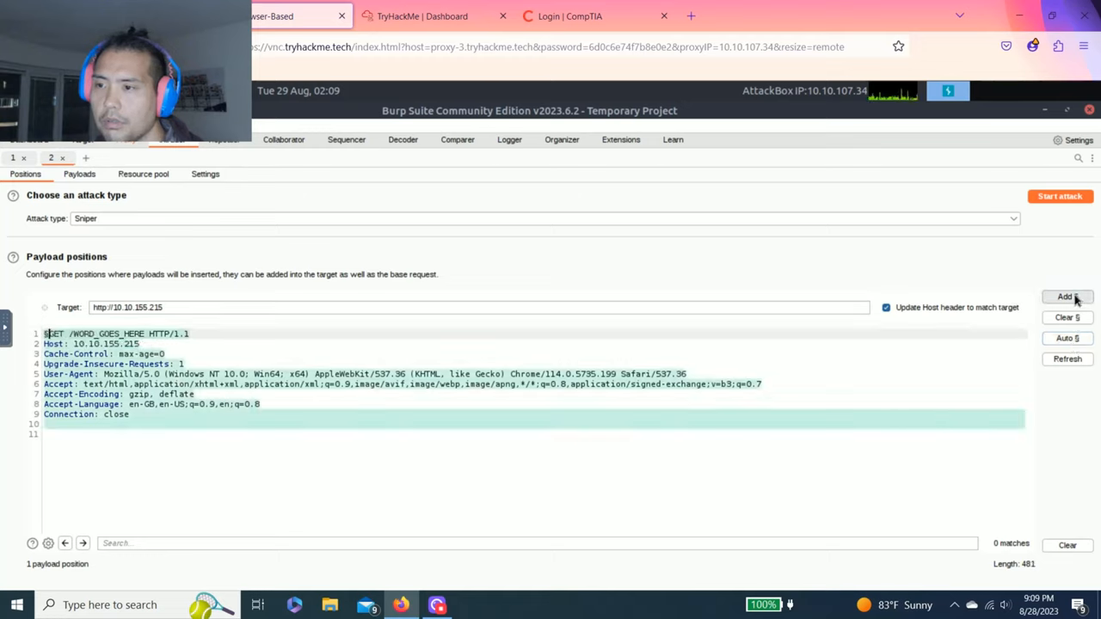
pyautogui.click(1067, 317)
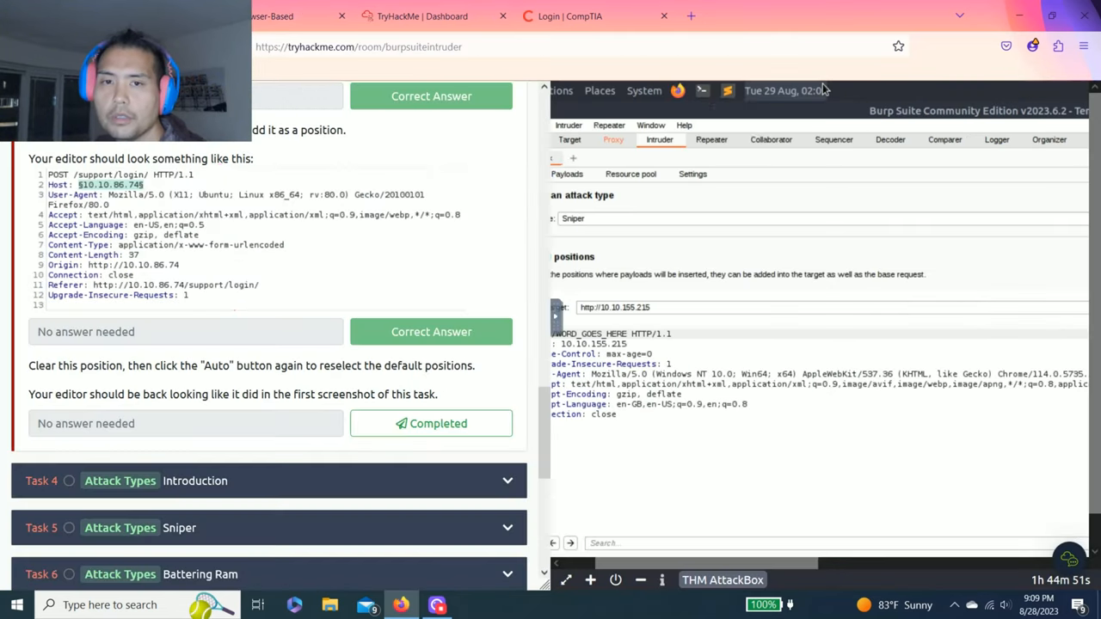
# Step: Mark the final Positions question and the Attack Types Introduction as complete
pyautogui.click(431, 423)
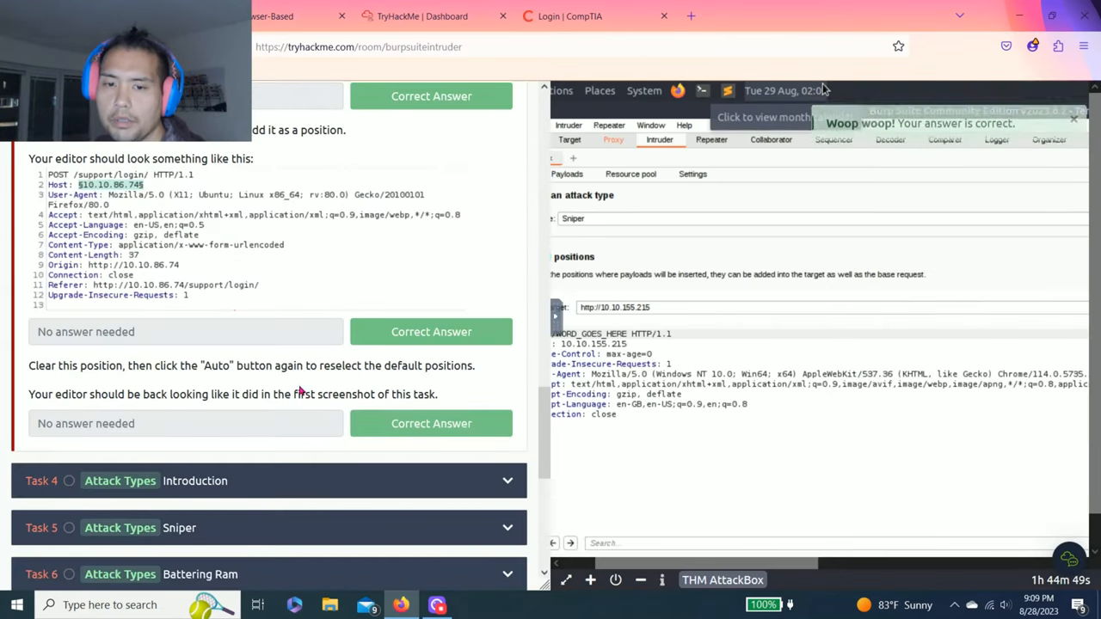
pyautogui.scroll(-3)
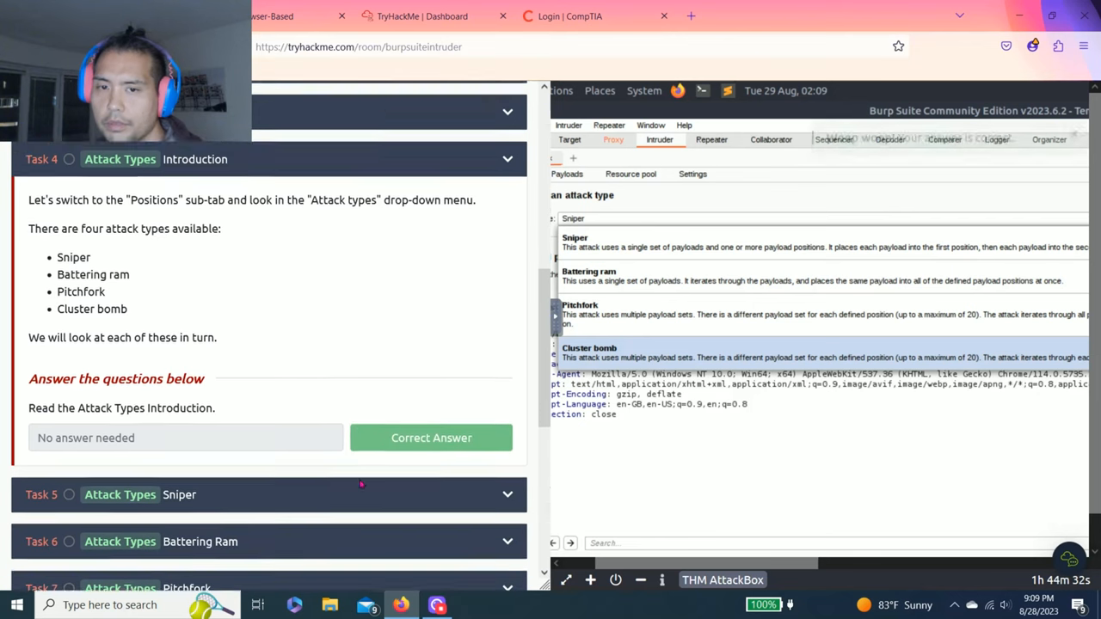
pyautogui.click(431, 437)
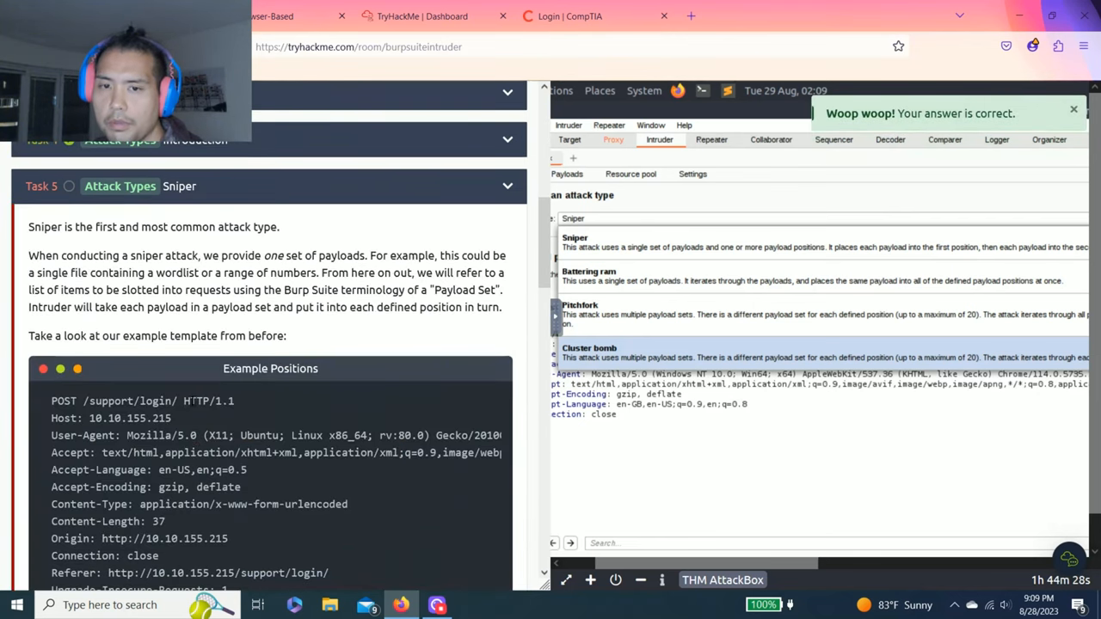
# Step: Answer the Sniper request-count question with 300
pyautogui.scroll(-3)
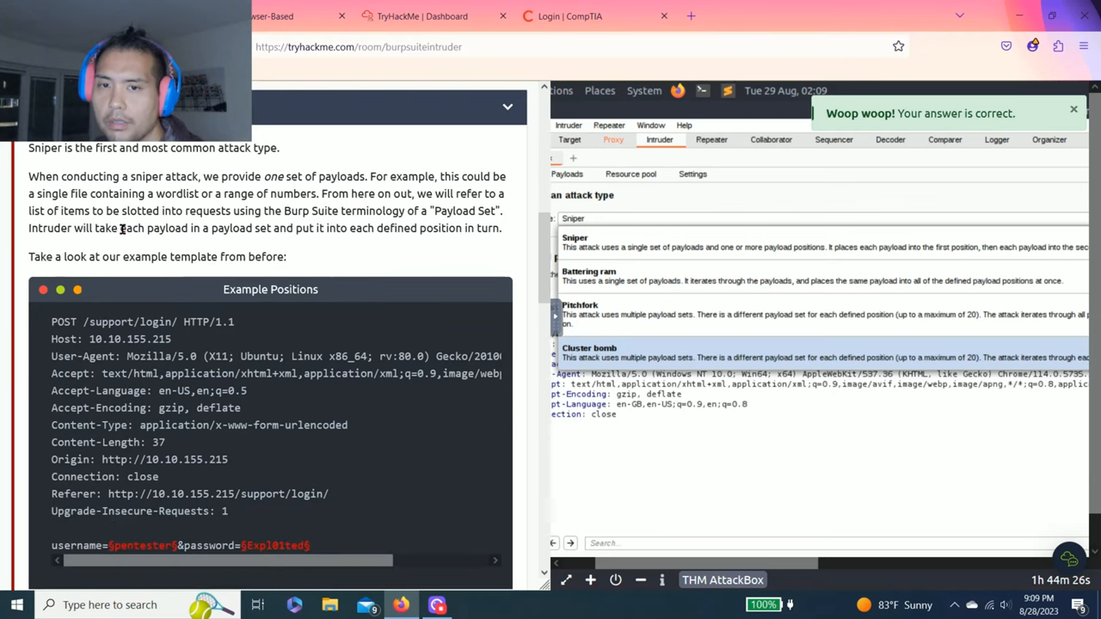
pyautogui.scroll(-3)
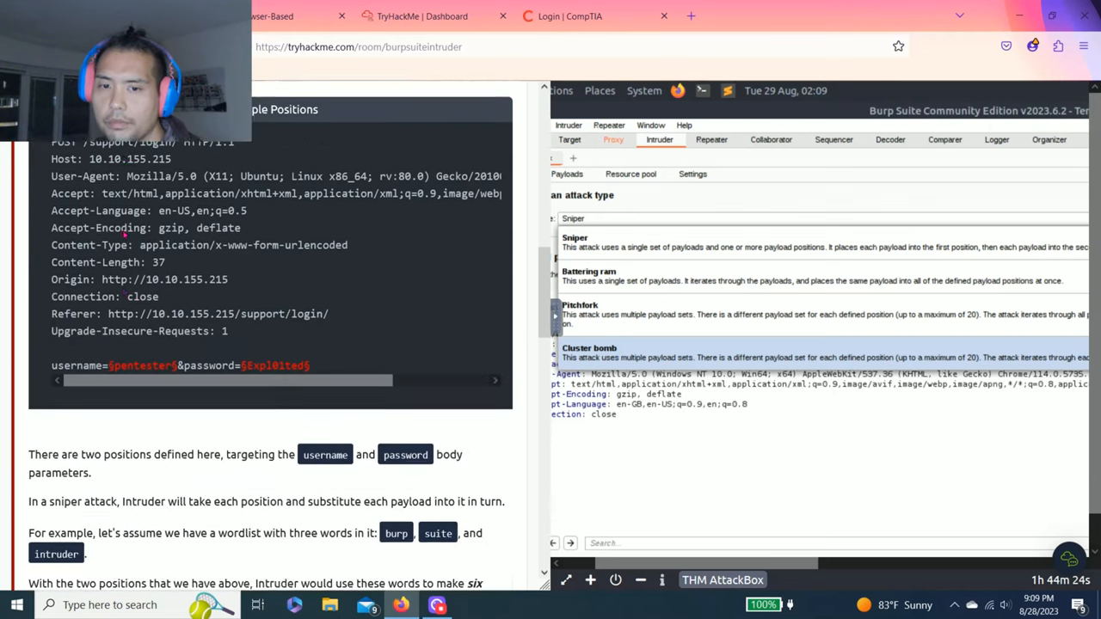
pyautogui.scroll(-3)
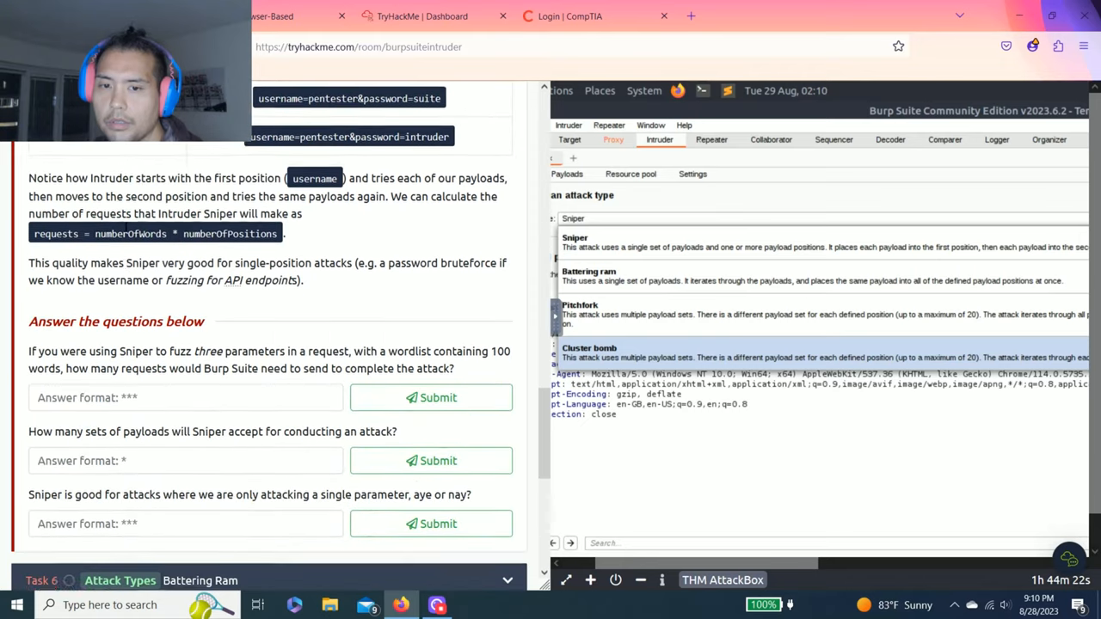
pyautogui.scroll(-3)
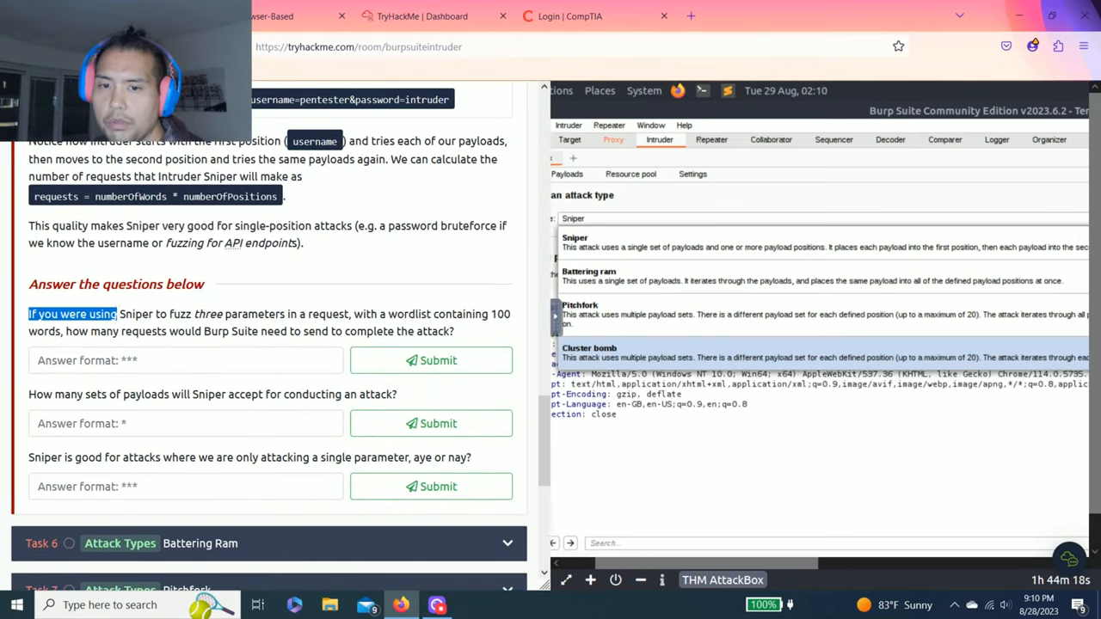
pyautogui.moveTo(28, 314); pyautogui.dragTo(268, 314)
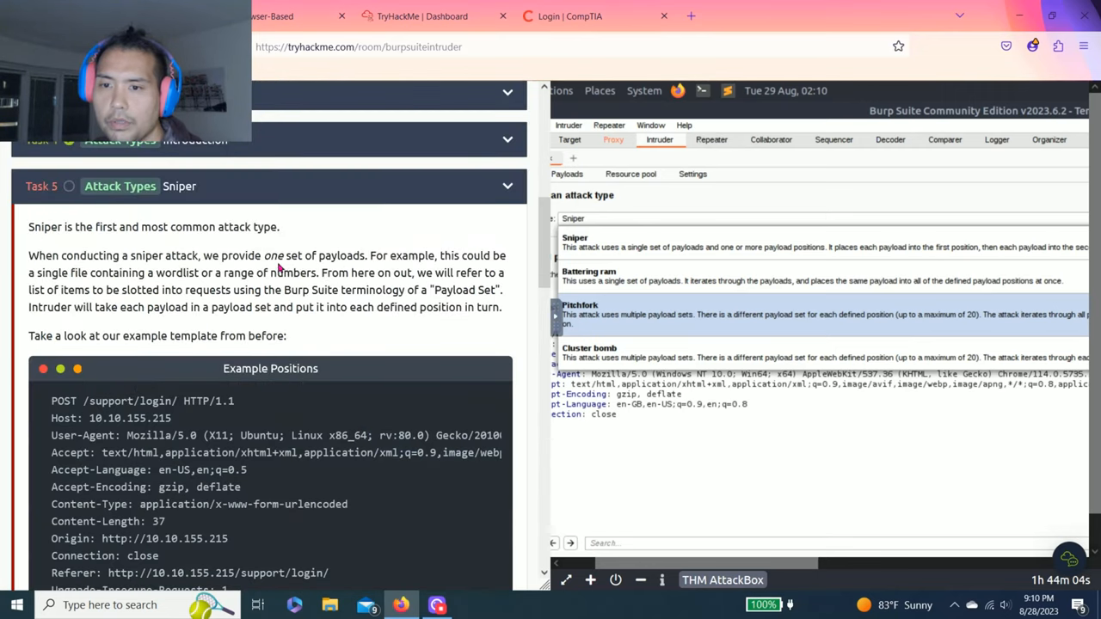
pyautogui.scroll(-3)
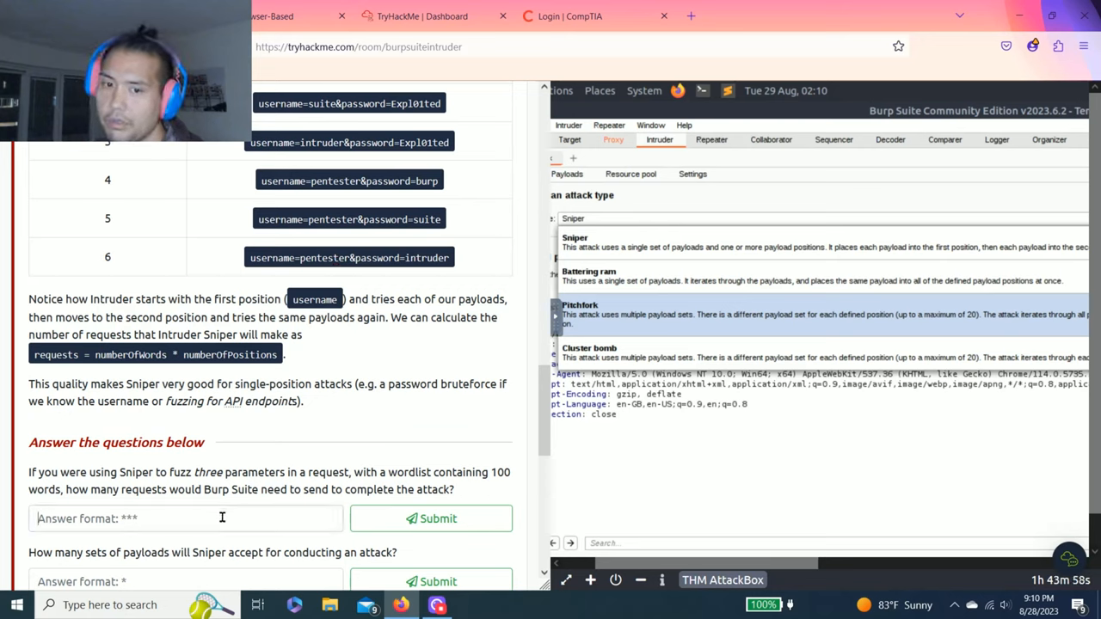
pyautogui.write('300')
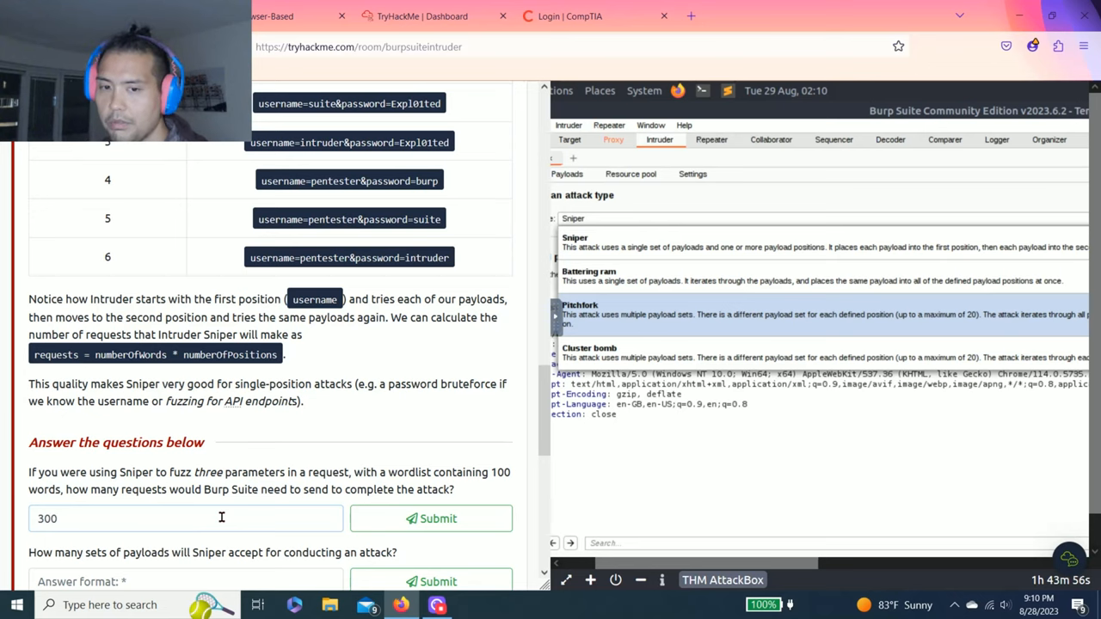
pyautogui.click(430, 517)
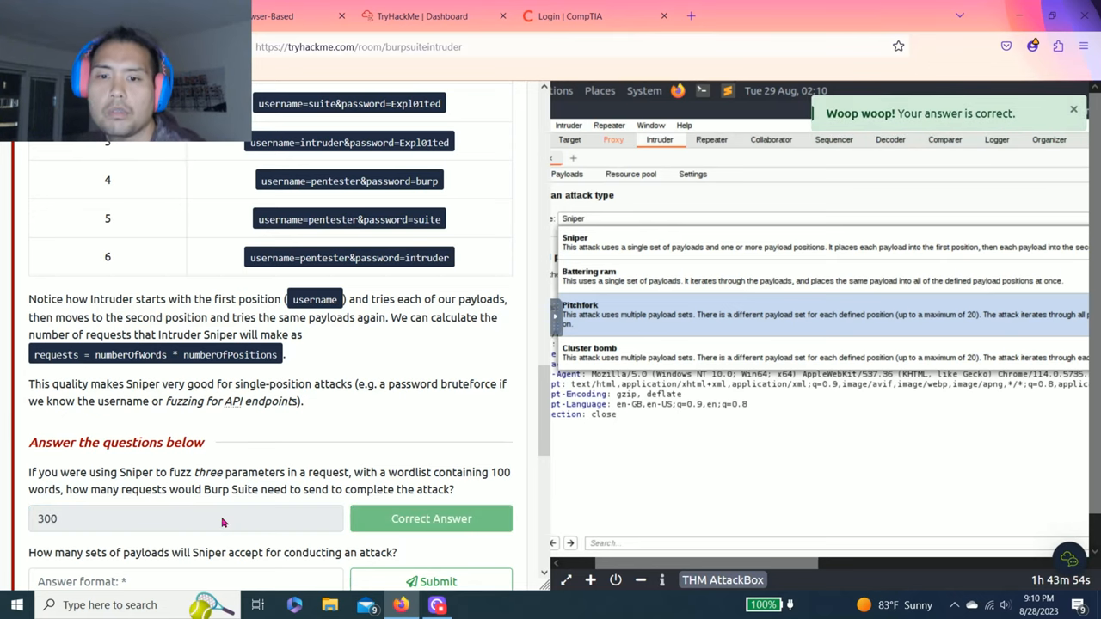
pyautogui.moveTo(314, 398)
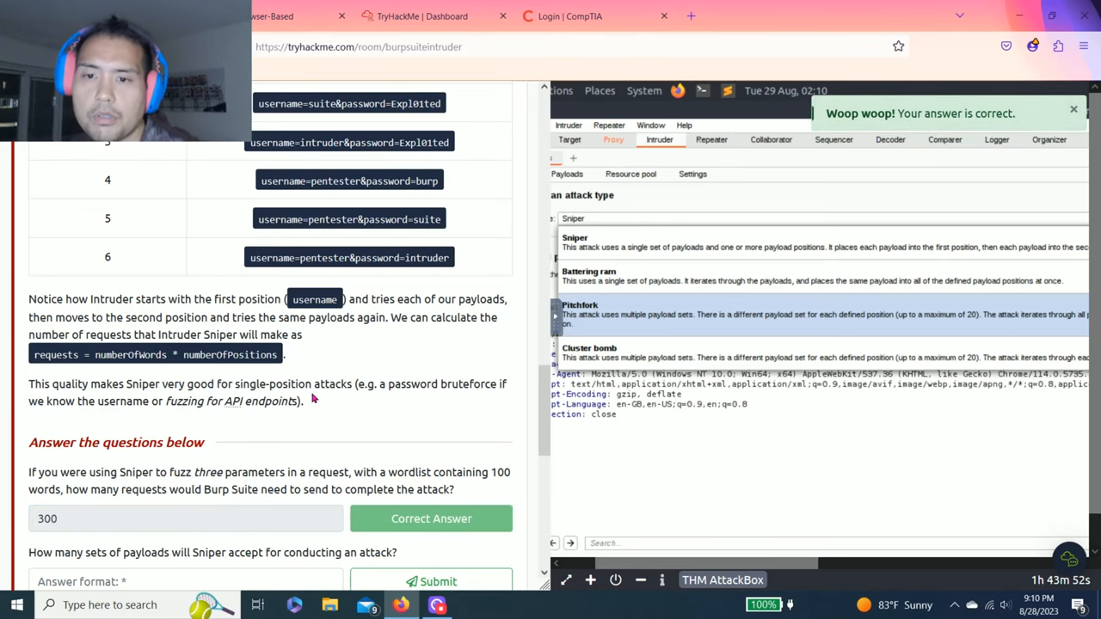
# Step: Answer the payload-set count question with 1 and the single-parameter question with aye
pyautogui.scroll(3)
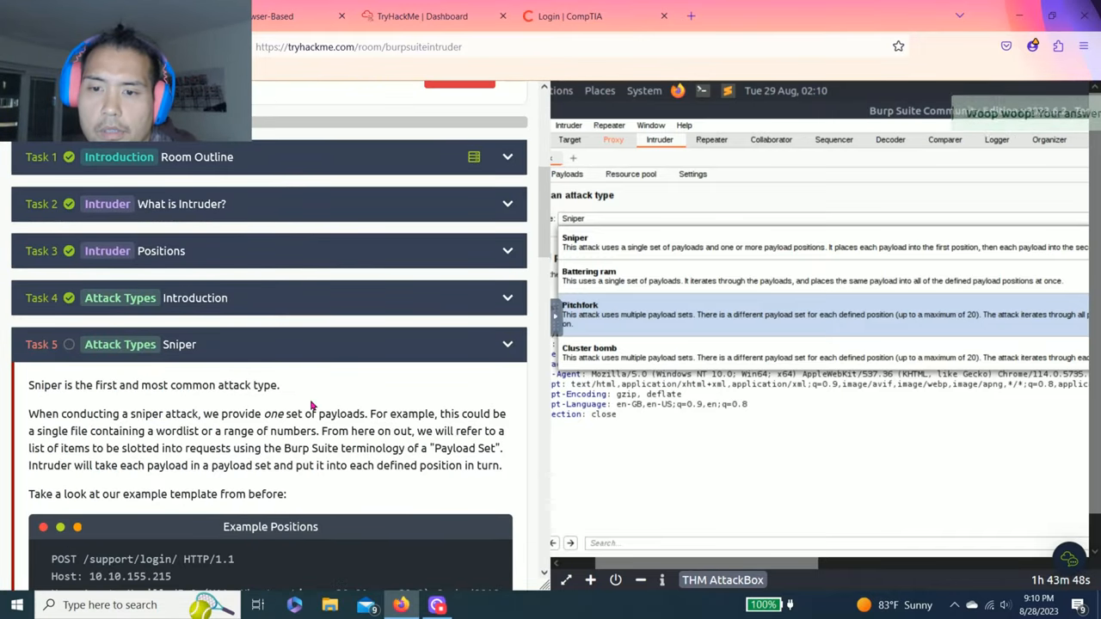
pyautogui.scroll(-3)
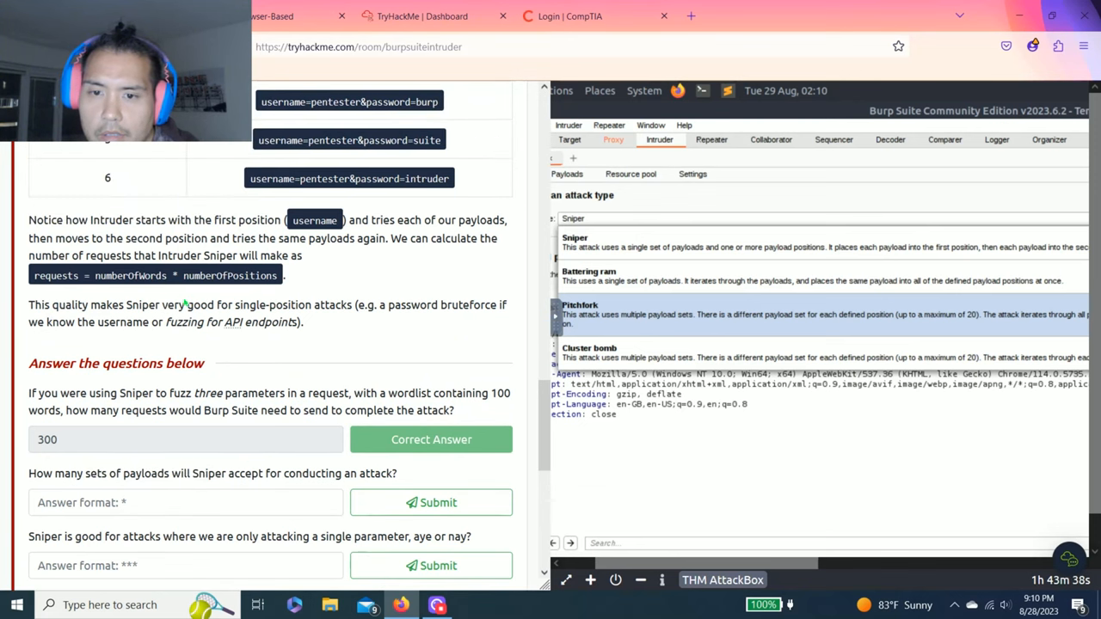
pyautogui.moveTo(185, 305); pyautogui.dragTo(303, 322)
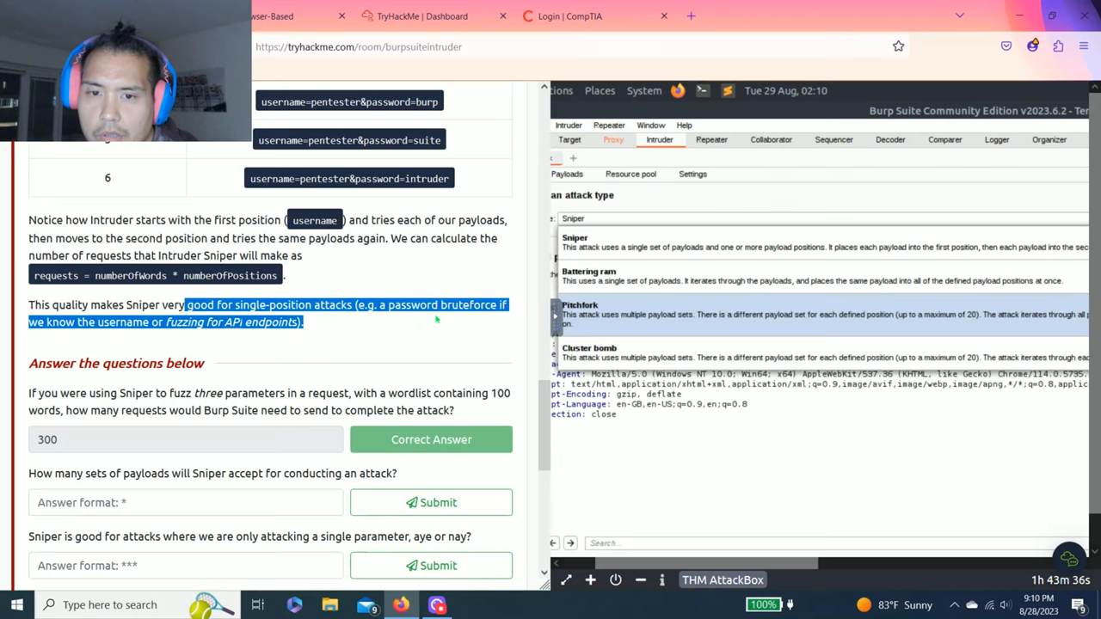
pyautogui.click(185, 502)
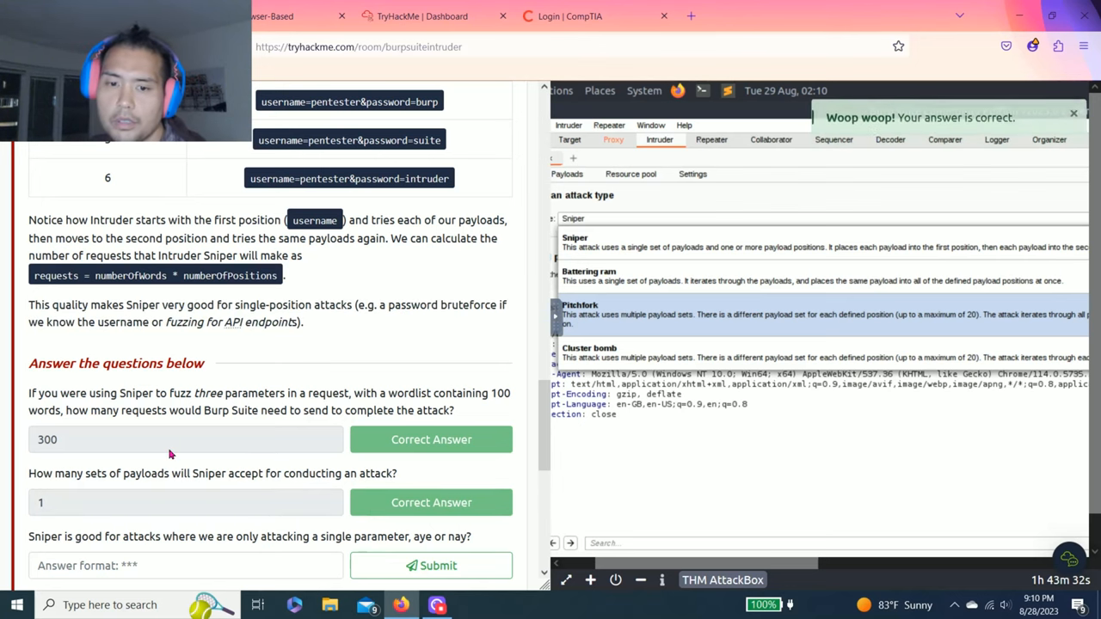
pyautogui.scroll(-3)
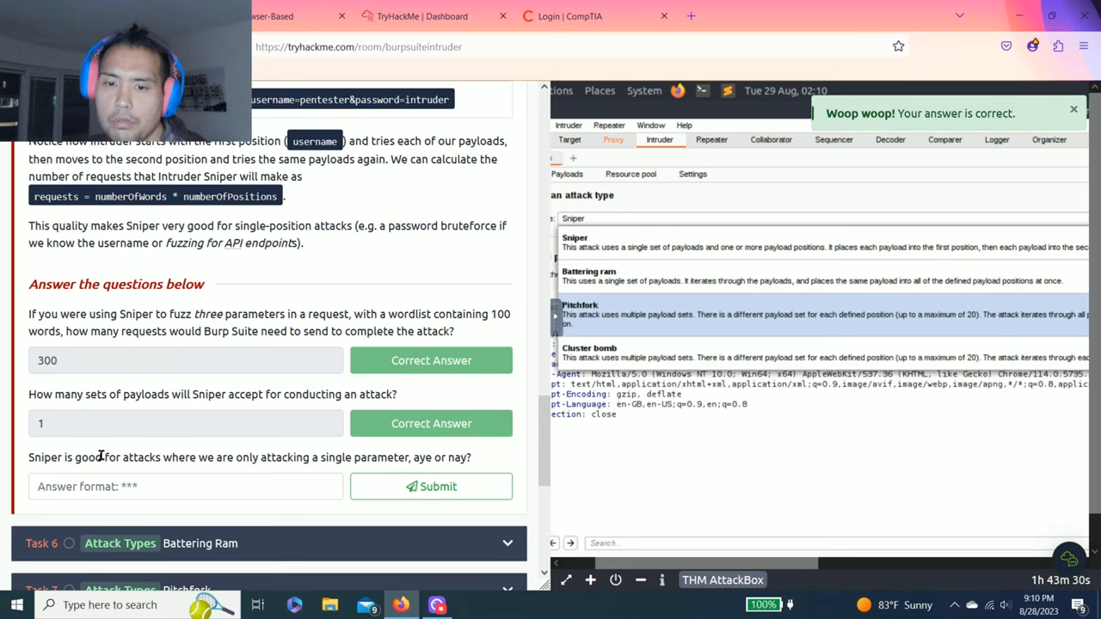
pyautogui.moveTo(162, 456); pyautogui.dragTo(274, 456)
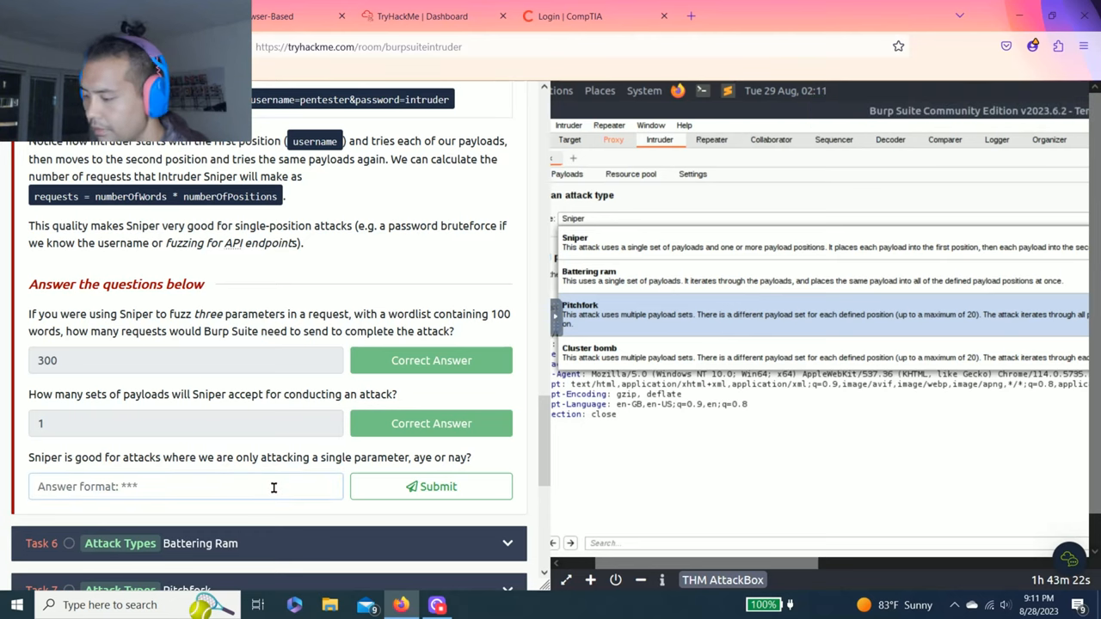
pyautogui.click(429, 486)
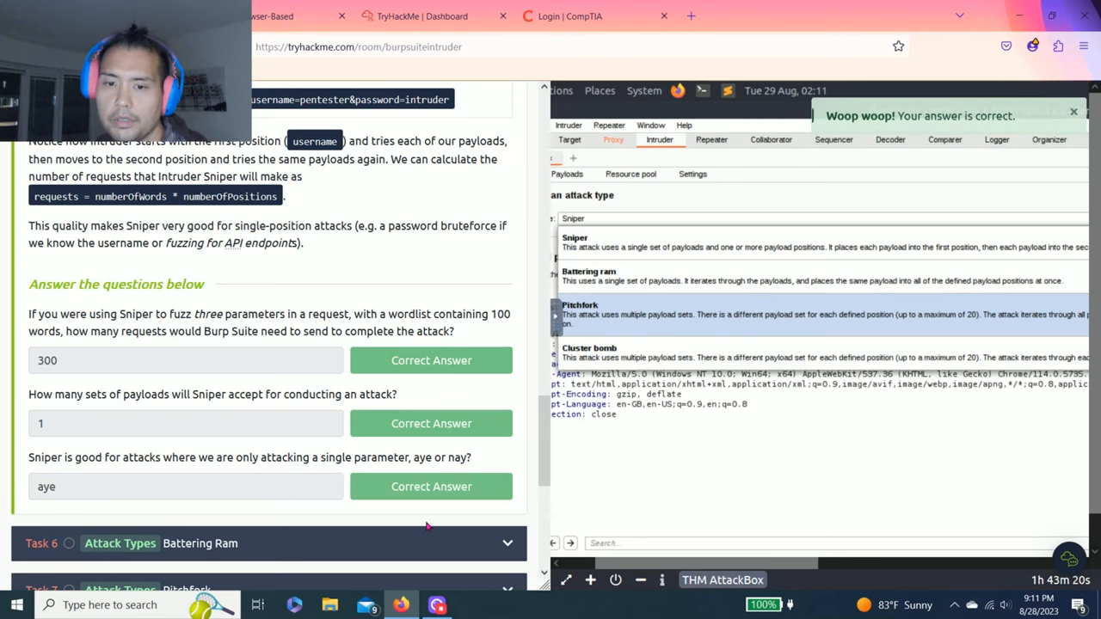
pyautogui.scroll(-3)
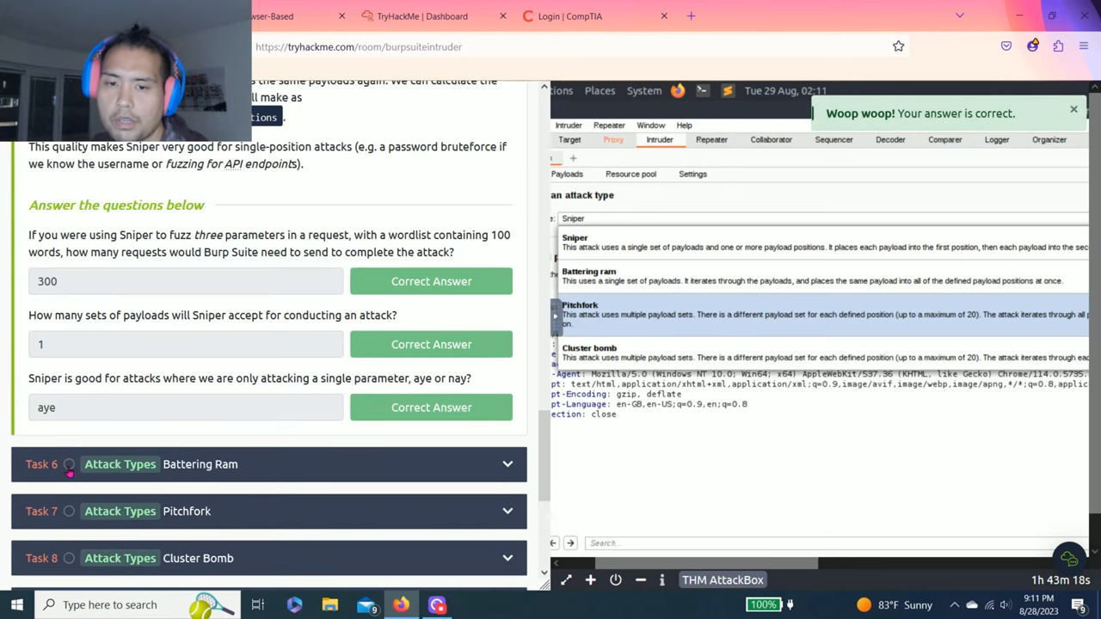
# Step: View the Battering Ram first-request hint and select the example position template text
pyautogui.scroll(-3)
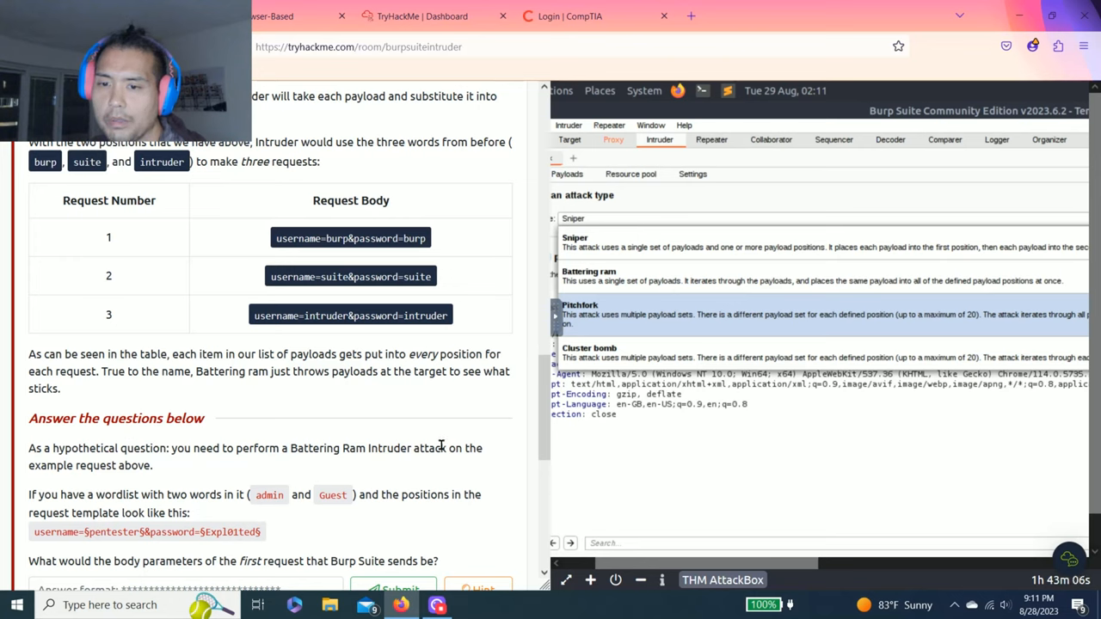
pyautogui.moveTo(49, 480)
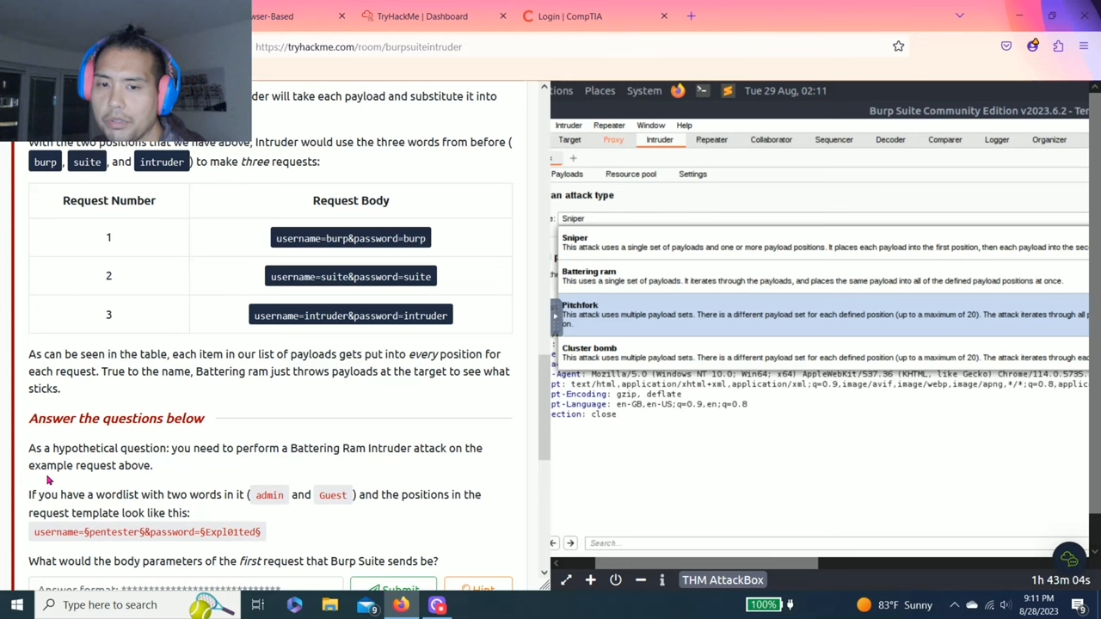
pyautogui.scroll(-3)
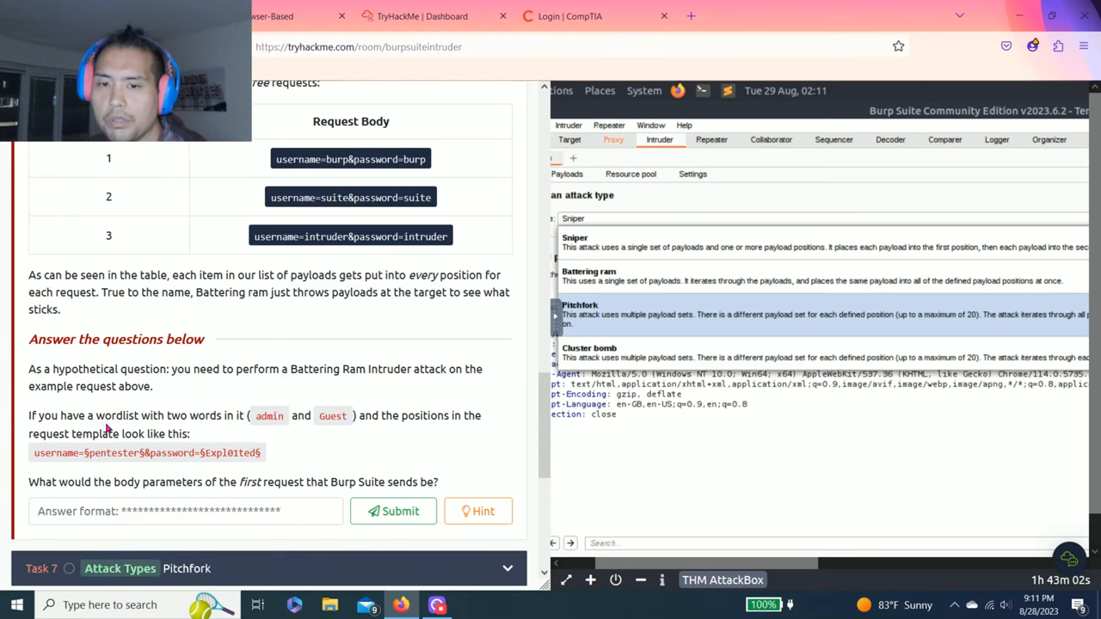
pyautogui.moveTo(290, 418)
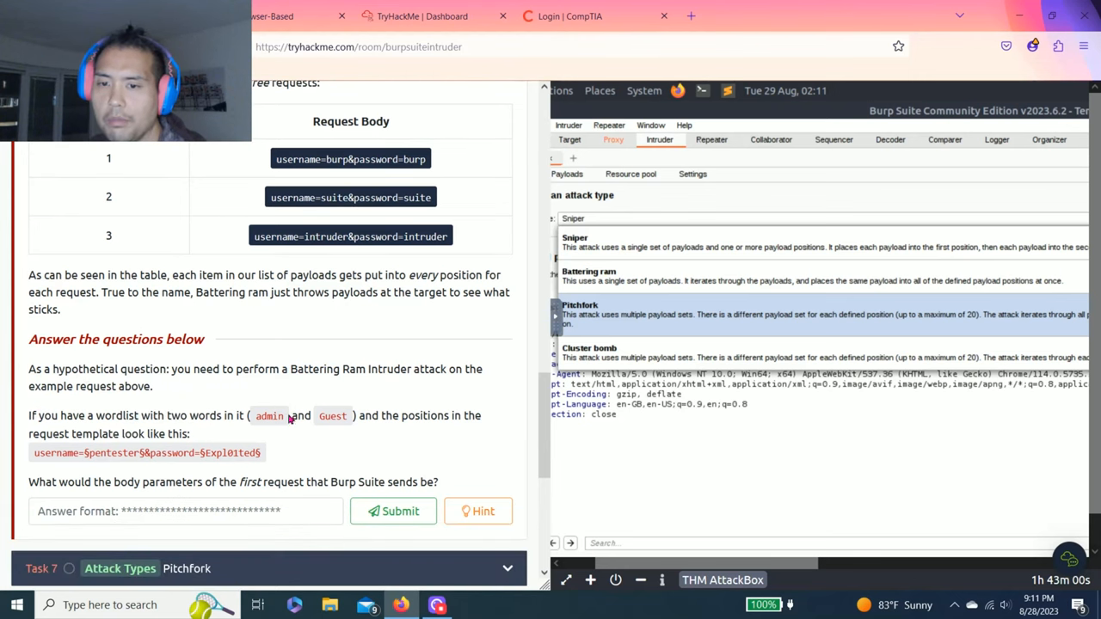
pyautogui.moveTo(98, 434)
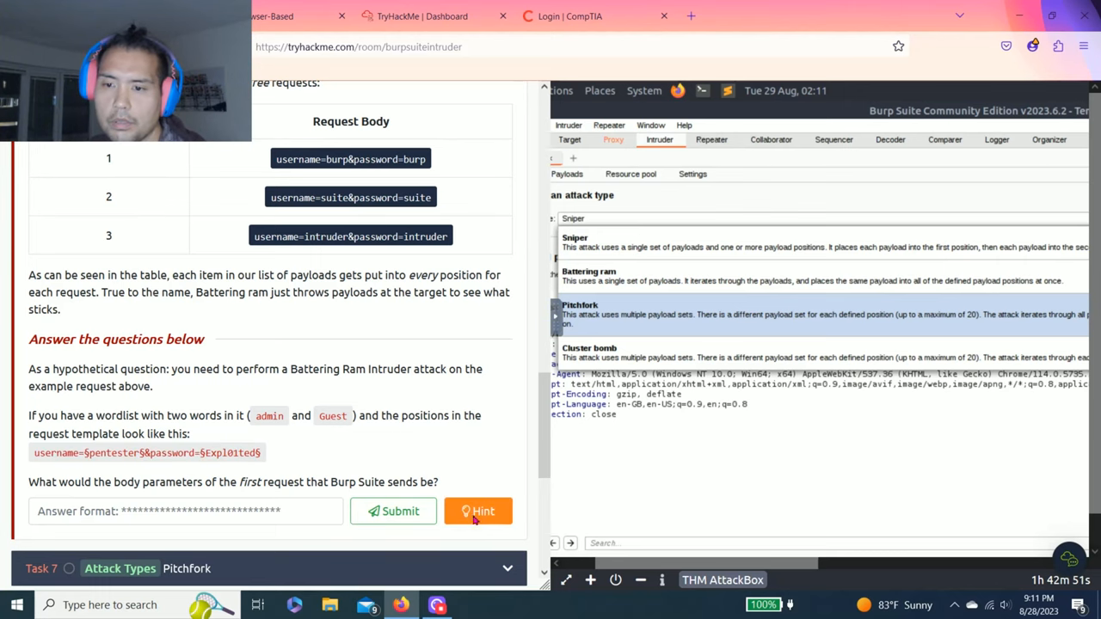
pyautogui.click(477, 511)
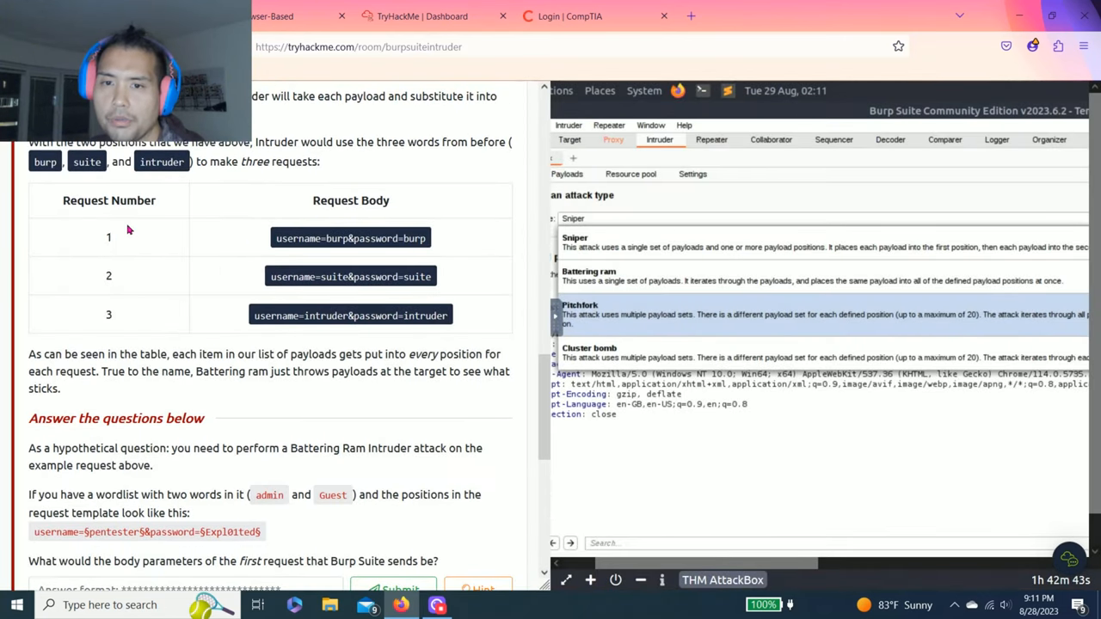
pyautogui.moveTo(75, 187)
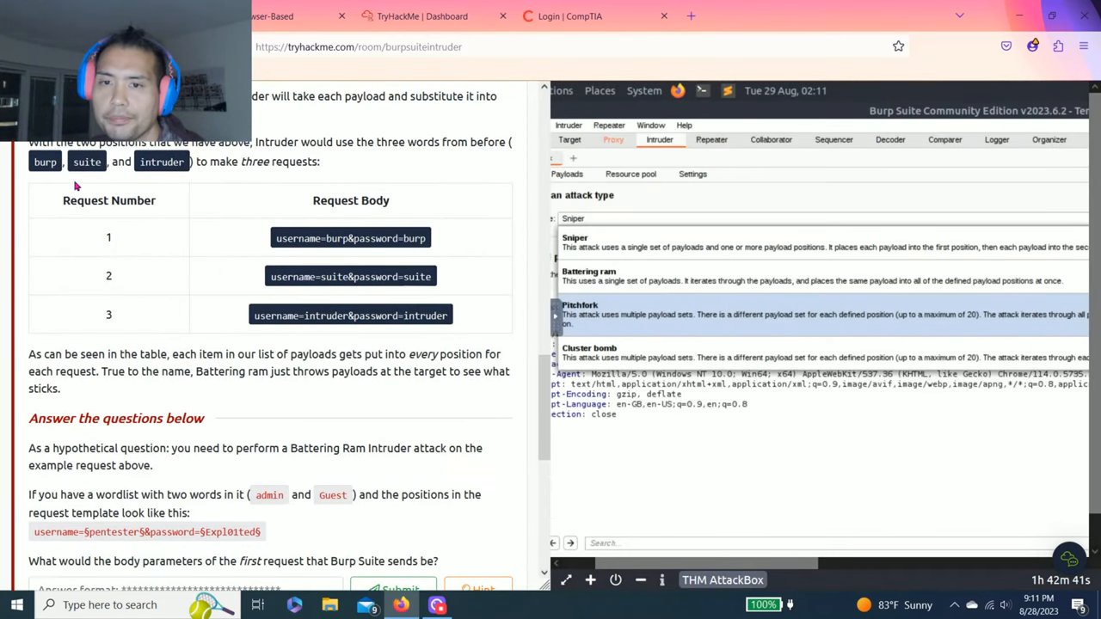
pyautogui.scroll(-3)
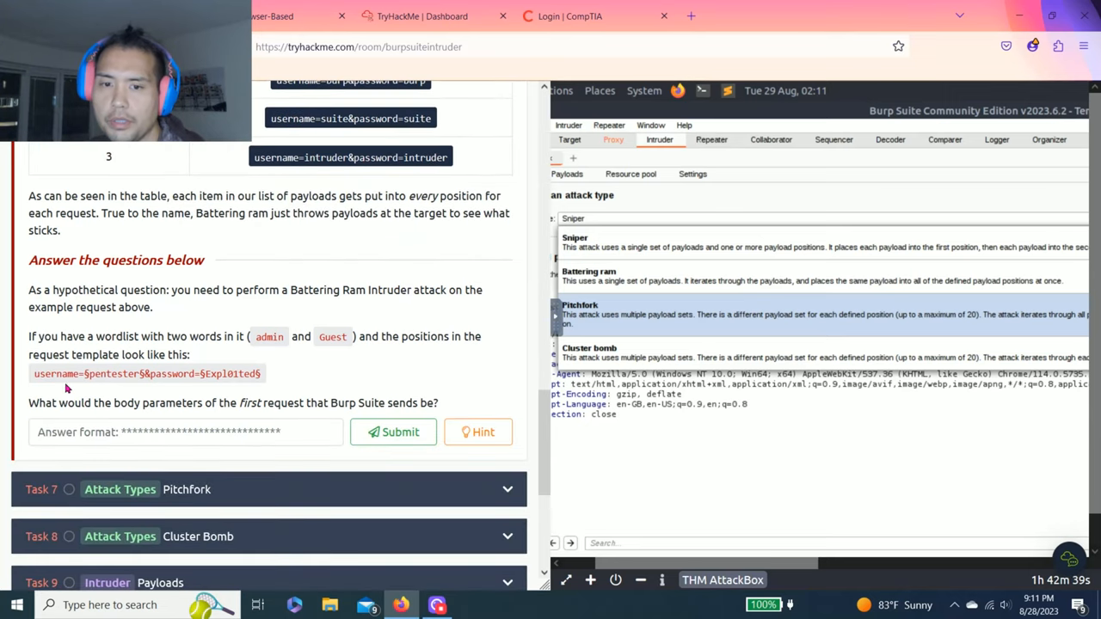
pyautogui.moveTo(34, 374); pyautogui.dragTo(258, 373)
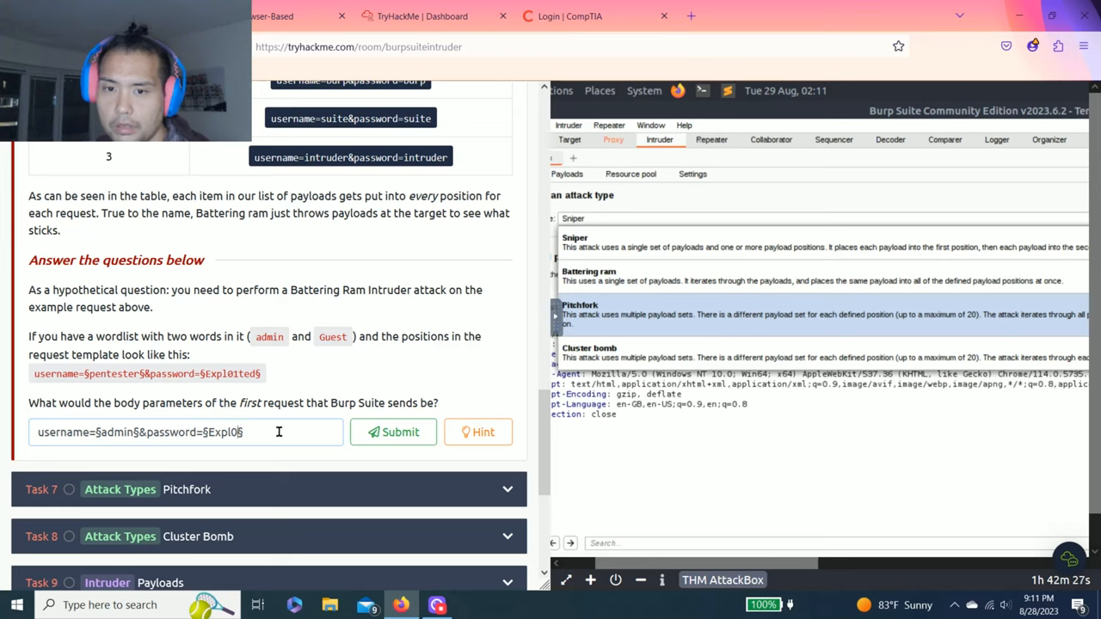
# Step: Submit revised first-request answers, which are rejected, then reopen the question hint
pyautogui.click(393, 432)
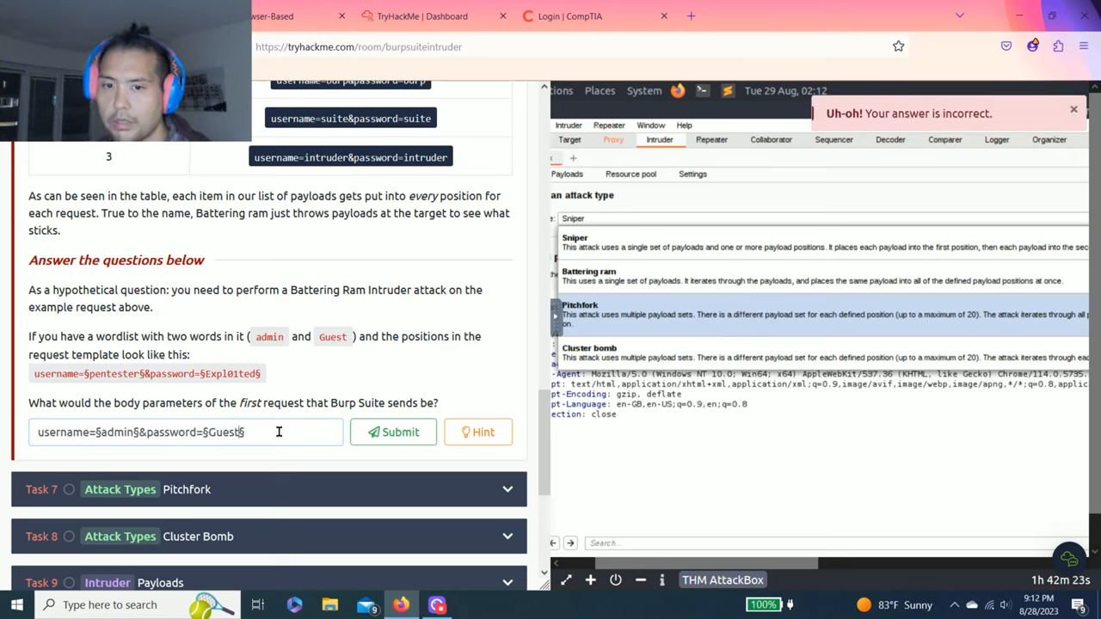
pyautogui.click(392, 432)
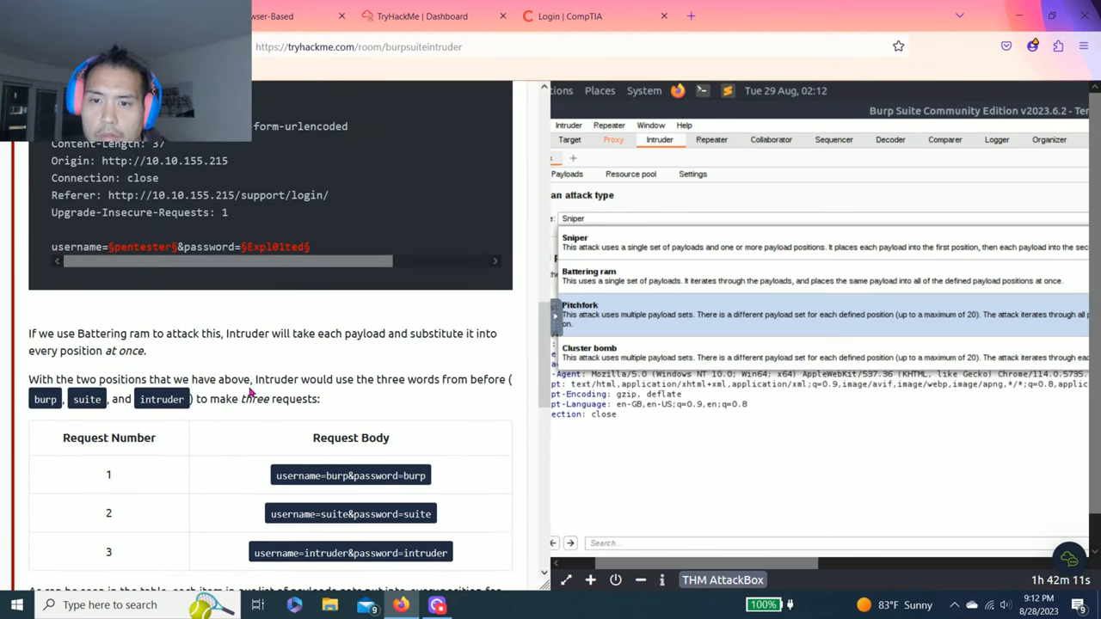
pyautogui.scroll(-3)
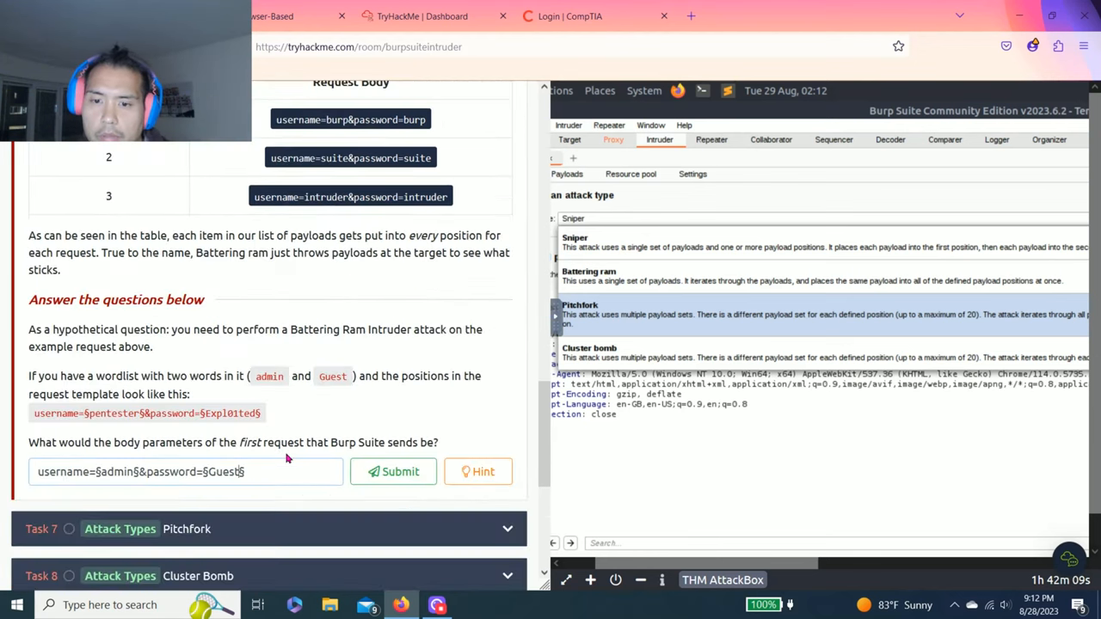
pyautogui.click(392, 472)
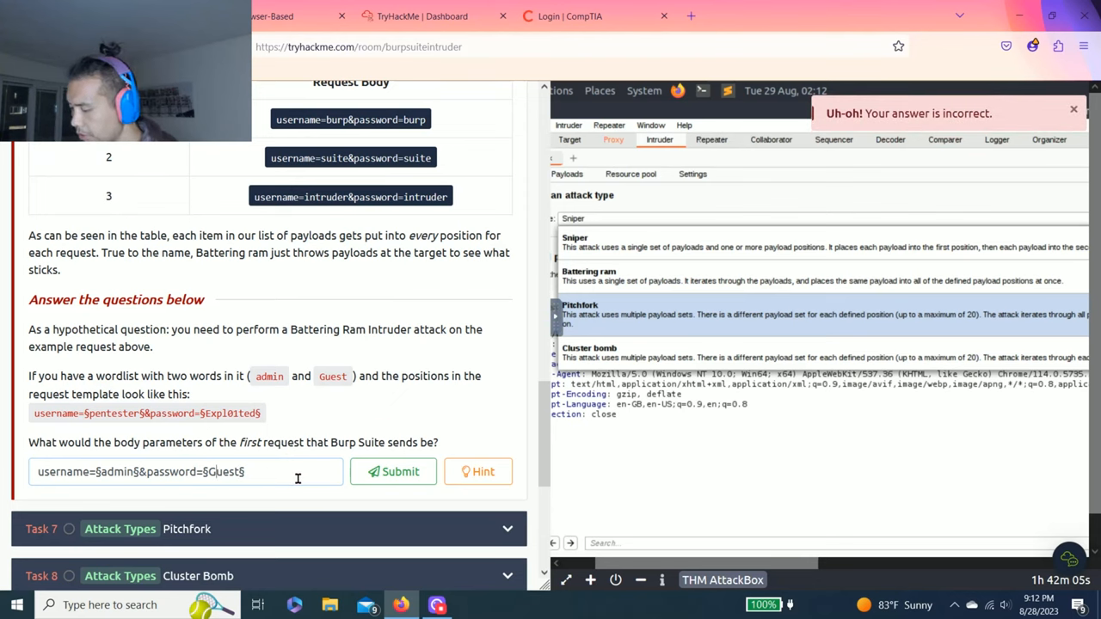
pyautogui.click(393, 471)
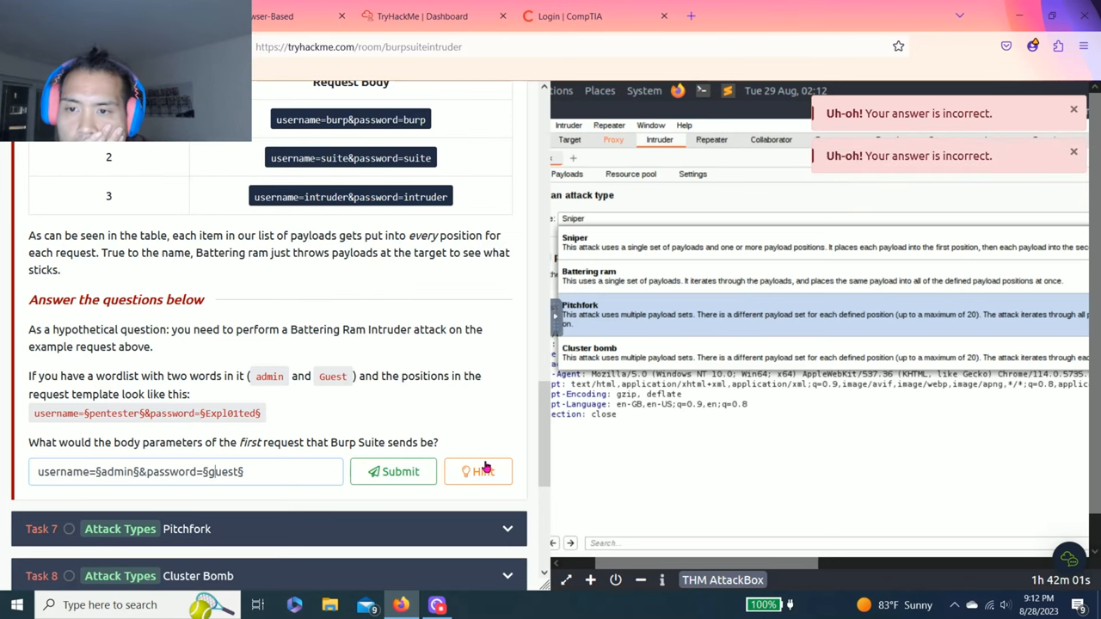
pyautogui.click(478, 471)
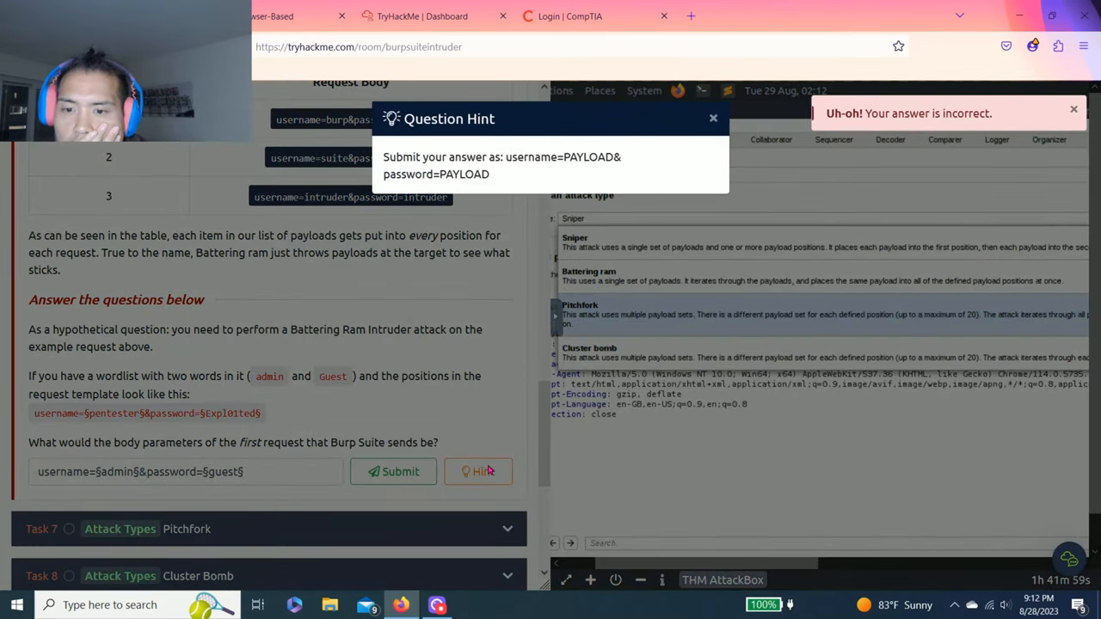
pyautogui.click(713, 117)
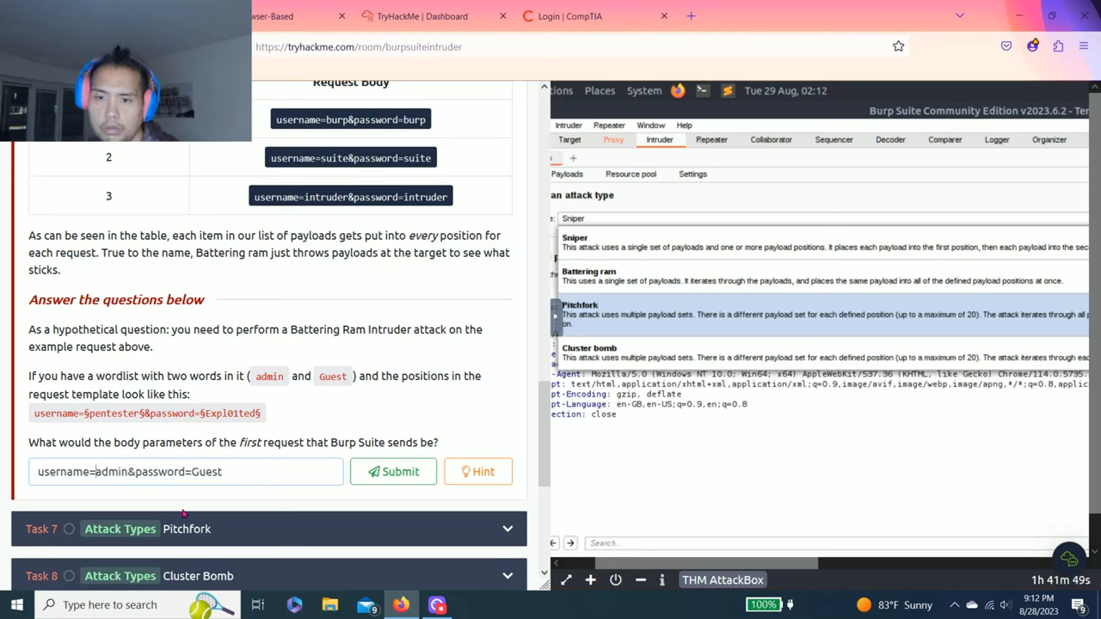
pyautogui.click(393, 471)
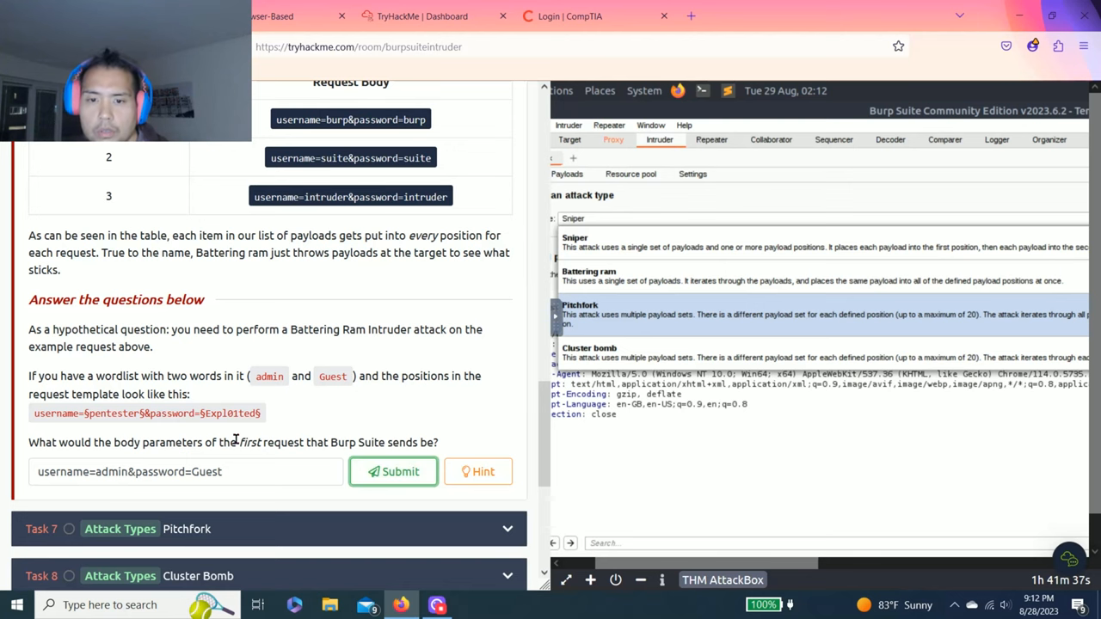
pyautogui.scroll(-3)
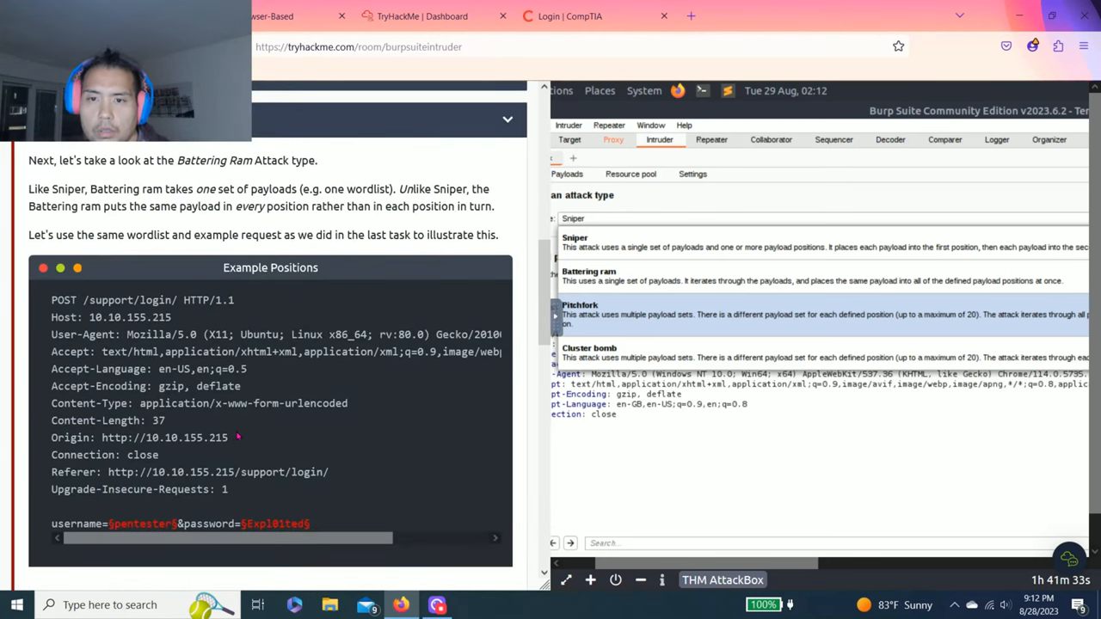
pyautogui.scroll(-3)
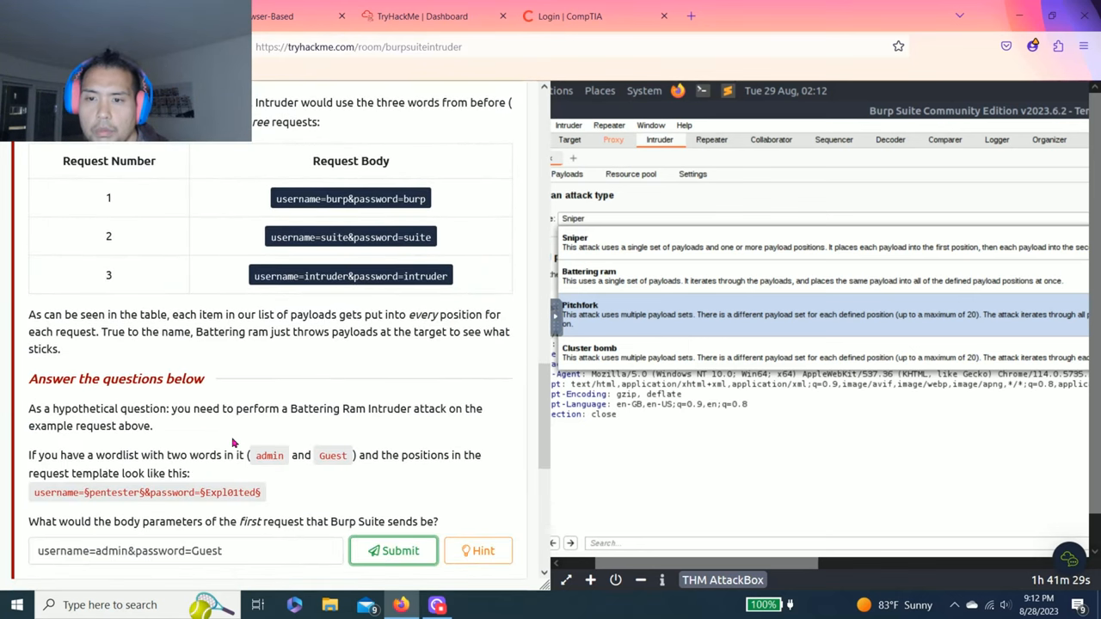
pyautogui.scroll(-3)
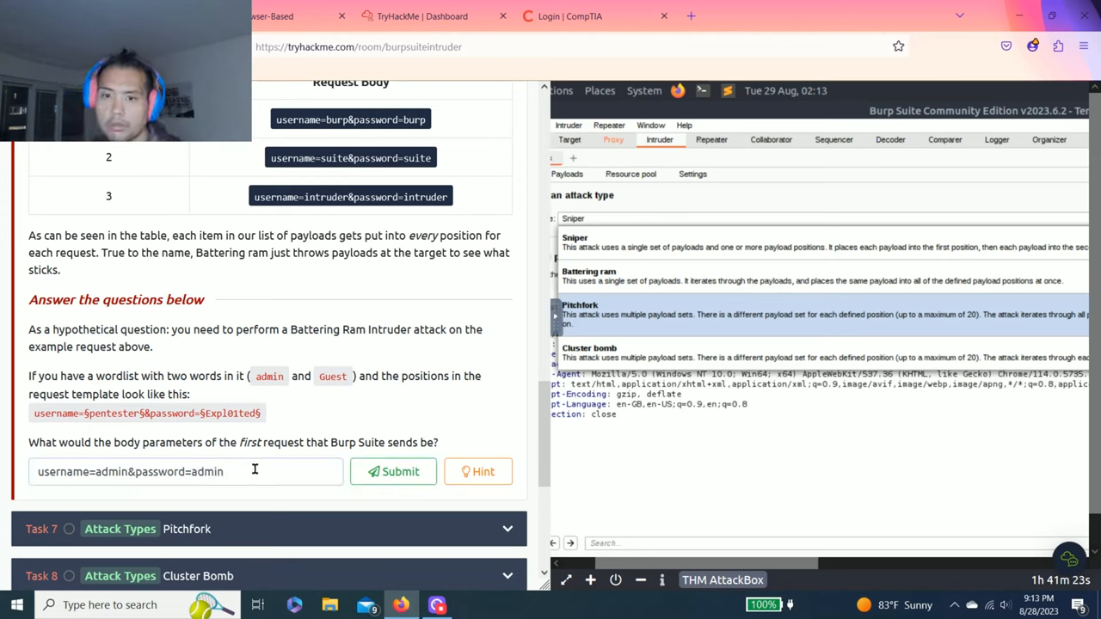
pyautogui.click(393, 471)
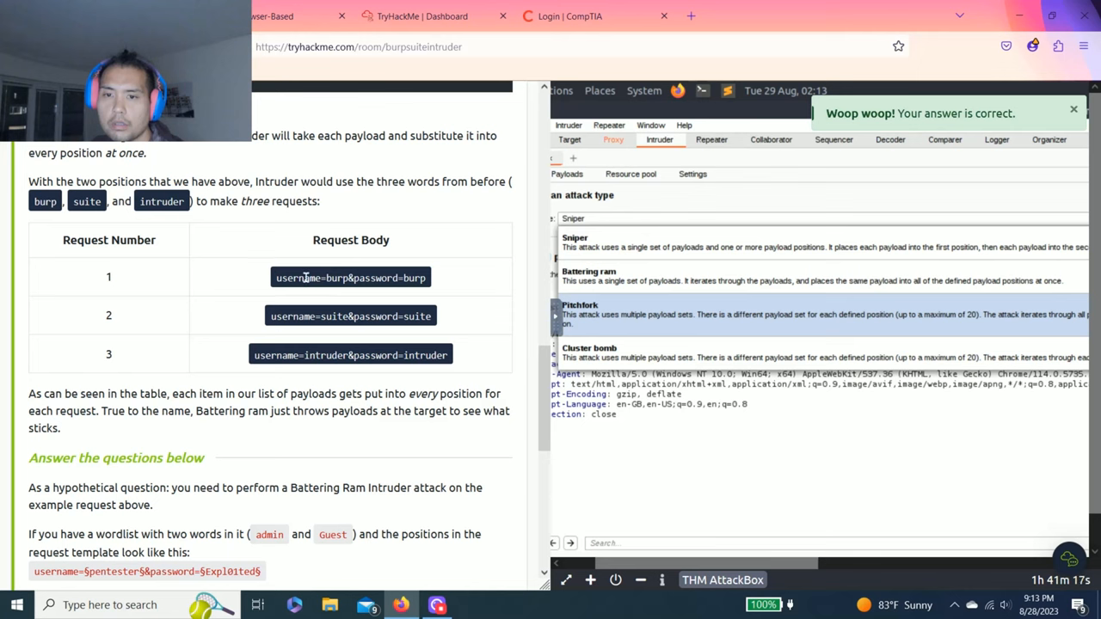
# Step: Scroll past the Battering Ram table to the Pitchfork lesson's two-wordlist example requests
pyautogui.scroll(-3)
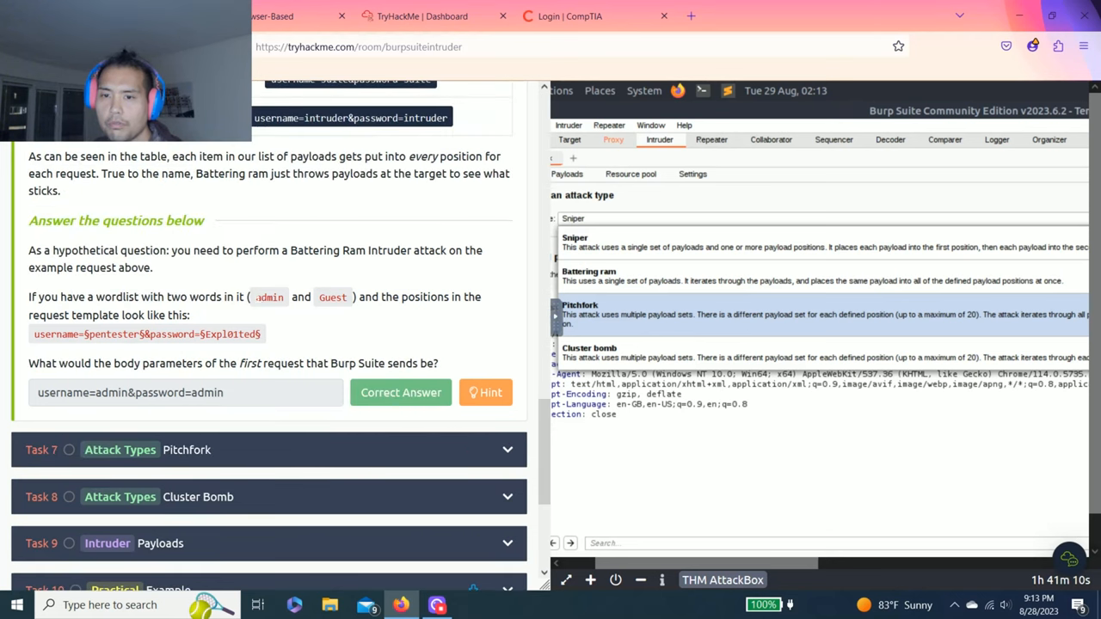
pyautogui.moveTo(31, 414)
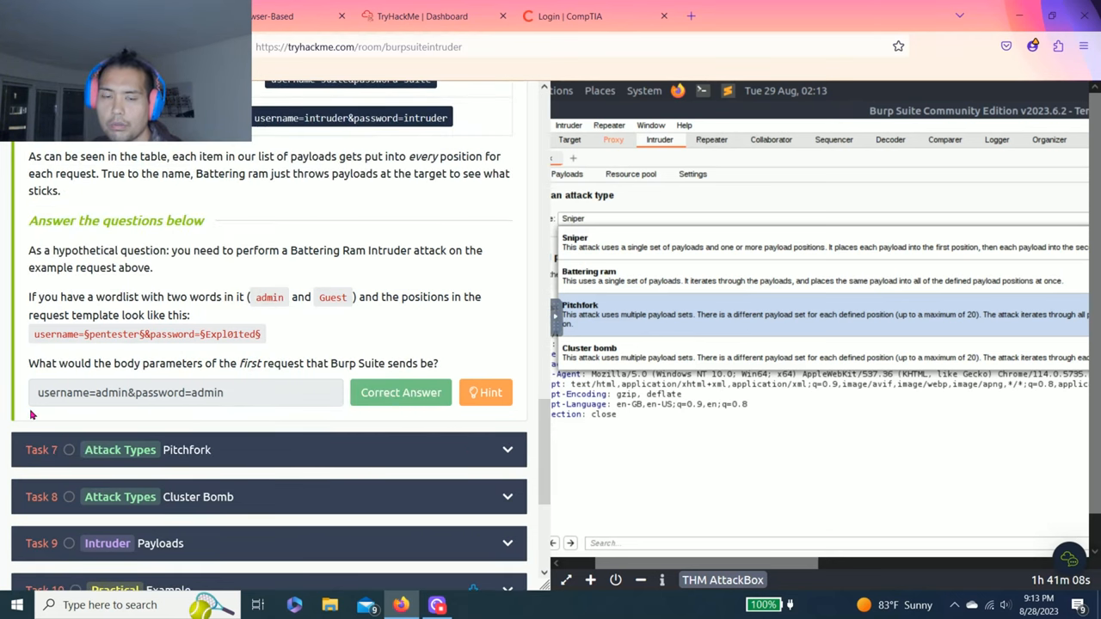
pyautogui.scroll(-3)
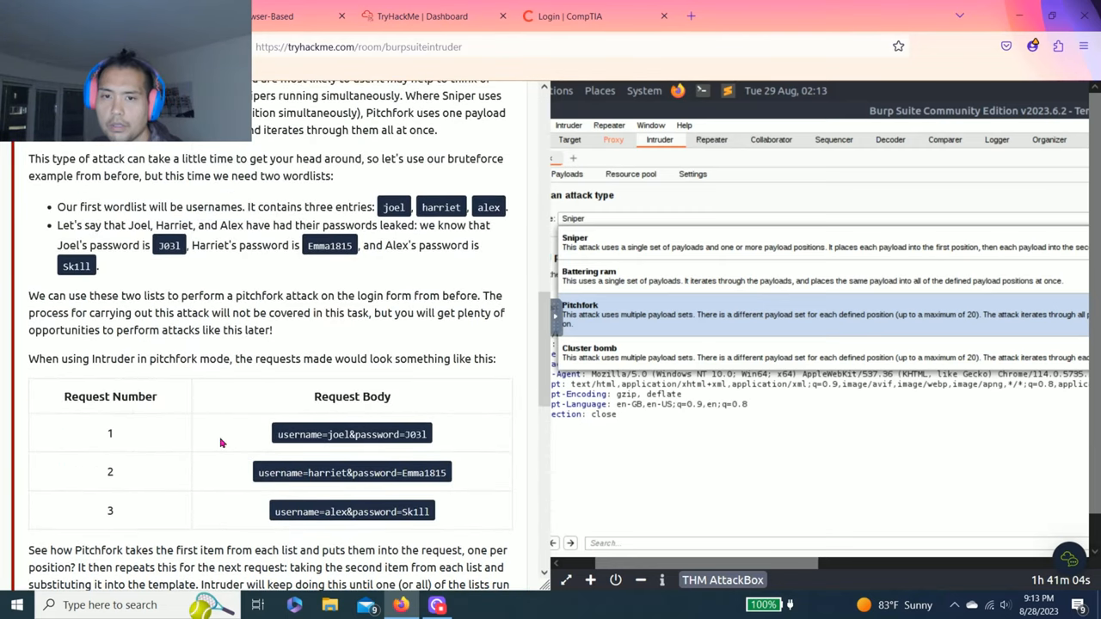
# Step: Submit 20 as the Pitchfork maximum payload sets answer and expand the Cluster Bomb task
pyautogui.scroll(-3)
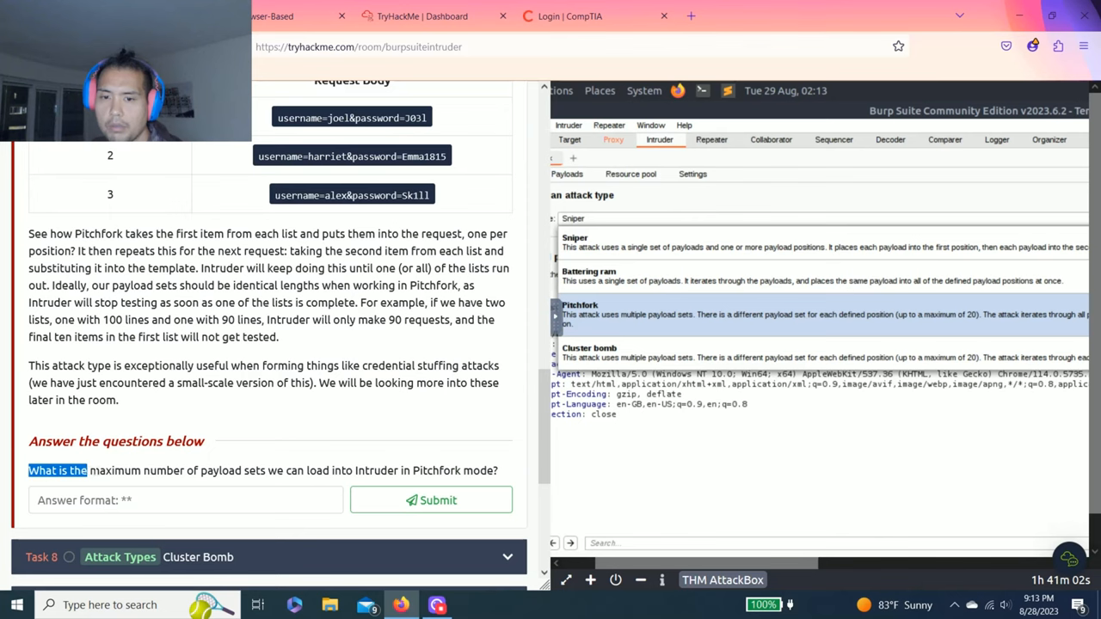
pyautogui.moveTo(90, 470); pyautogui.dragTo(351, 470)
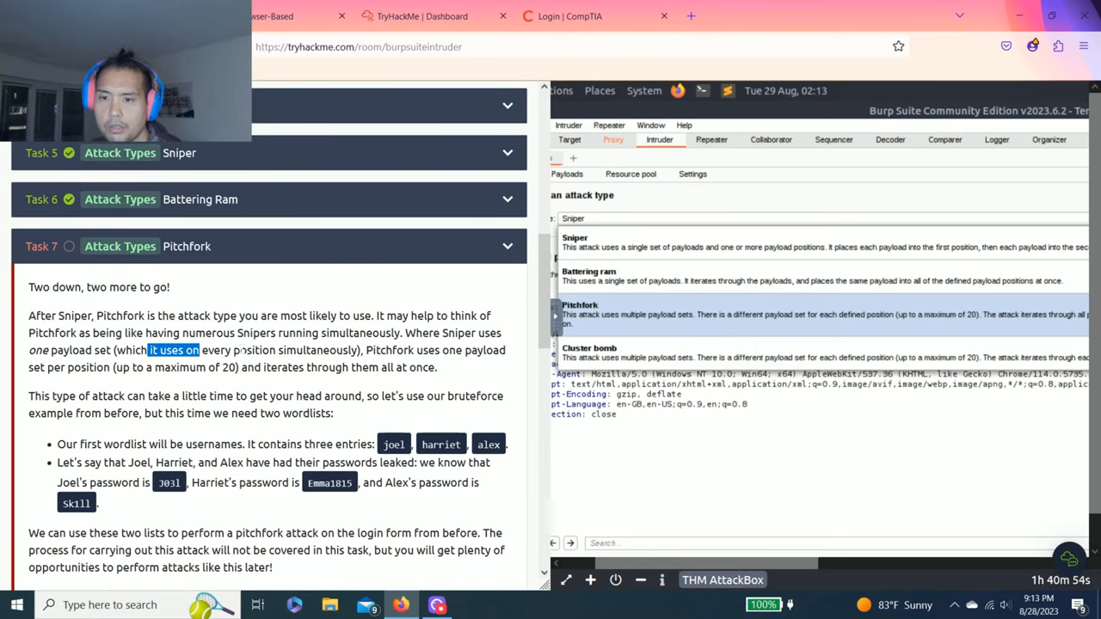
pyautogui.moveTo(198, 350); pyautogui.dragTo(437, 367)
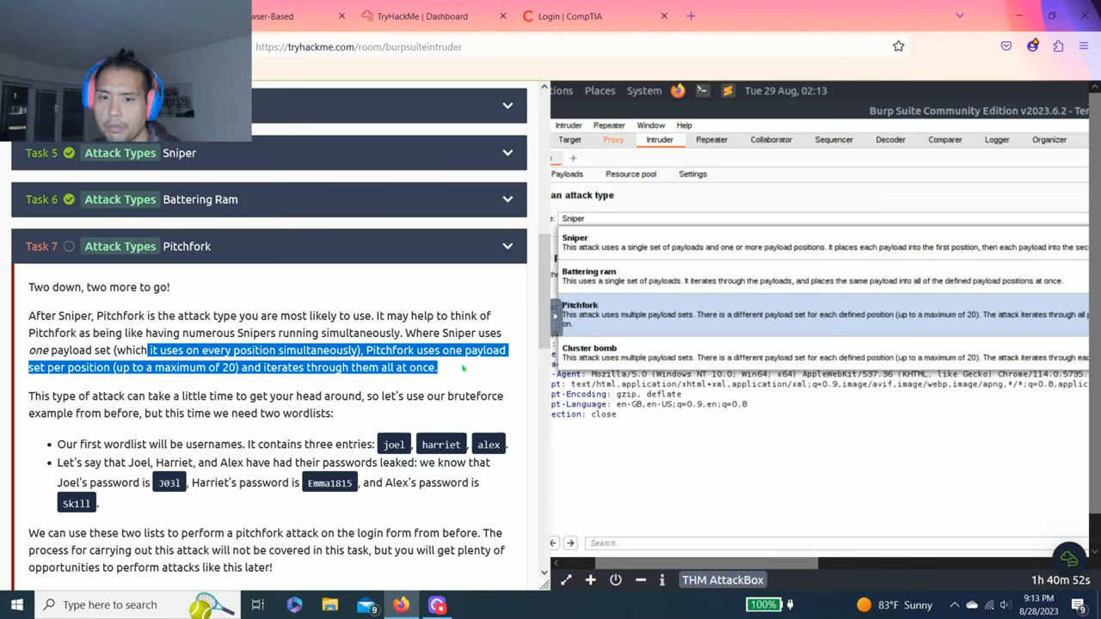
pyautogui.scroll(-3)
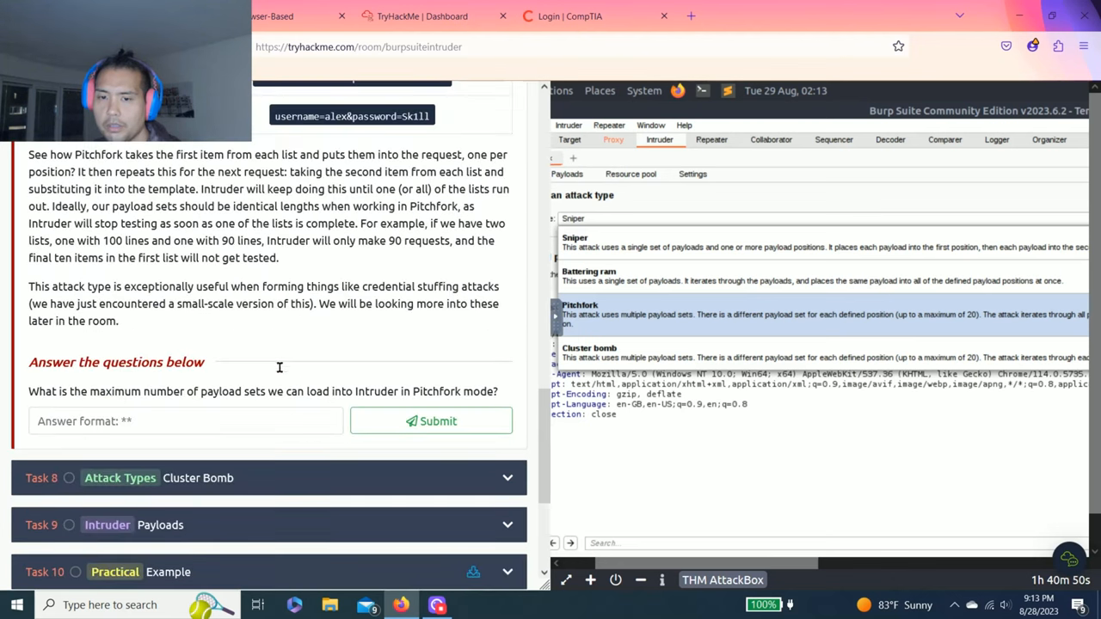
pyautogui.write('20')
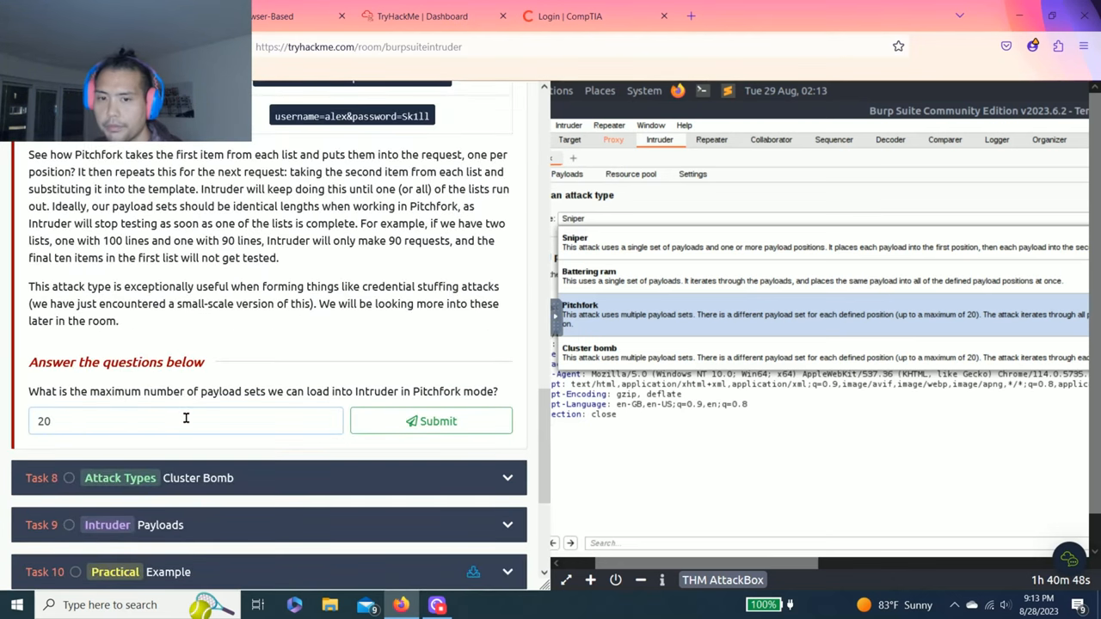
pyautogui.click(430, 420)
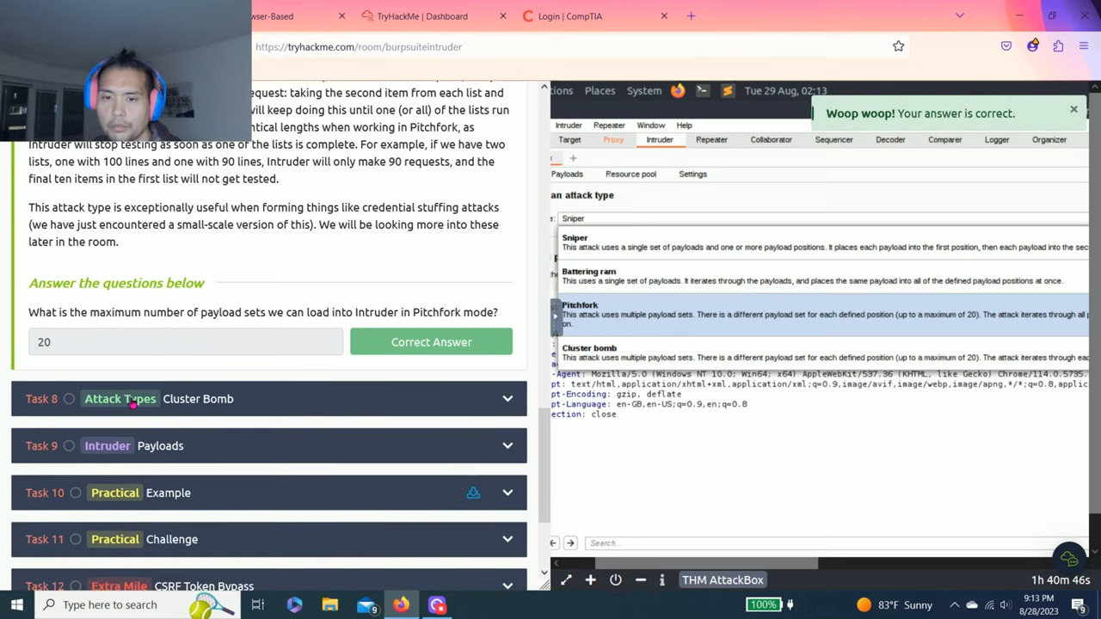
pyautogui.click(121, 398)
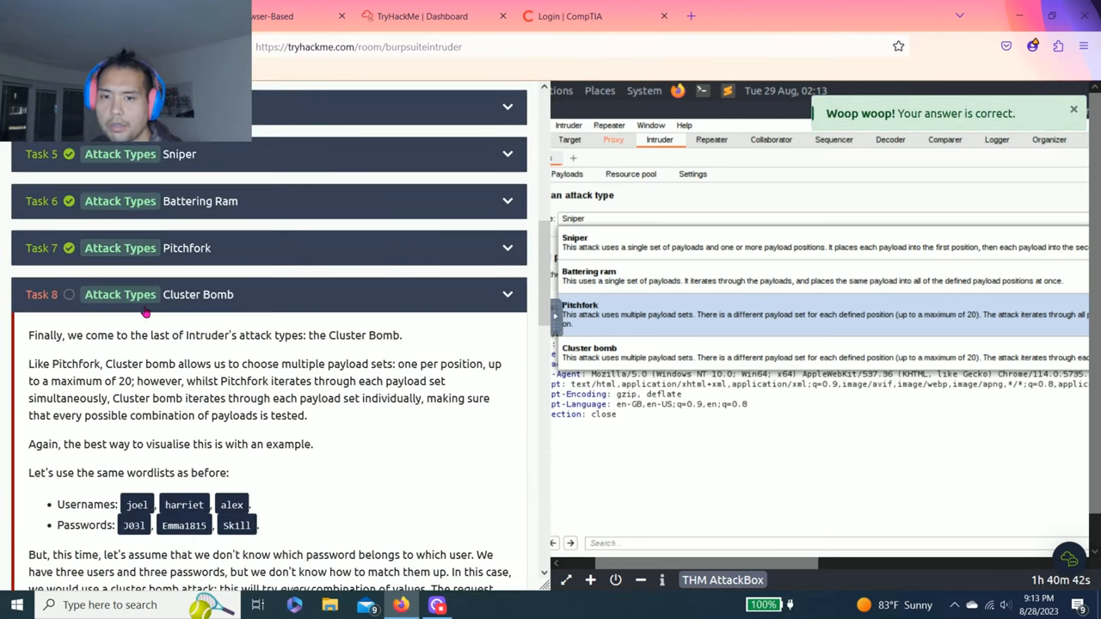
# Step: Read the Cluster Bomb question and view, then dismiss, its hint
pyautogui.scroll(-3)
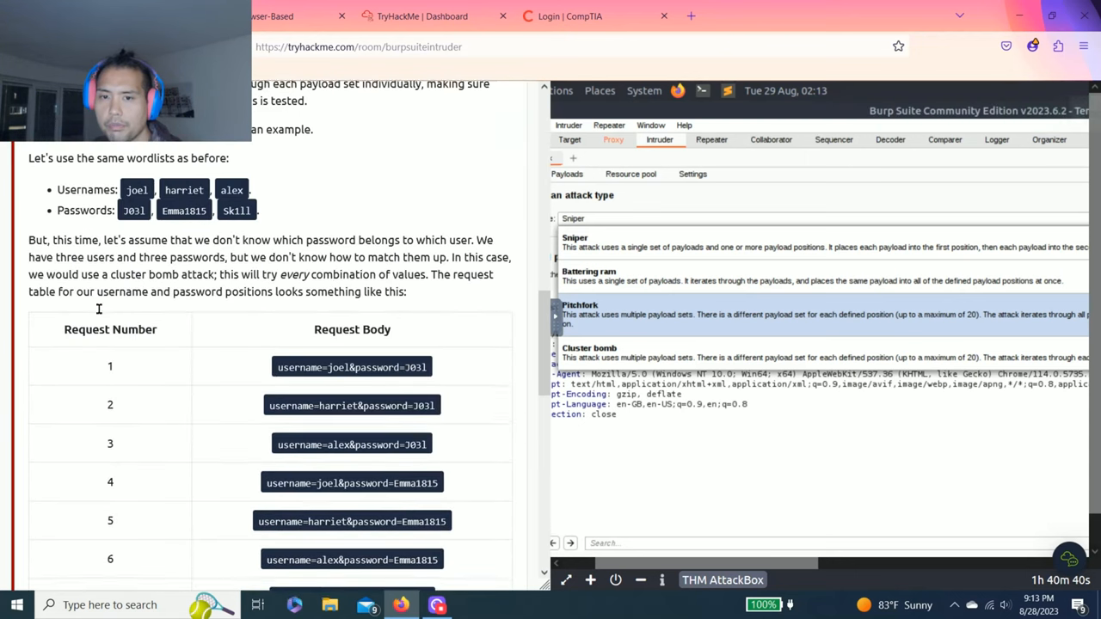
pyautogui.scroll(-3)
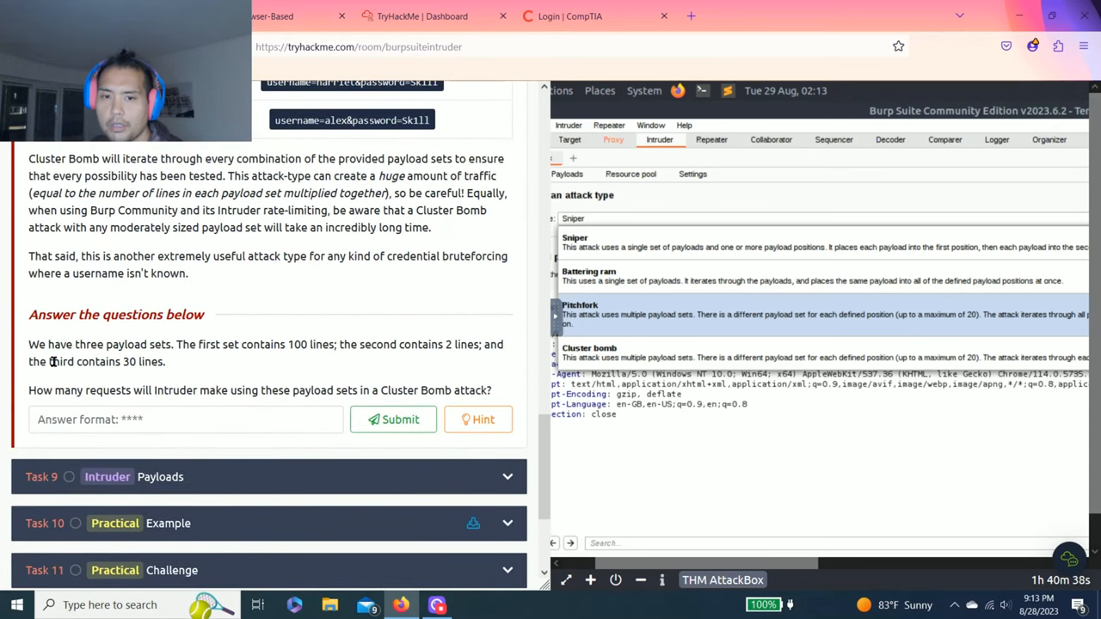
pyautogui.moveTo(29, 344); pyautogui.dragTo(176, 344)
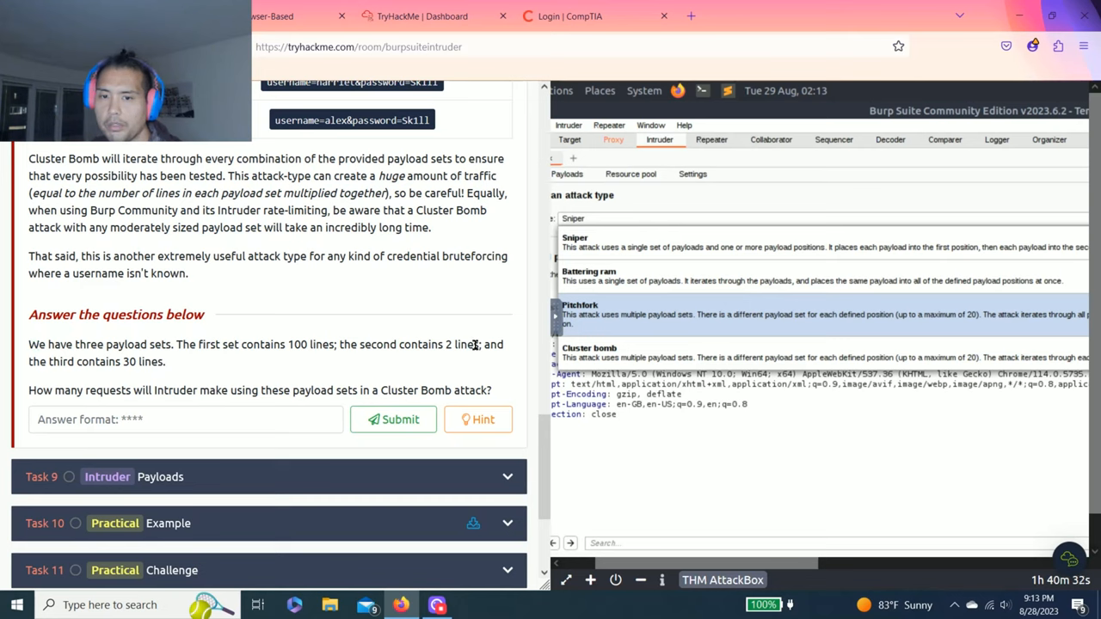
pyautogui.moveTo(108, 359)
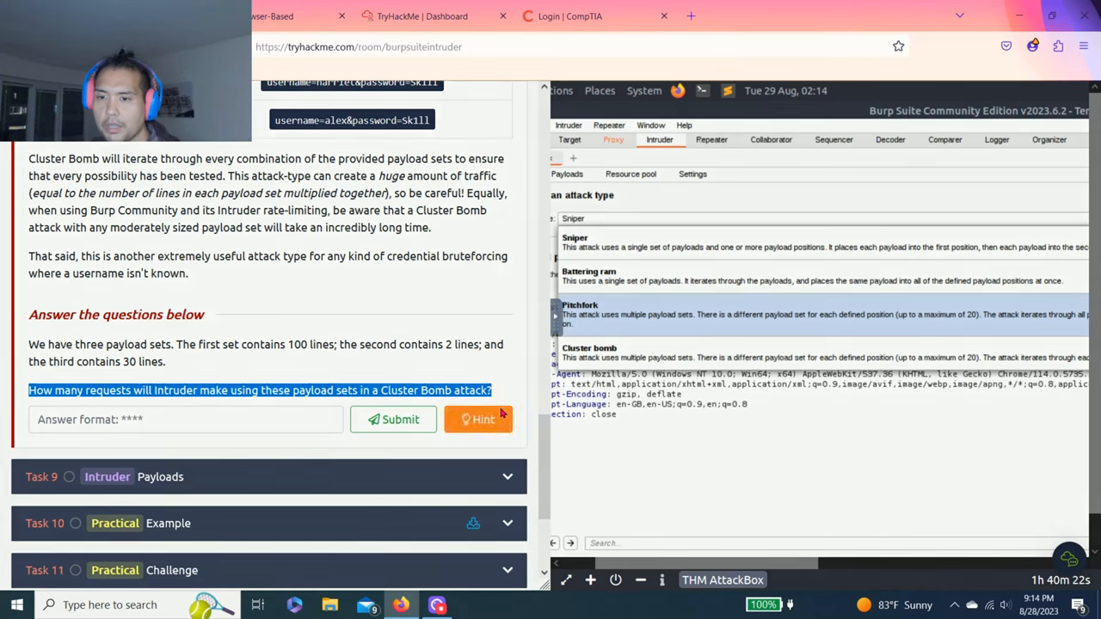
pyautogui.click(478, 420)
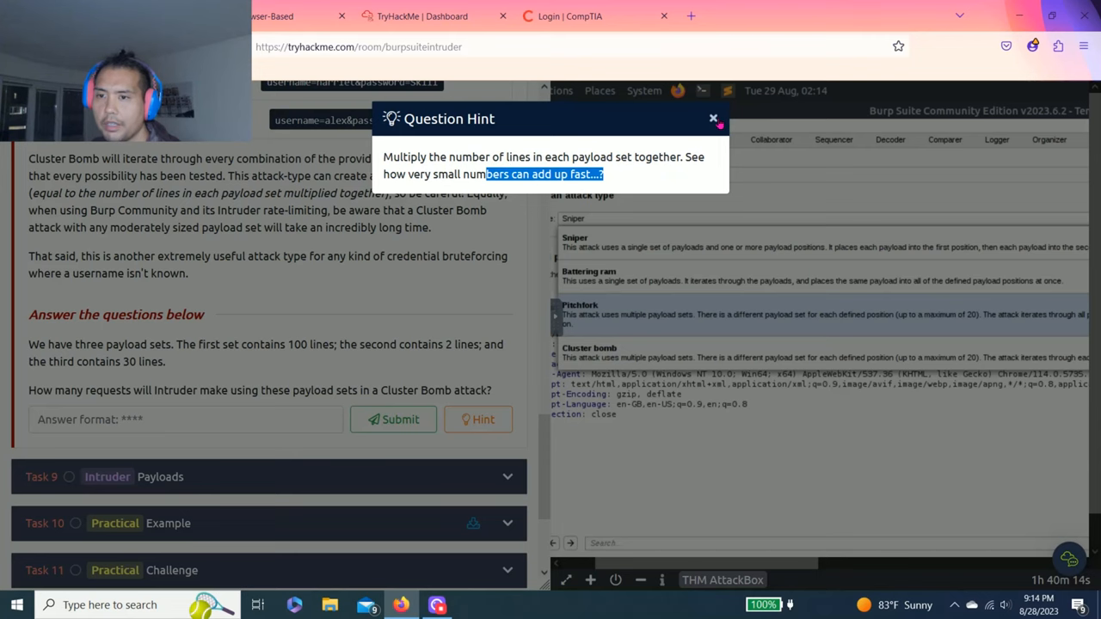
pyautogui.click(712, 117)
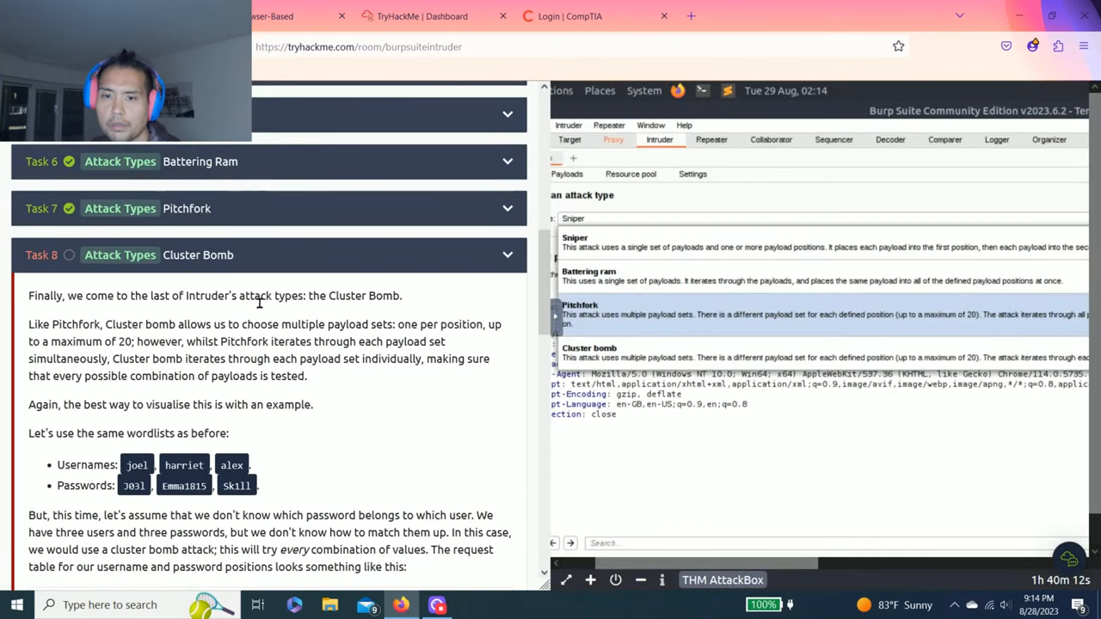
pyautogui.doubleClick(189, 341)
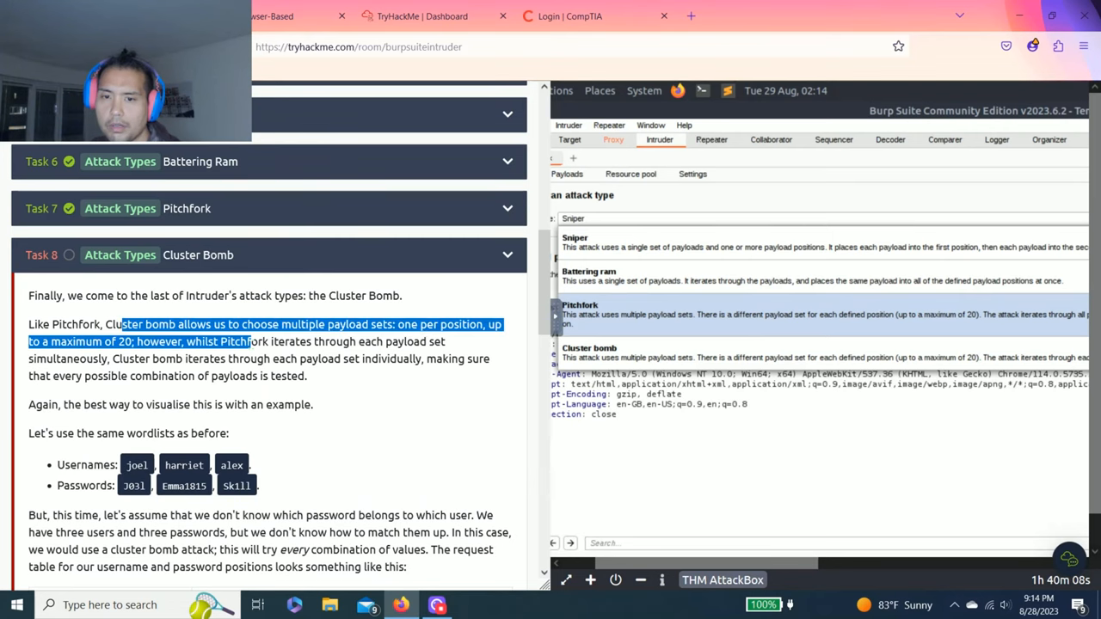
# Step: Submit 600, which is rejected, then 6000 as the Cluster Bomb request count
pyautogui.scroll(-3)
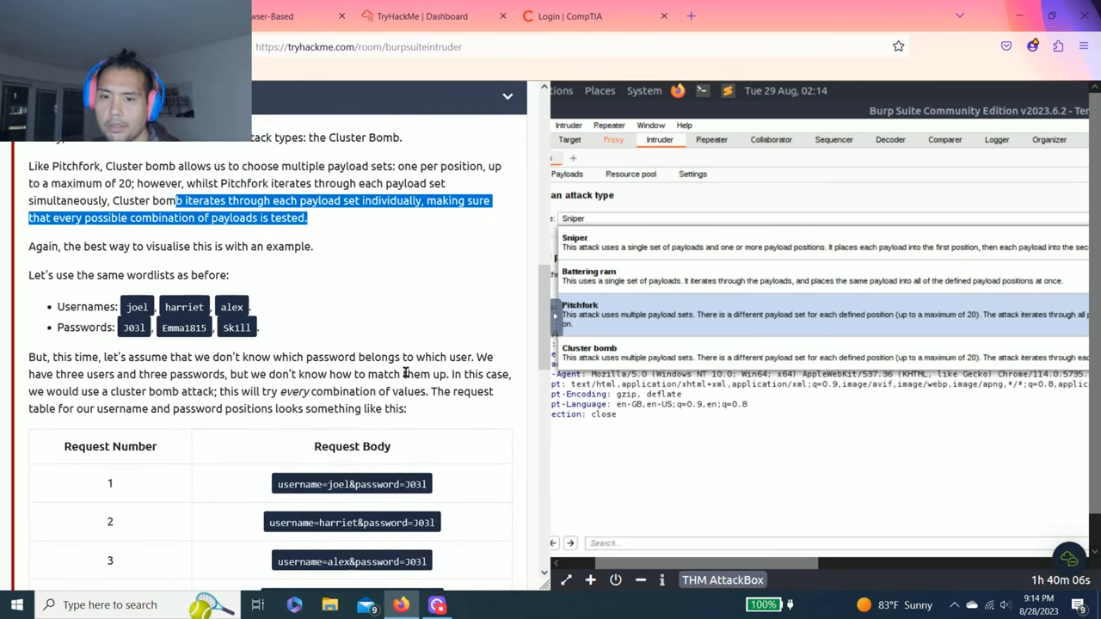
pyautogui.scroll(-3)
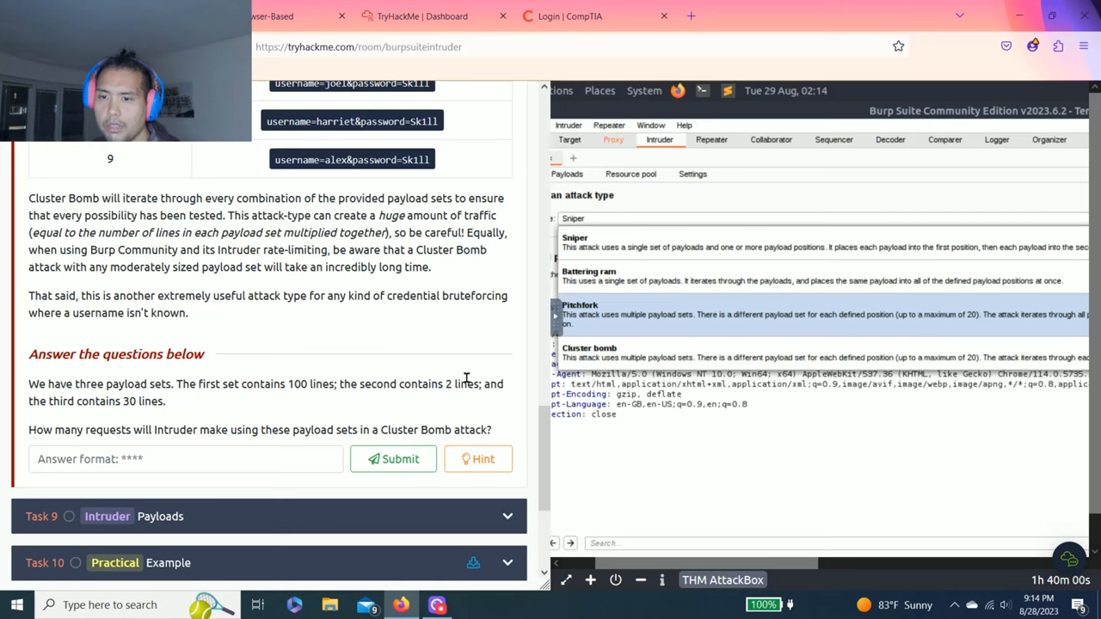
pyautogui.moveTo(236, 407)
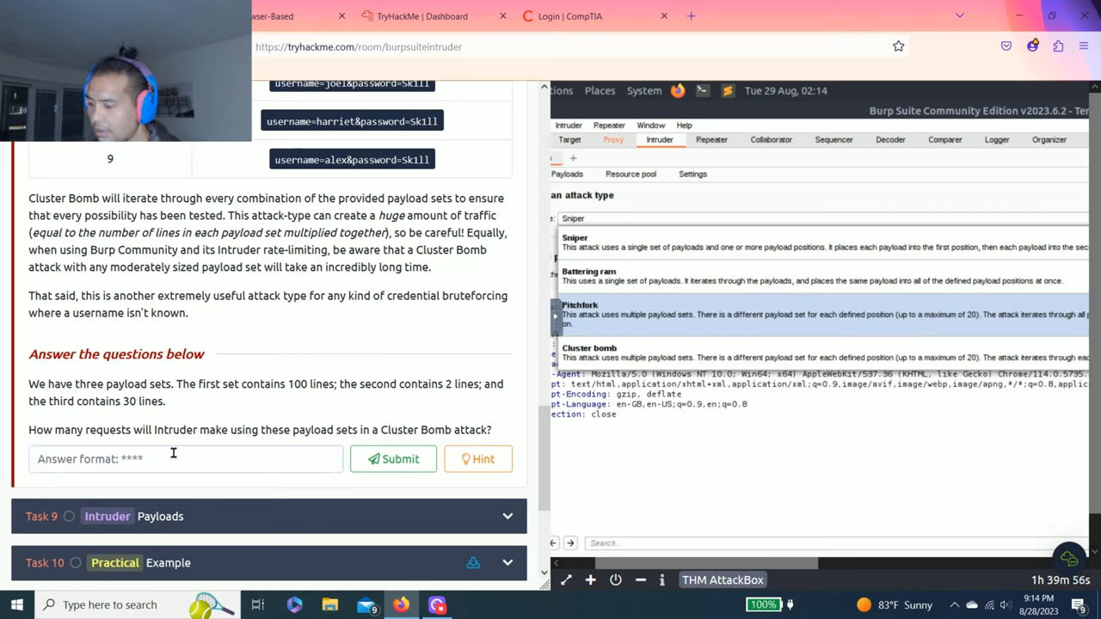
pyautogui.write('600')
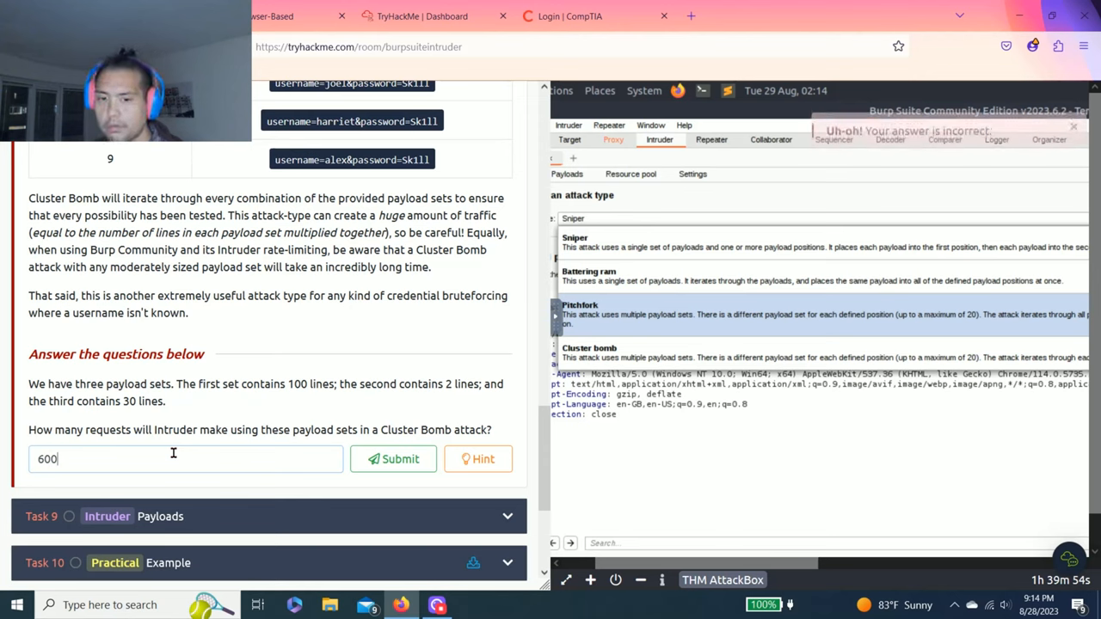
pyautogui.click(393, 458)
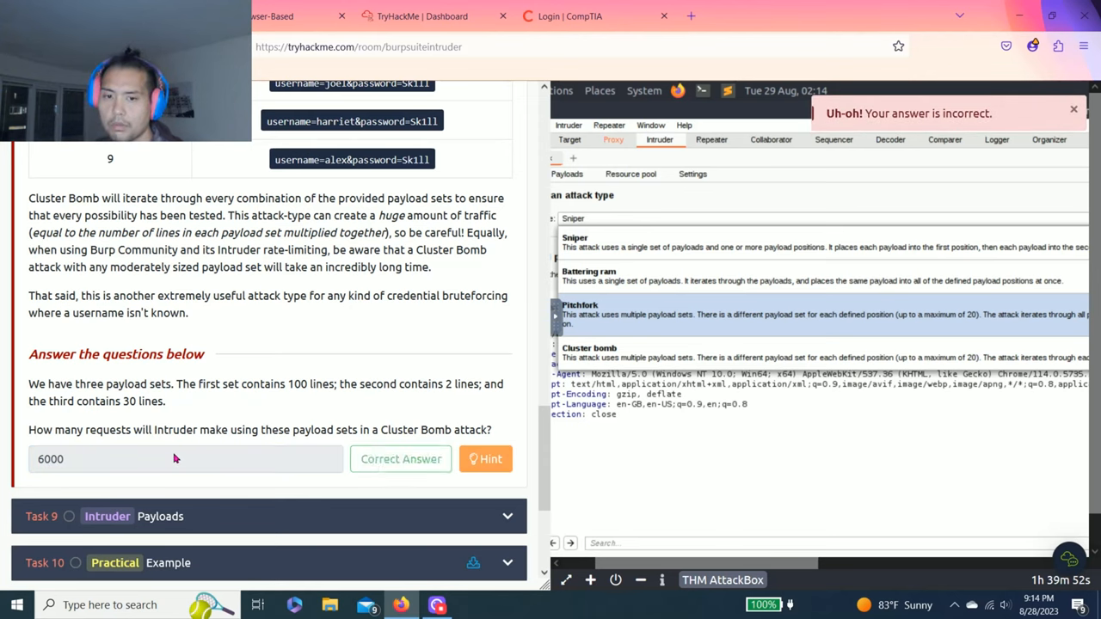
pyautogui.click(399, 458)
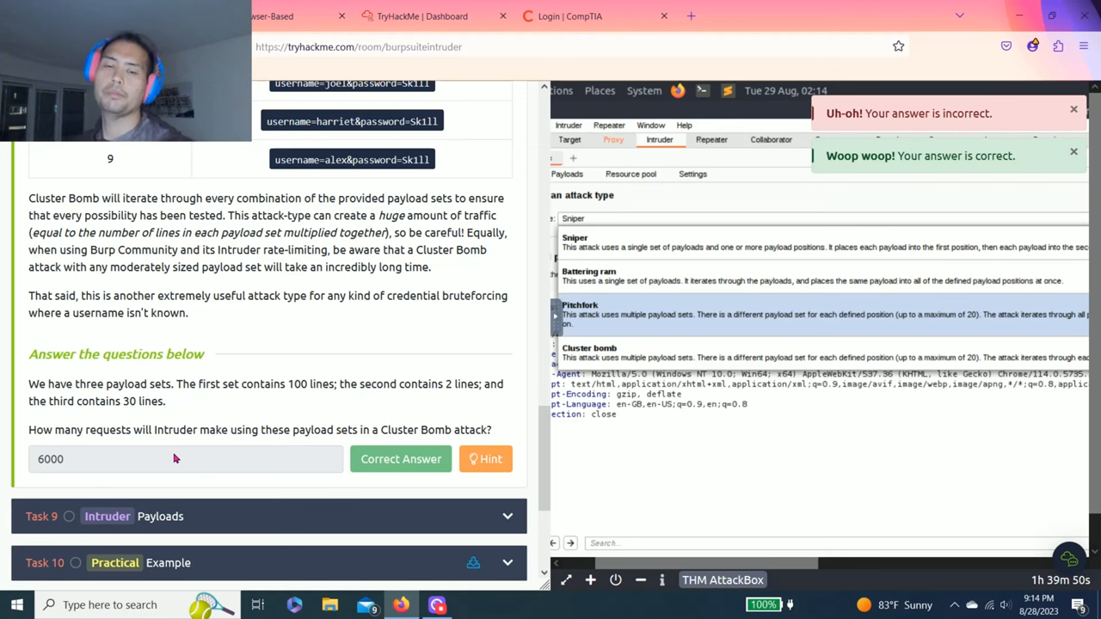
pyautogui.scroll(-3)
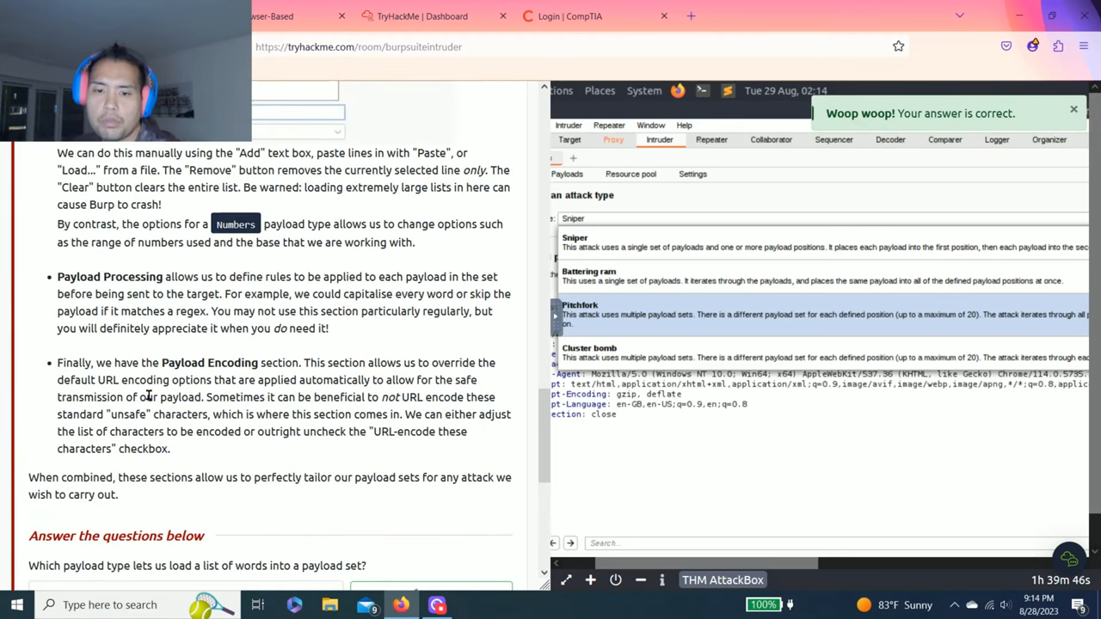
# Step: Read the Task 9 word-list question and the Payload Sets description
pyautogui.scroll(-3)
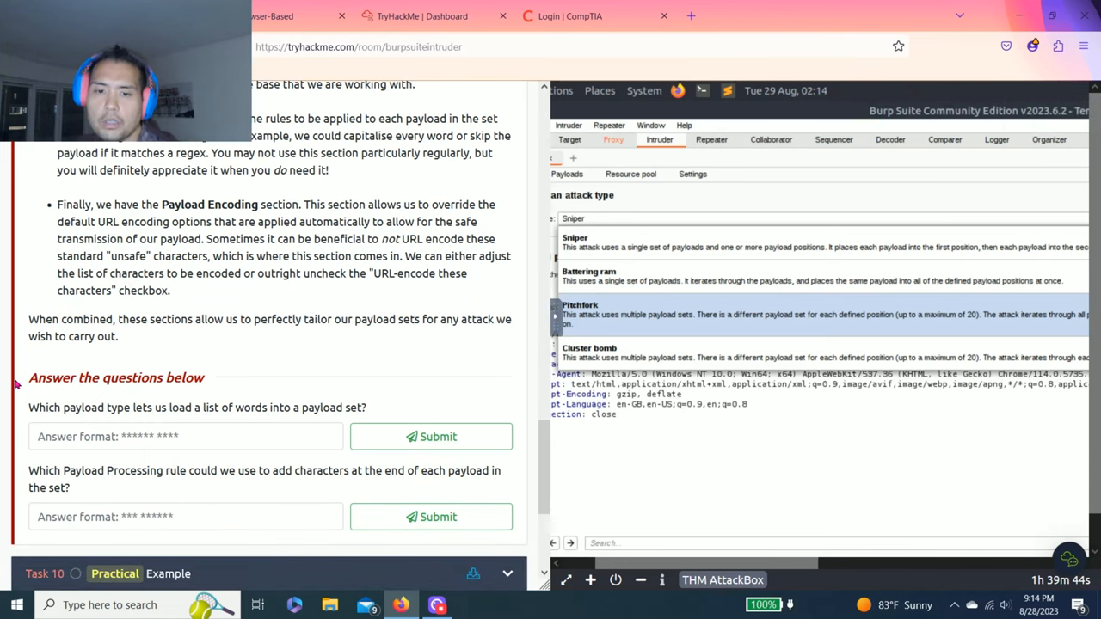
pyautogui.moveTo(37, 407); pyautogui.dragTo(178, 407)
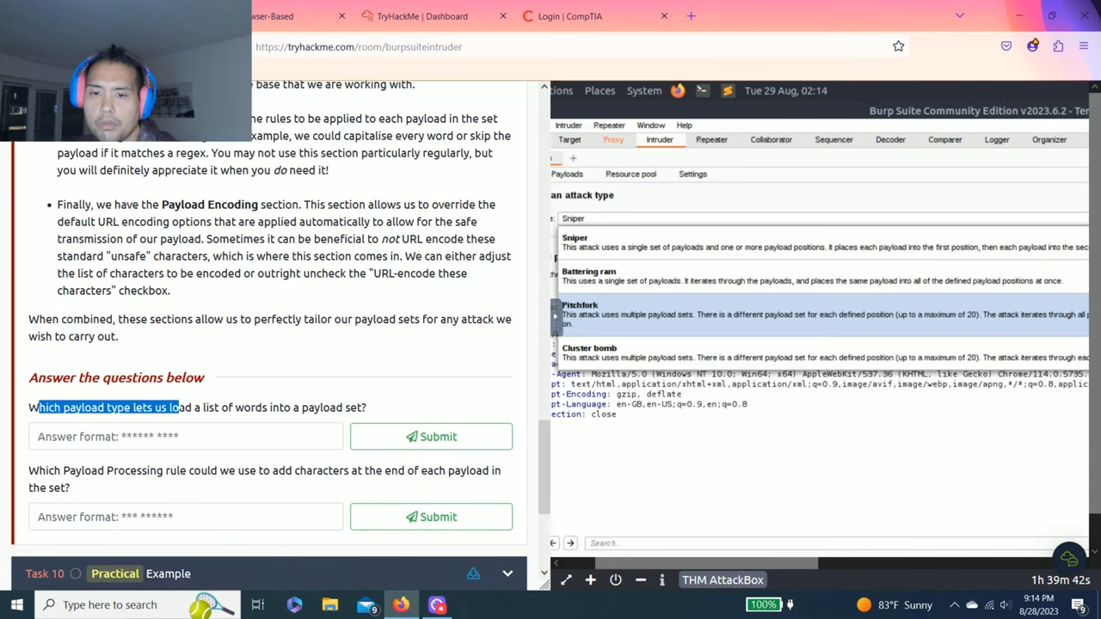
pyautogui.moveTo(178, 407); pyautogui.dragTo(361, 407)
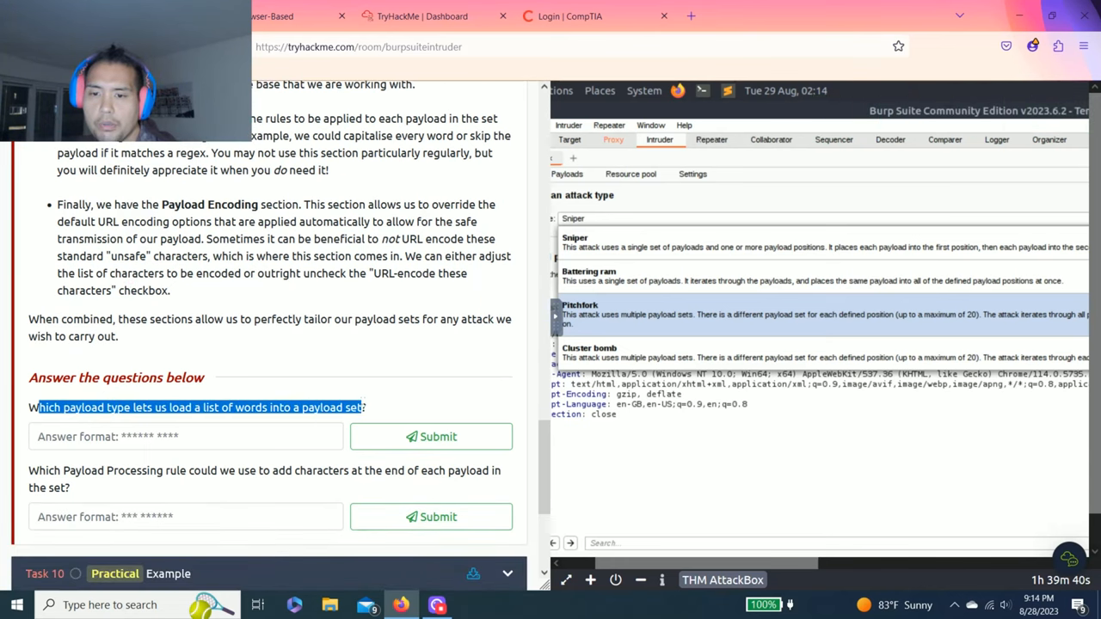
pyautogui.scroll(-3)
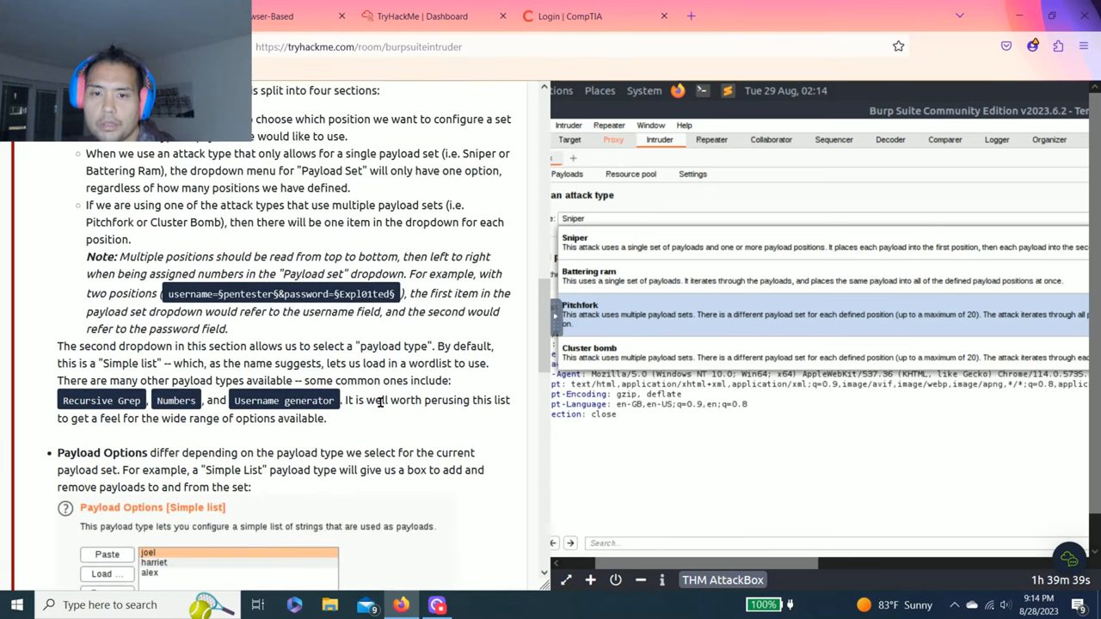
pyautogui.scroll(3)
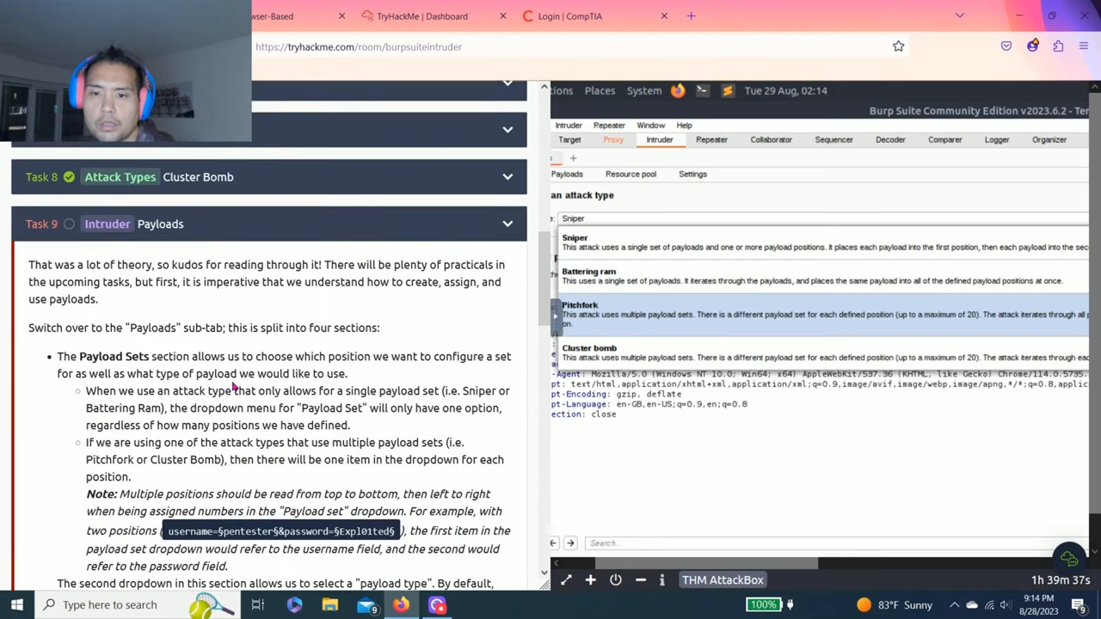
pyautogui.moveTo(163, 356); pyautogui.dragTo(363, 356)
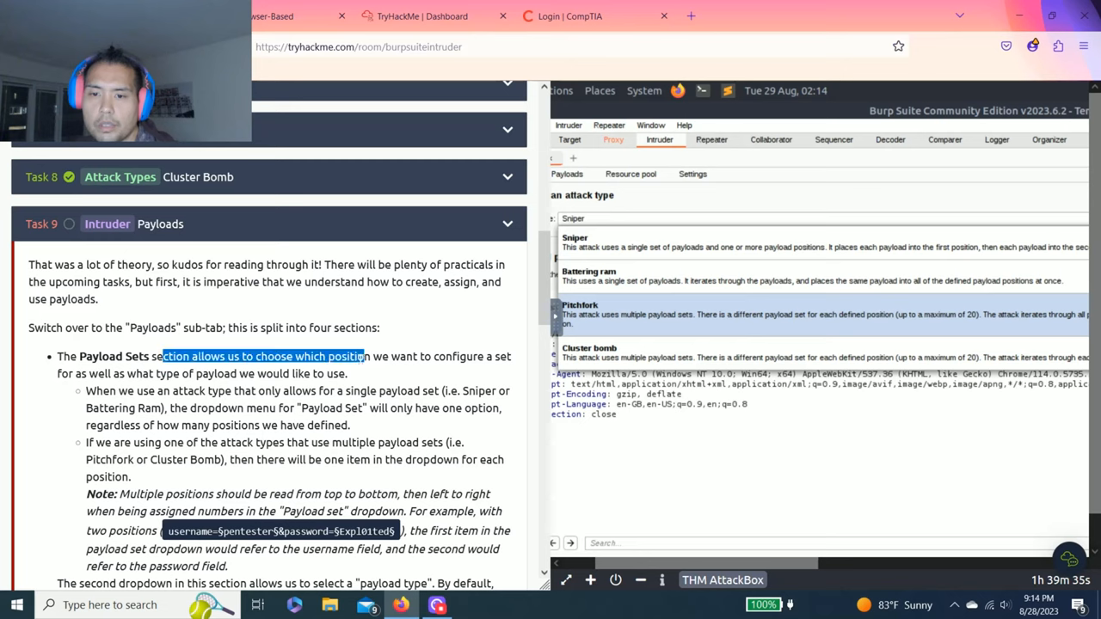
pyautogui.click(149, 356)
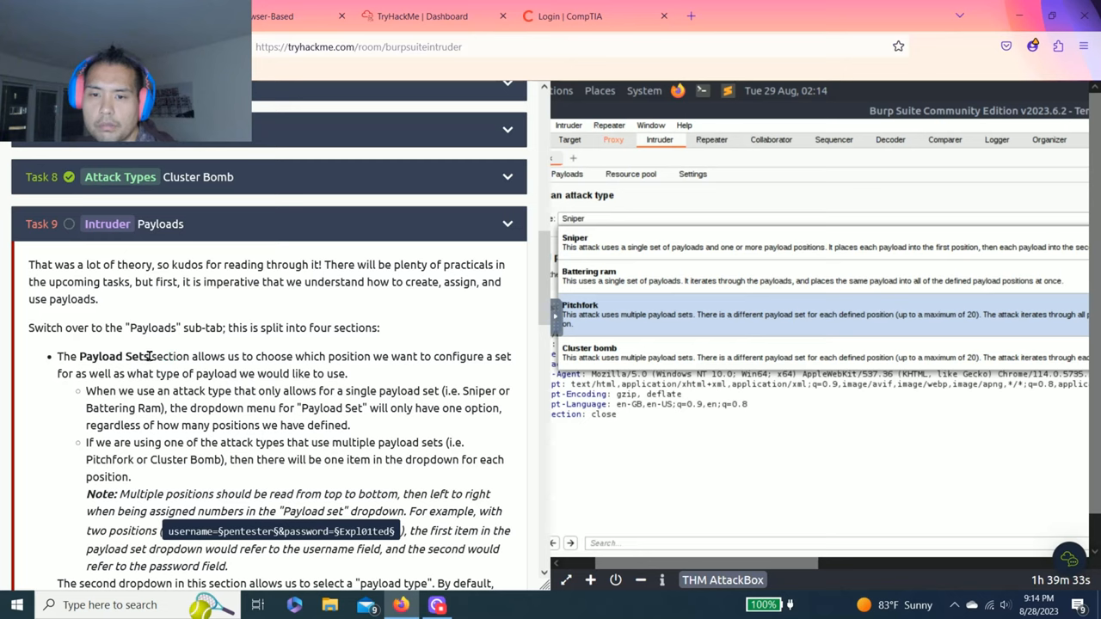
pyautogui.rightClick(114, 356)
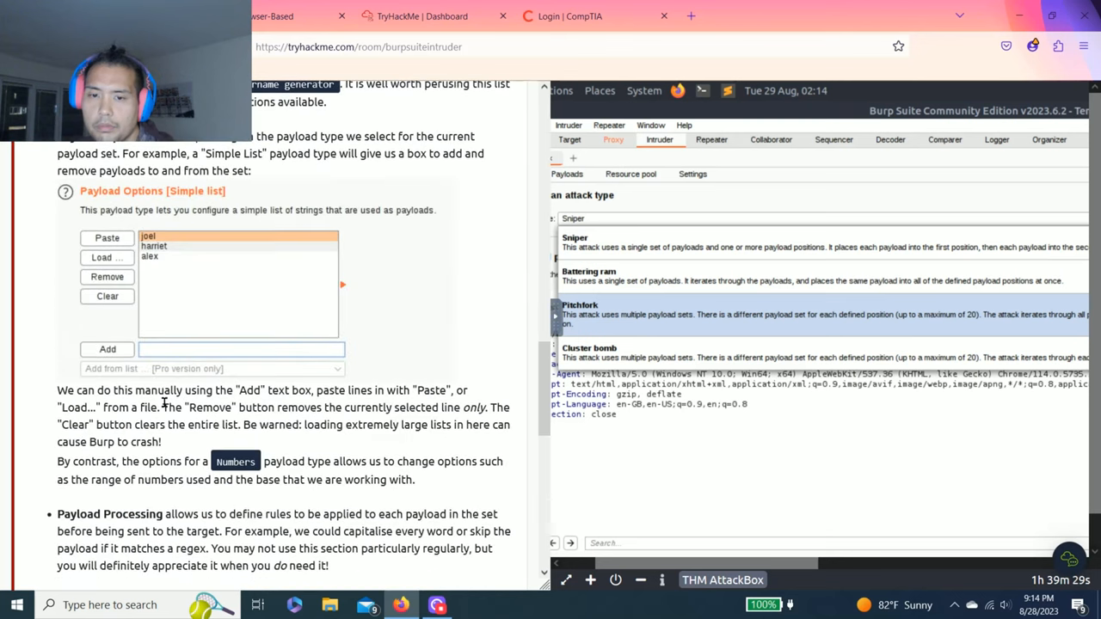
# Step: Try Payload Sets and then Payload Set as answers, both rejected
pyautogui.scroll(-3)
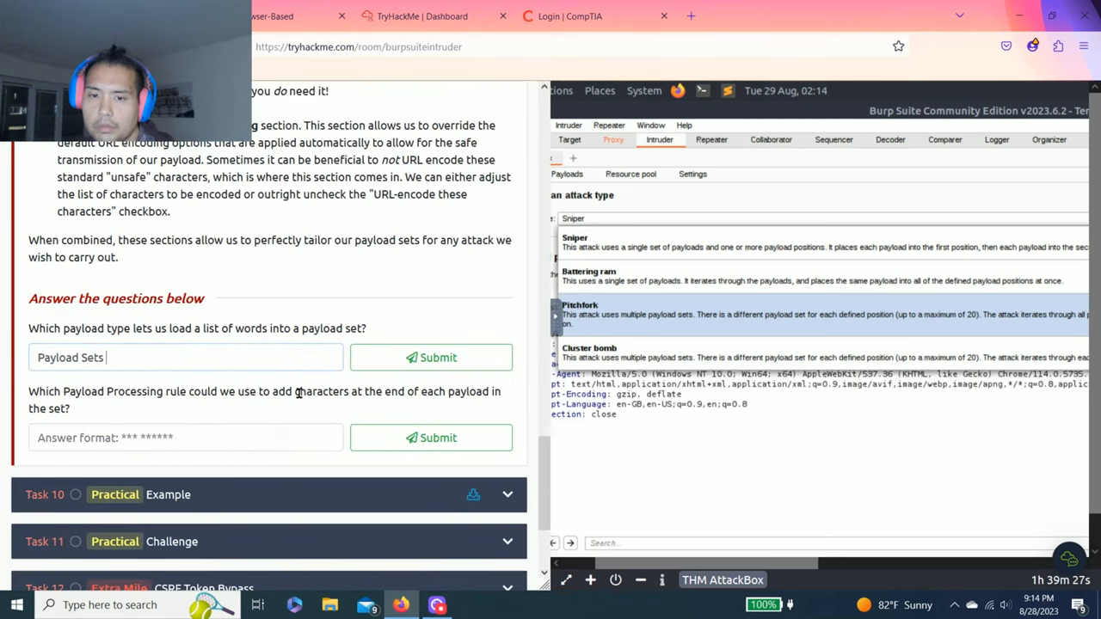
pyautogui.click(430, 357)
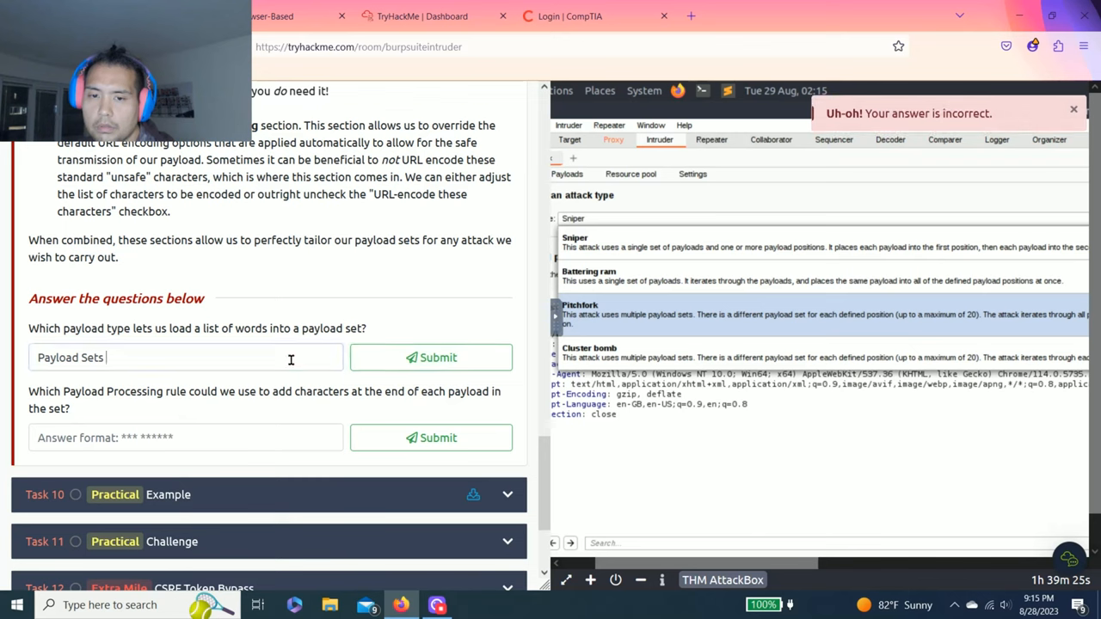
pyautogui.click(430, 356)
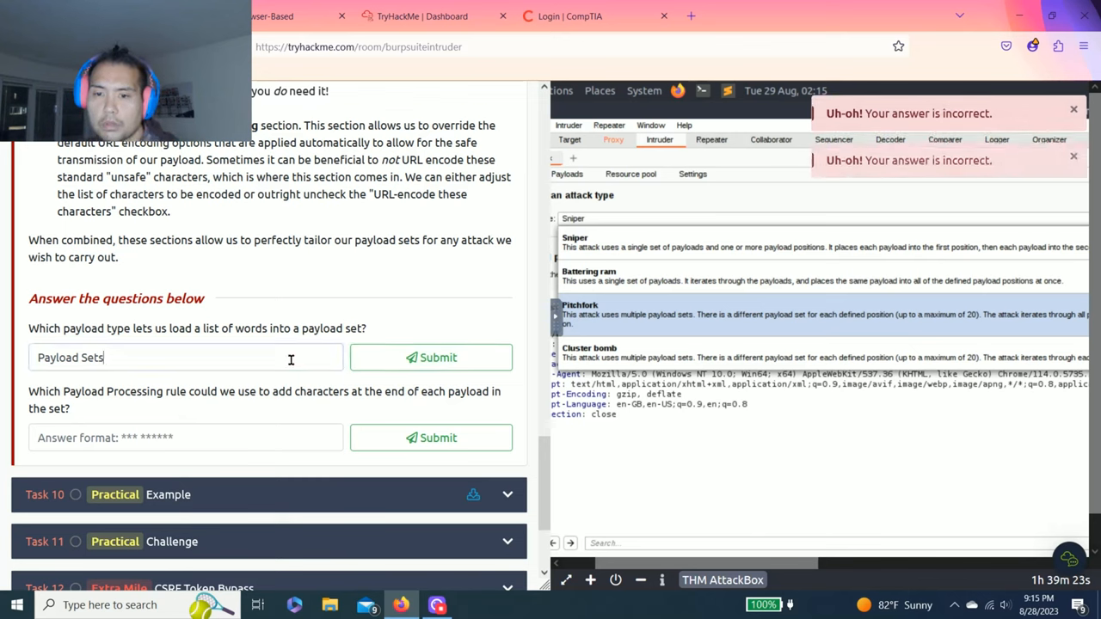
pyautogui.press('Backspace')
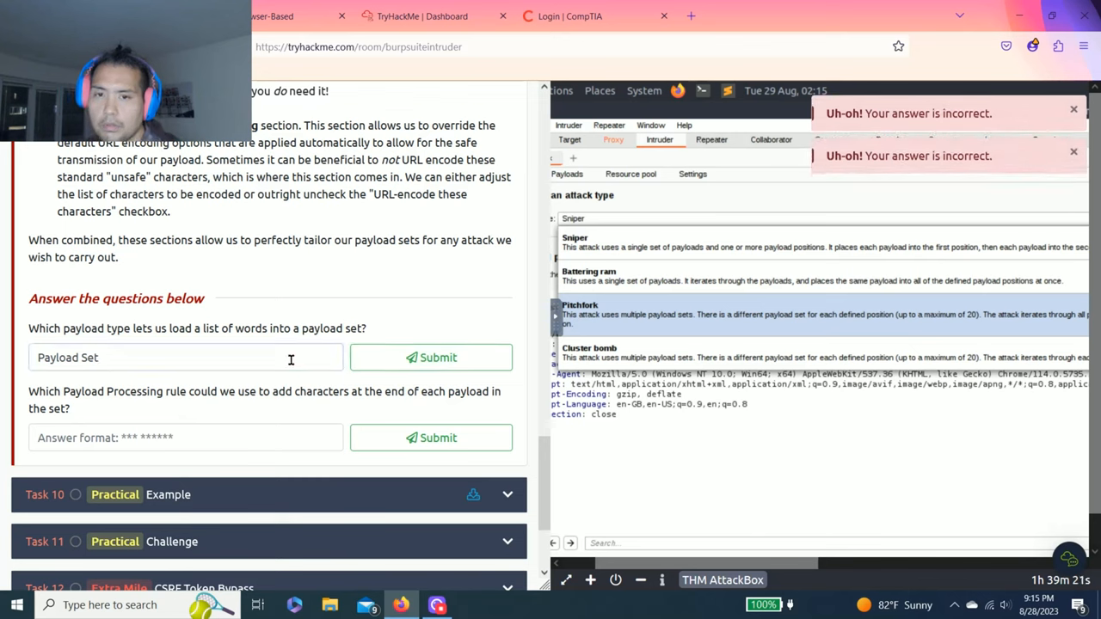
pyautogui.click(430, 357)
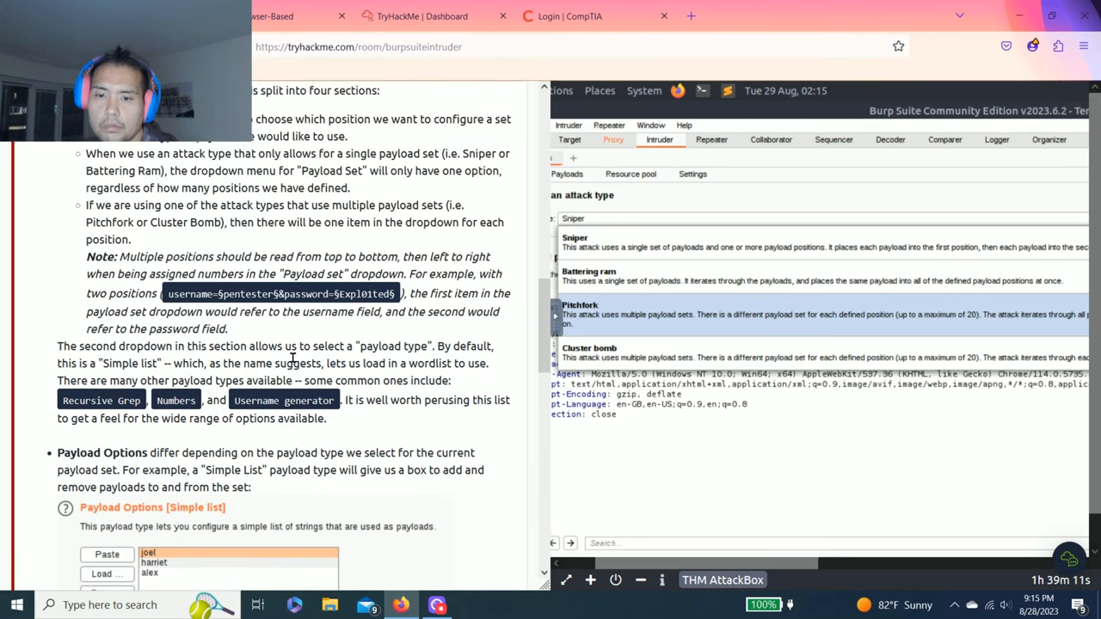
# Step: Submit Simple List as the answer to the word-list payload question
pyautogui.moveTo(159, 469); pyautogui.dragTo(297, 469)
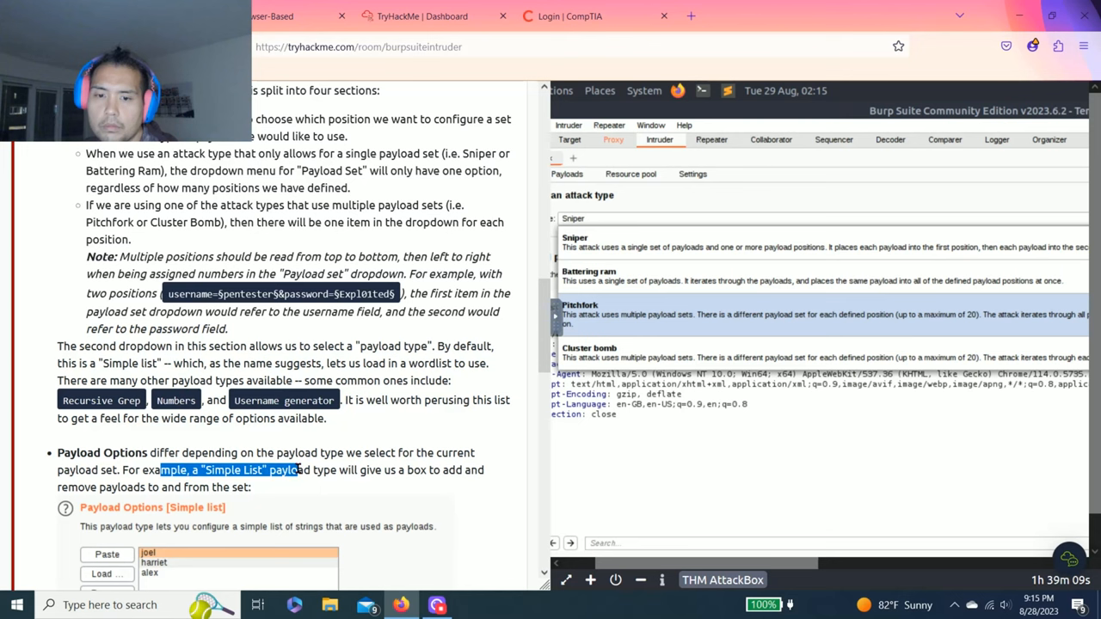
pyautogui.write('Payload Set')
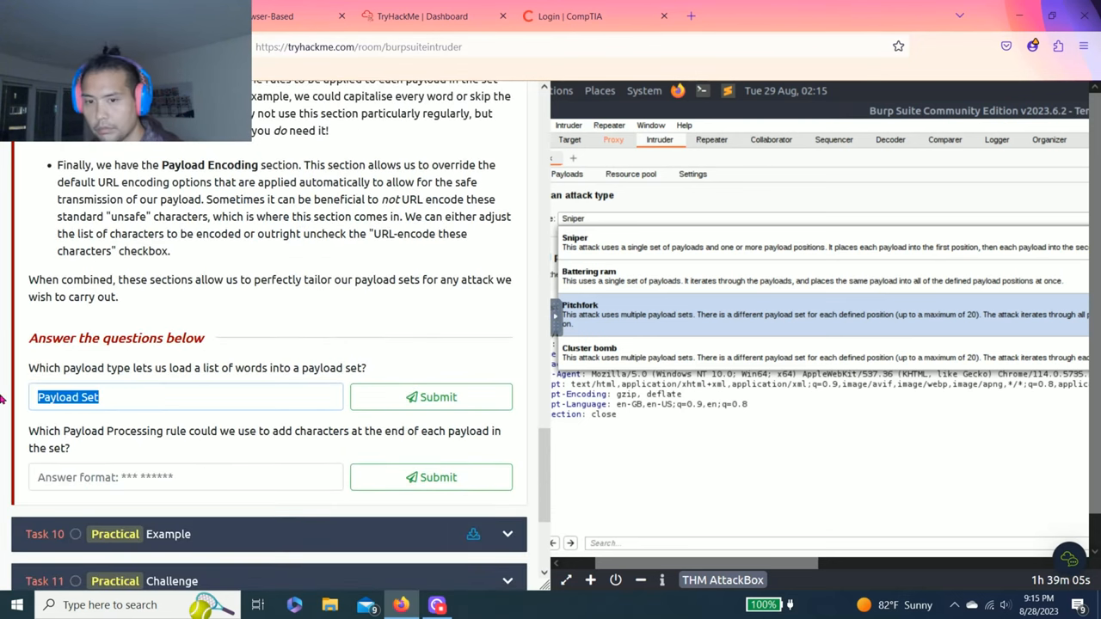
pyautogui.write('Simple List')
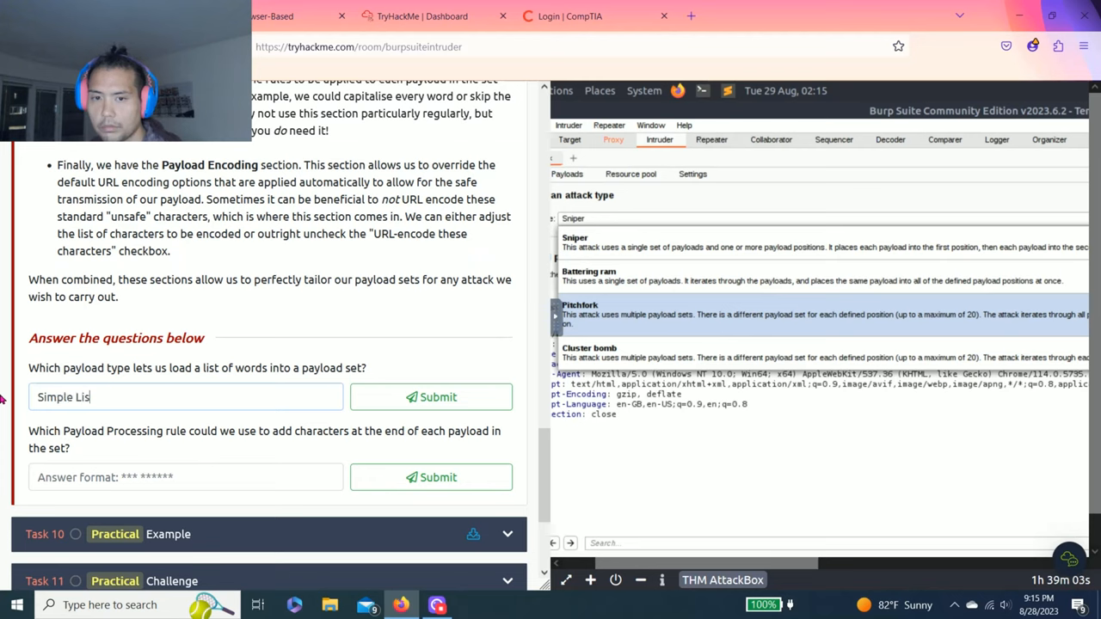
pyautogui.click(430, 396)
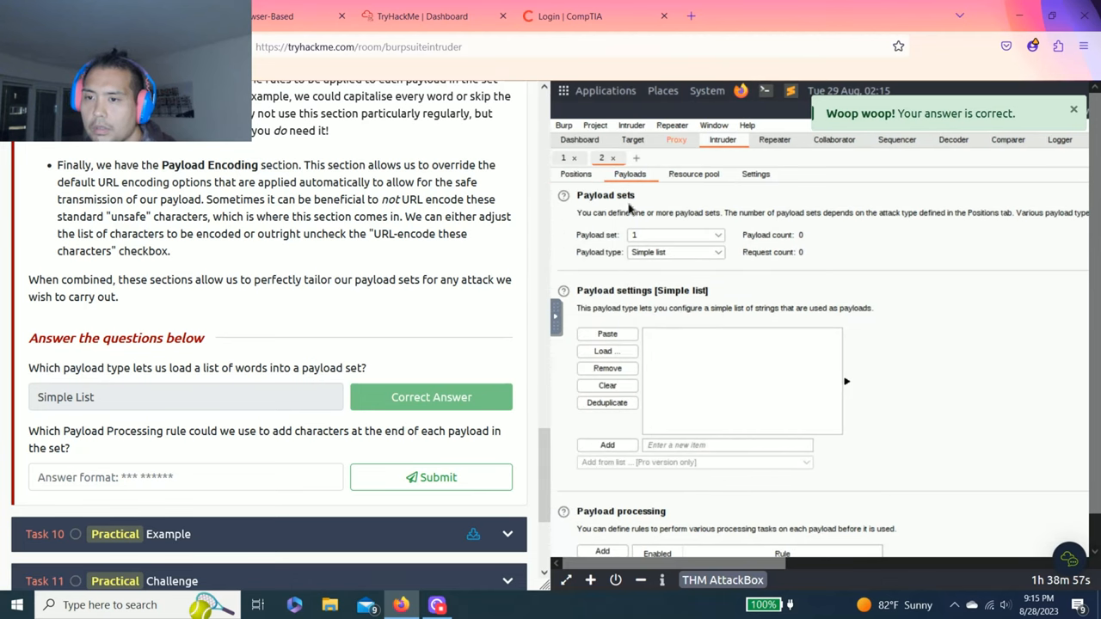
# Step: Reselect Simple list as the payload type and scroll down to the Payload processing rules
pyautogui.click(675, 252)
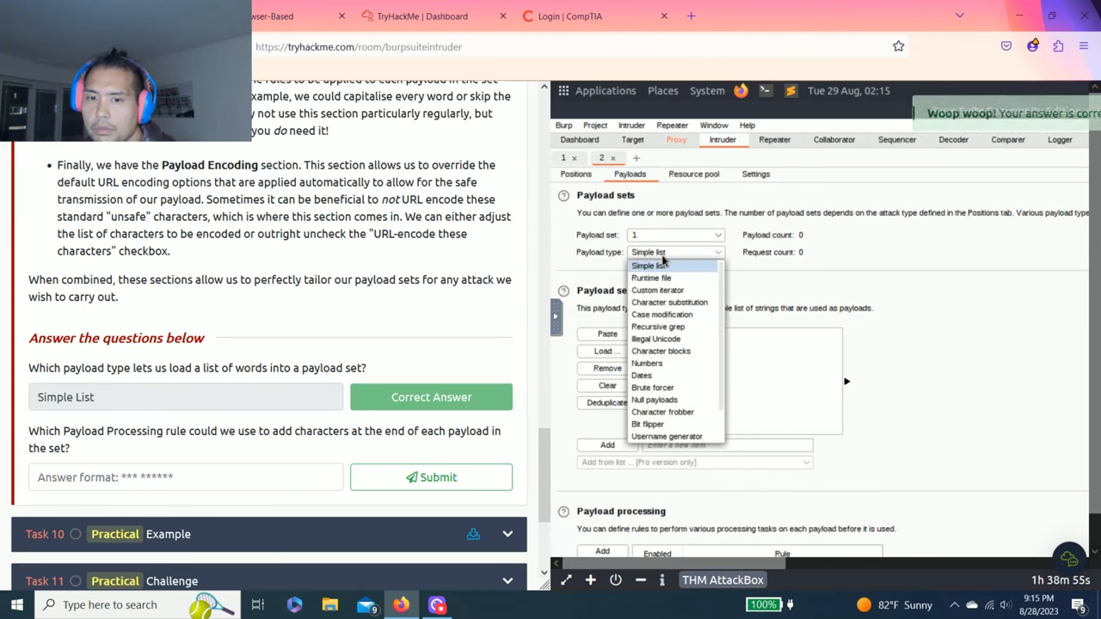
pyautogui.click(649, 265)
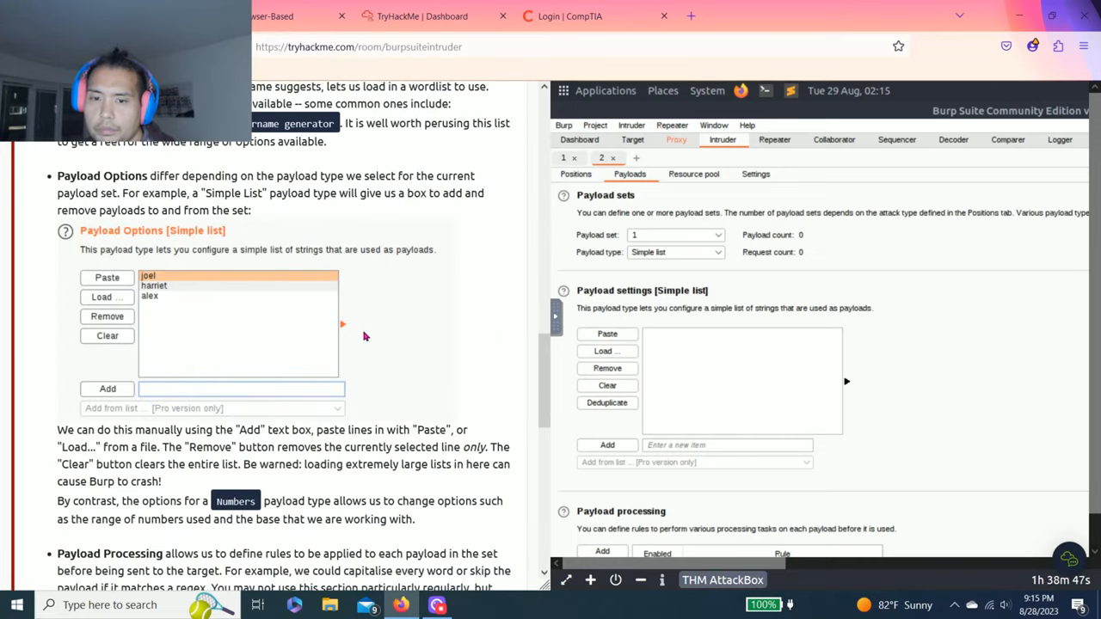
pyautogui.scroll(-3)
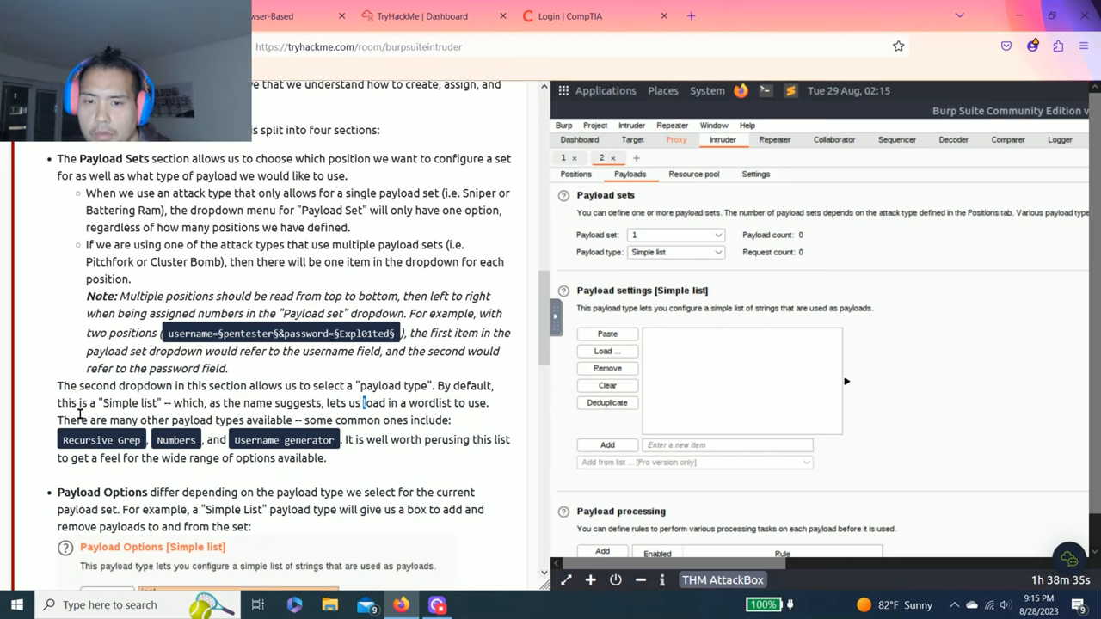
pyautogui.scroll(-3)
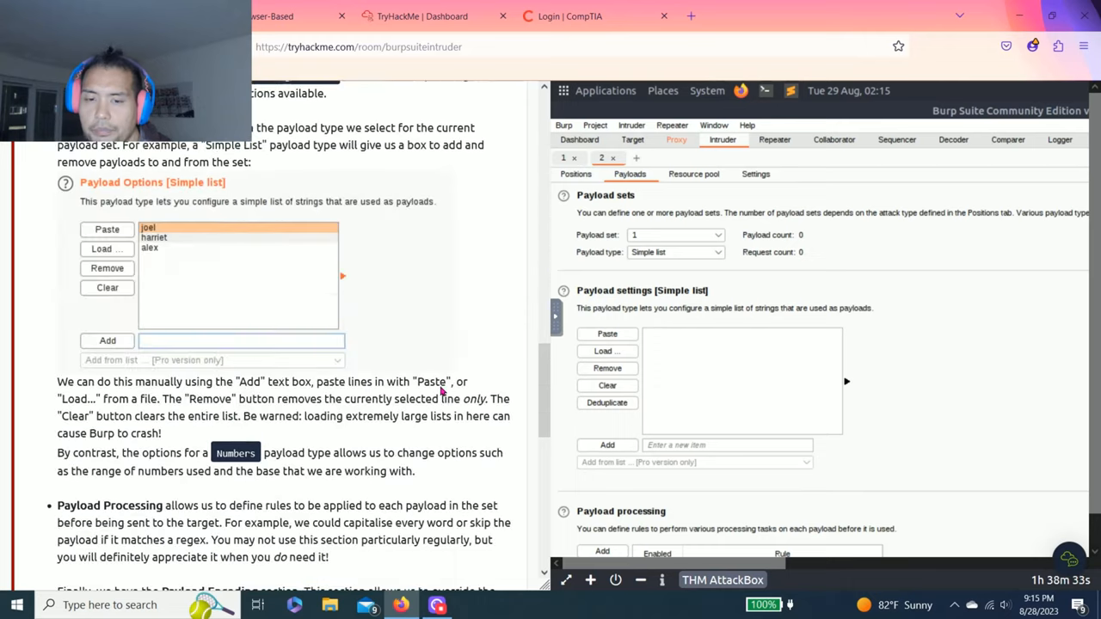
pyautogui.scroll(-3)
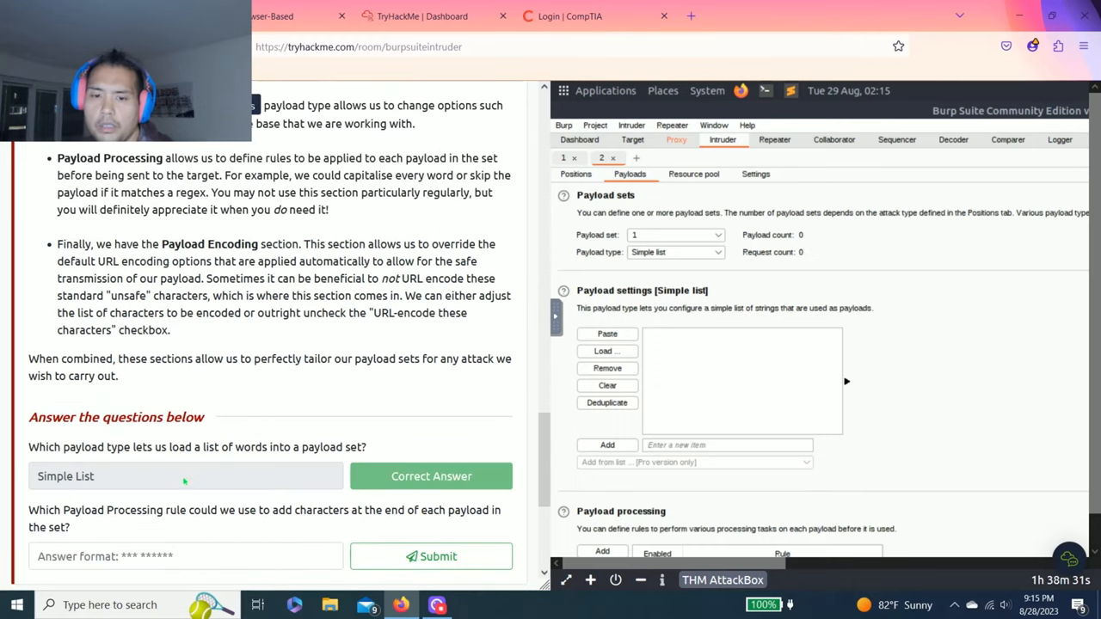
pyautogui.scroll(-3)
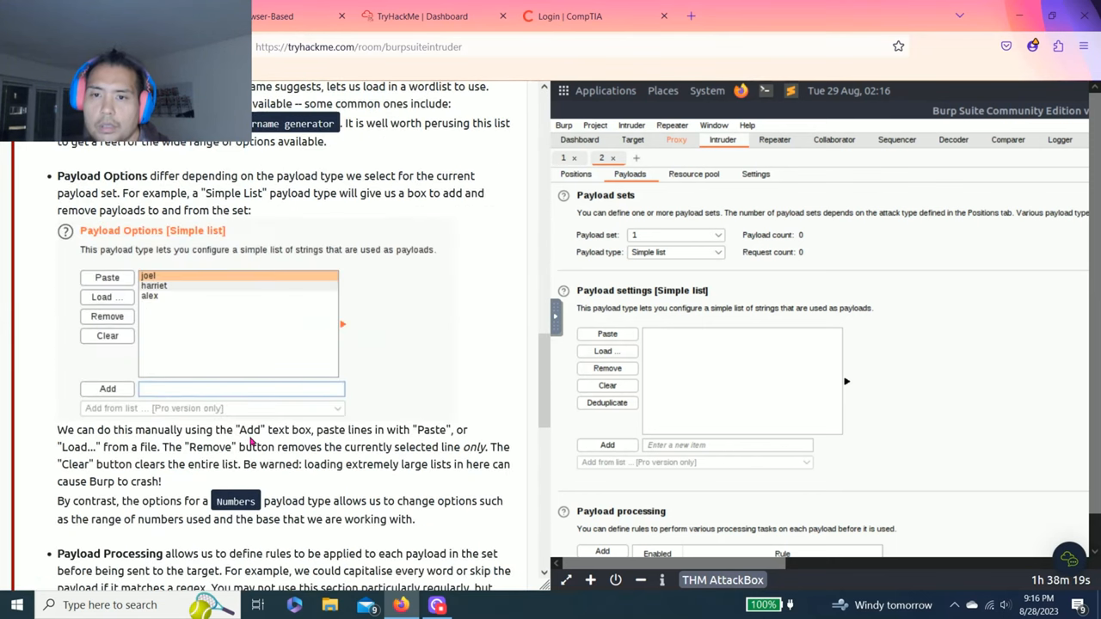
pyautogui.scroll(-3)
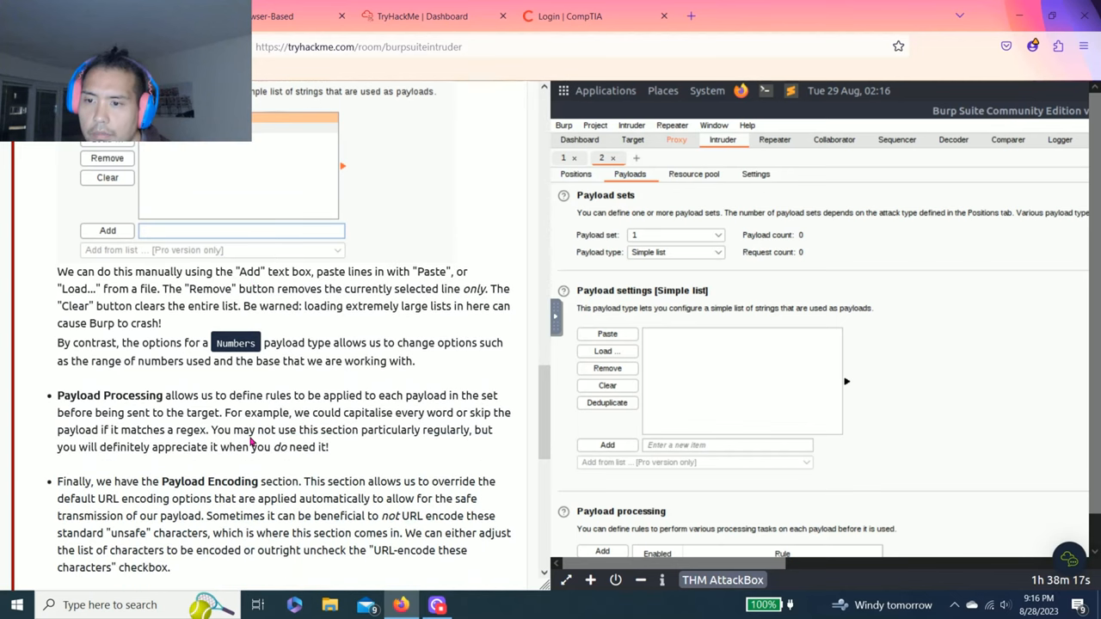
pyautogui.scroll(-3)
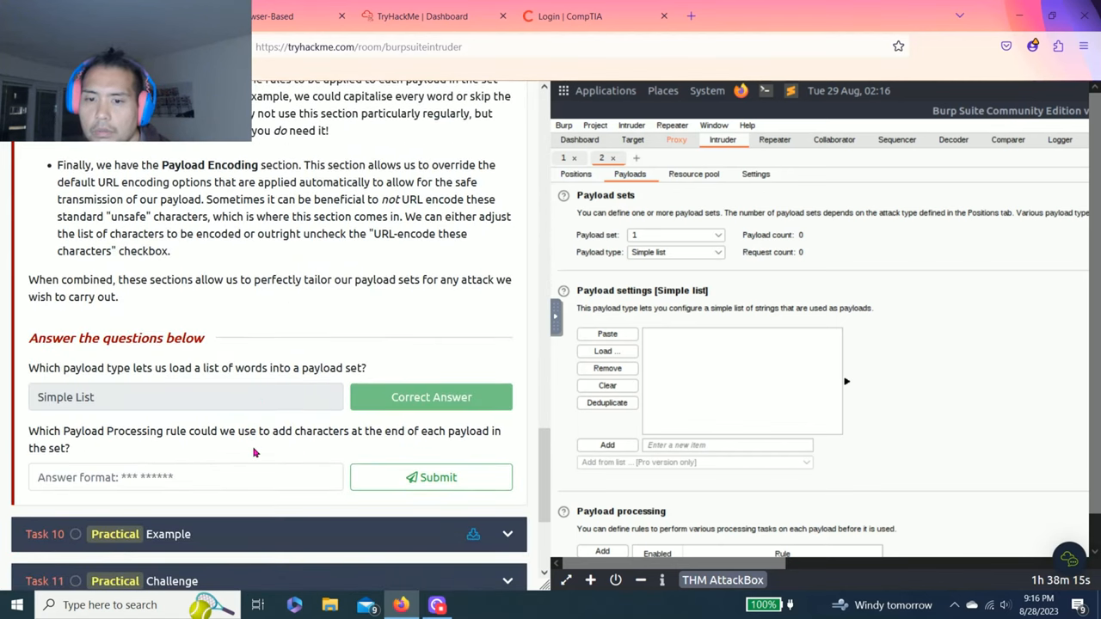
pyautogui.scroll(-3)
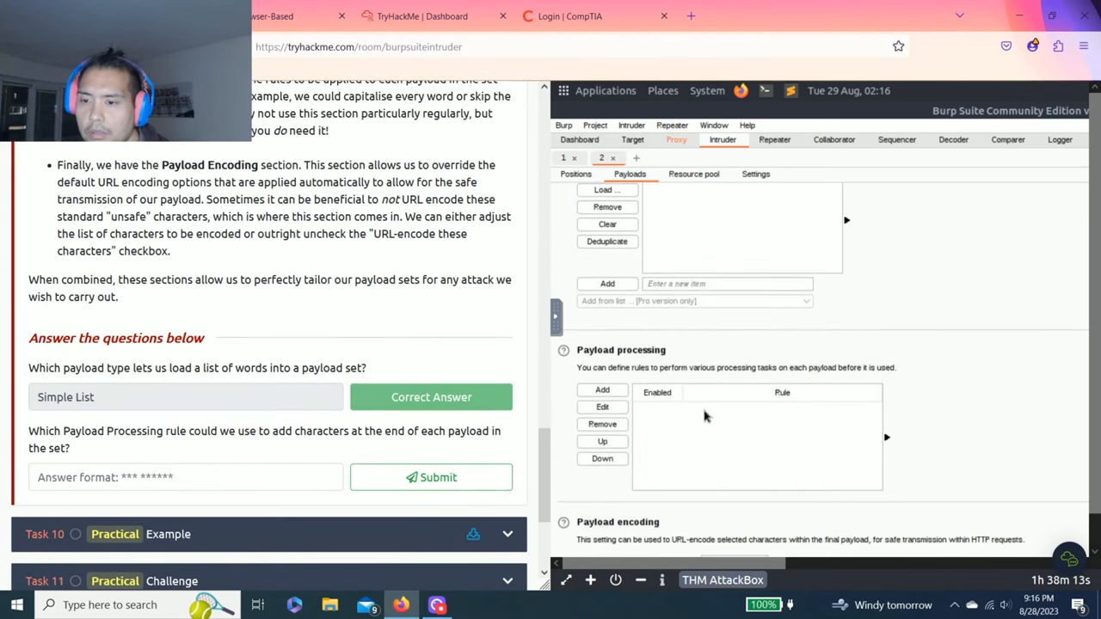
pyautogui.moveTo(704, 411)
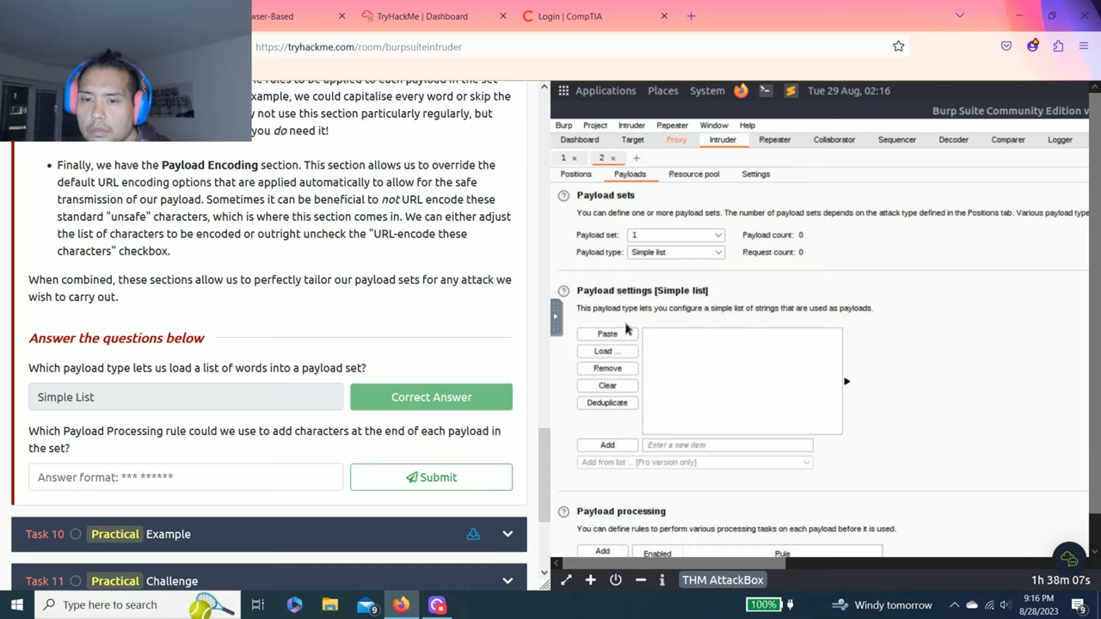
# Step: Glance at the Resource pool settings, return to Payloads, and begin adding a processing rule
pyautogui.click(675, 252)
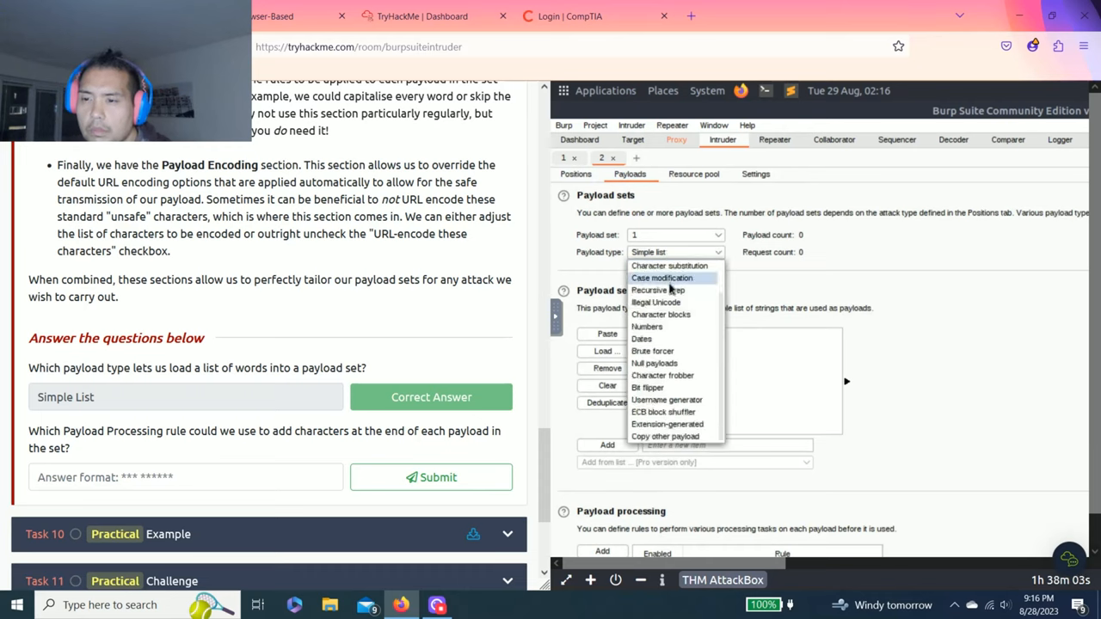
pyautogui.click(674, 252)
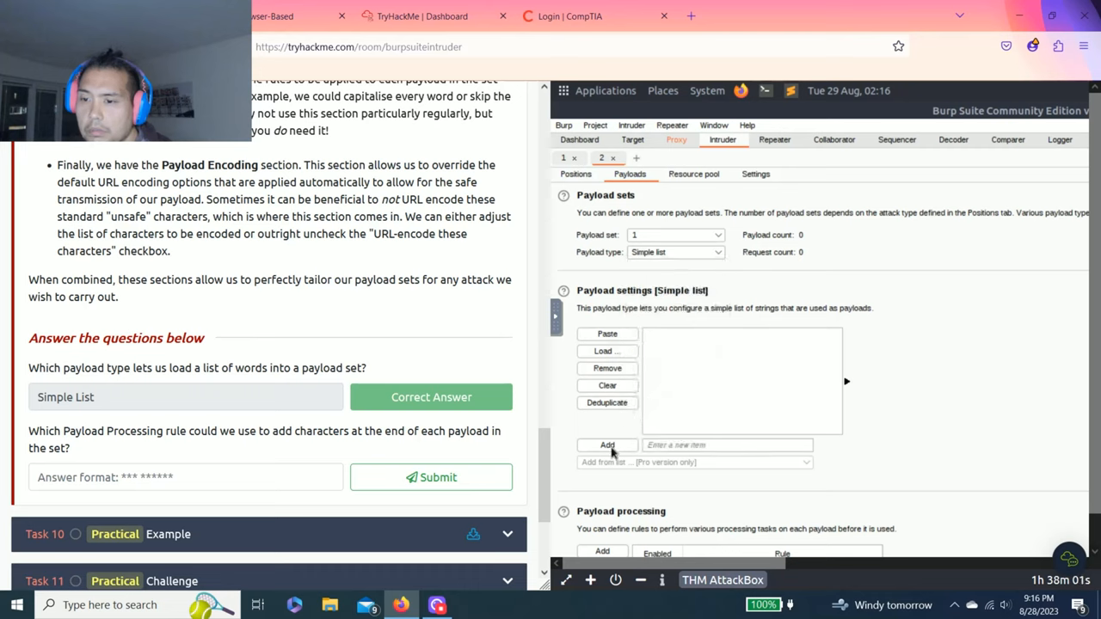
pyautogui.click(675, 252)
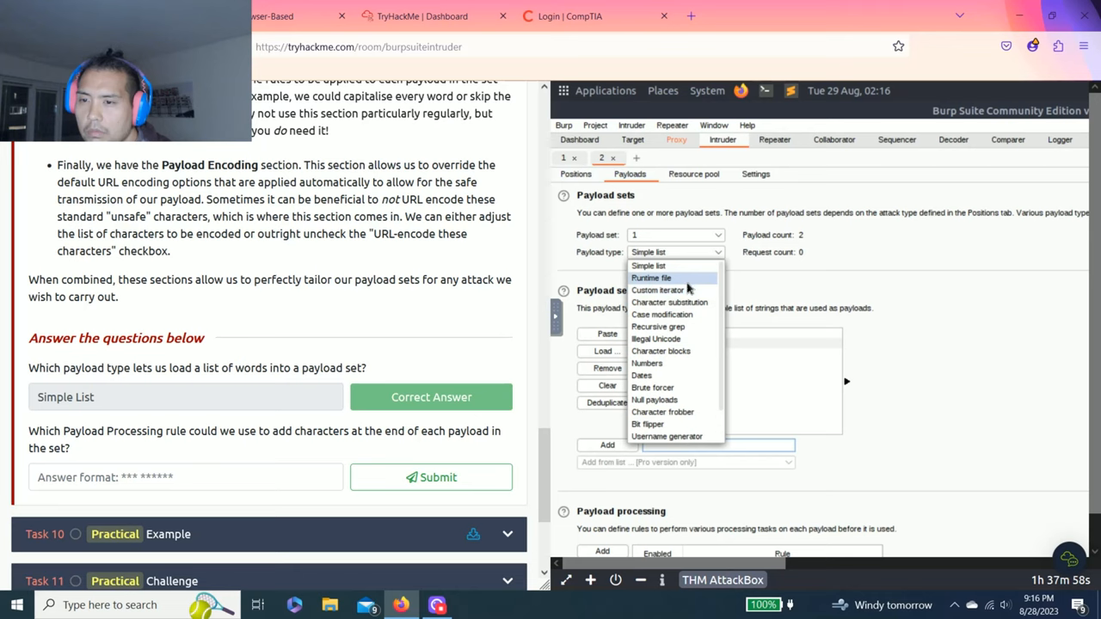
pyautogui.scroll(-3)
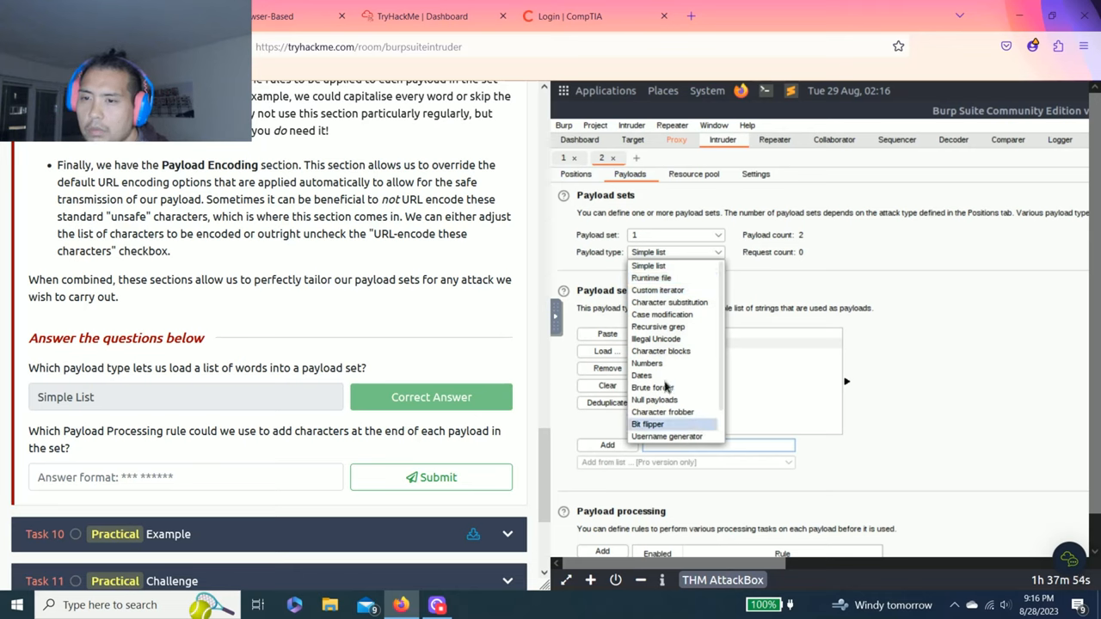
pyautogui.click(693, 174)
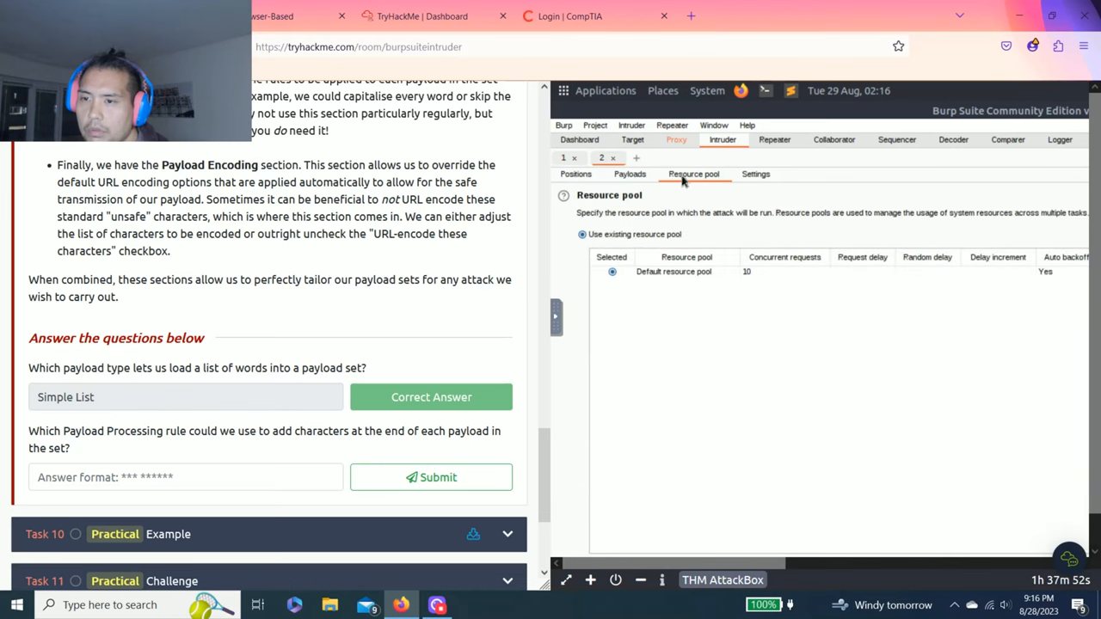
pyautogui.click(629, 174)
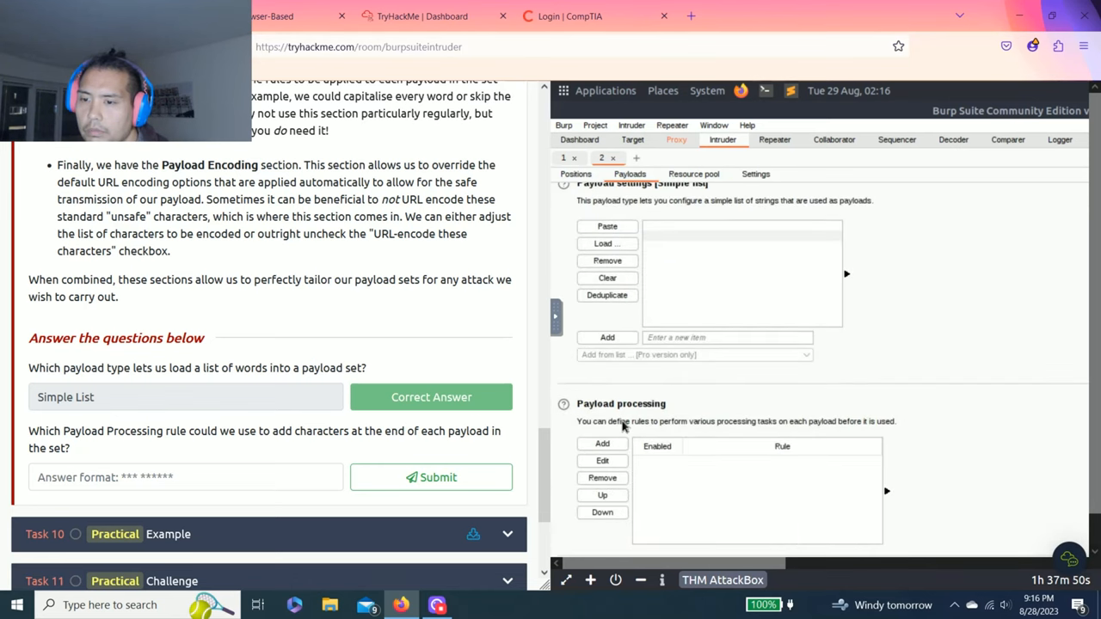
pyautogui.click(601, 443)
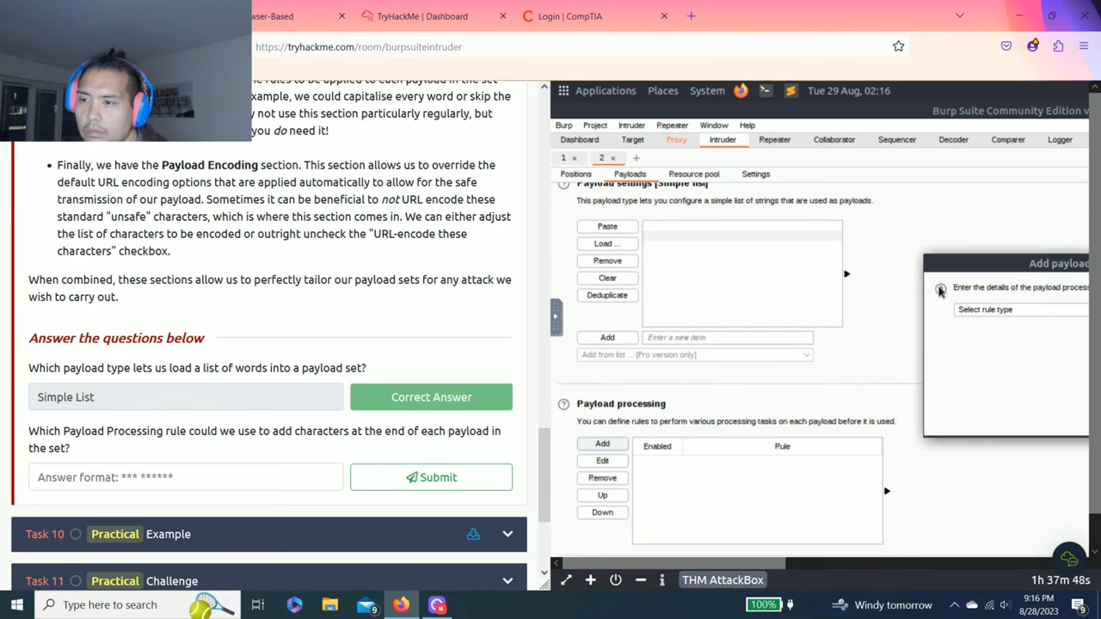
# Step: List the processing rule types, including Add suffix, while reading the tutorial's payload options text
pyautogui.click(864, 299)
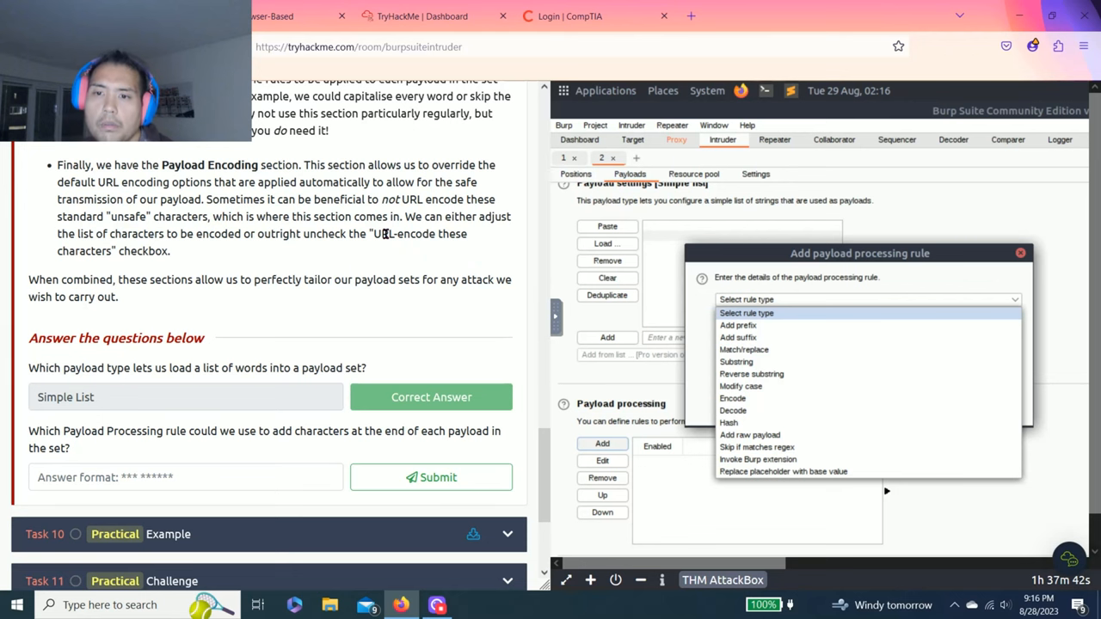
pyautogui.scroll(-3)
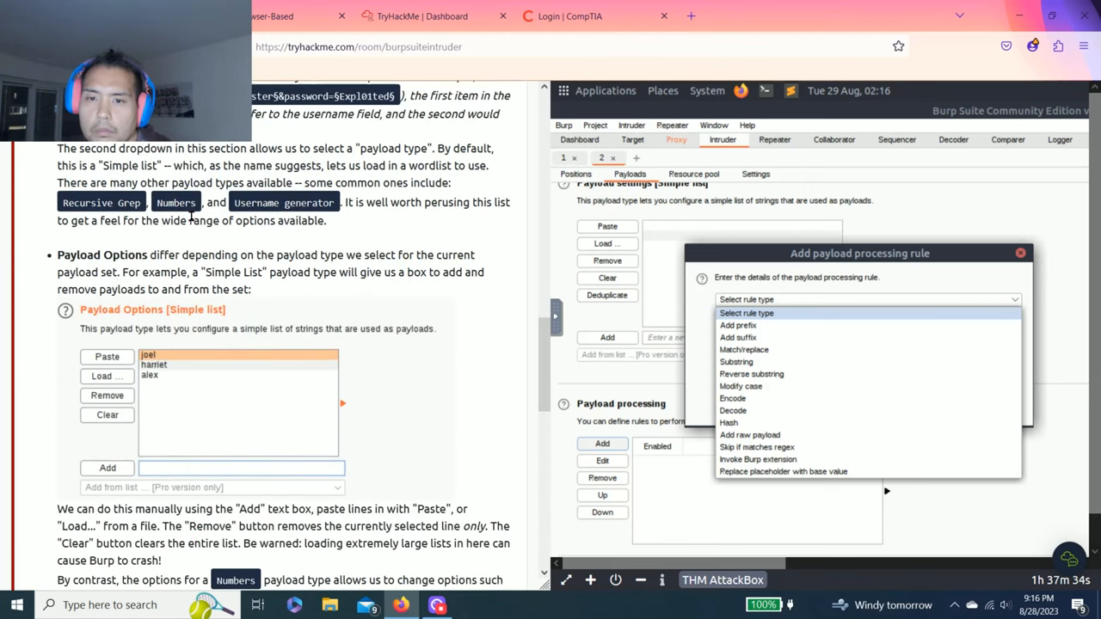
pyautogui.moveTo(208, 255); pyautogui.dragTo(284, 272)
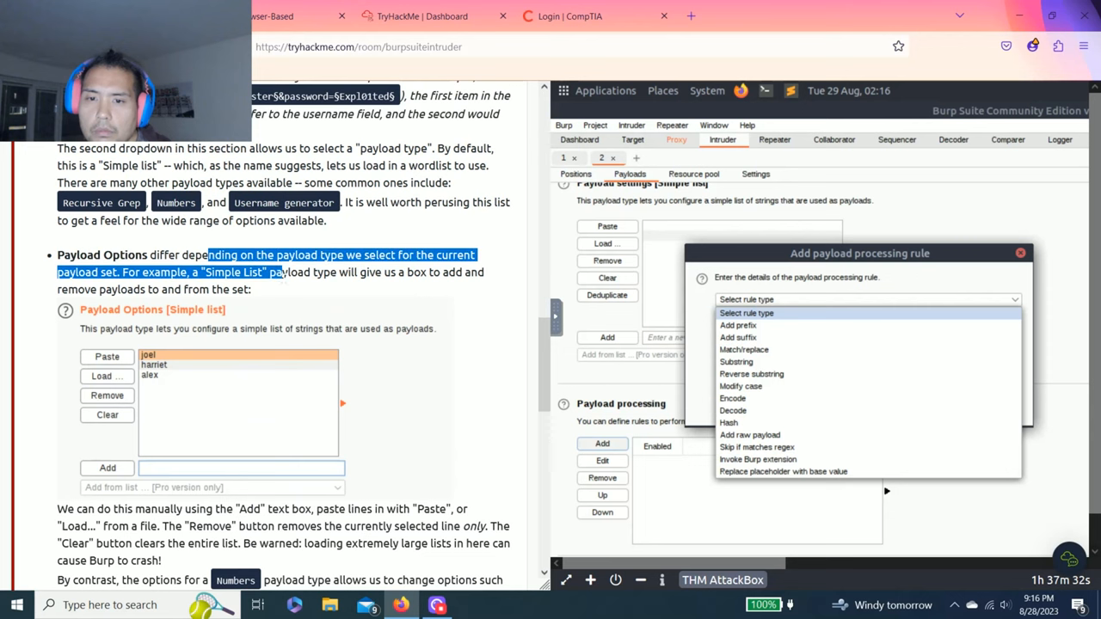
pyautogui.click(280, 301)
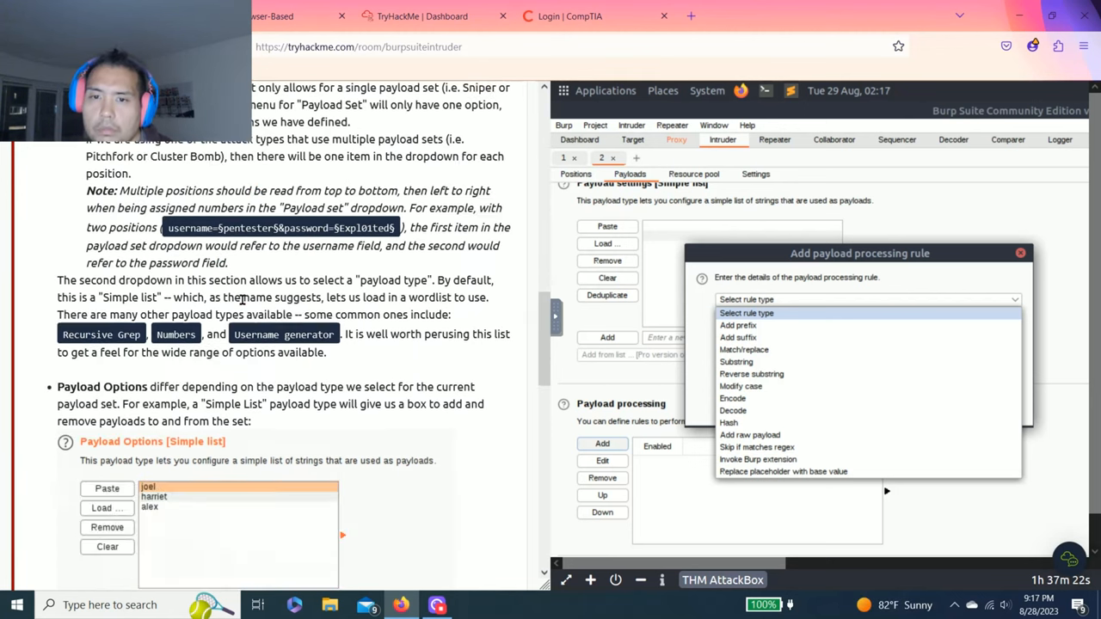
pyautogui.scroll(-3)
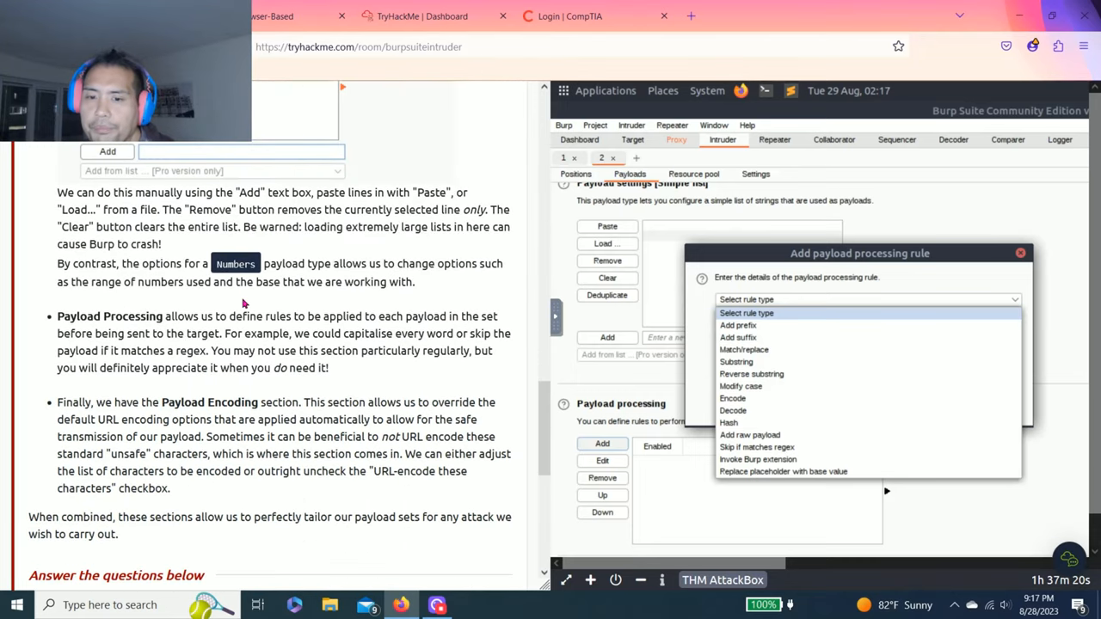
pyautogui.scroll(-3)
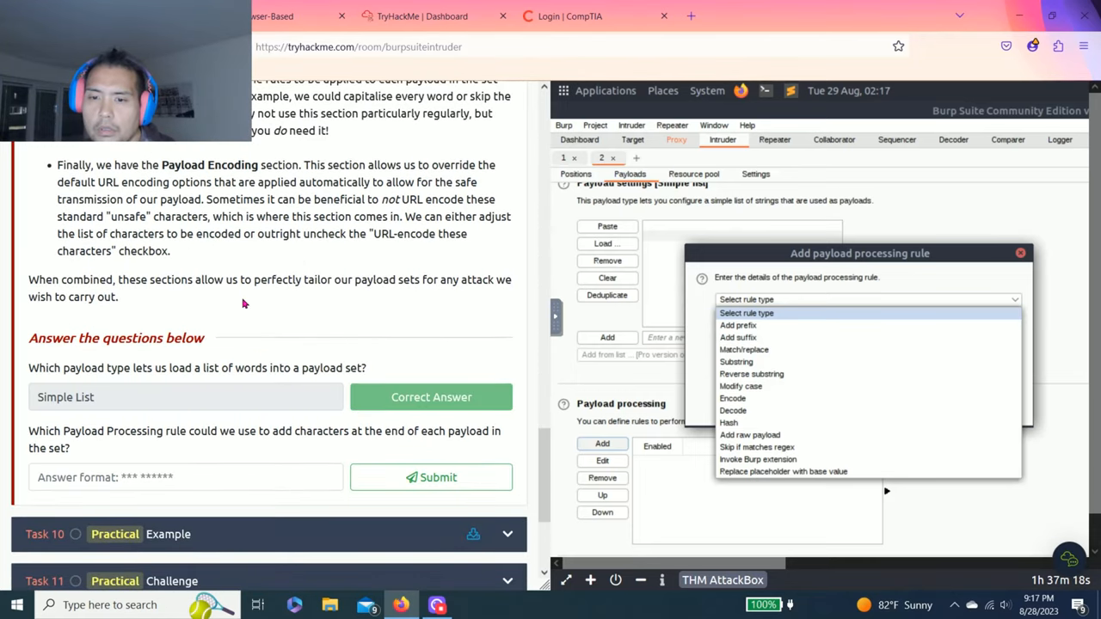
pyautogui.moveTo(249, 431); pyautogui.dragTo(462, 431)
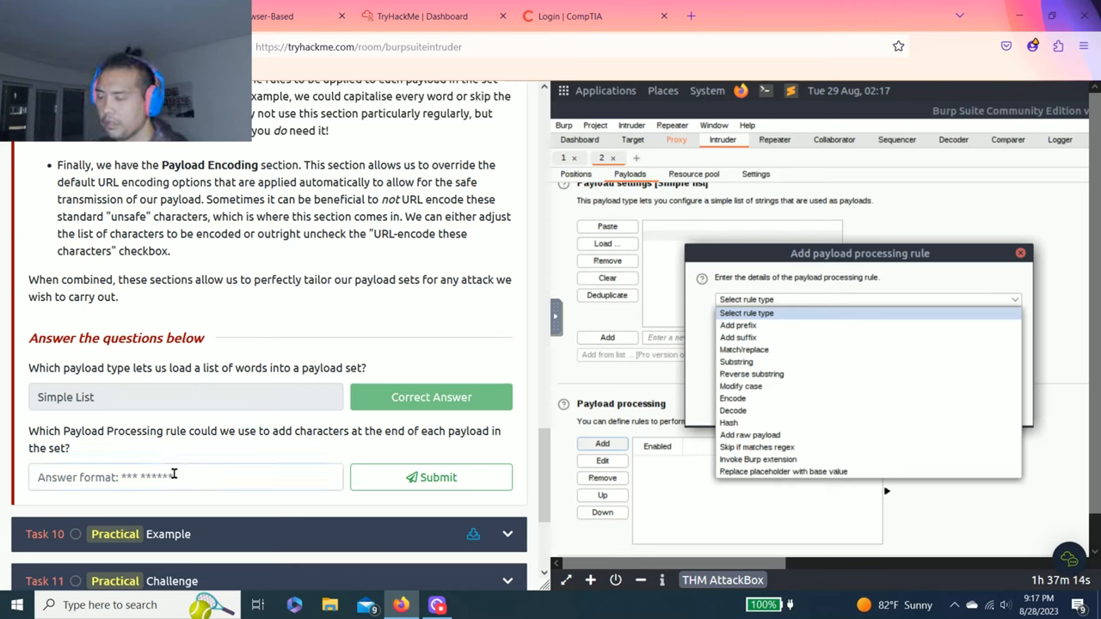
# Step: Answer the processing rule question: 'Add prefix' is rejected, then 'Add suffix' is accepted
pyautogui.write('a\\')
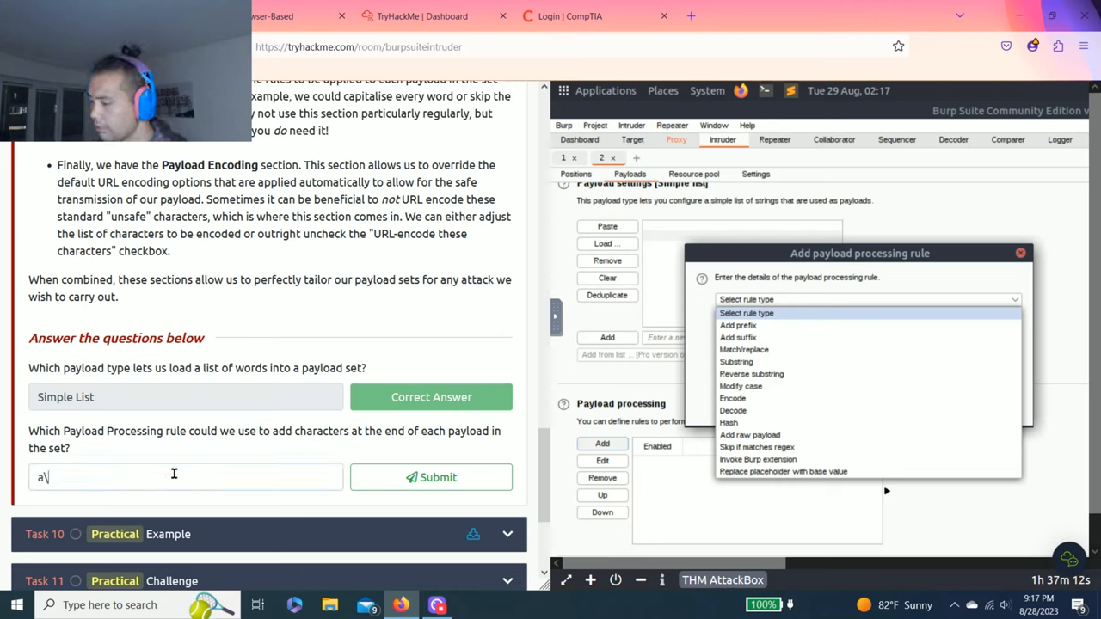
pyautogui.write('Add preff')
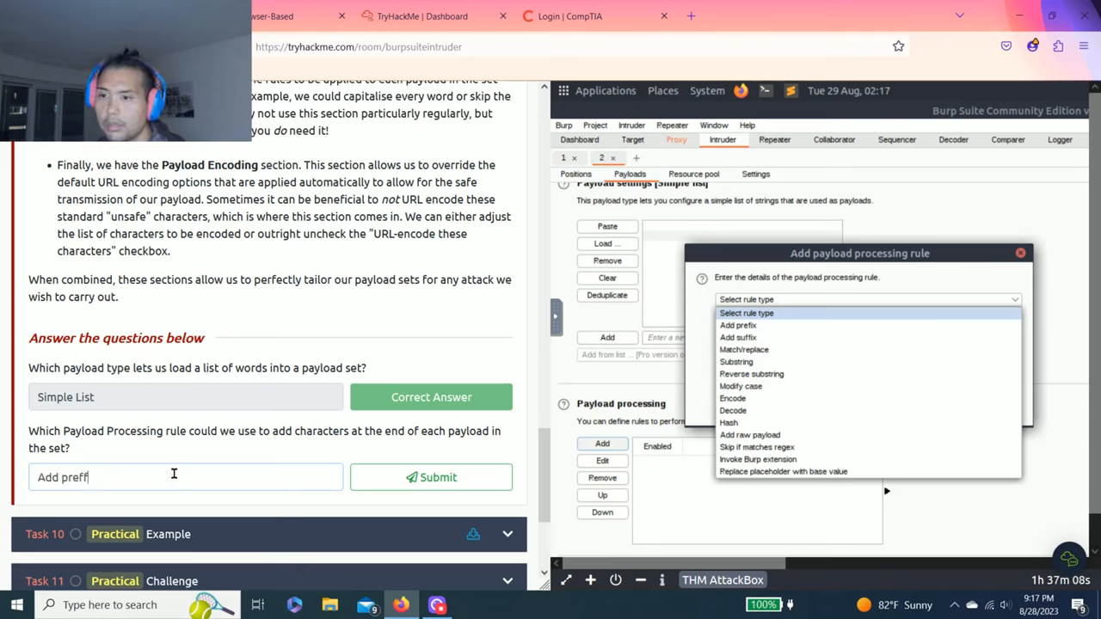
pyautogui.click(430, 477)
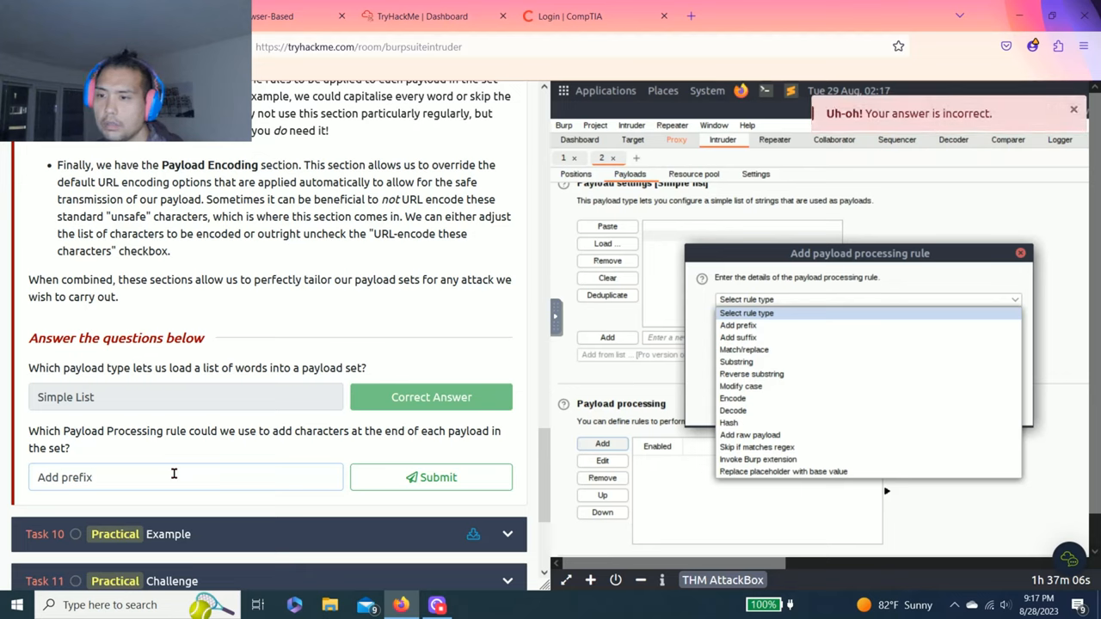
pyautogui.press('BackSpace')
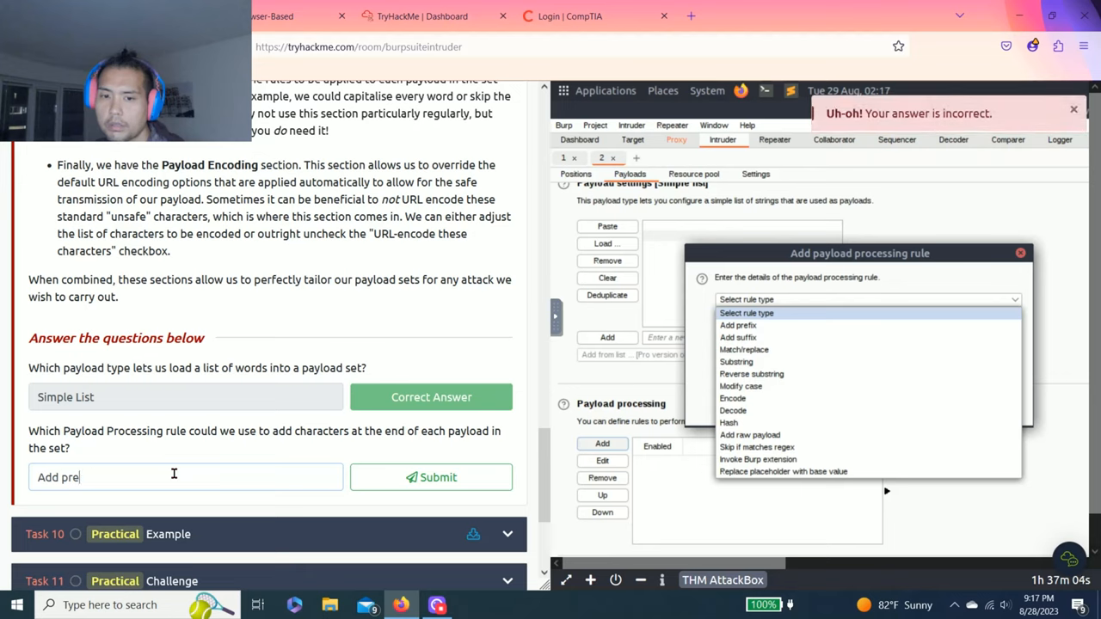
pyautogui.write('suffix')
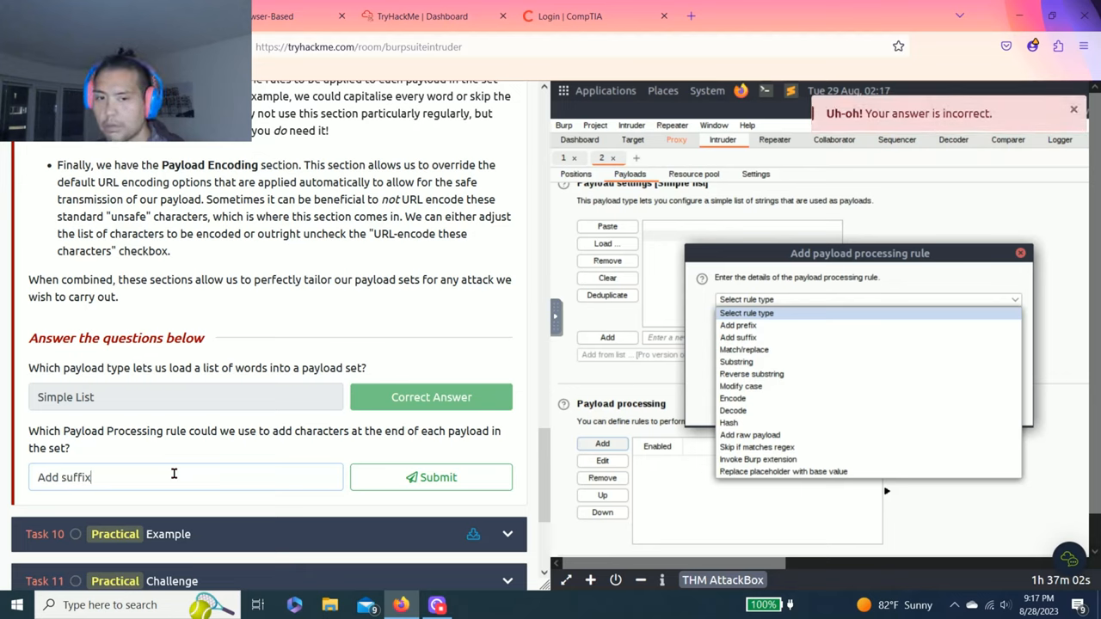
pyautogui.click(430, 477)
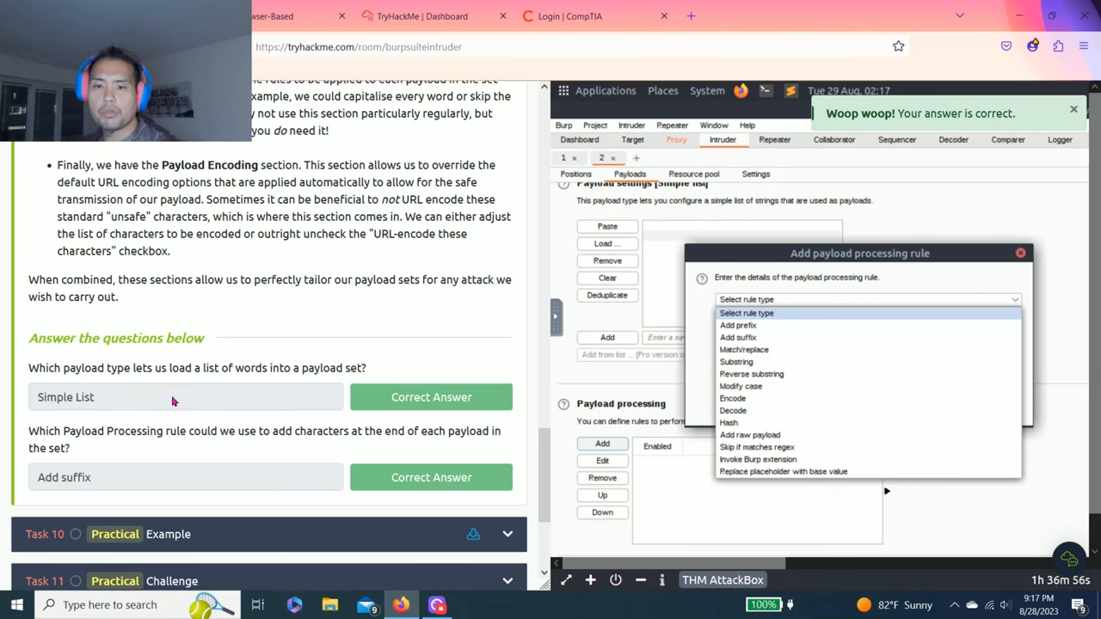
pyautogui.moveTo(245, 437)
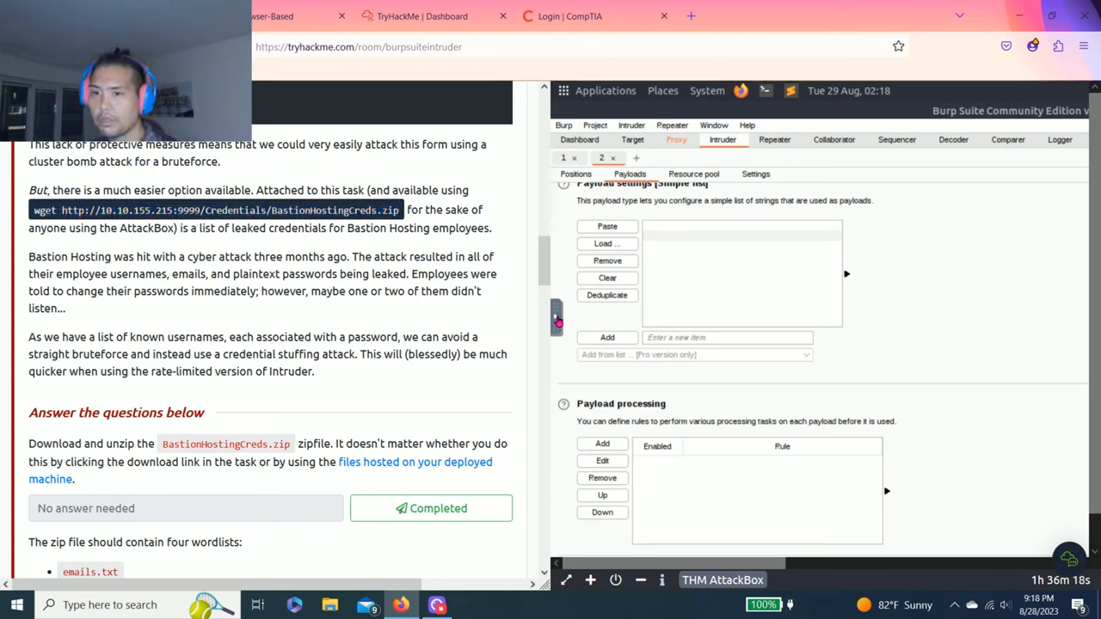
pyautogui.click(566, 324)
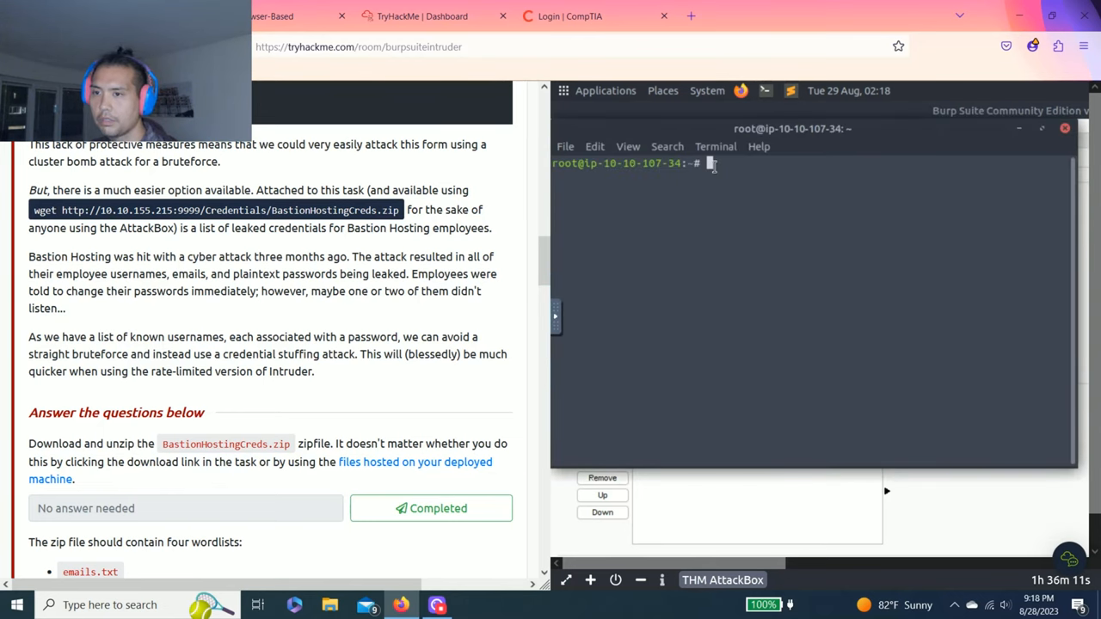
pyautogui.write('wget http://10.10.155.215:9999/Credentials/BastionHostingCreds.zip')
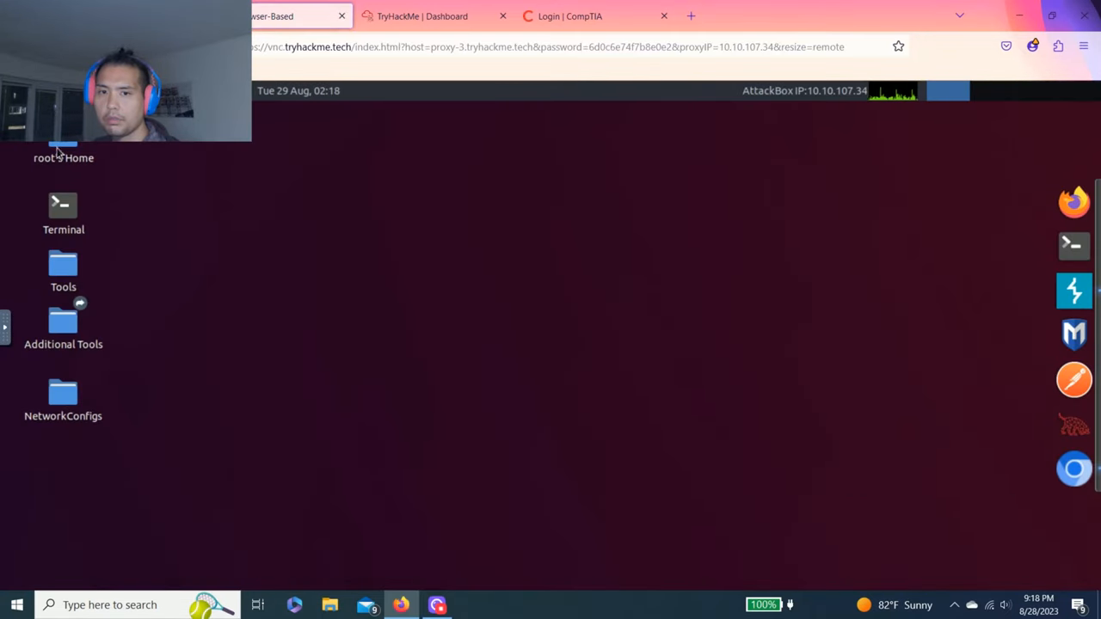
# Step: Extract BastionHostingCreds.zip in root's Home and mark the download question complete
pyautogui.doubleClick(63, 147)
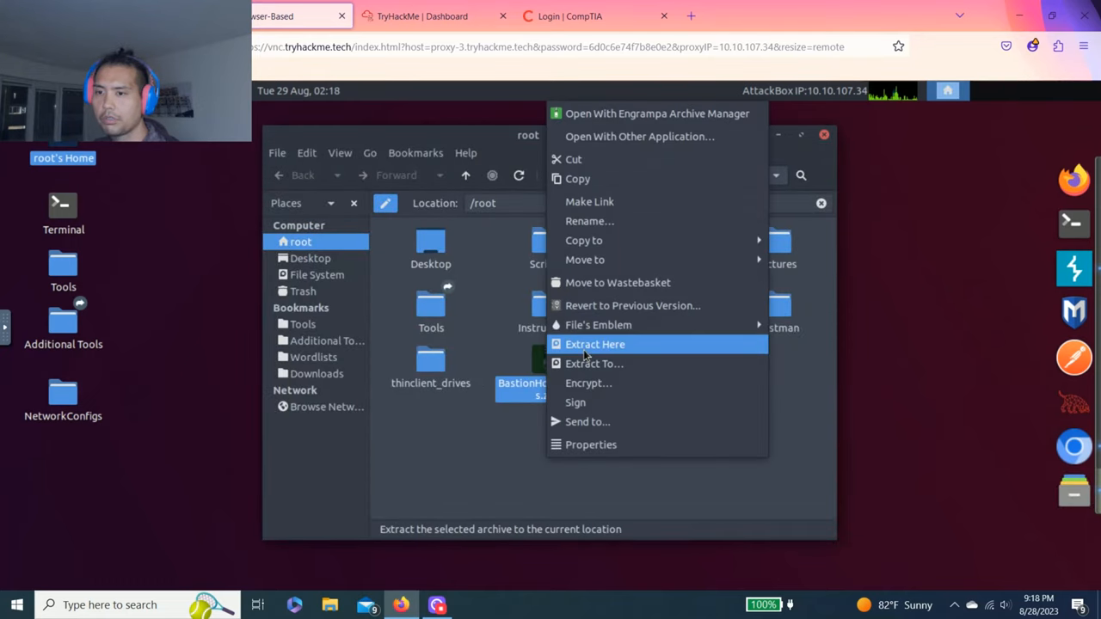
pyautogui.click(594, 343)
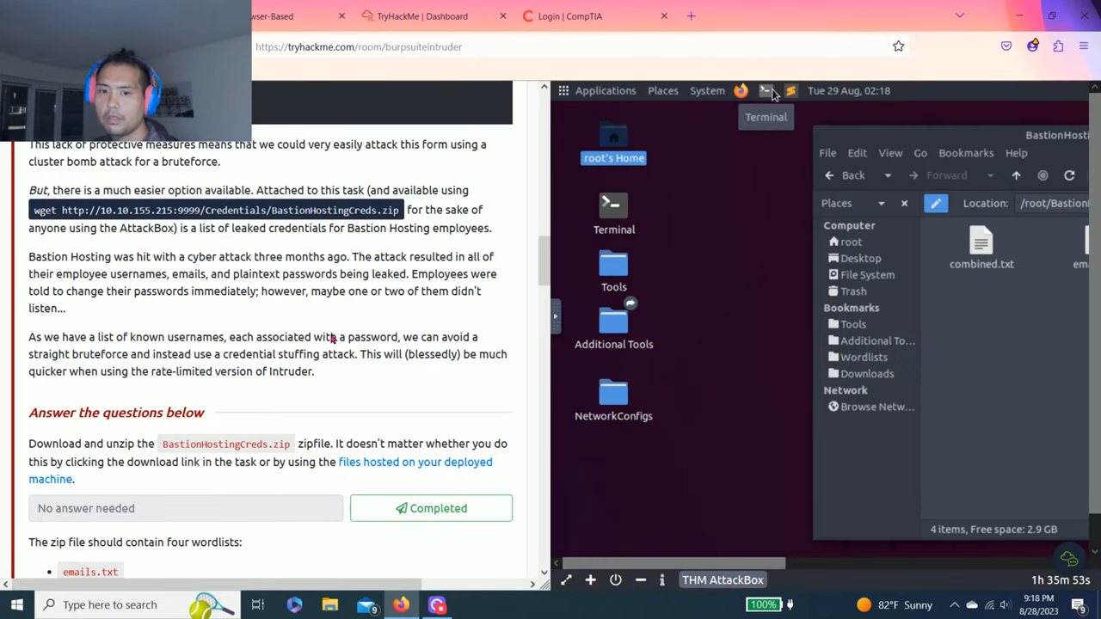
pyautogui.scroll(-3)
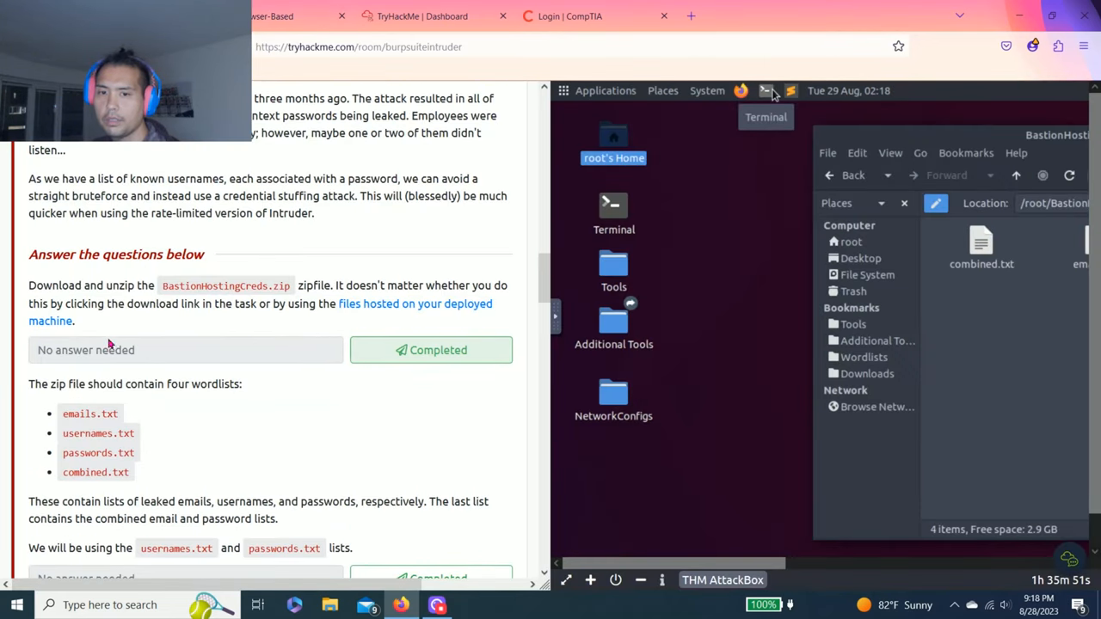
pyautogui.click(429, 350)
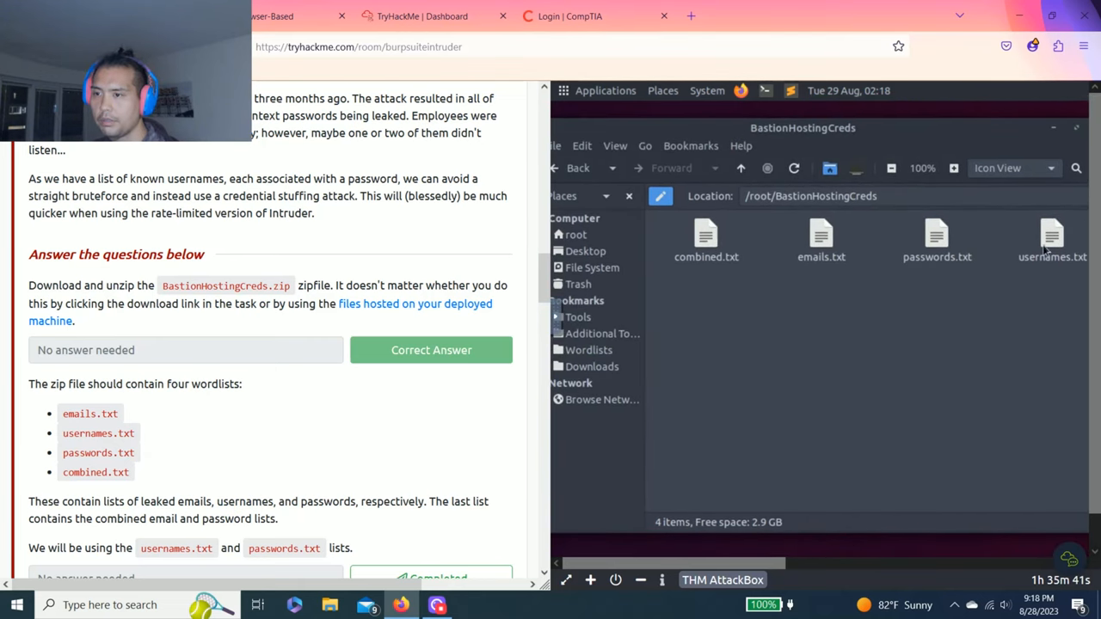
# Step: Mark the usernames/passwords wordlists question Completed and expand the AttackBox desktop to full view
pyautogui.scroll(-3)
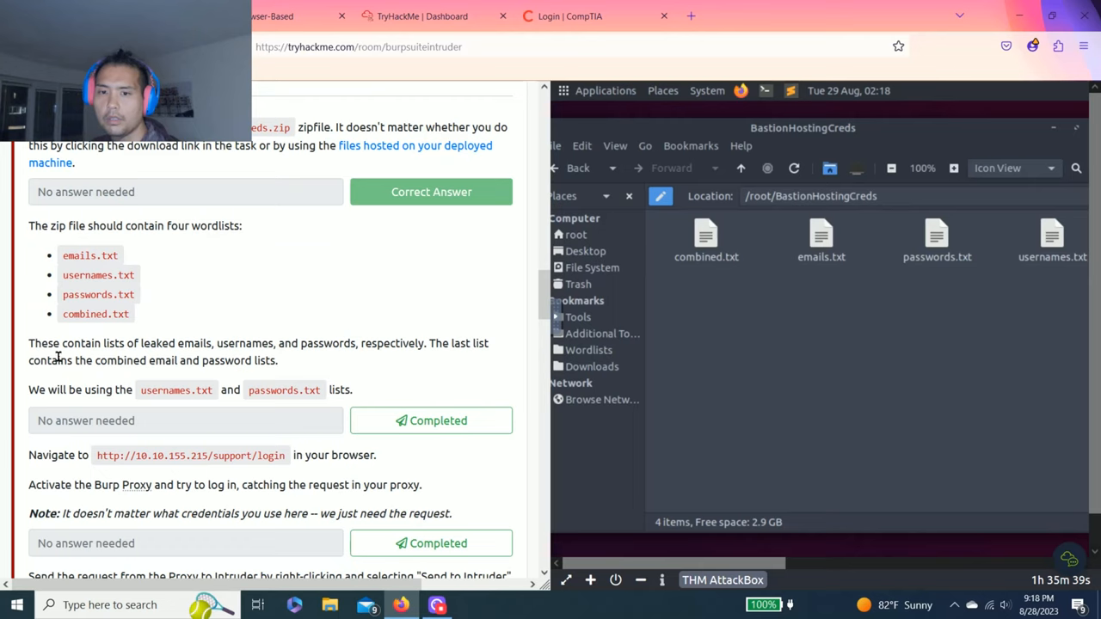
pyautogui.moveTo(28, 389); pyautogui.dragTo(244, 390)
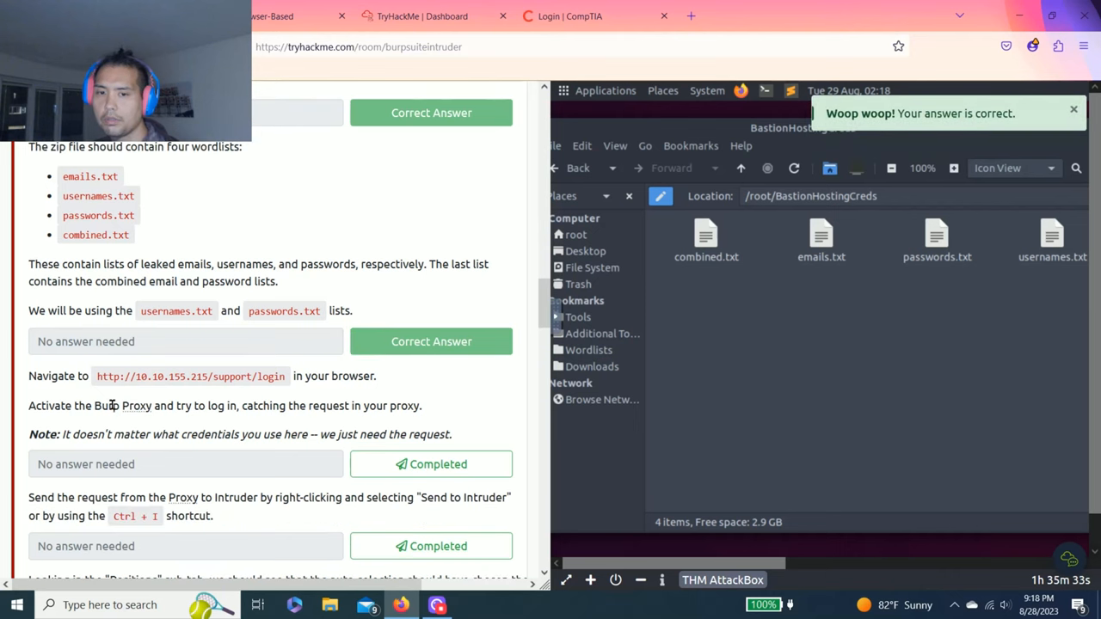
pyautogui.moveTo(31, 375); pyautogui.dragTo(111, 376)
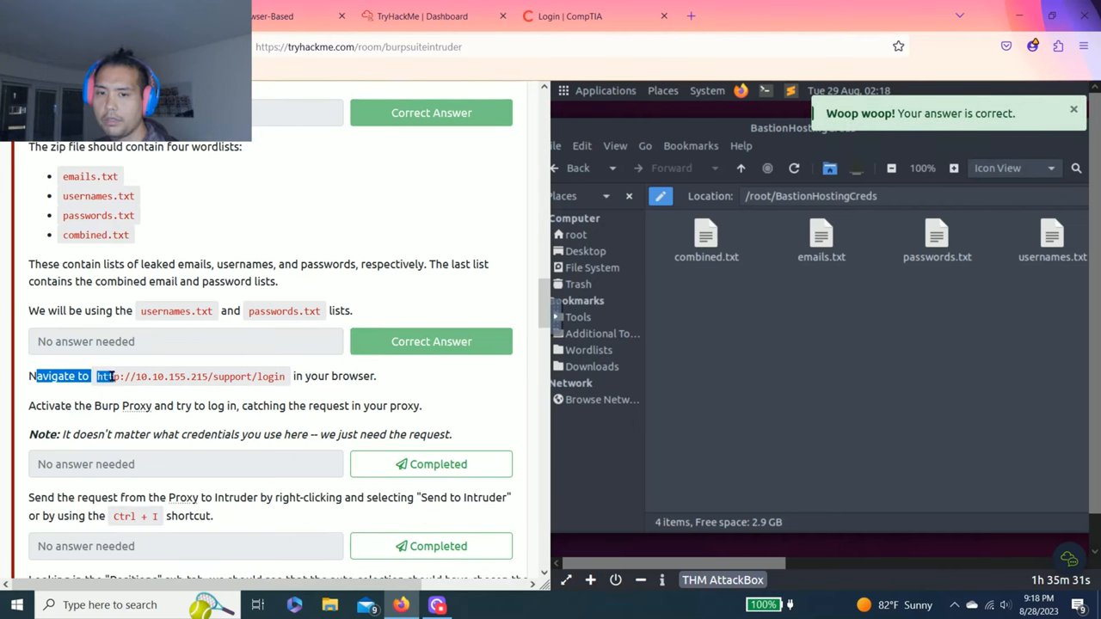
pyautogui.moveTo(97, 376); pyautogui.dragTo(284, 376)
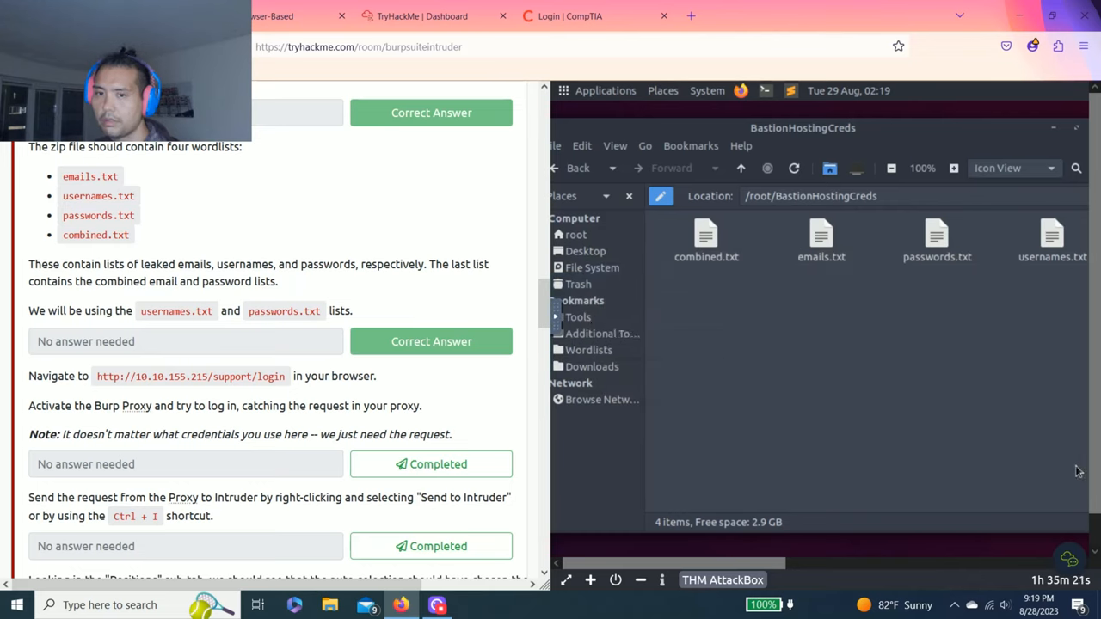
pyautogui.moveTo(75, 405); pyautogui.dragTo(109, 405)
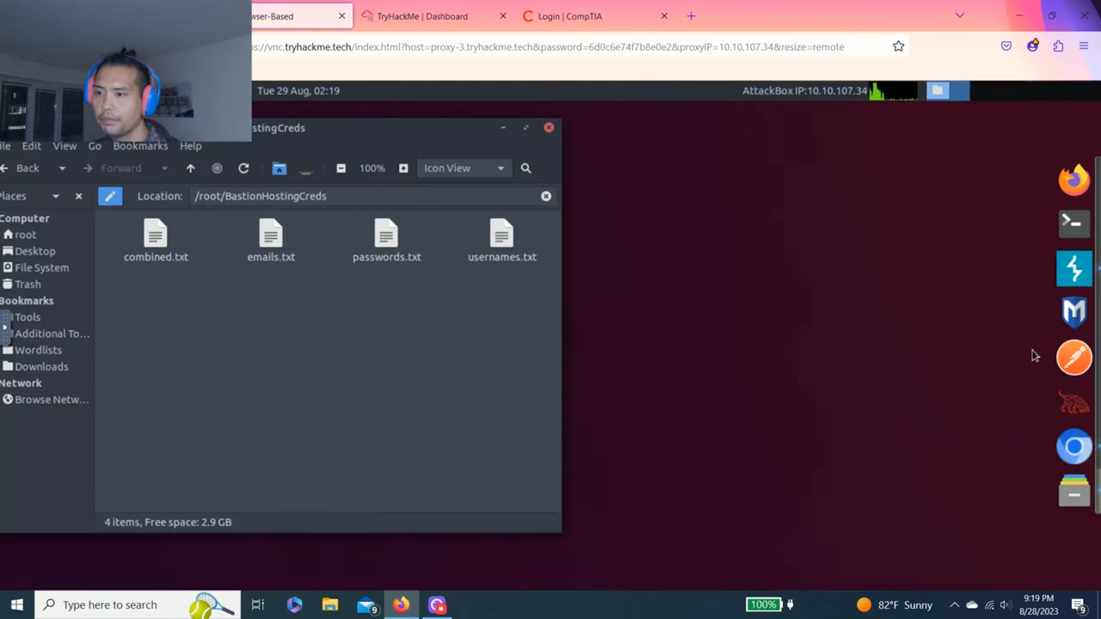
pyautogui.moveTo(1073, 454)
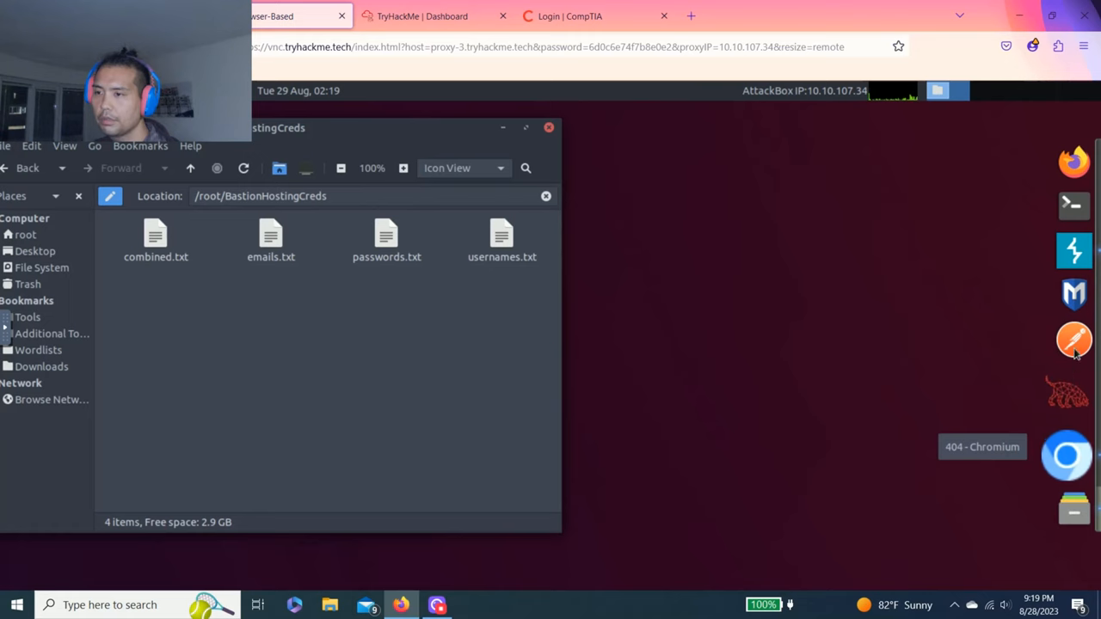
pyautogui.moveTo(1073, 265)
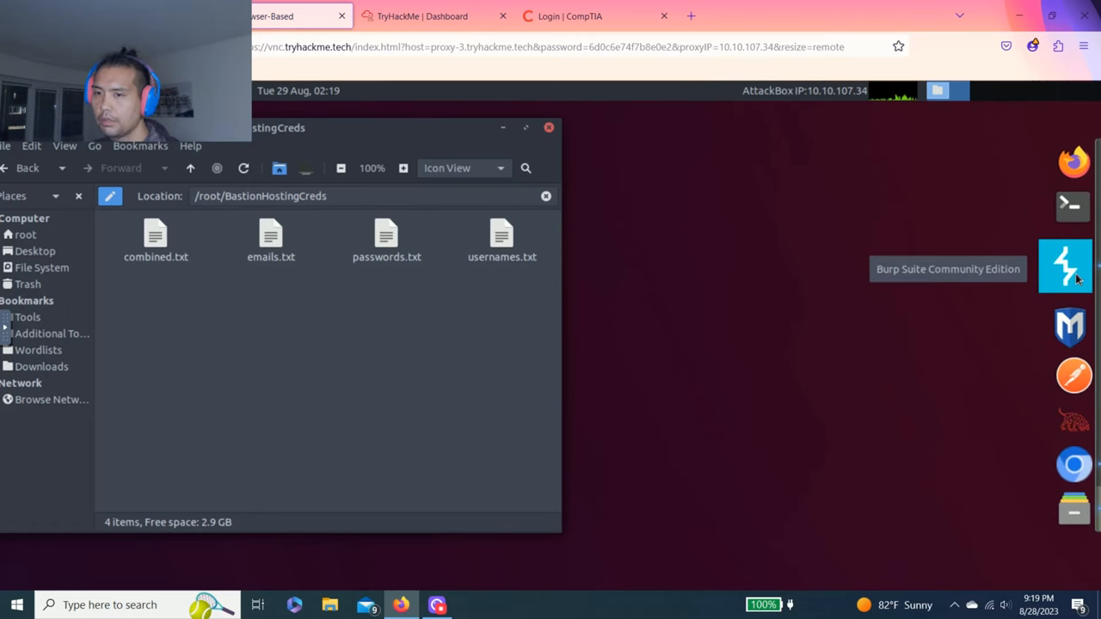
# Step: Bring Burp Suite forward, switch to Proxy > Intercept, and launch its Chromium browser
pyautogui.click(1065, 266)
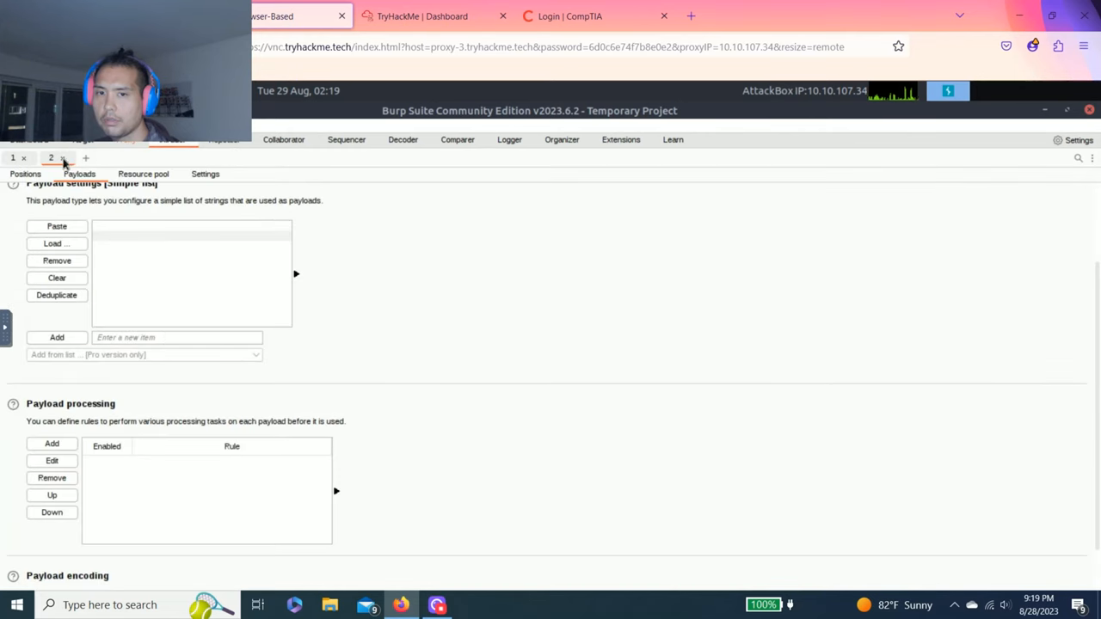
pyautogui.click(63, 157)
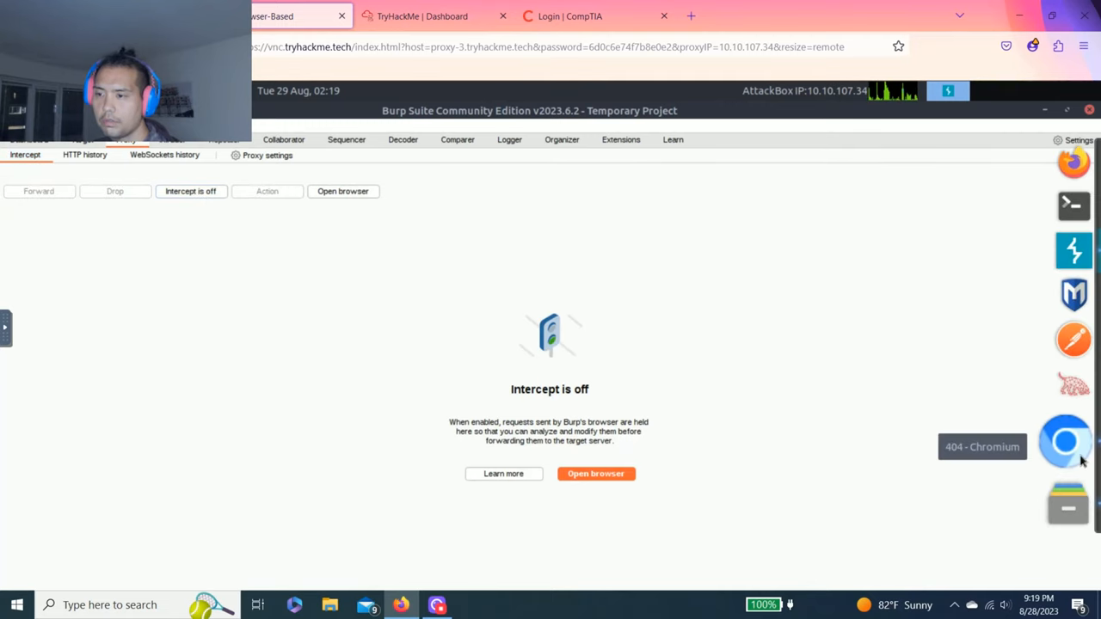
pyautogui.click(595, 473)
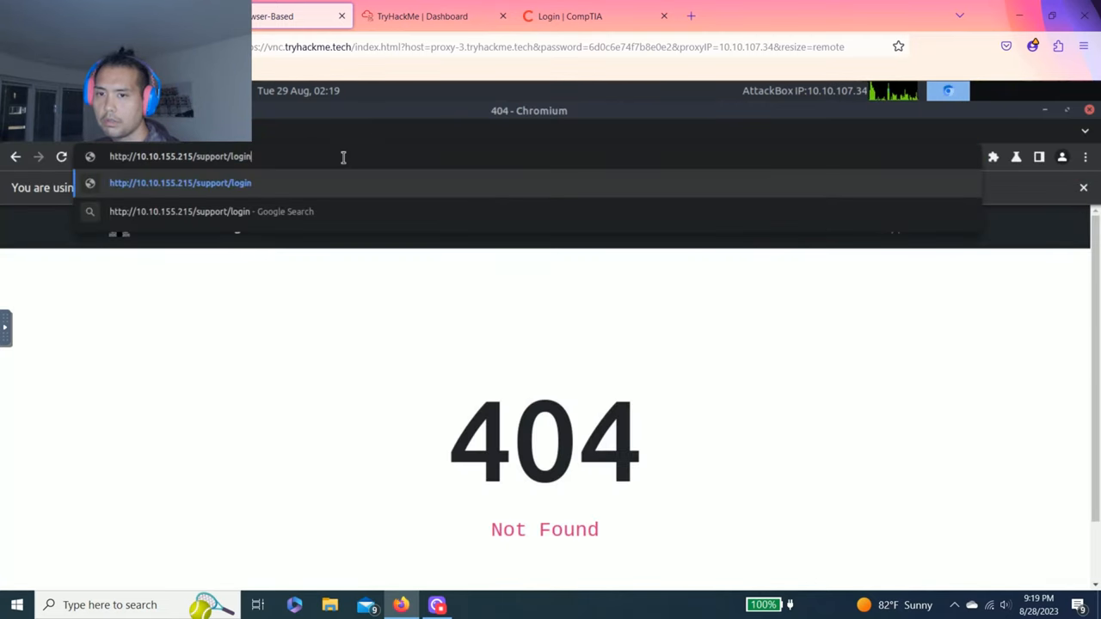
# Step: Load 10.10.155.215/support/login in Chromium and scroll through the task instructions
pyautogui.press('Enter')
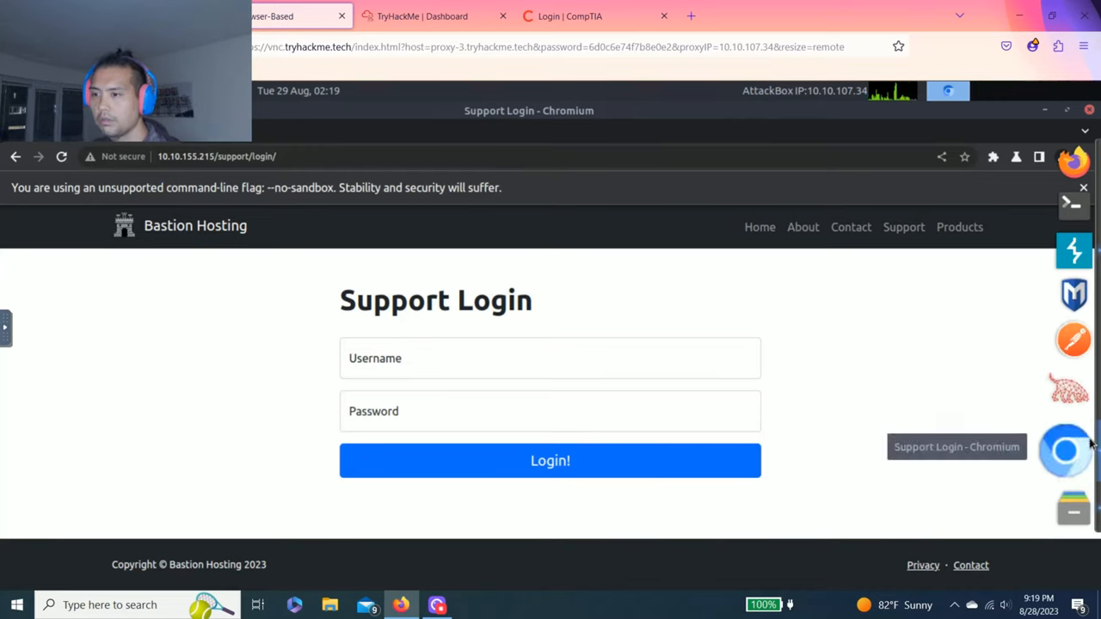
pyautogui.moveTo(361, 529)
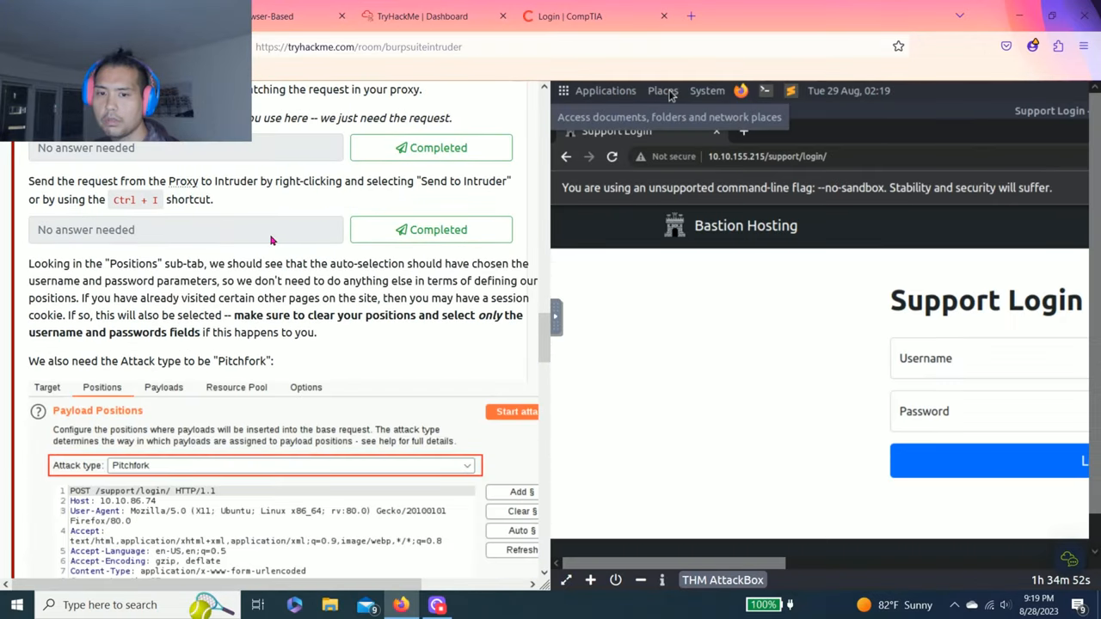
pyautogui.scroll(-3)
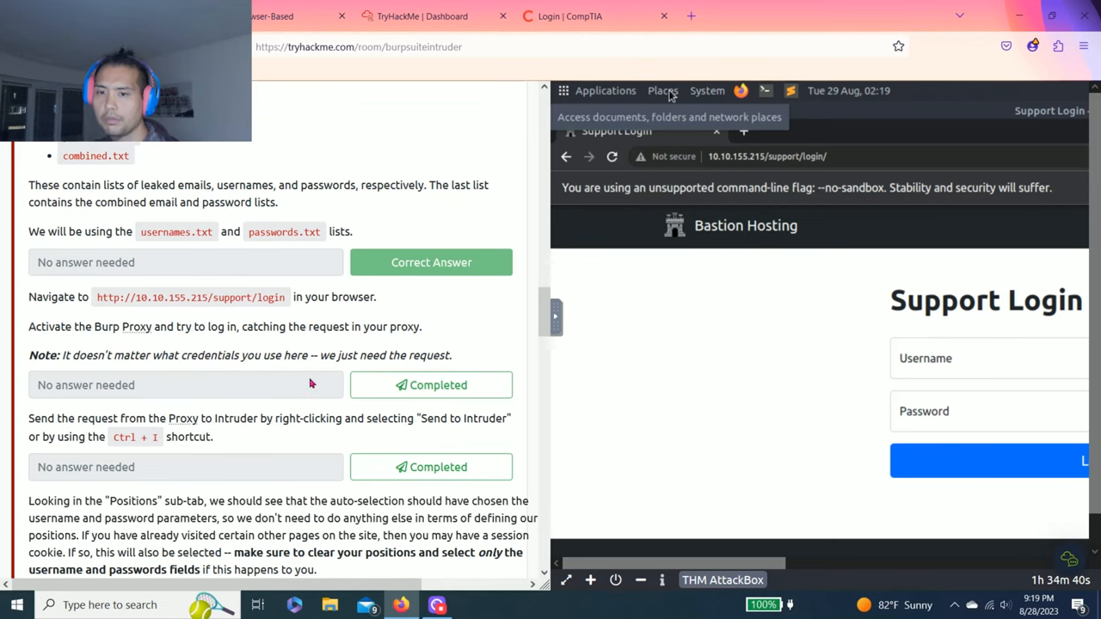
pyautogui.scroll(-3)
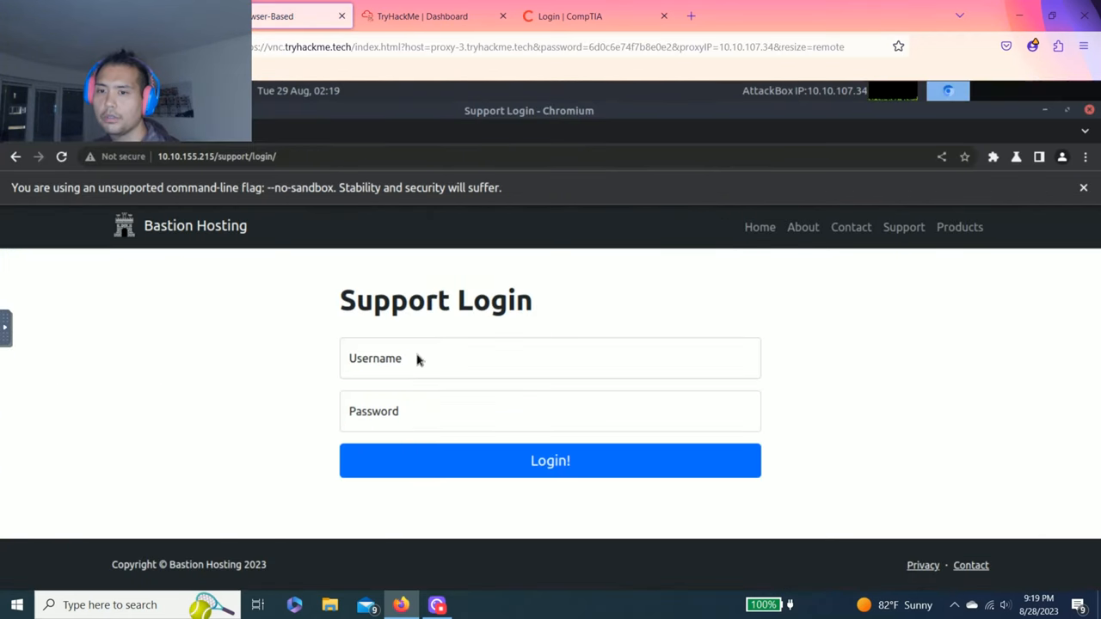
# Step: Submit a login as 'attacker' with password 'password' and view the intercepted POST in Burp
pyautogui.write('A')
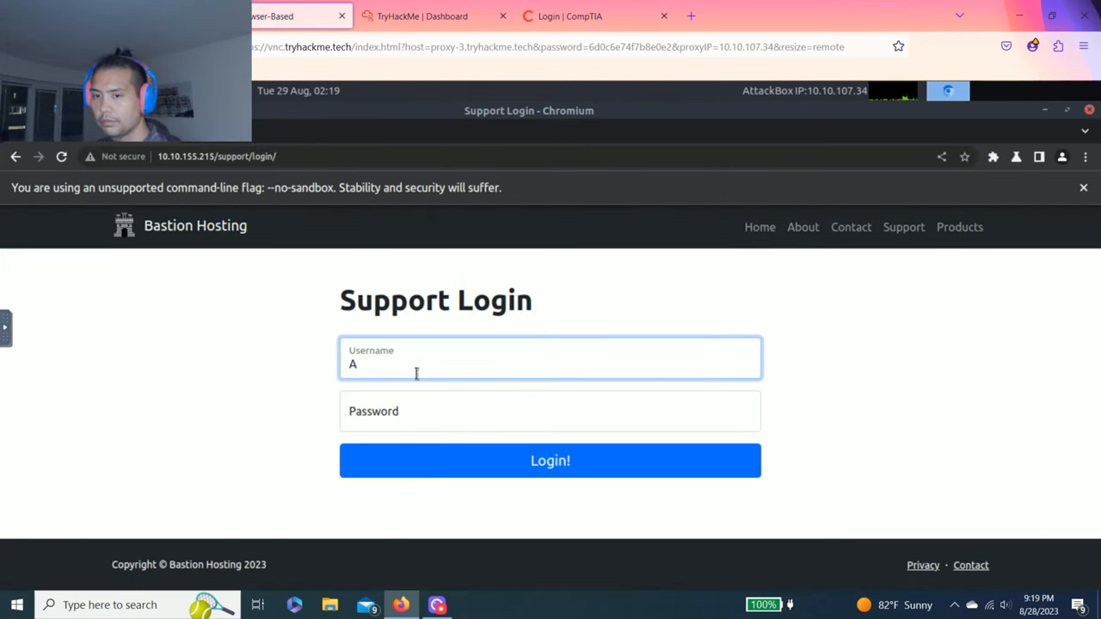
pyautogui.write('ttacker')
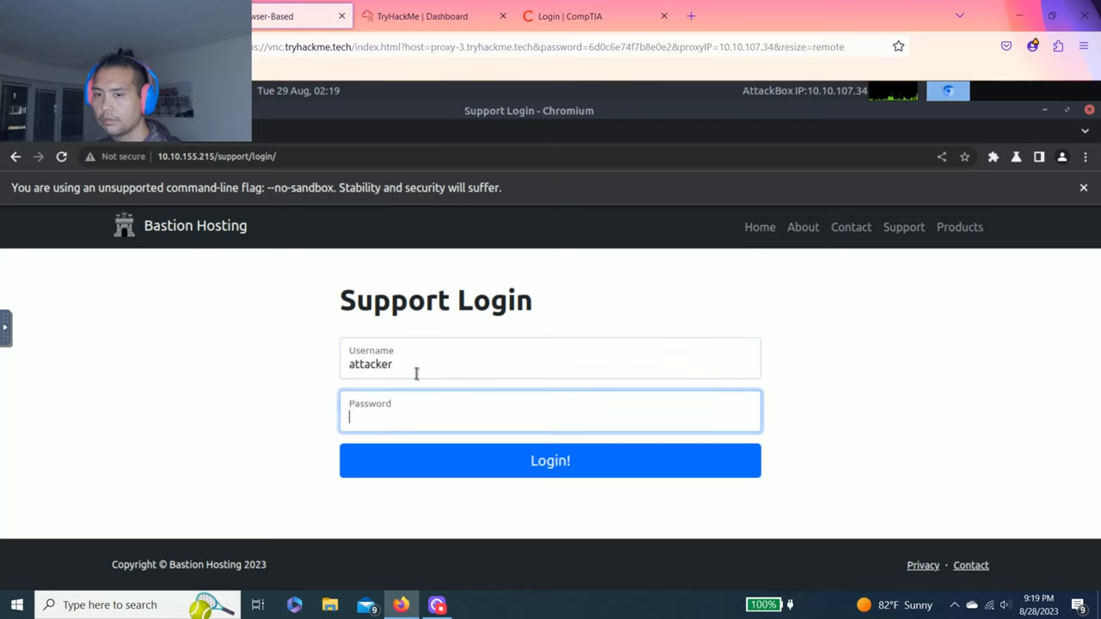
pyautogui.write('password')
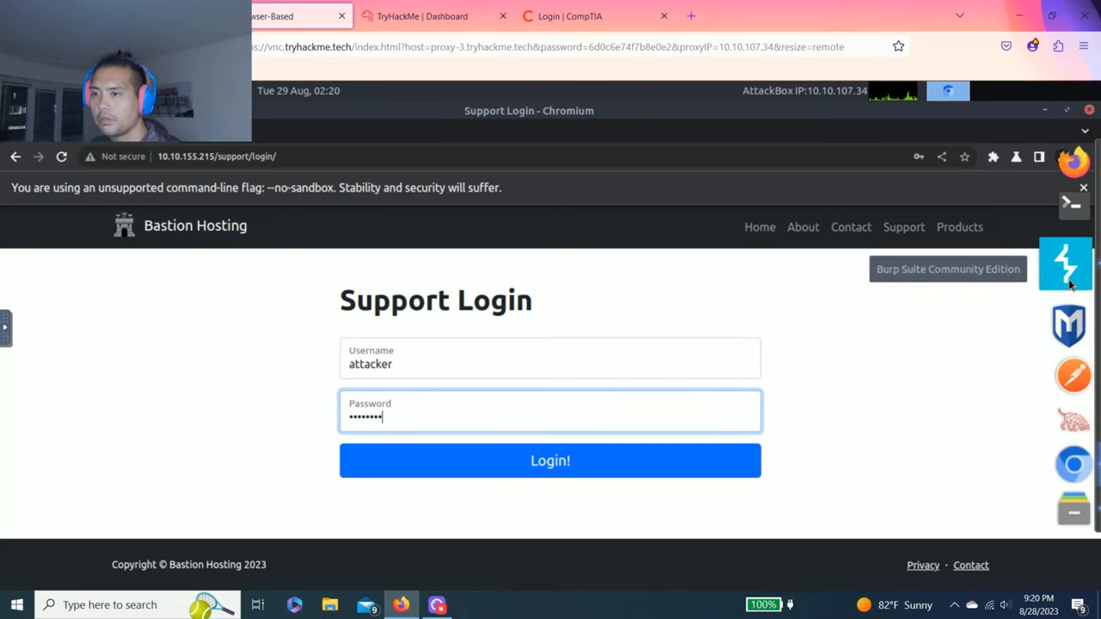
pyautogui.click(1066, 265)
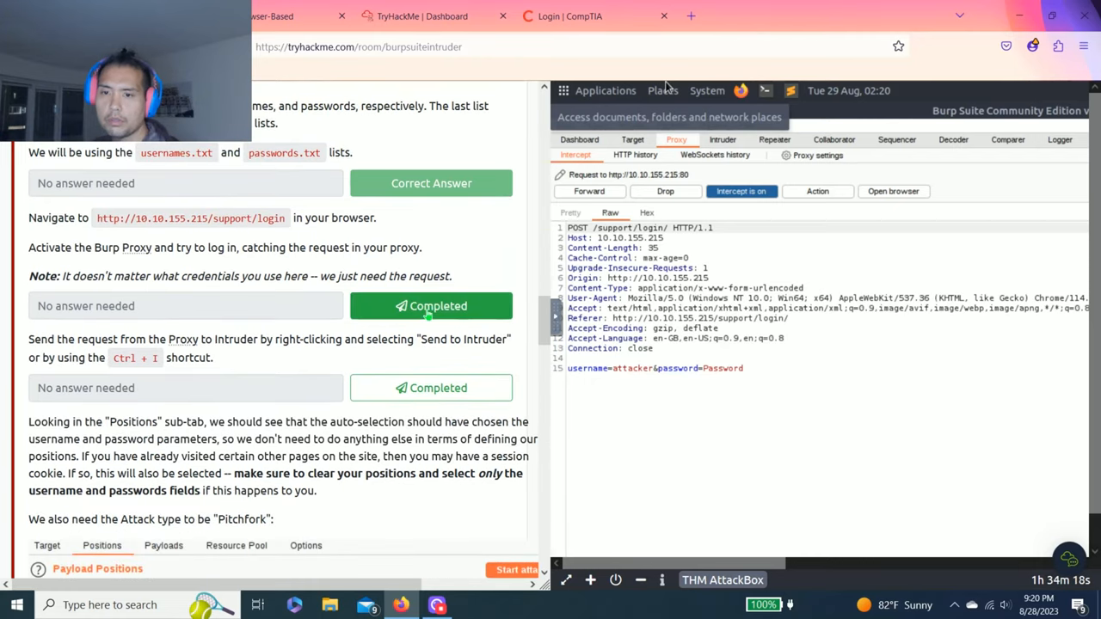
# Step: Mark the request-capture task completed and send the captured login request to Intruder
pyautogui.click(431, 306)
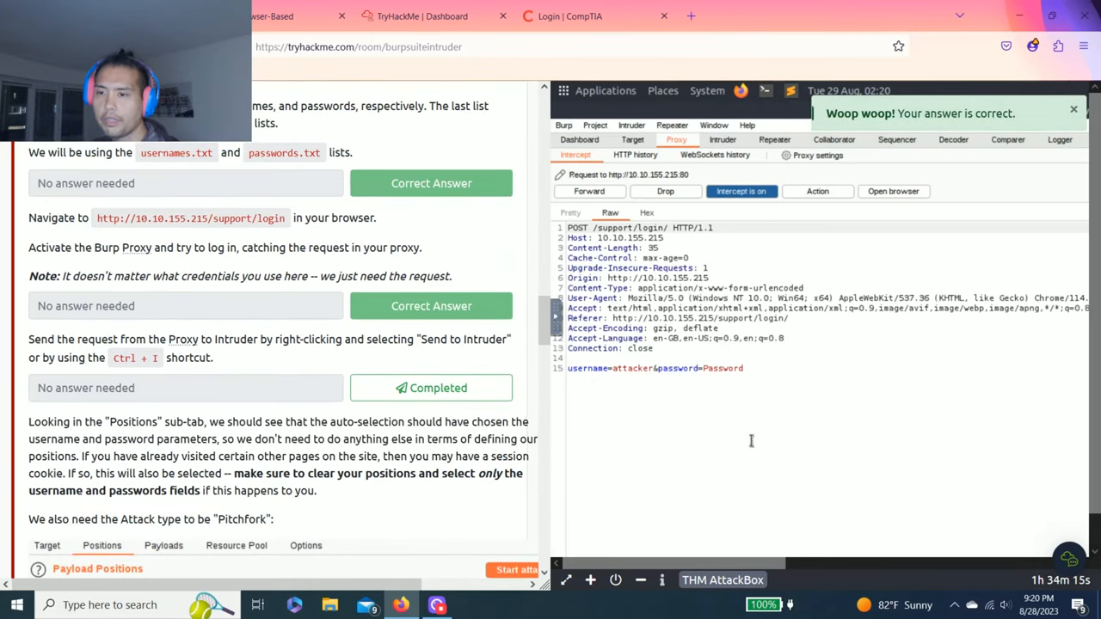
pyautogui.rightClick(750, 441)
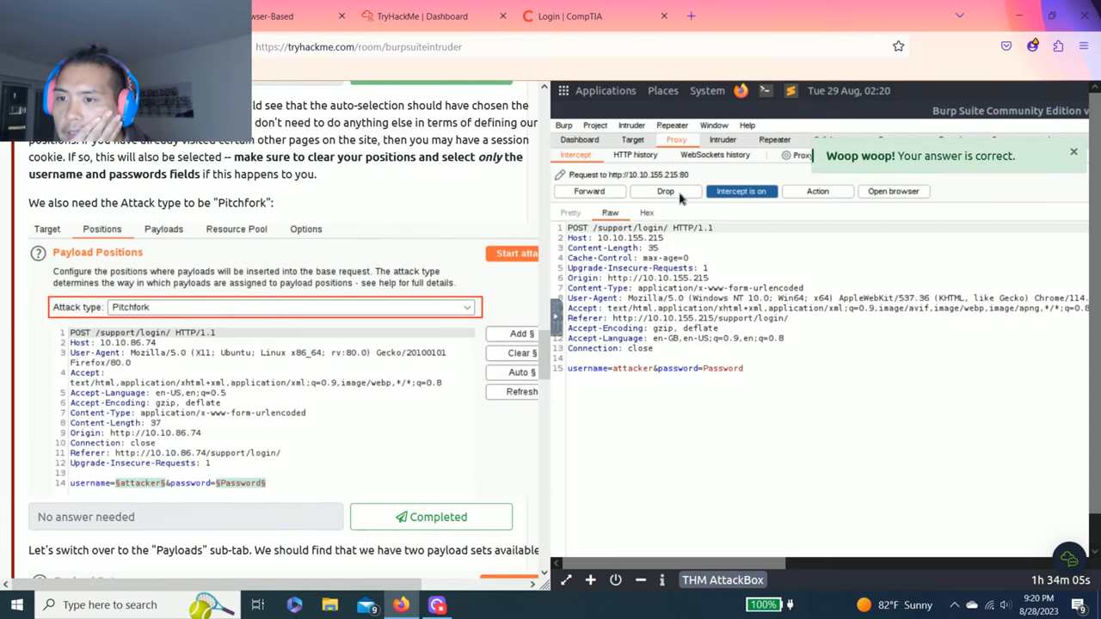
pyautogui.click(722, 140)
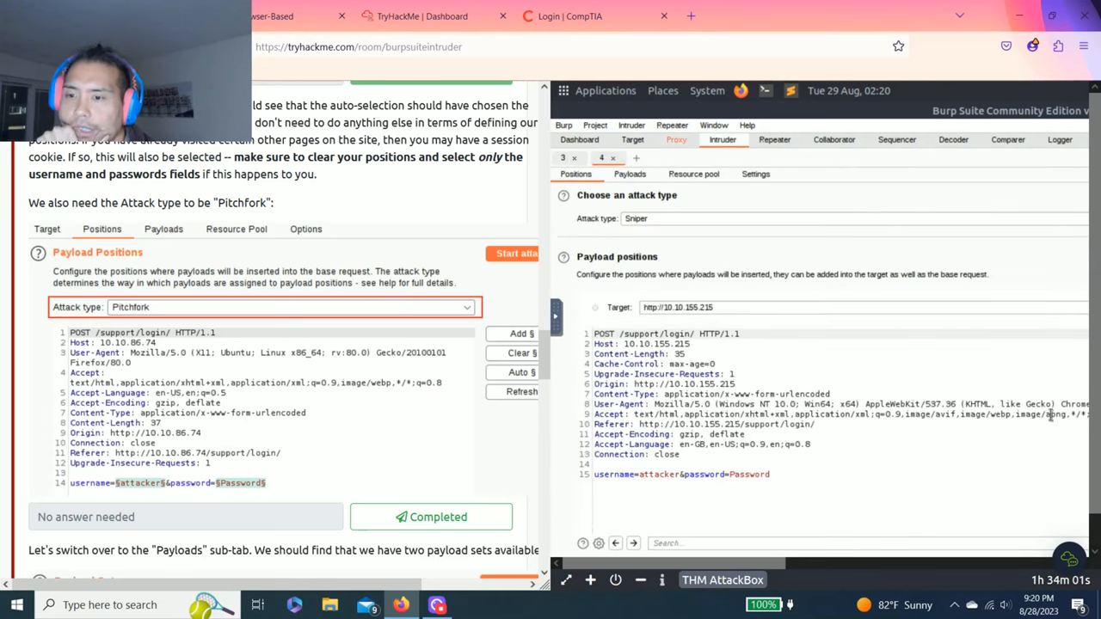
pyautogui.moveTo(682, 498)
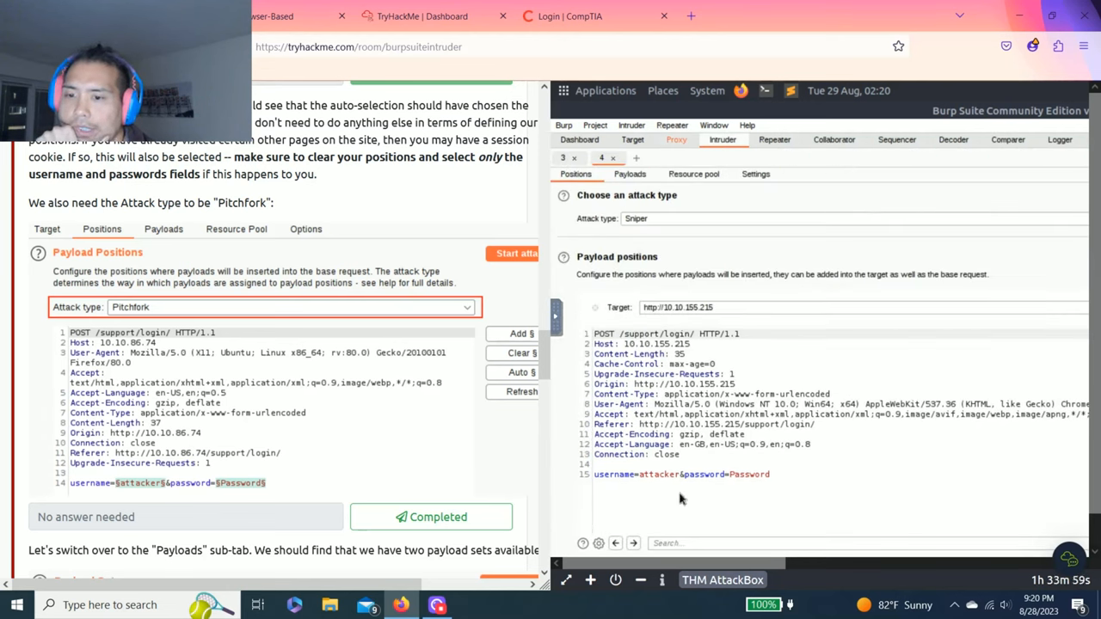
# Step: Set the Intruder attack type to Pitchfork
pyautogui.scroll(-3)
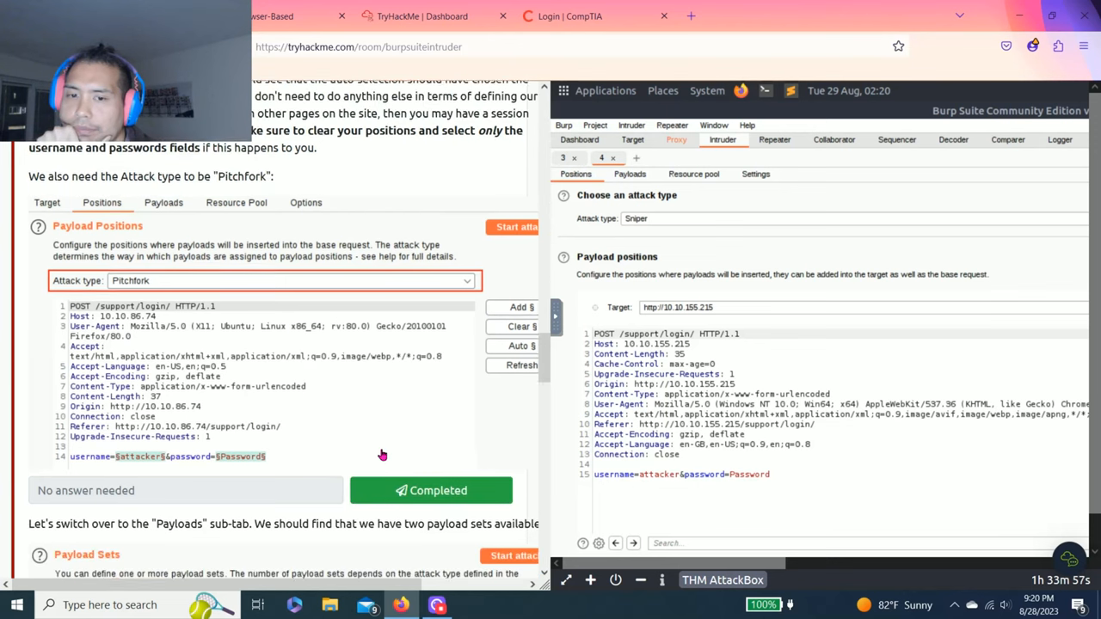
pyautogui.scroll(-3)
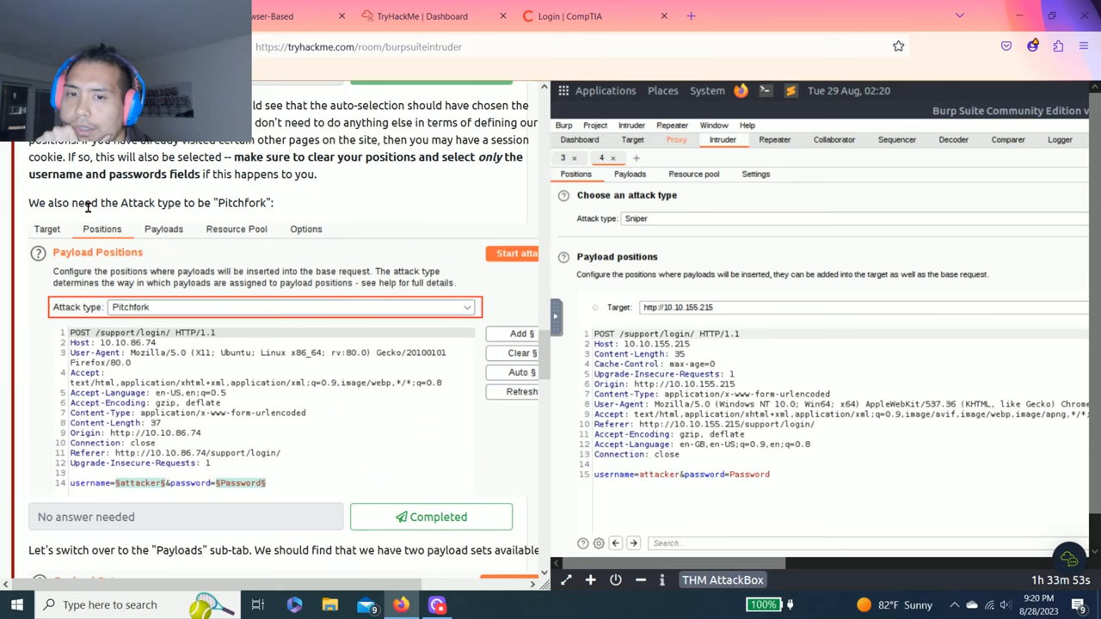
pyautogui.click(634, 217)
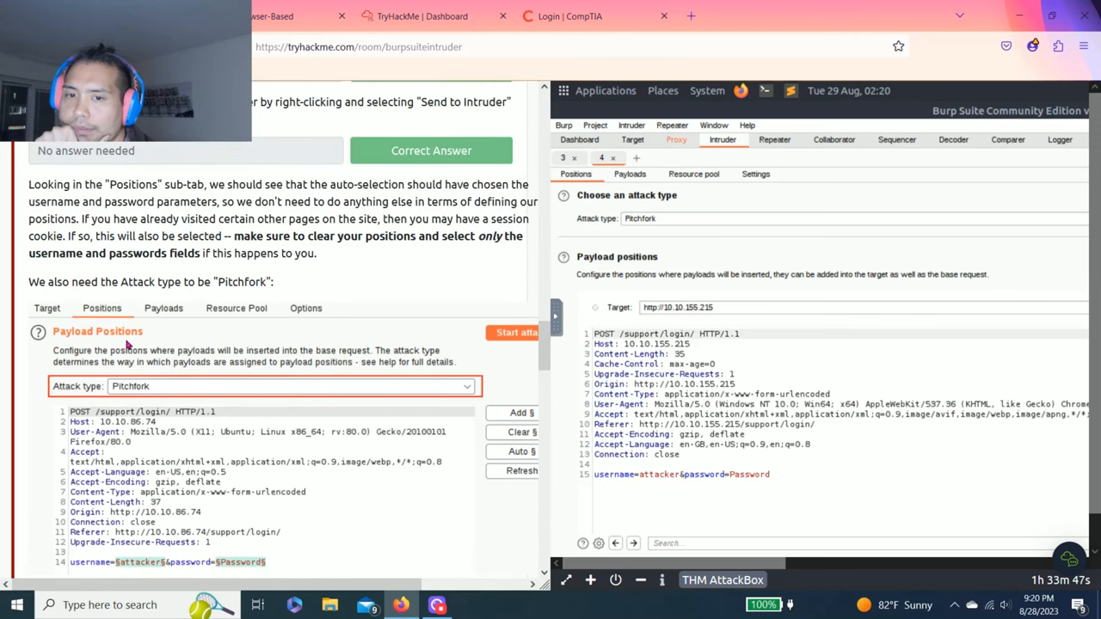
pyautogui.scroll(-3)
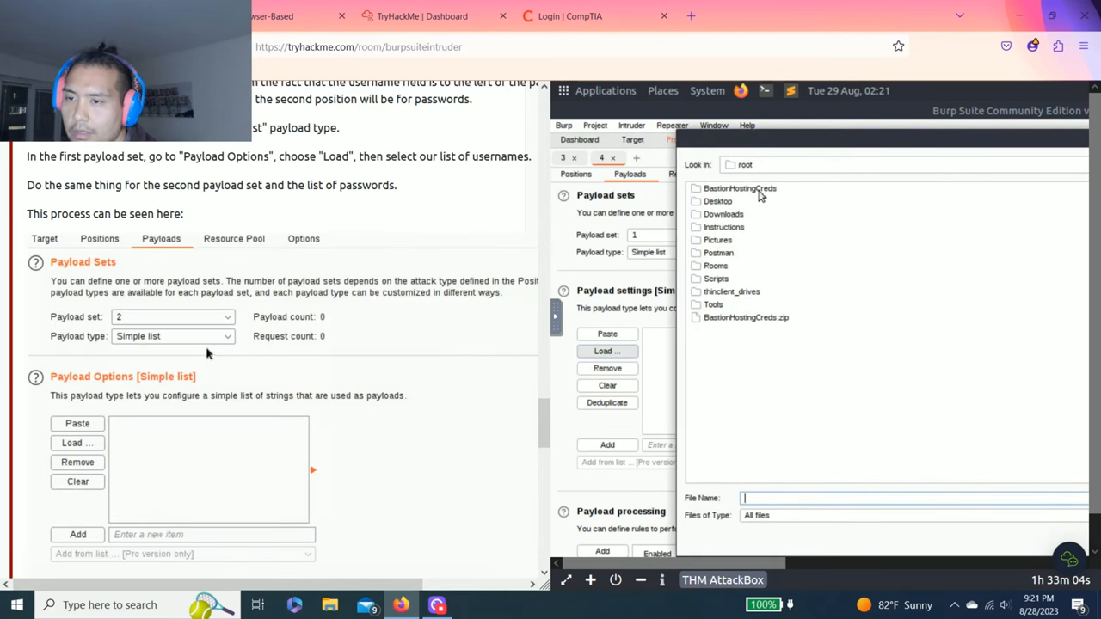
# Step: Load usernames.txt into payload set 1 and passwords.txt into payload set 2 from BastionHostingCreds
pyautogui.doubleClick(739, 187)
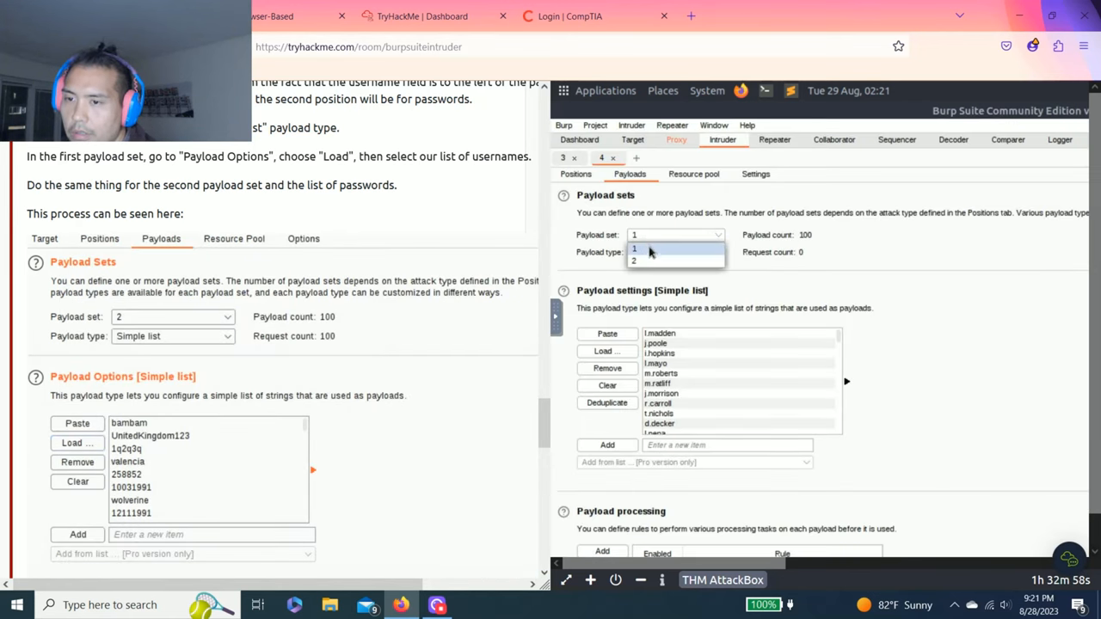
pyautogui.click(675, 252)
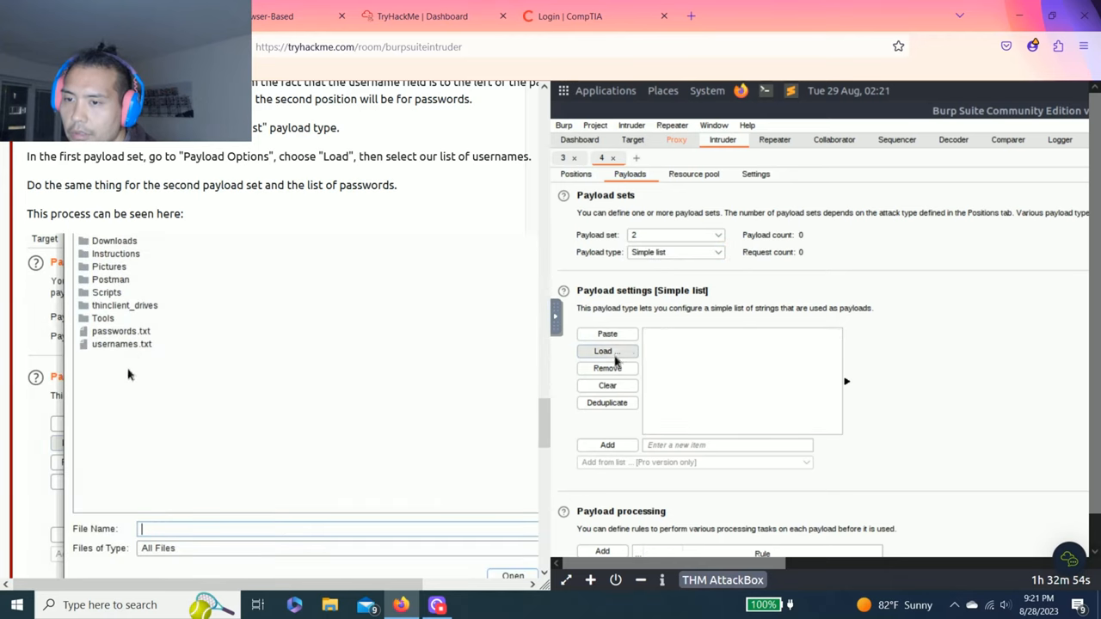
pyautogui.click(606, 350)
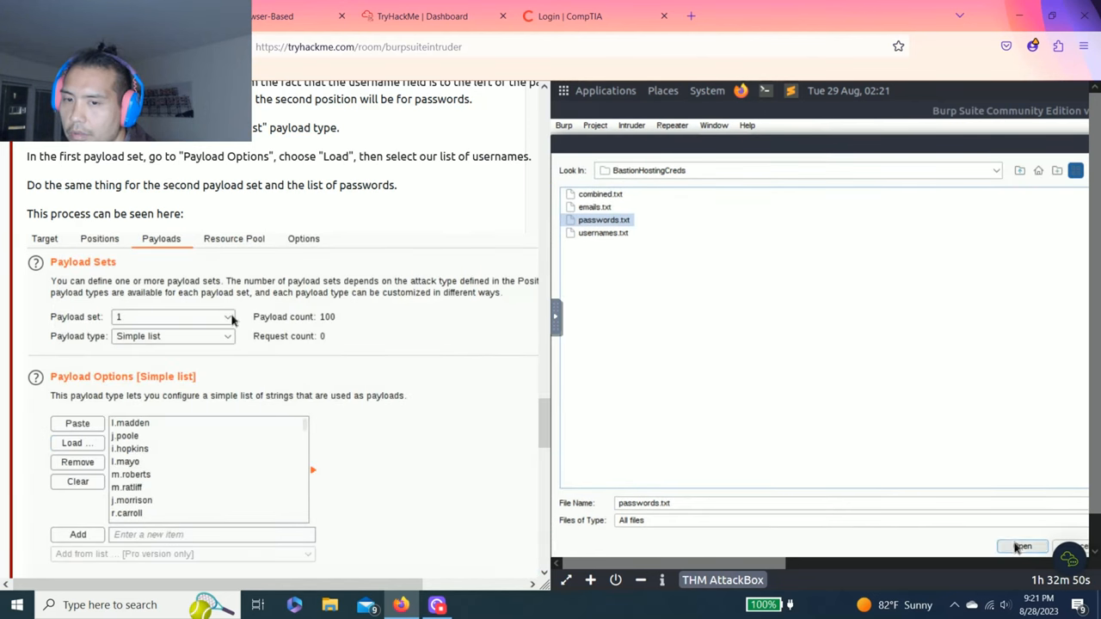
pyautogui.click(1021, 547)
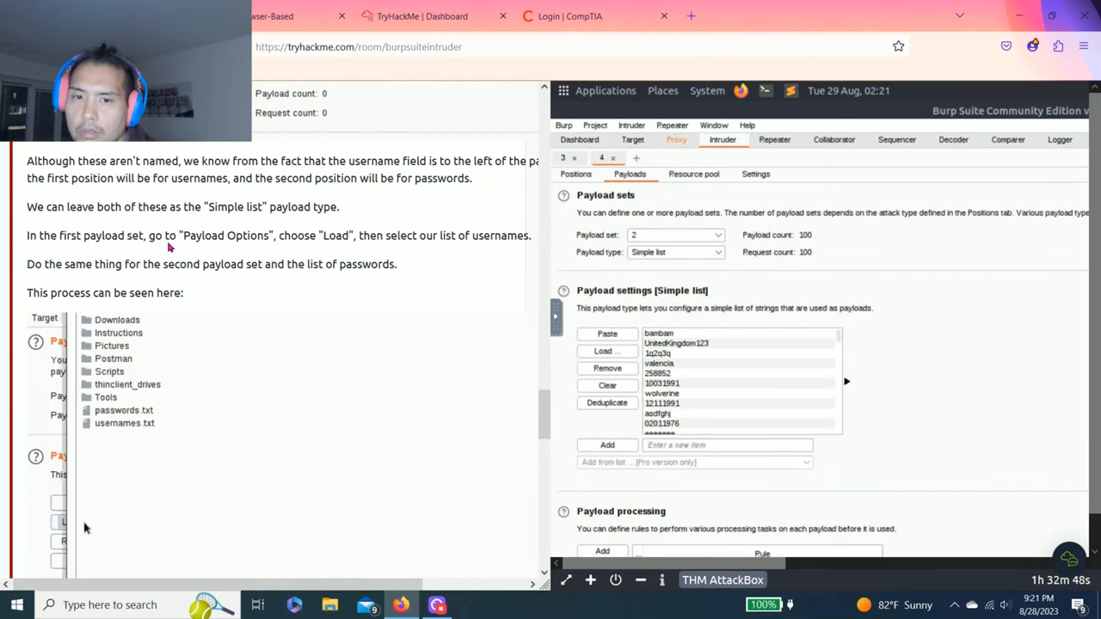
pyautogui.click(124, 410)
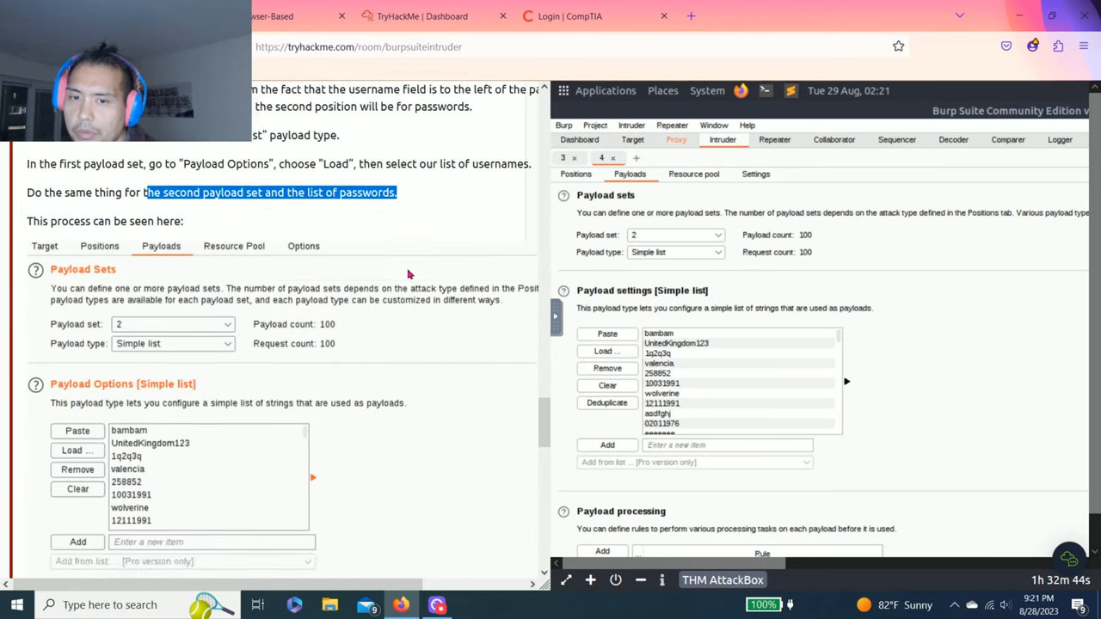
pyautogui.scroll(-3)
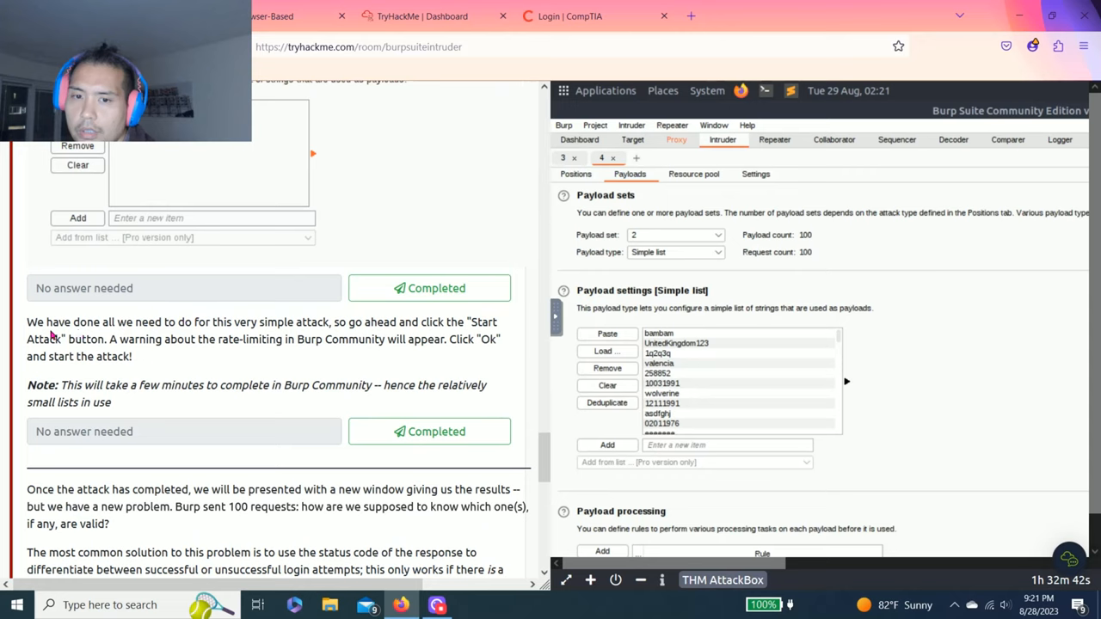
pyautogui.moveTo(51, 321); pyautogui.dragTo(184, 322)
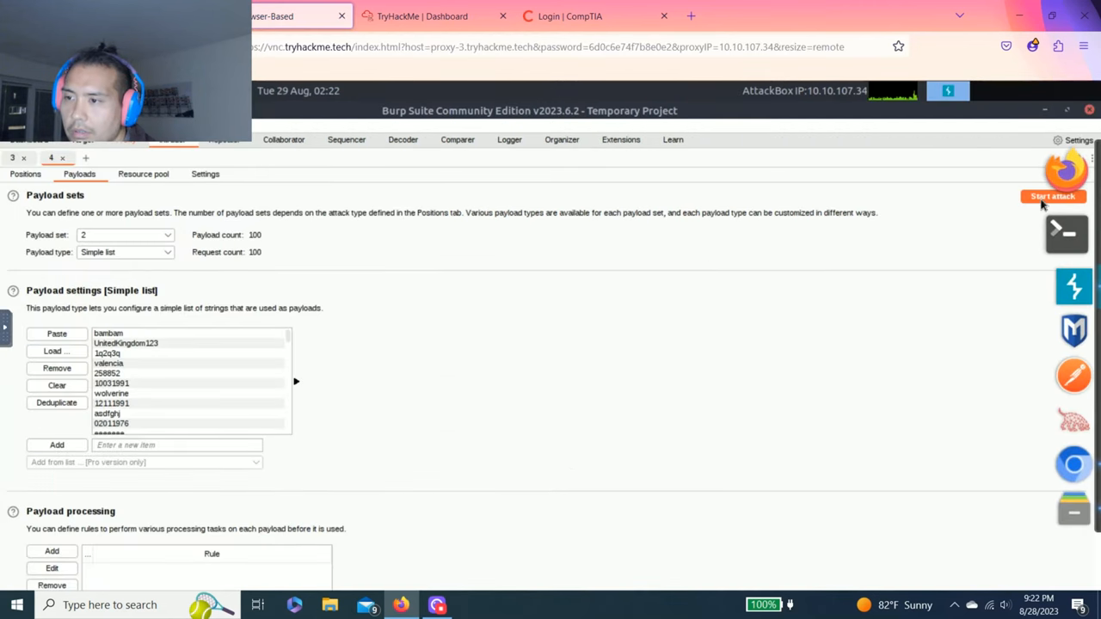
# Step: Start the Pitchfork attack and dismiss the Community Edition warning
pyautogui.click(1053, 196)
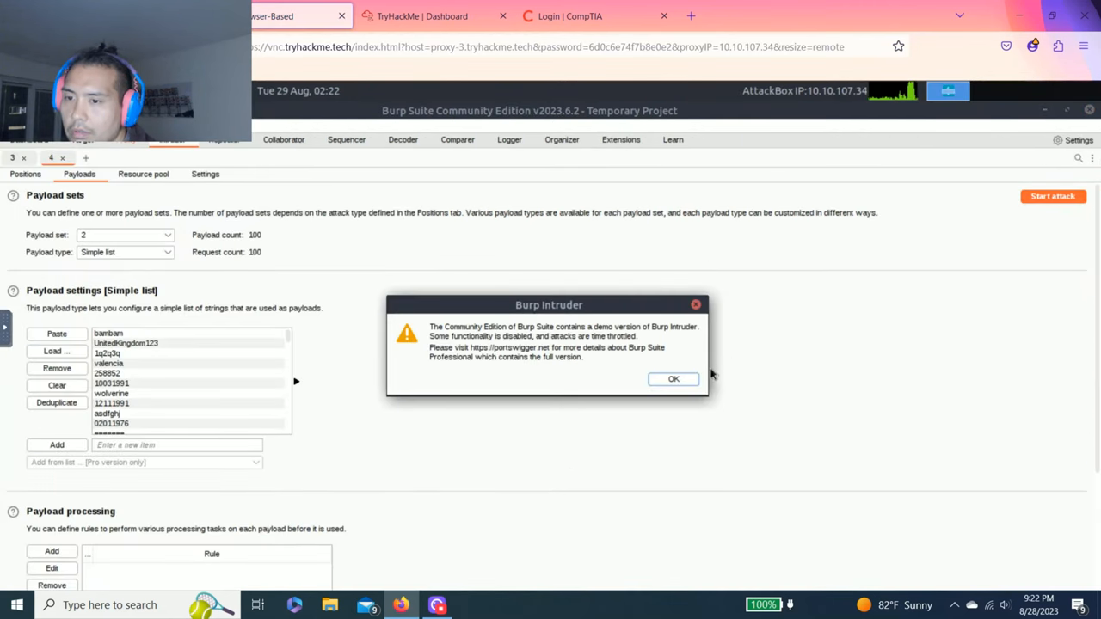
pyautogui.click(673, 378)
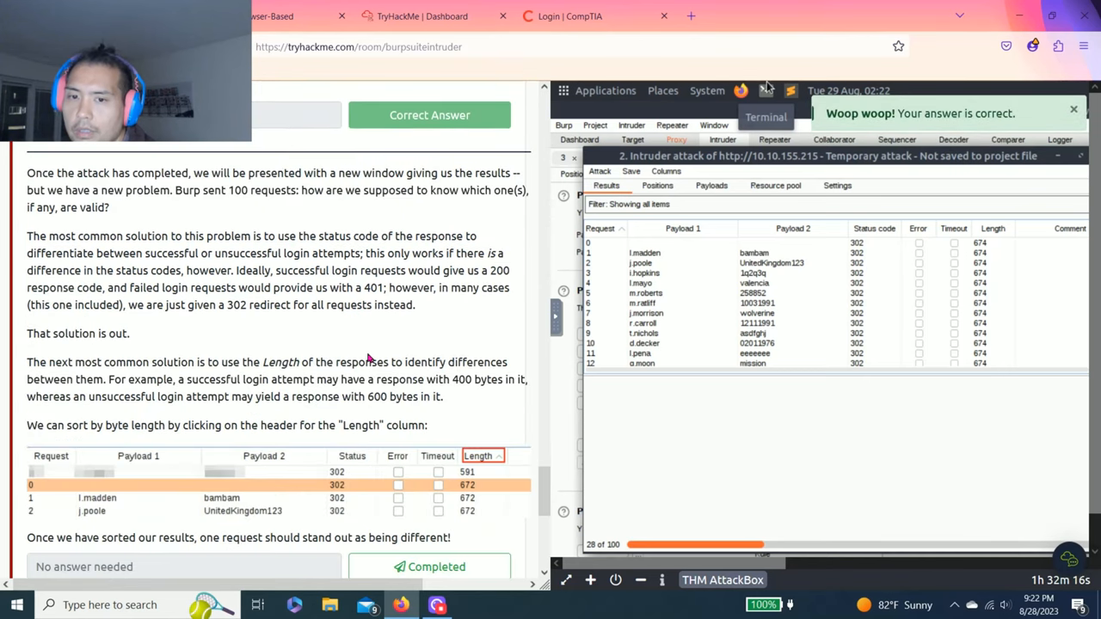
# Step: Read the response-length explanation and mark the sorting question Completed
pyautogui.scroll(-3)
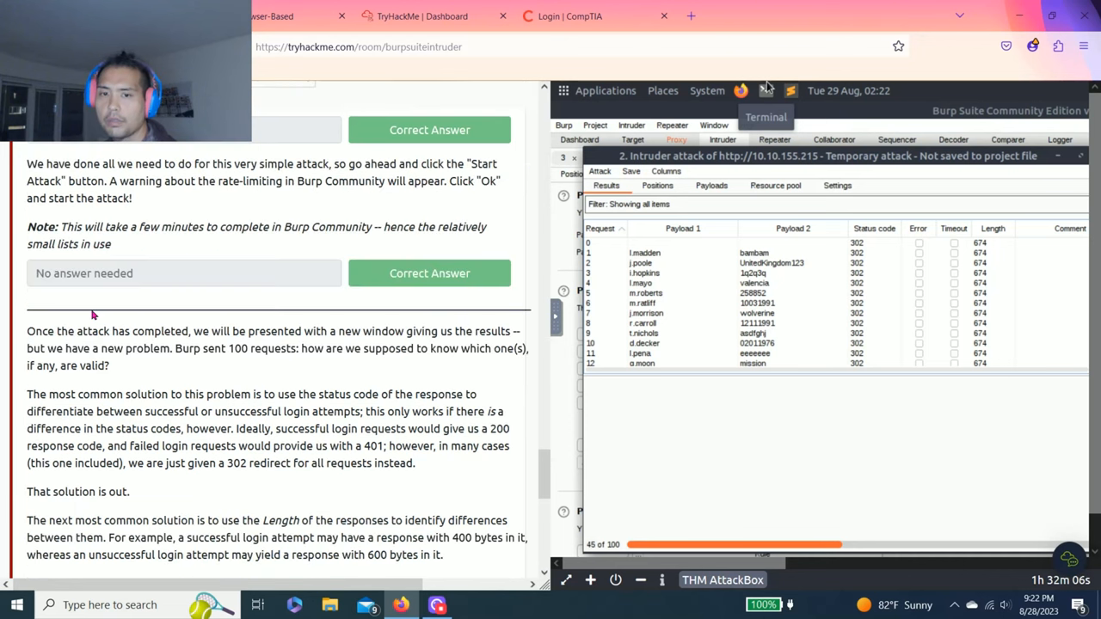
pyautogui.moveTo(130, 331); pyautogui.dragTo(497, 331)
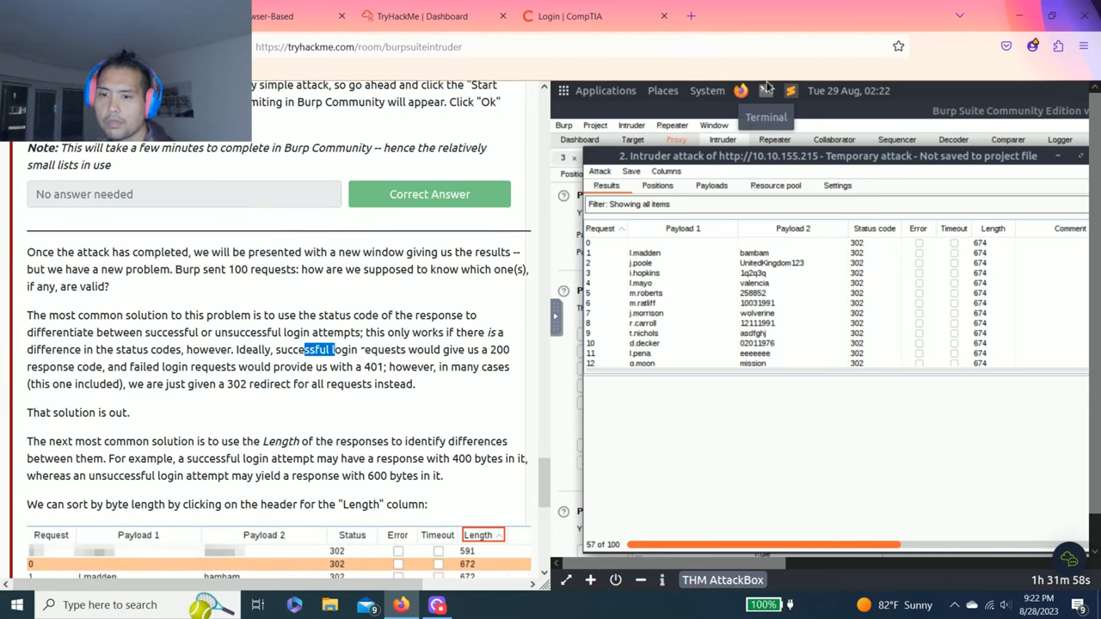
pyautogui.moveTo(305, 349); pyautogui.dragTo(188, 366)
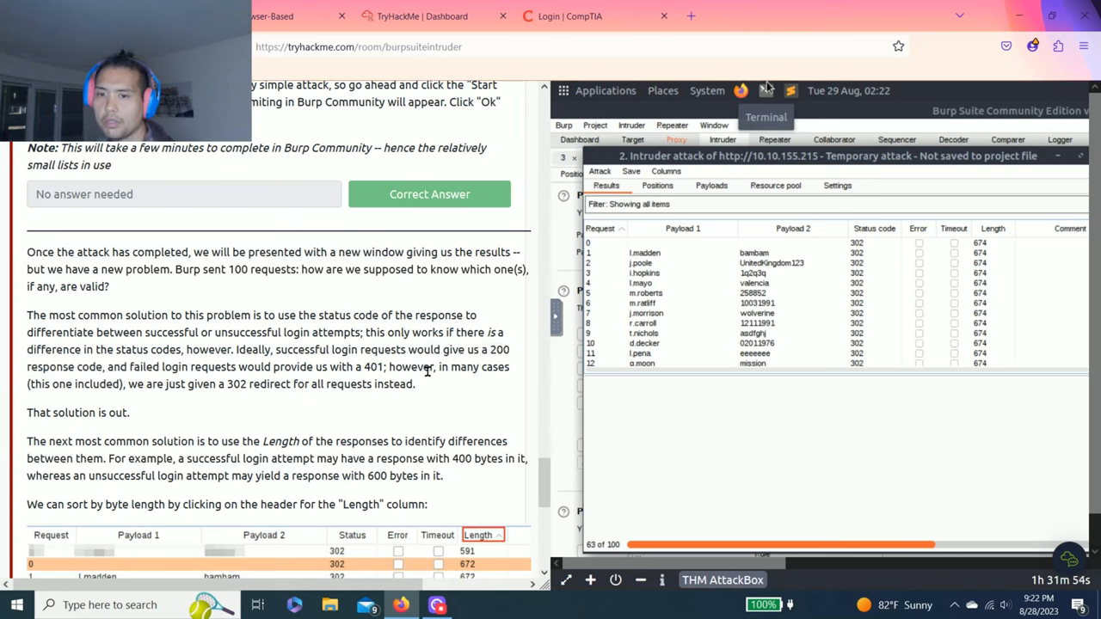
pyautogui.moveTo(164, 383); pyautogui.dragTo(278, 384)
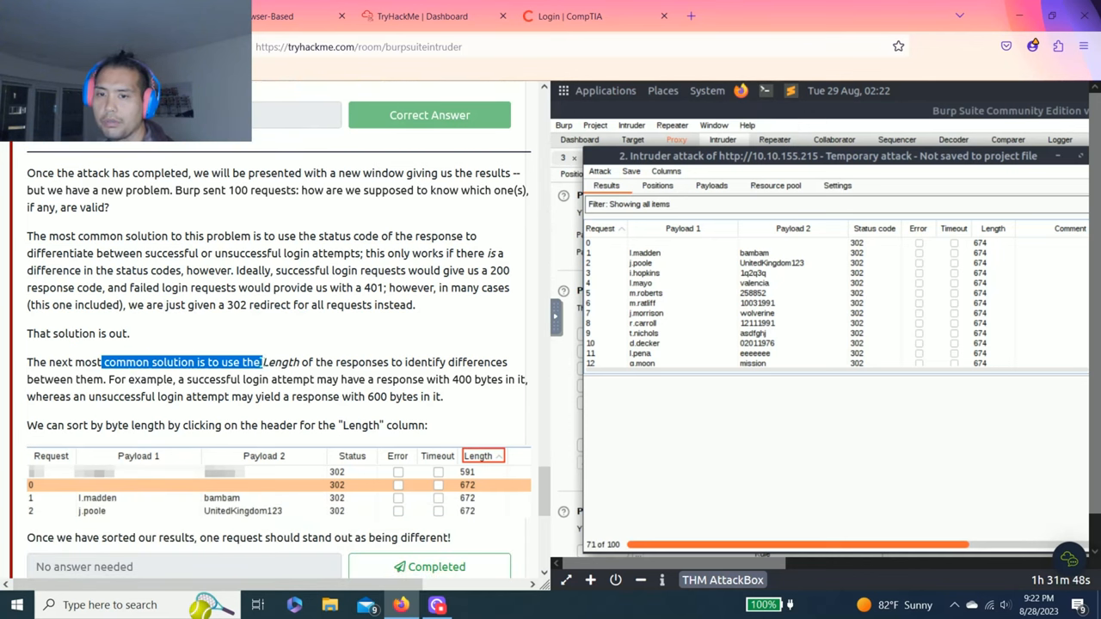
pyautogui.moveTo(262, 361); pyautogui.dragTo(482, 362)
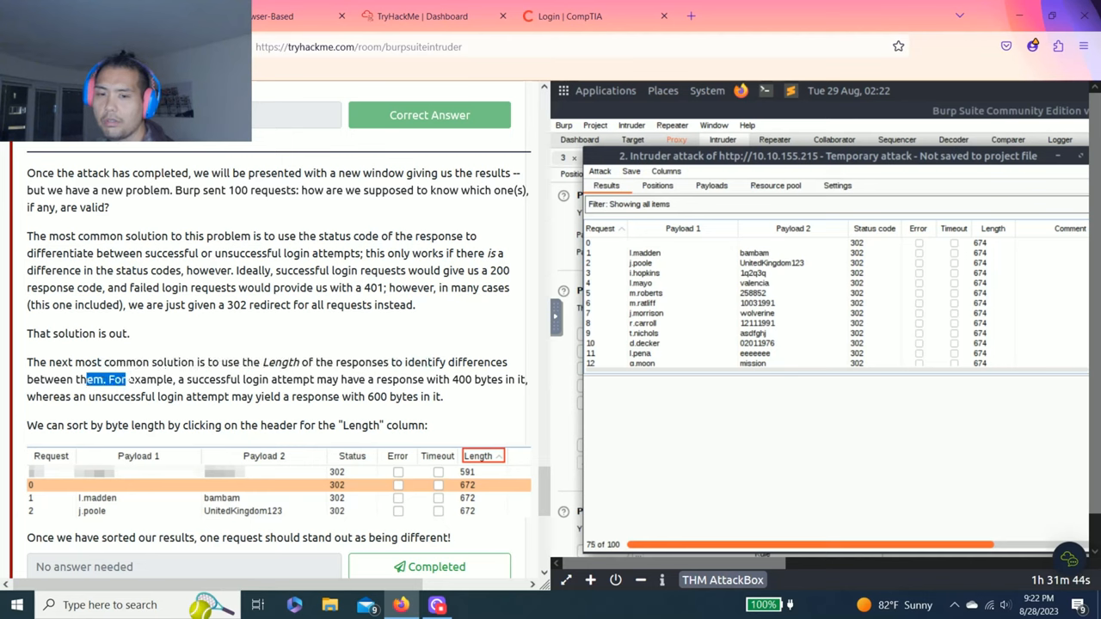
pyautogui.moveTo(86, 379); pyautogui.dragTo(481, 379)
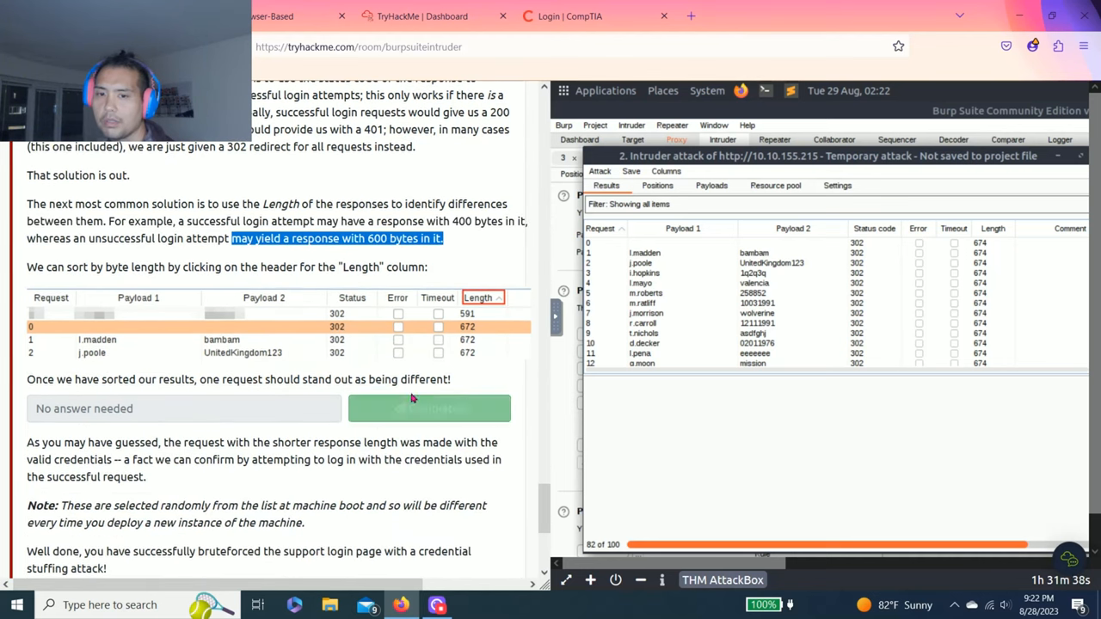
pyautogui.click(429, 409)
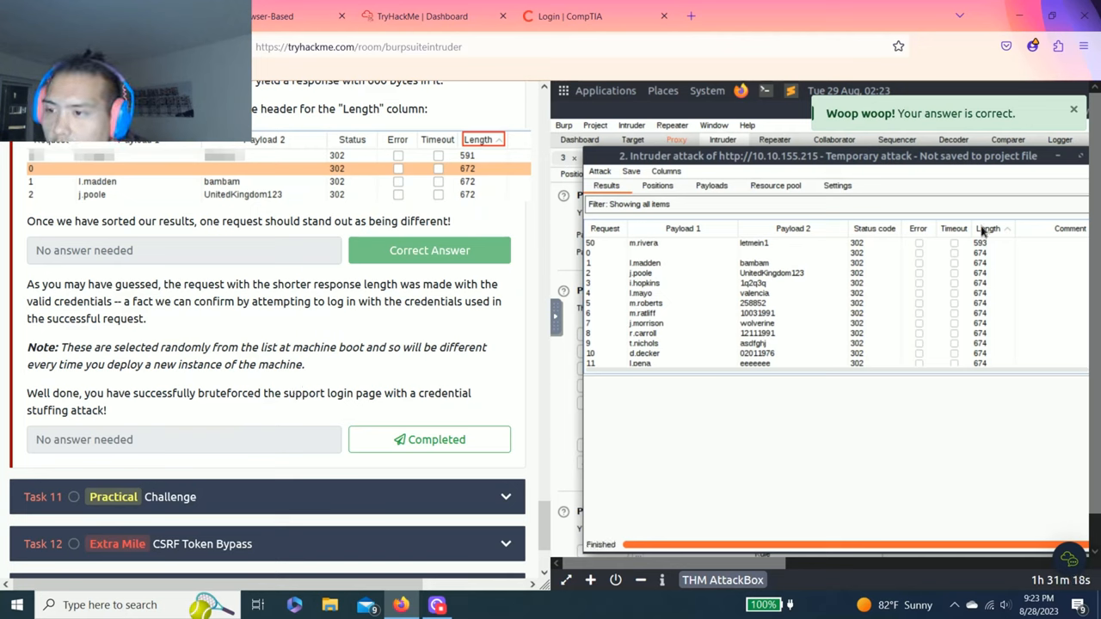
pyautogui.click(987, 228)
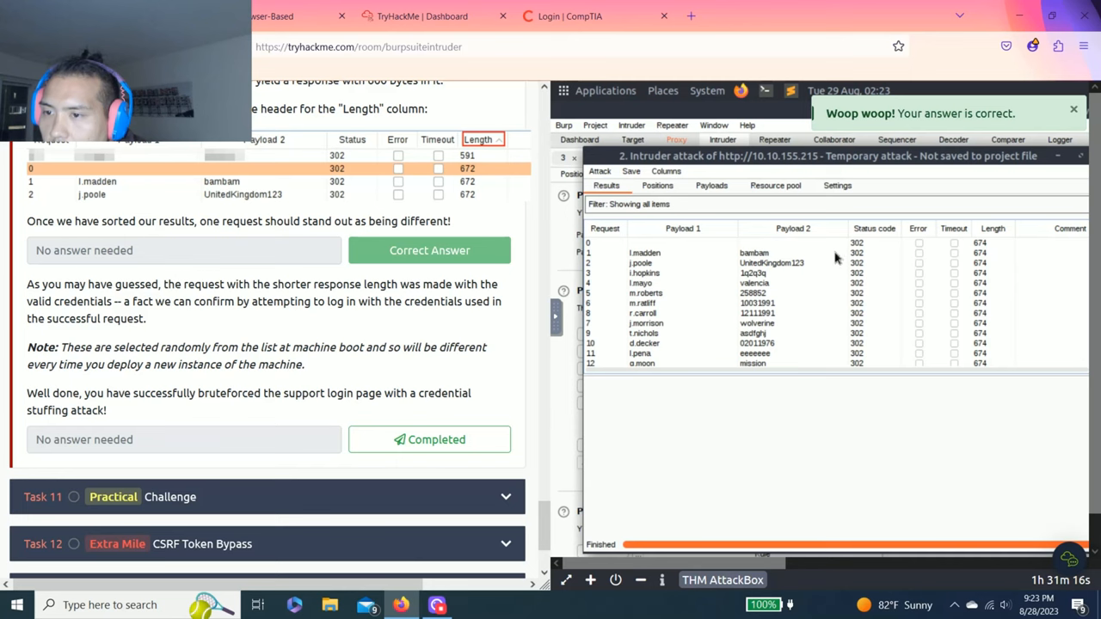
pyautogui.click(992, 228)
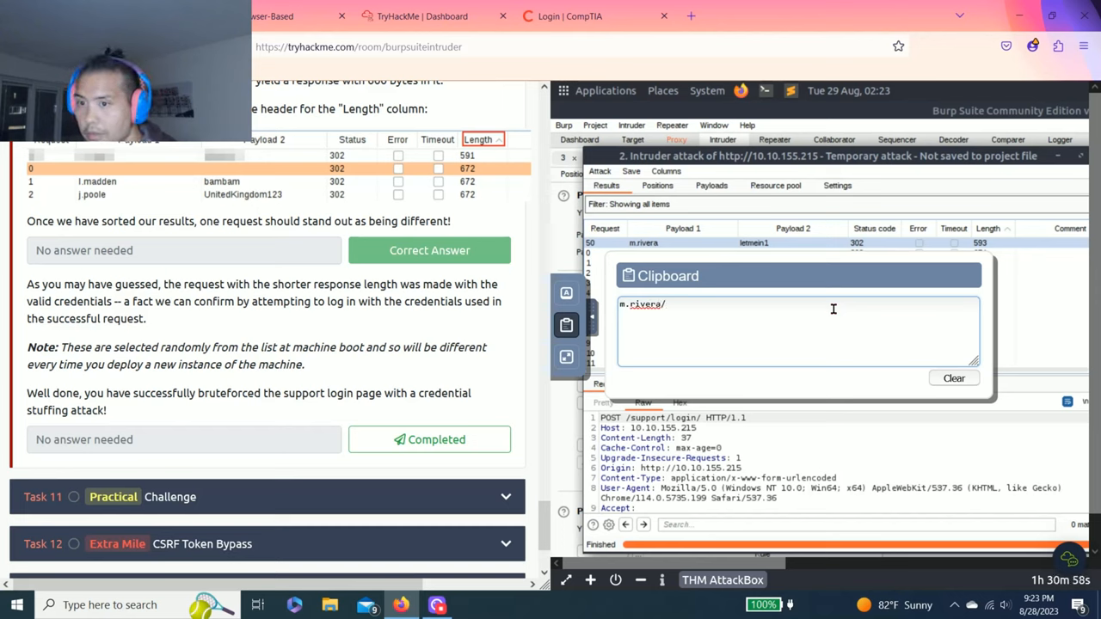
pyautogui.write('letmei')
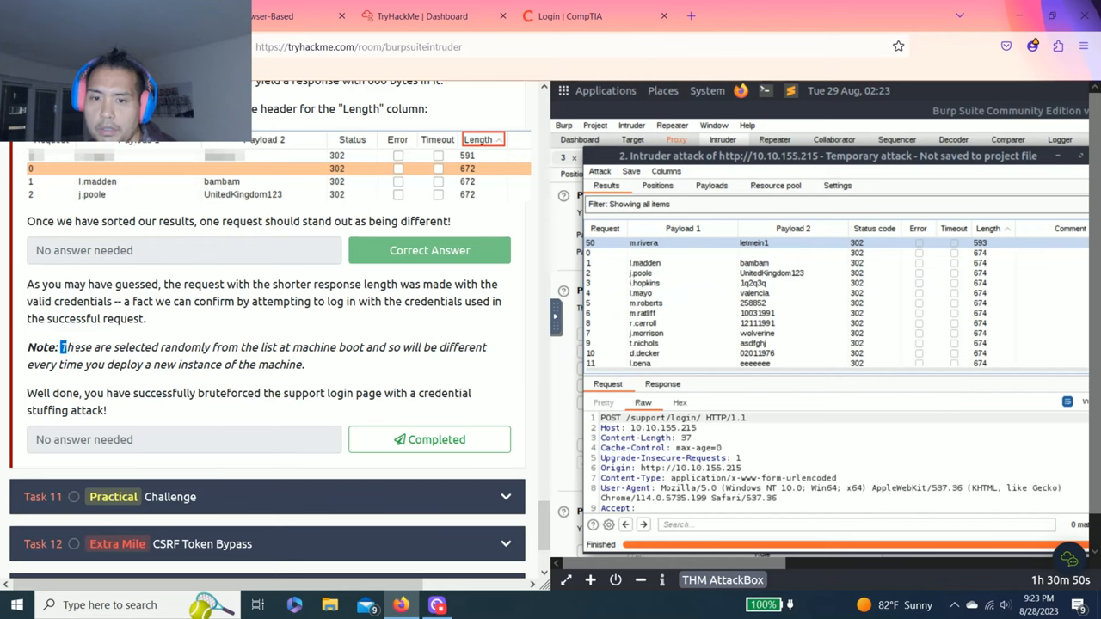
# Step: Read the random-credentials note and mark the final Practical Example question complete
pyautogui.moveTo(60, 347); pyautogui.dragTo(315, 346)
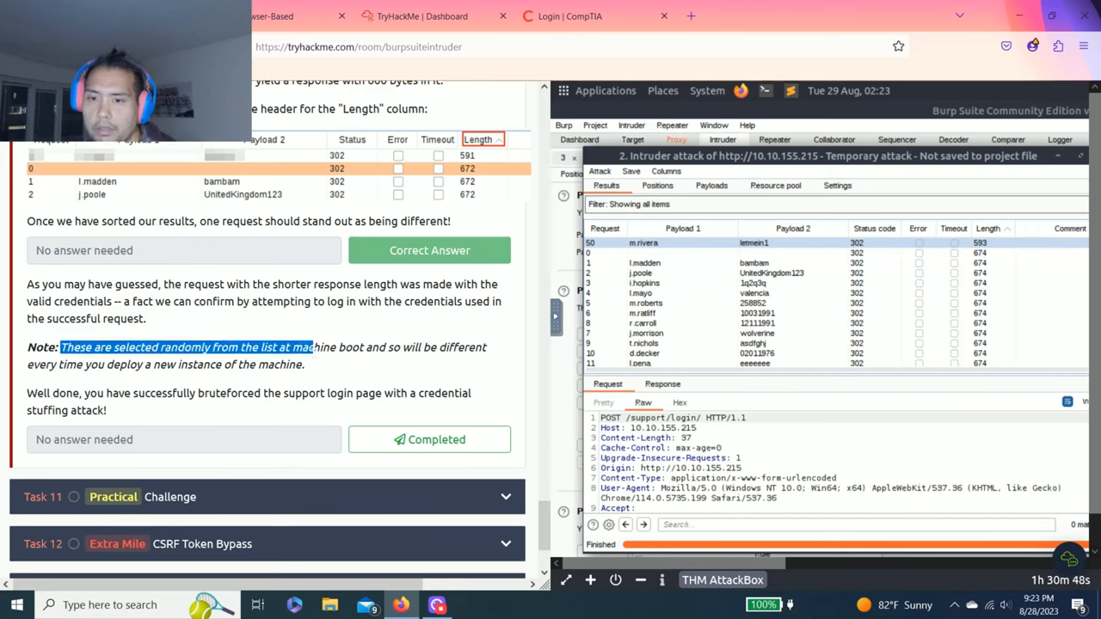
pyautogui.moveTo(315, 347); pyautogui.dragTo(327, 364)
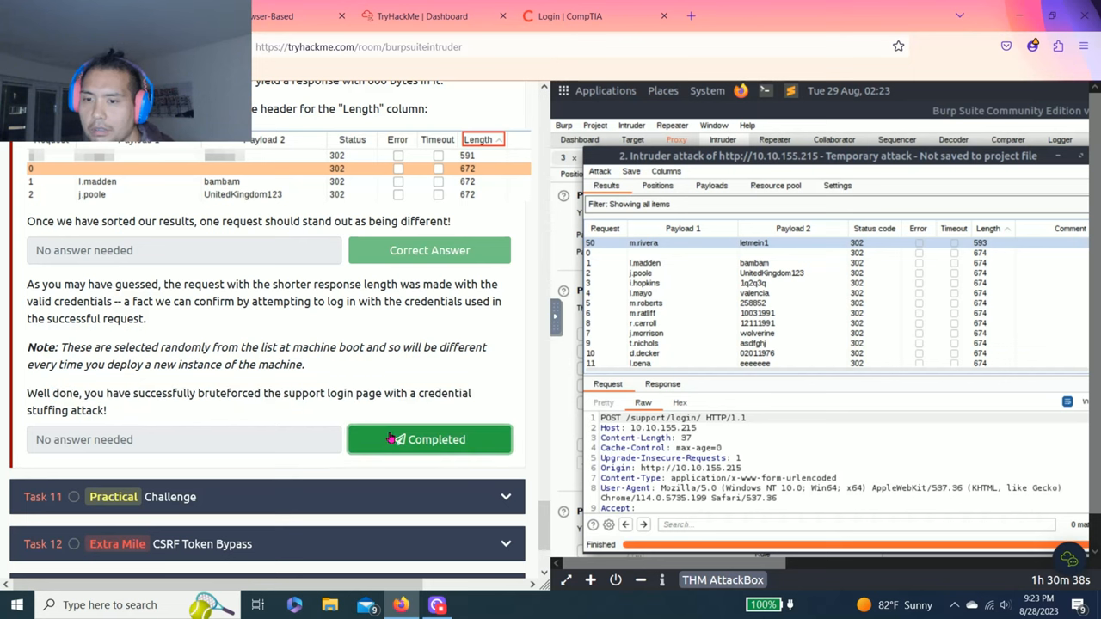
pyautogui.click(429, 439)
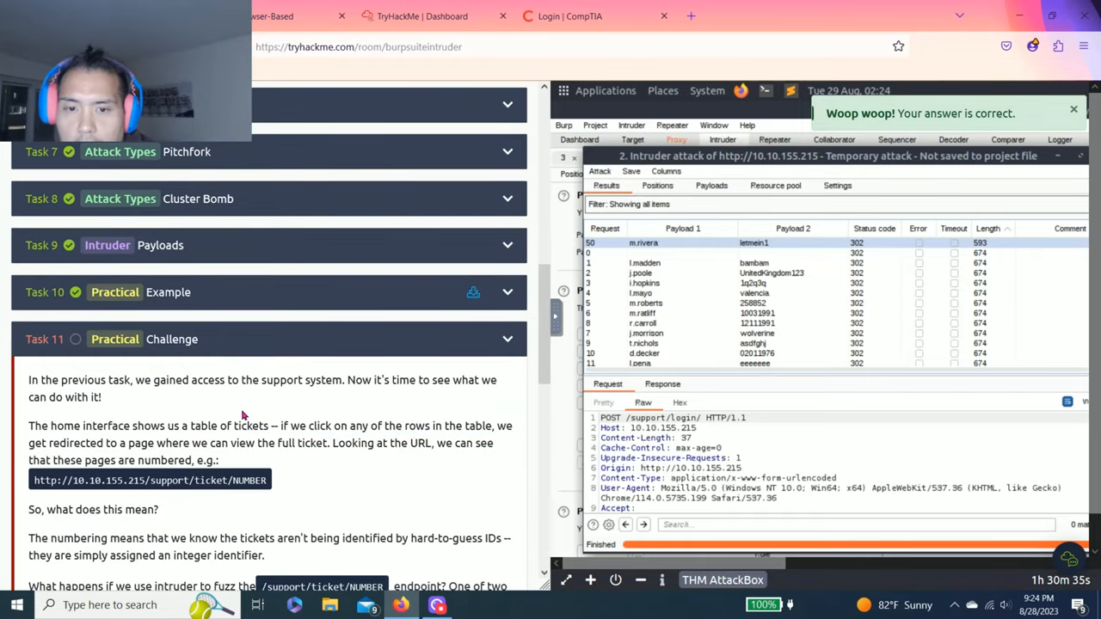
# Step: Scroll through the Task 11 Practical Challenge description
pyautogui.scroll(-3)
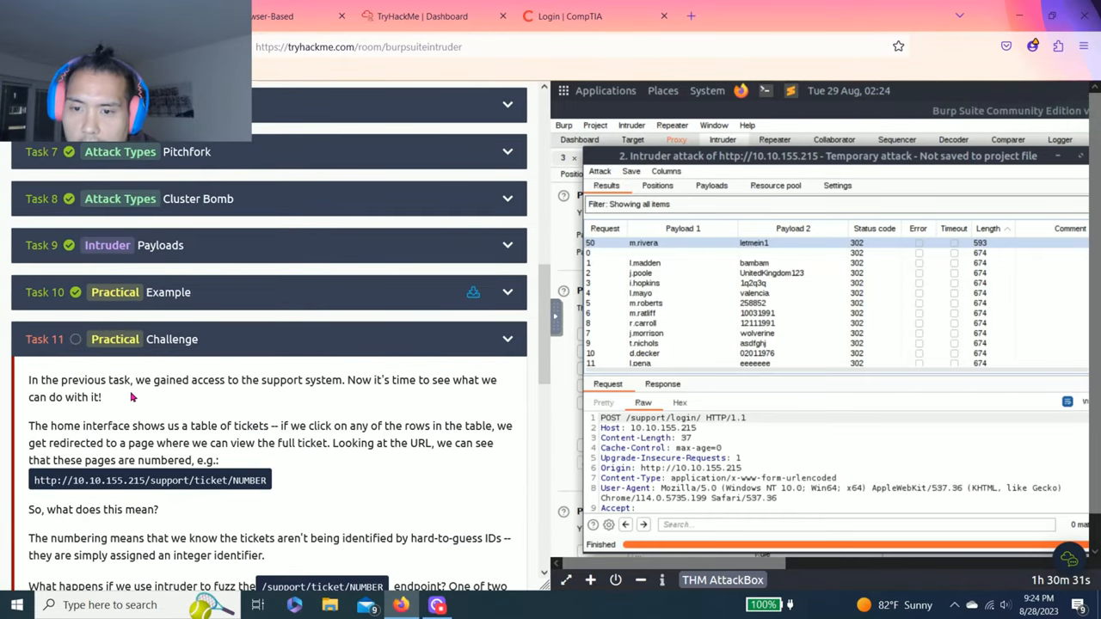
pyautogui.moveTo(251, 277)
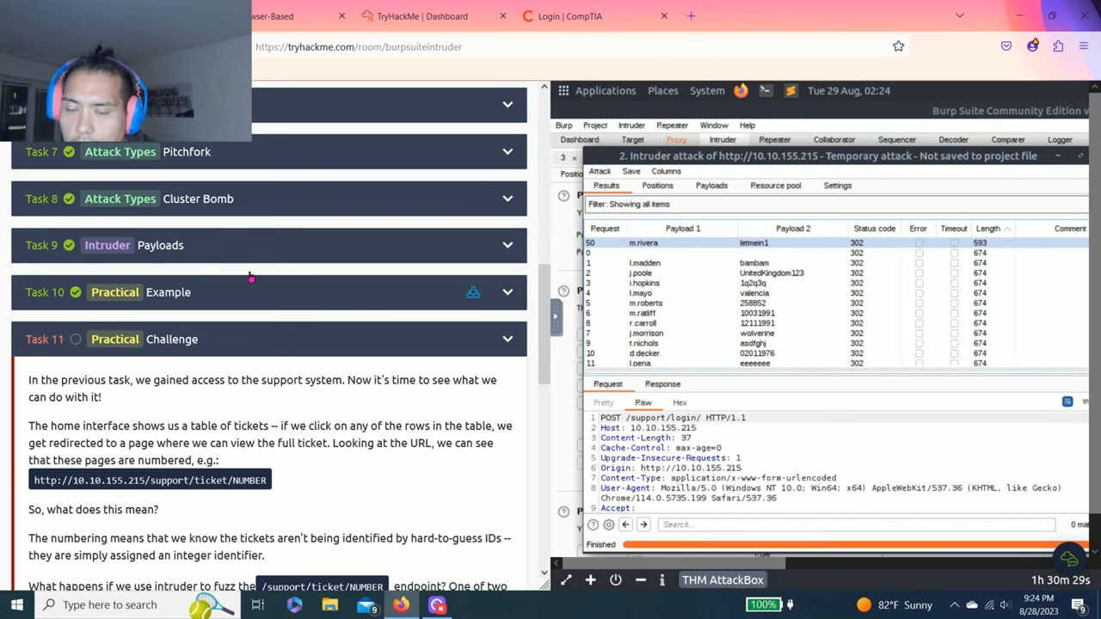
pyautogui.scroll(-3)
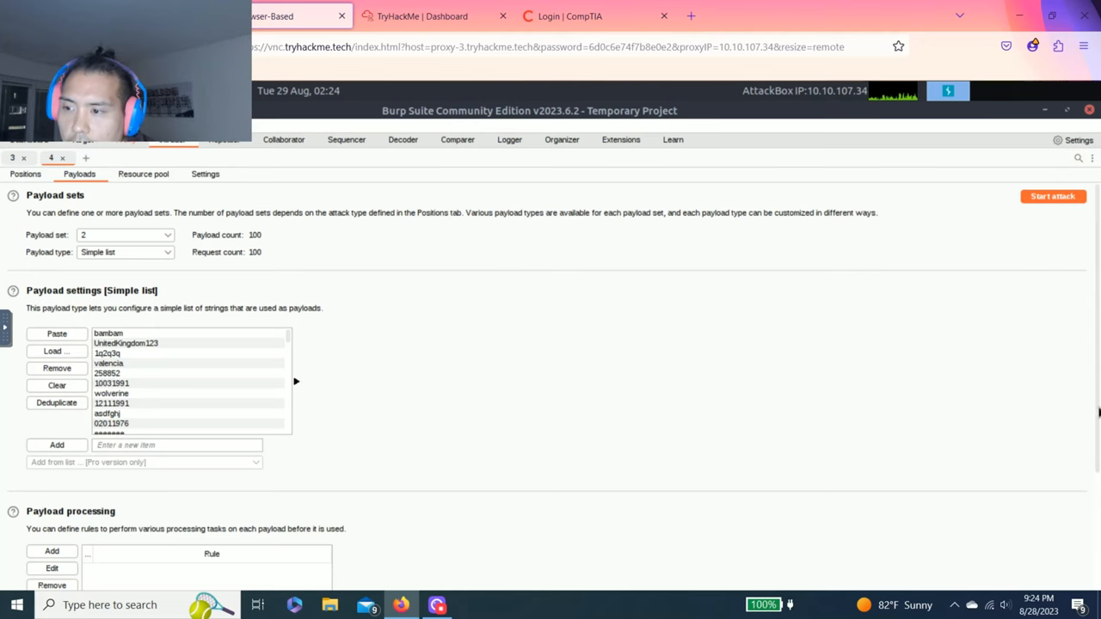
# Step: Try a first login on the Support Login page and dismiss the invalid-login error
pyautogui.click(25, 155)
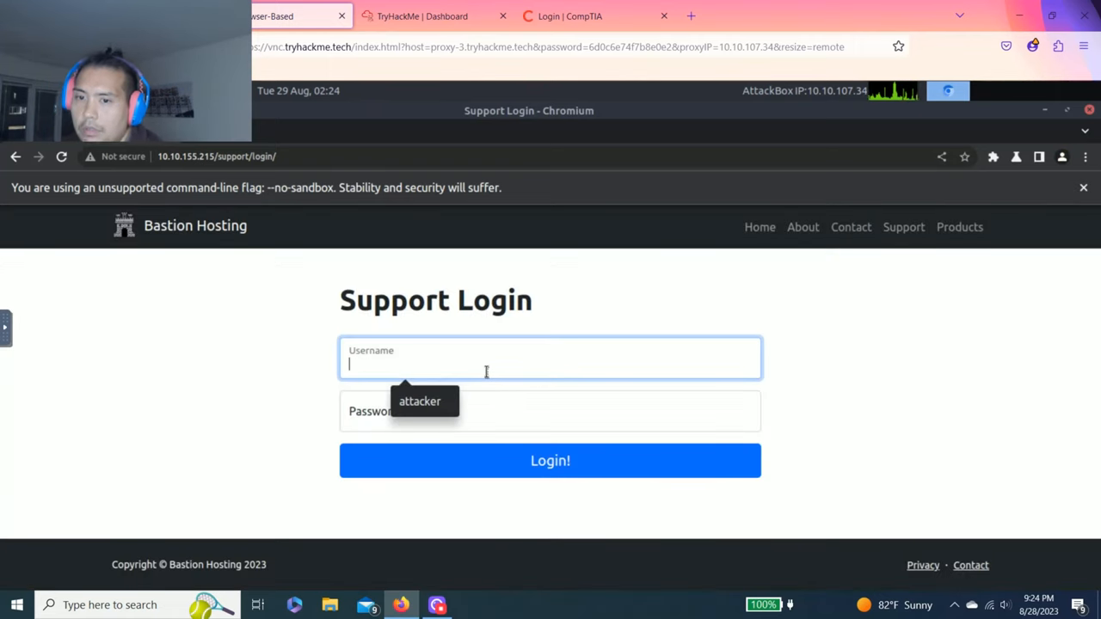
pyautogui.write('m.rivera')
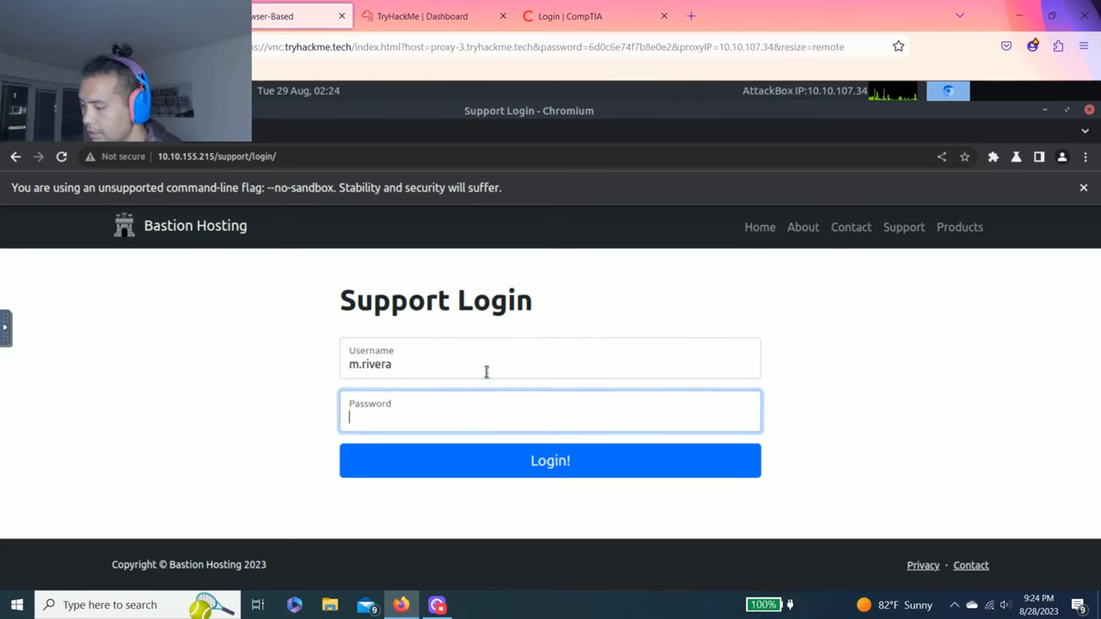
pyautogui.write('password')
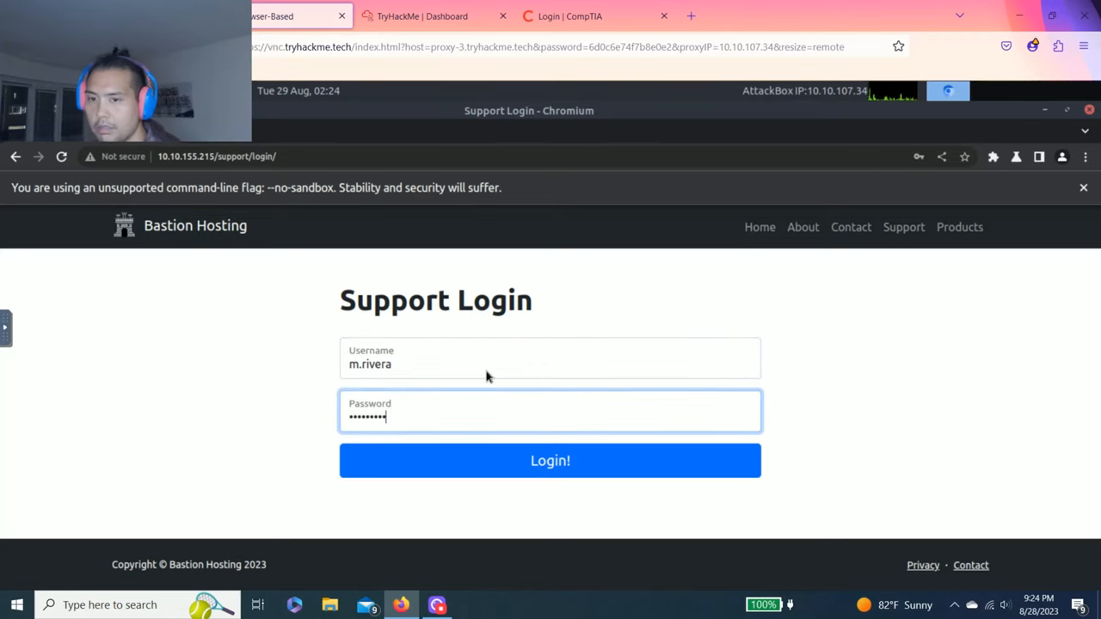
pyautogui.click(549, 460)
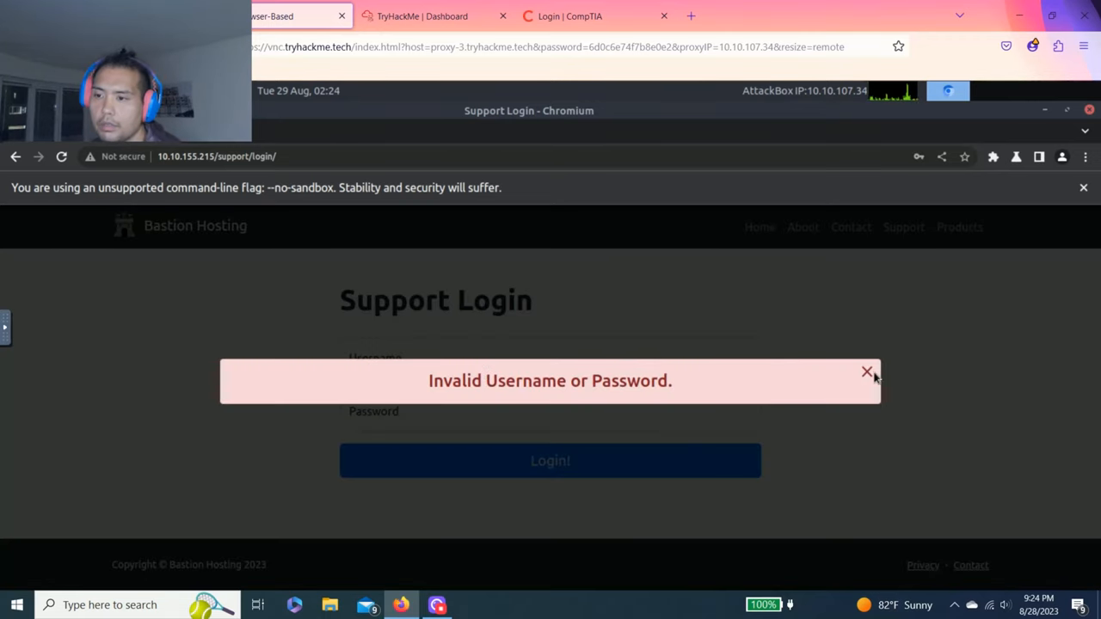
pyautogui.click(867, 371)
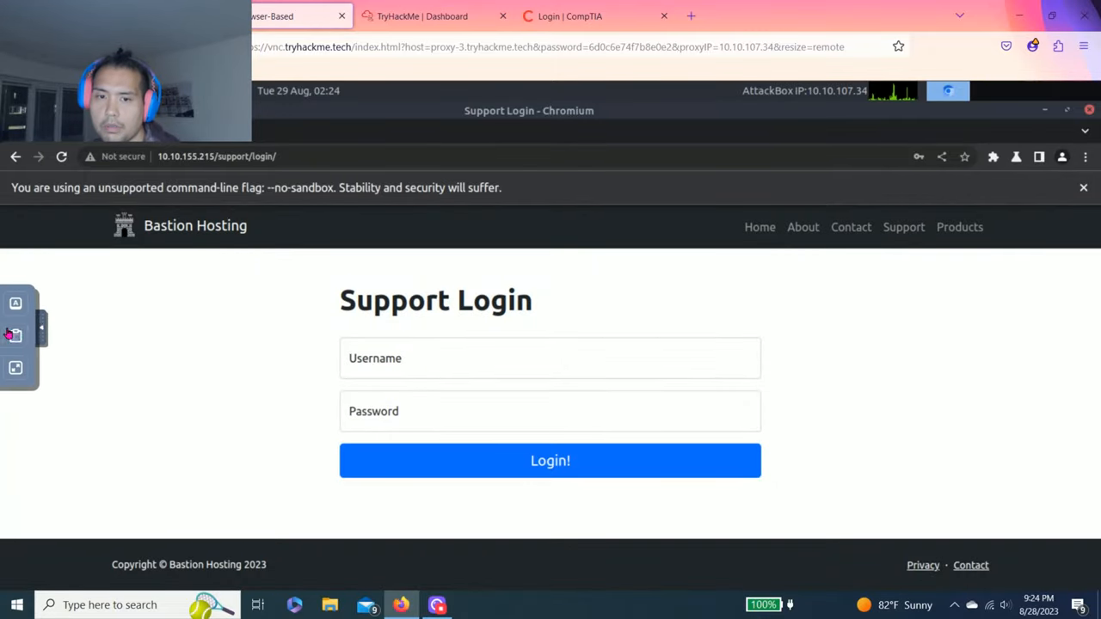
pyautogui.click(15, 336)
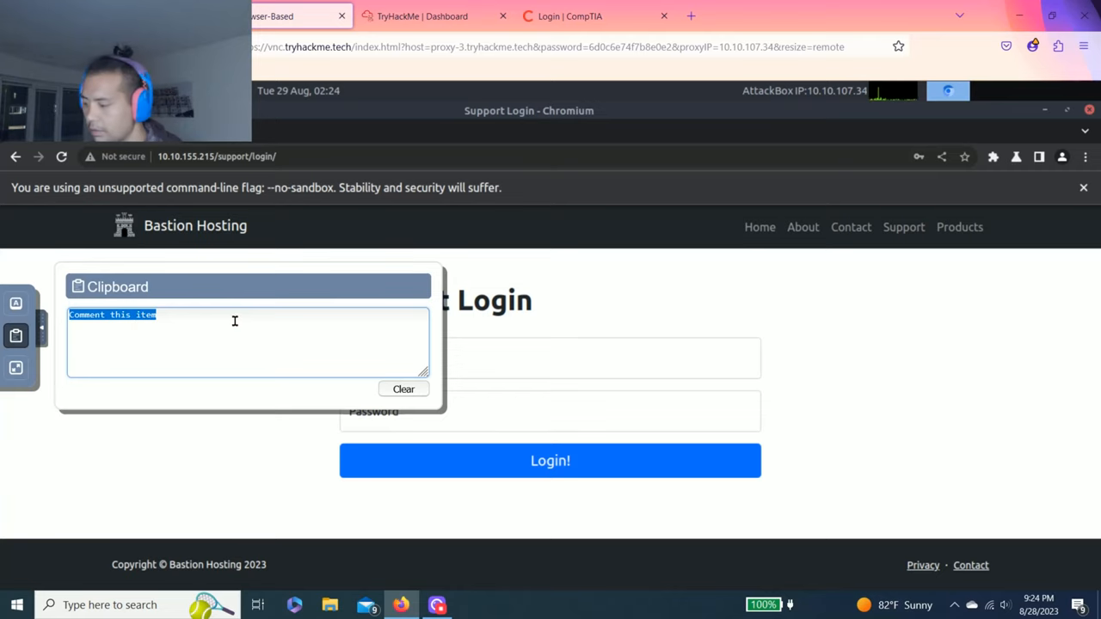
pyautogui.click(403, 388)
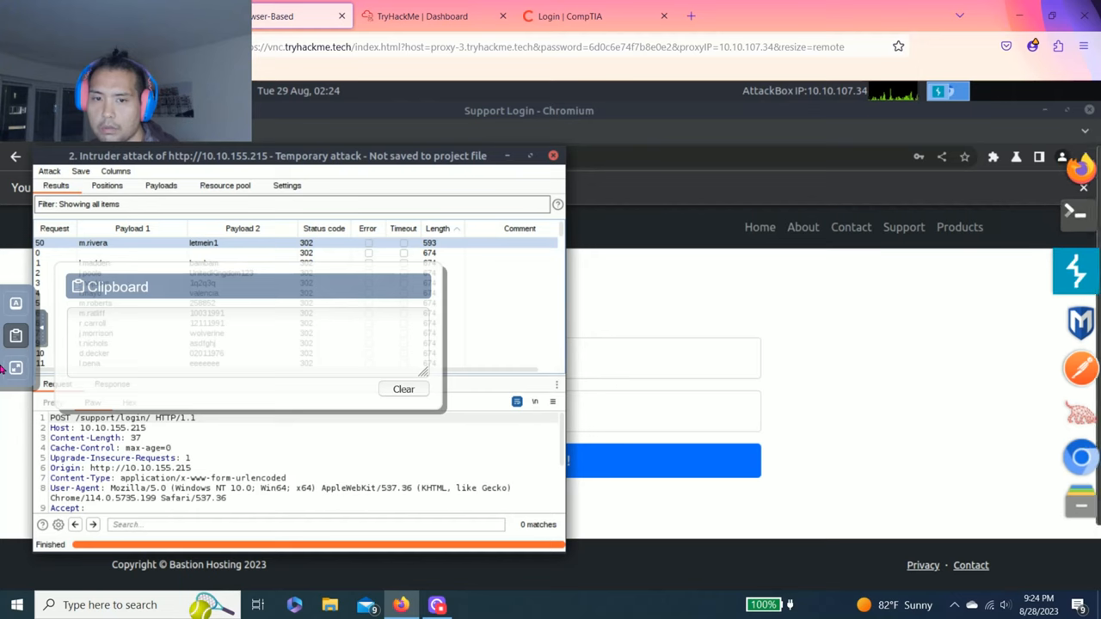
pyautogui.click(112, 243)
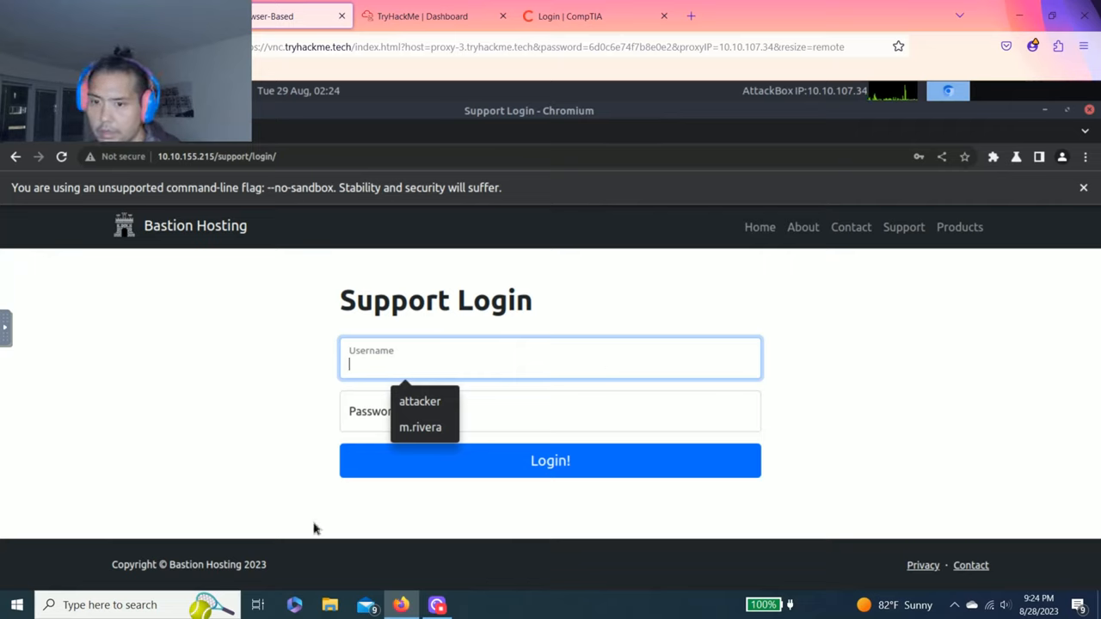
pyautogui.click(420, 427)
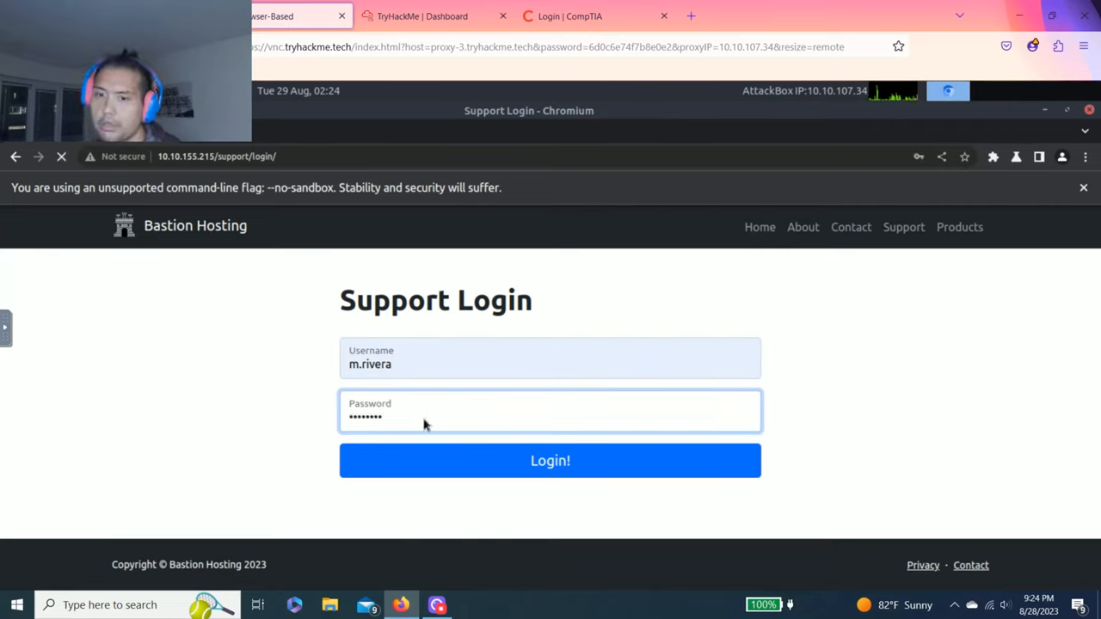
pyautogui.click(549, 460)
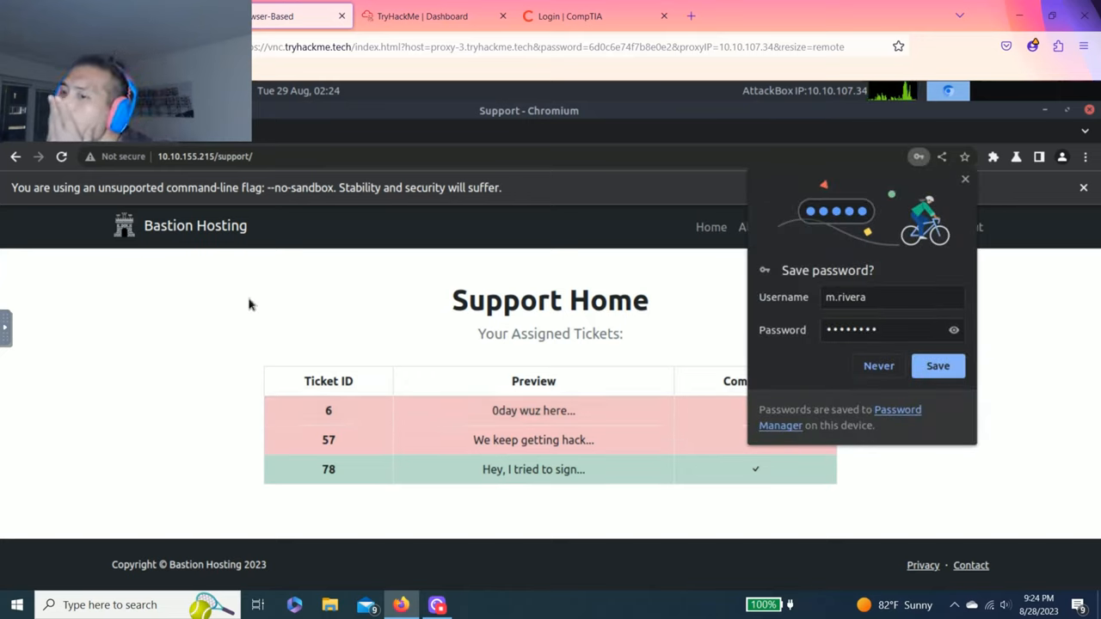
# Step: Dismiss the save-password prompt, read the attack-type hint and enter the Sniper answer
pyautogui.click(938, 365)
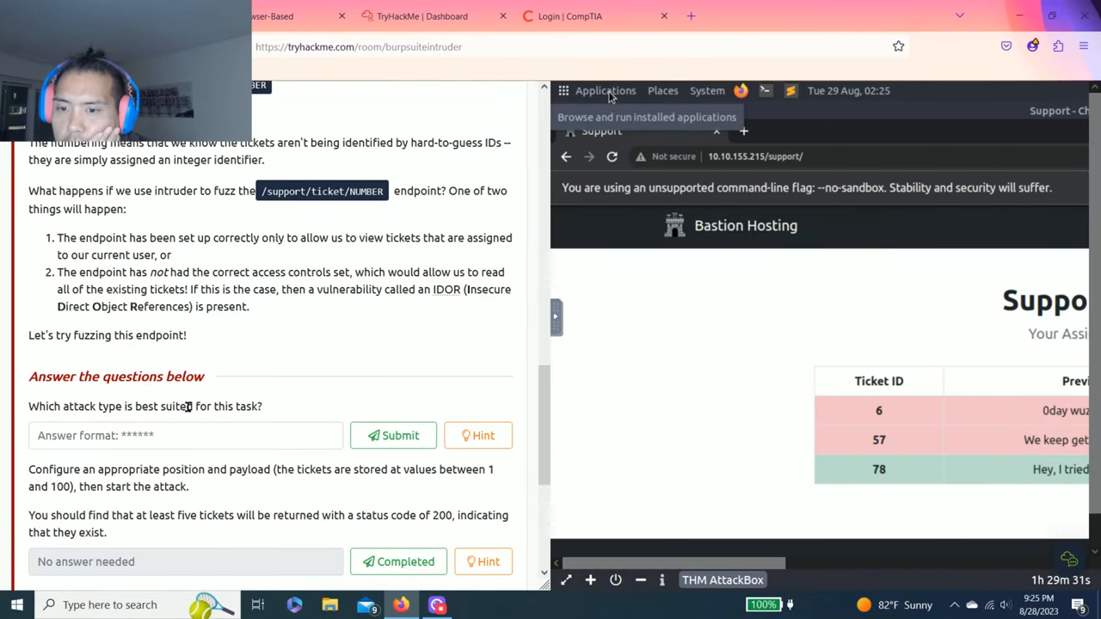
pyautogui.click(477, 435)
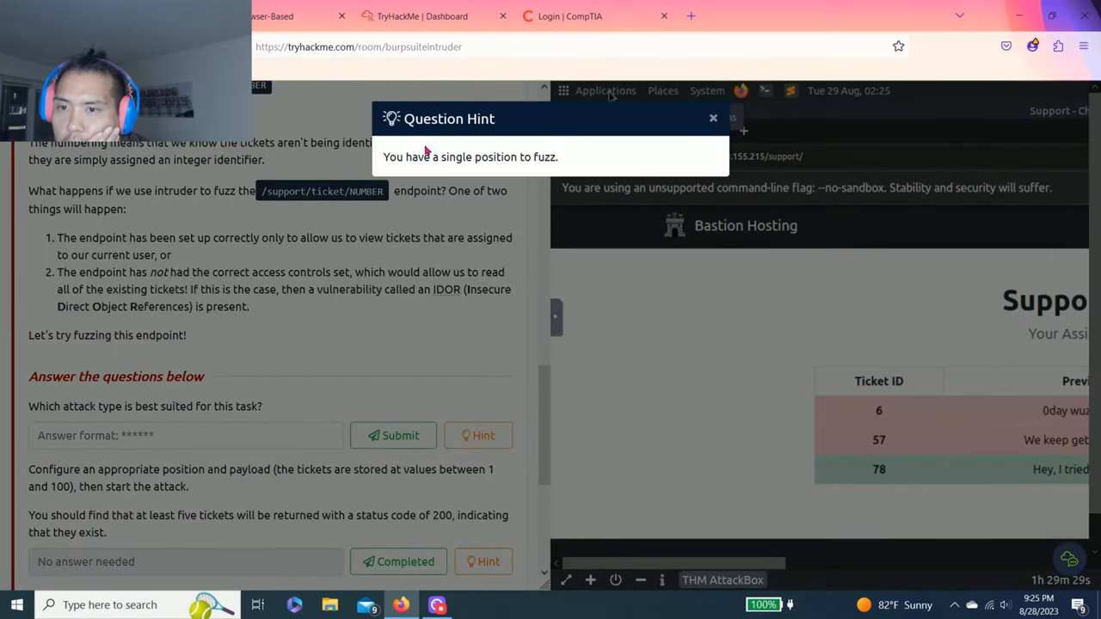
pyautogui.click(713, 118)
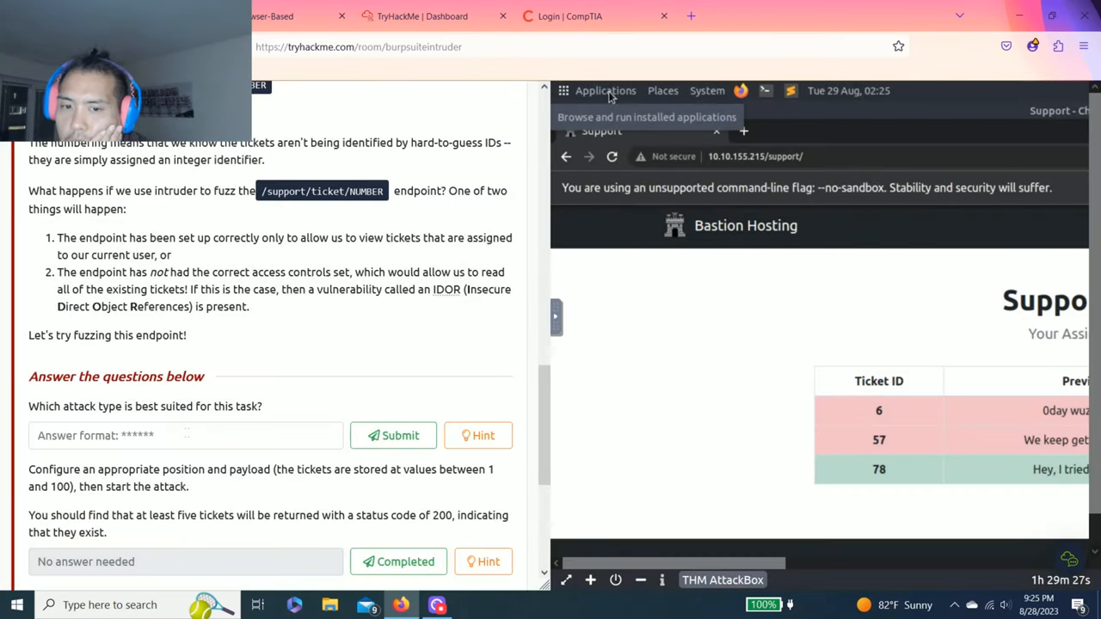
pyautogui.write('SAnipe')
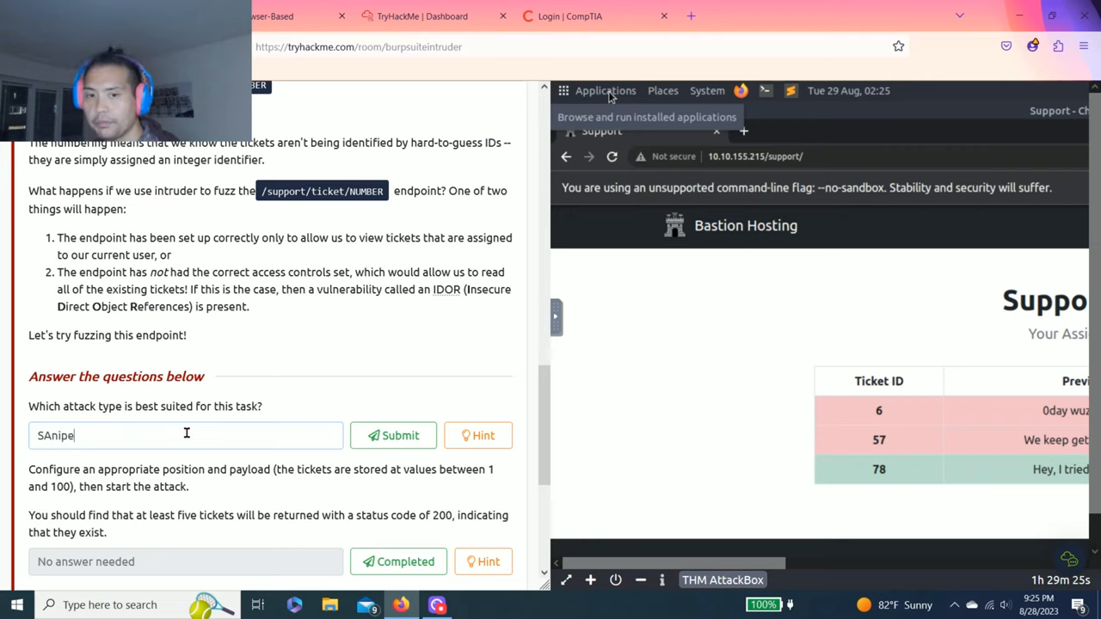
pyautogui.click(185, 435)
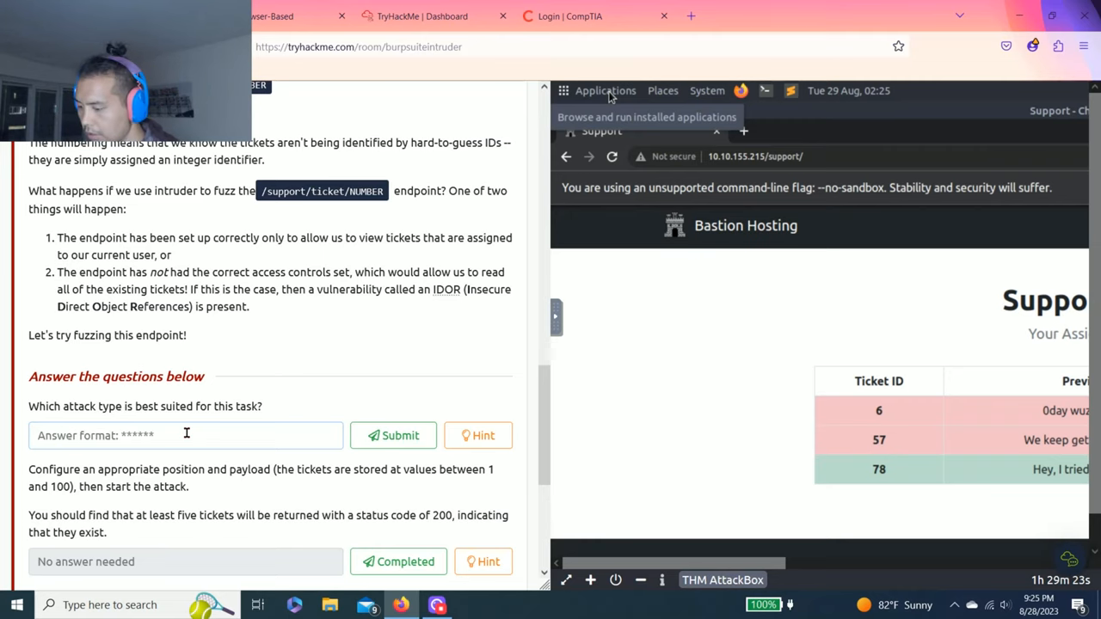
pyautogui.click(393, 435)
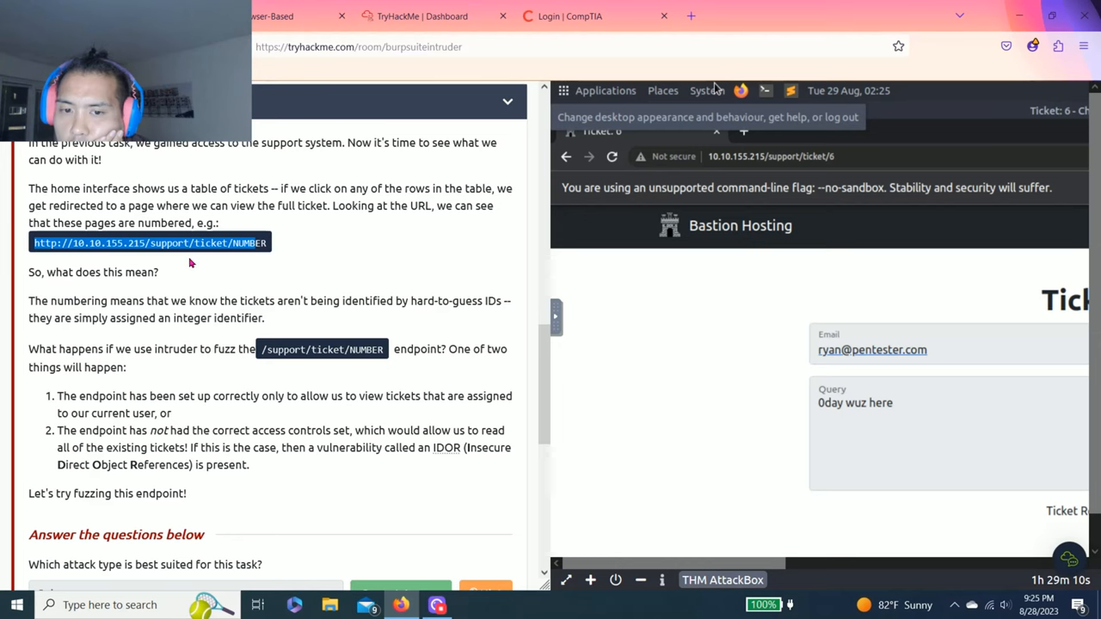
pyautogui.moveTo(189, 321)
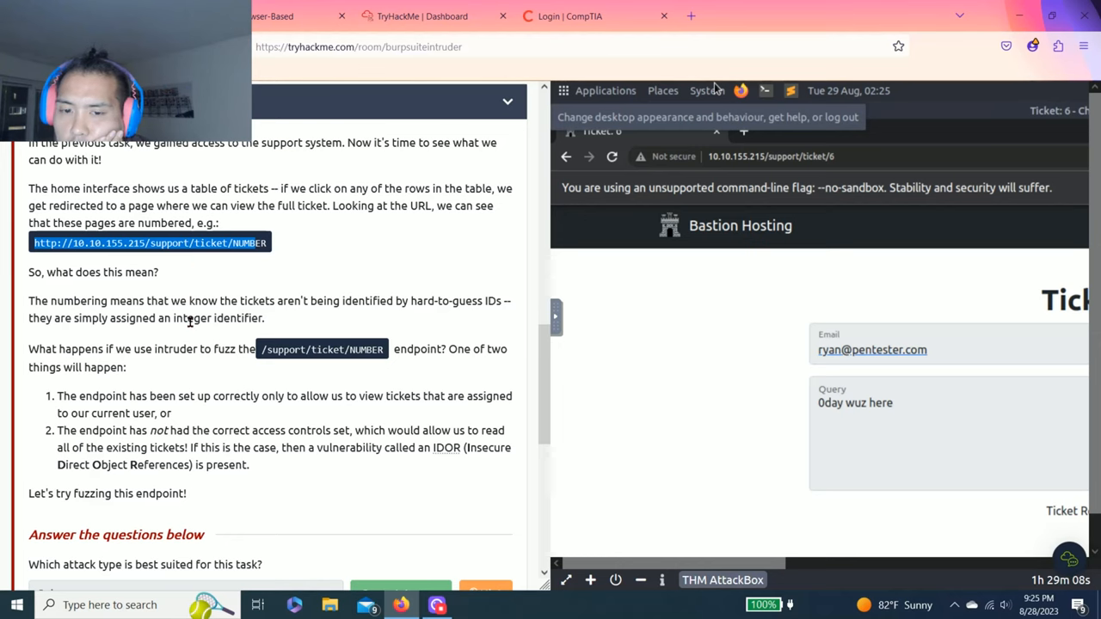
# Step: Read the position and payload question, then view and close its payload hint
pyautogui.scroll(-3)
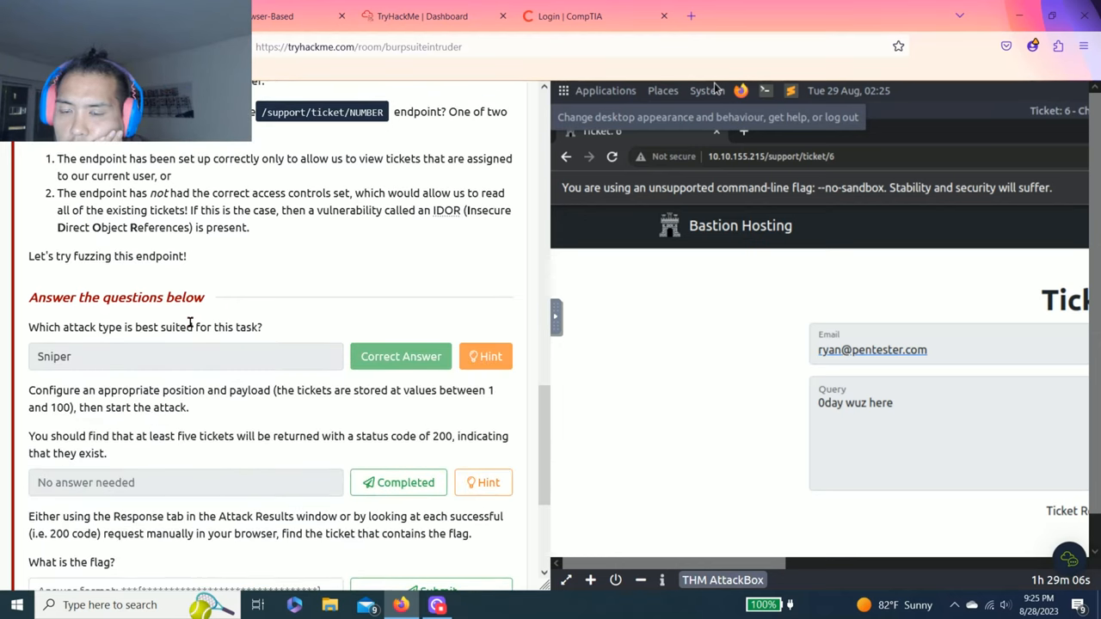
pyautogui.moveTo(28, 389); pyautogui.dragTo(103, 390)
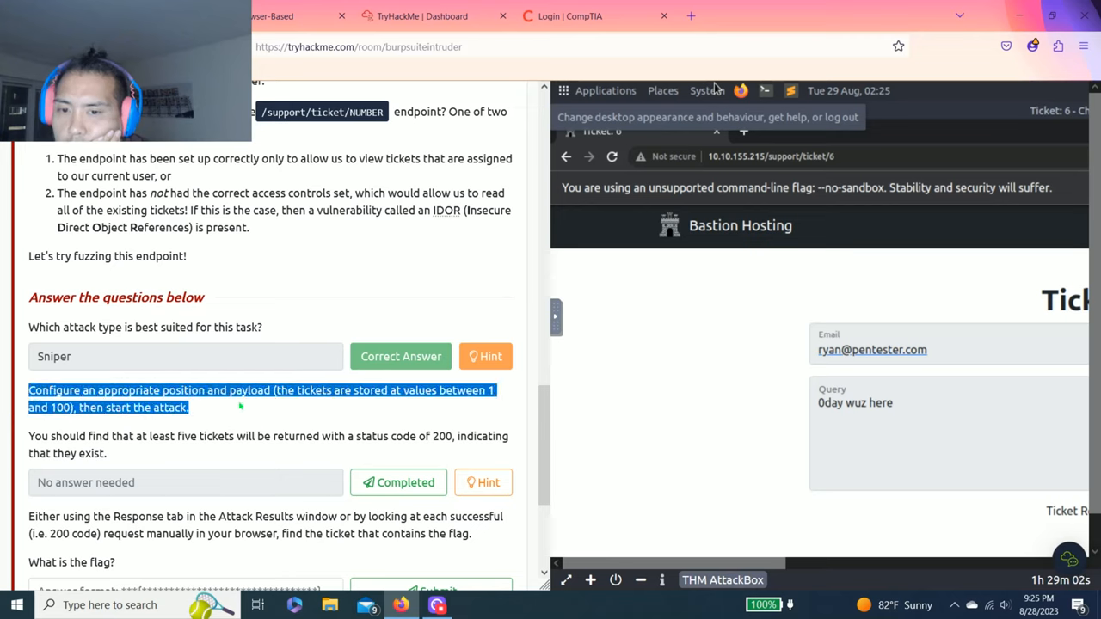
pyautogui.click(258, 421)
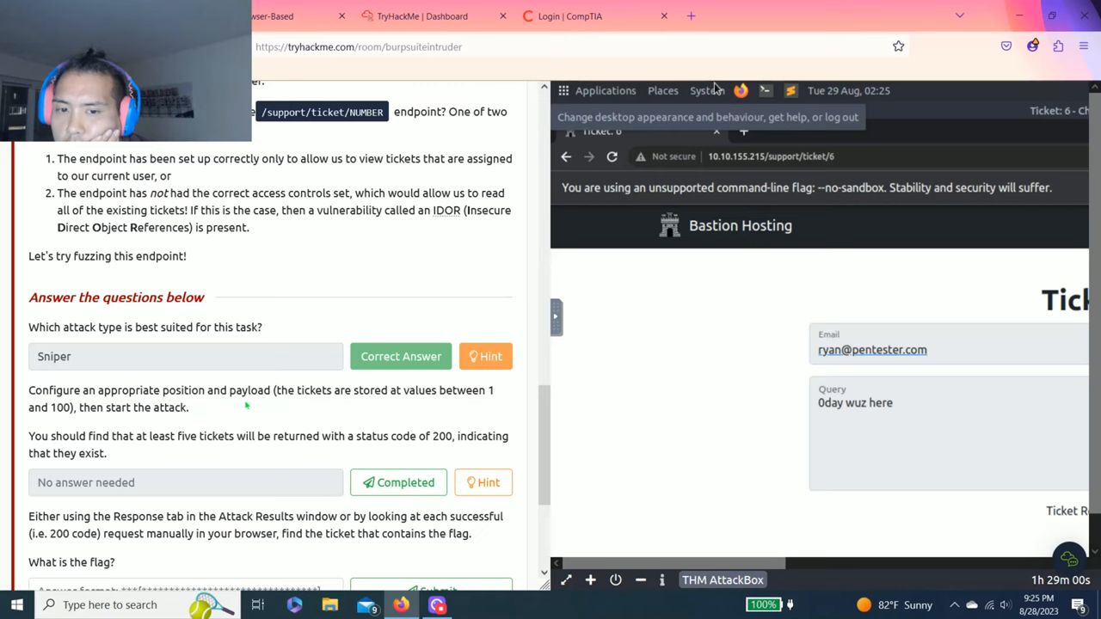
pyautogui.moveTo(153, 436); pyautogui.dragTo(106, 453)
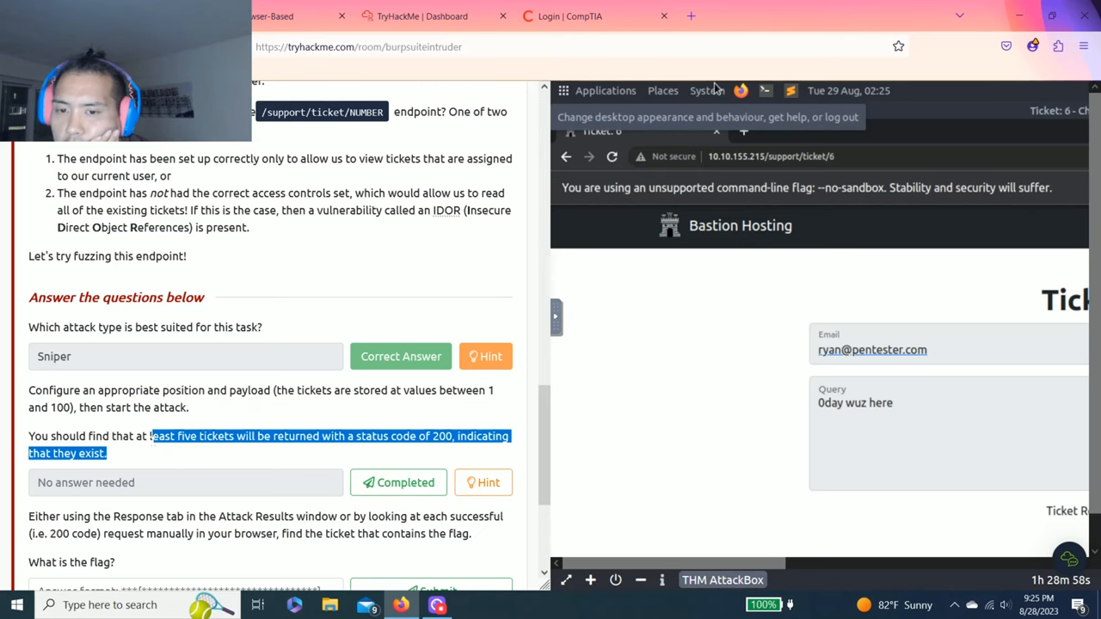
pyautogui.click(484, 481)
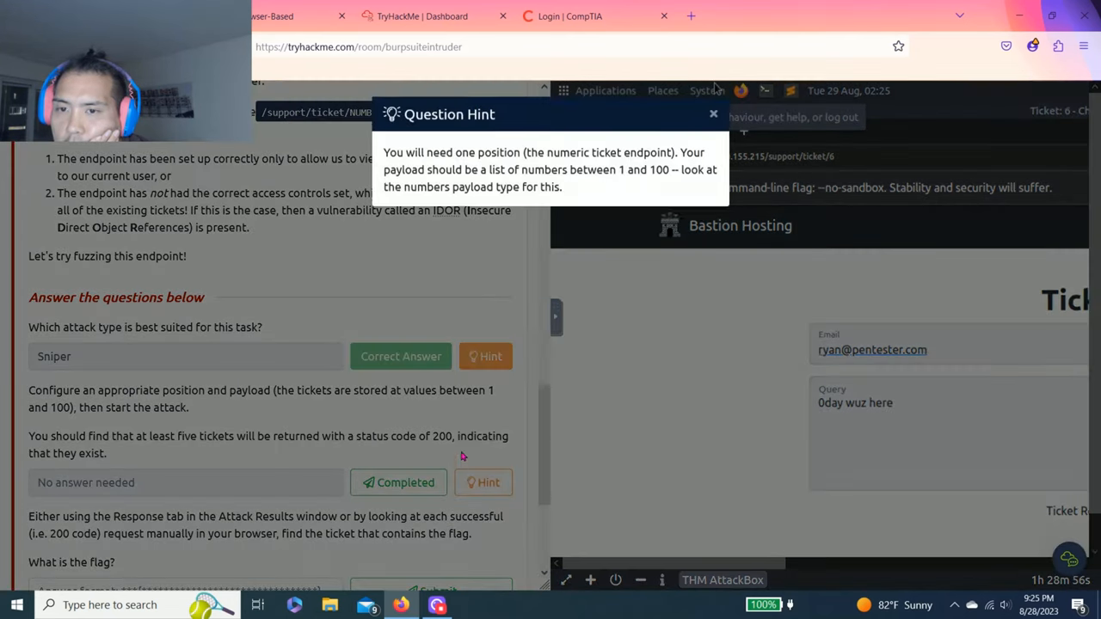
pyautogui.moveTo(430, 156); pyautogui.dragTo(654, 156)
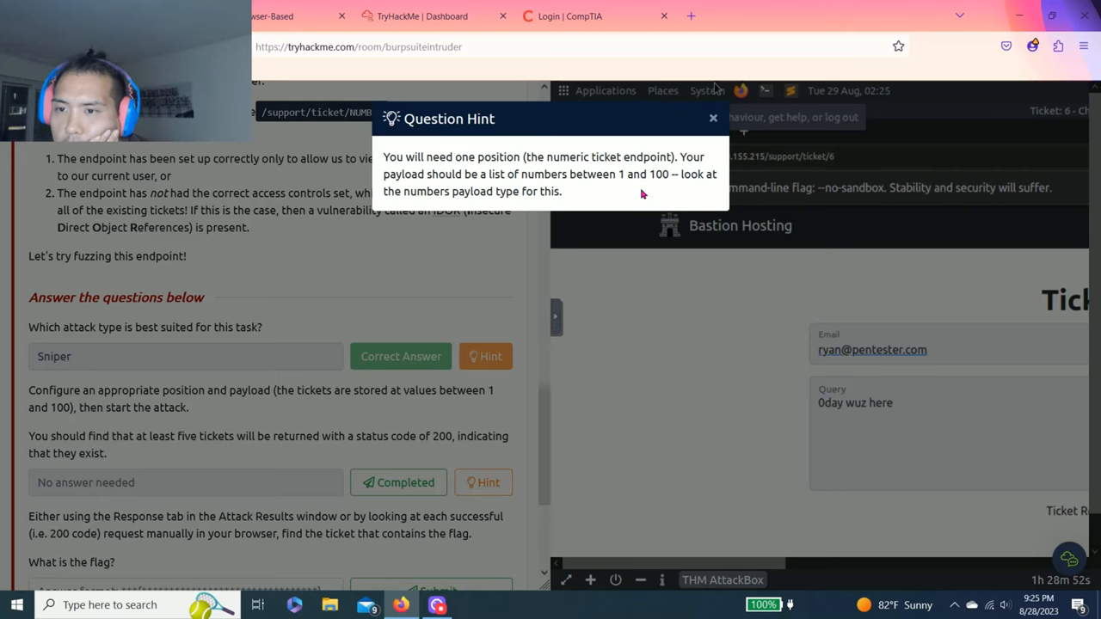
pyautogui.moveTo(553, 175)
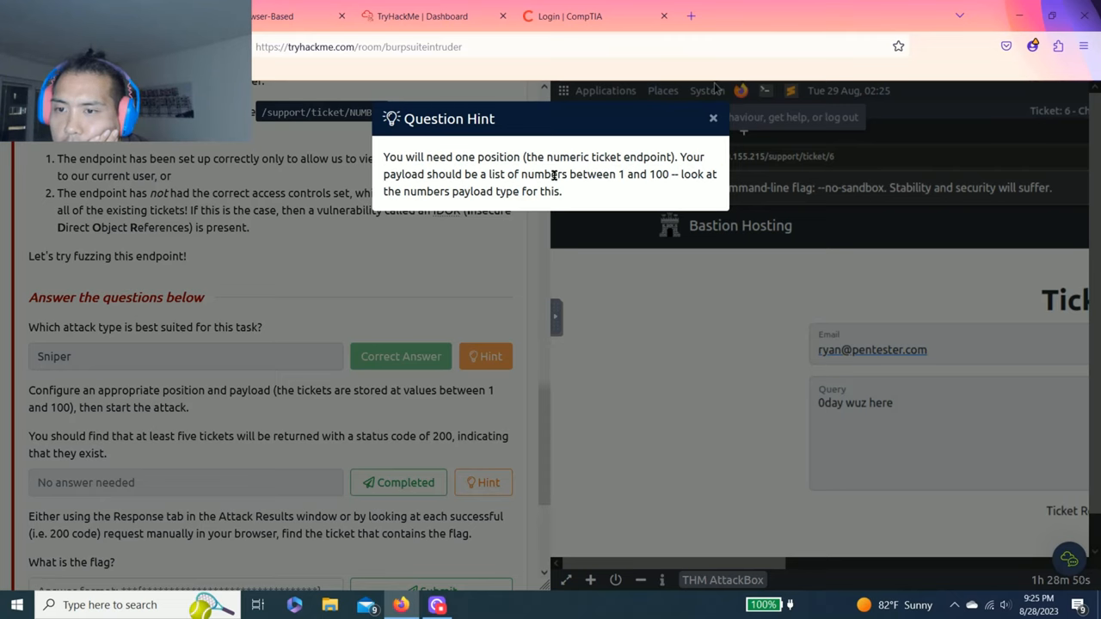
pyautogui.click(713, 118)
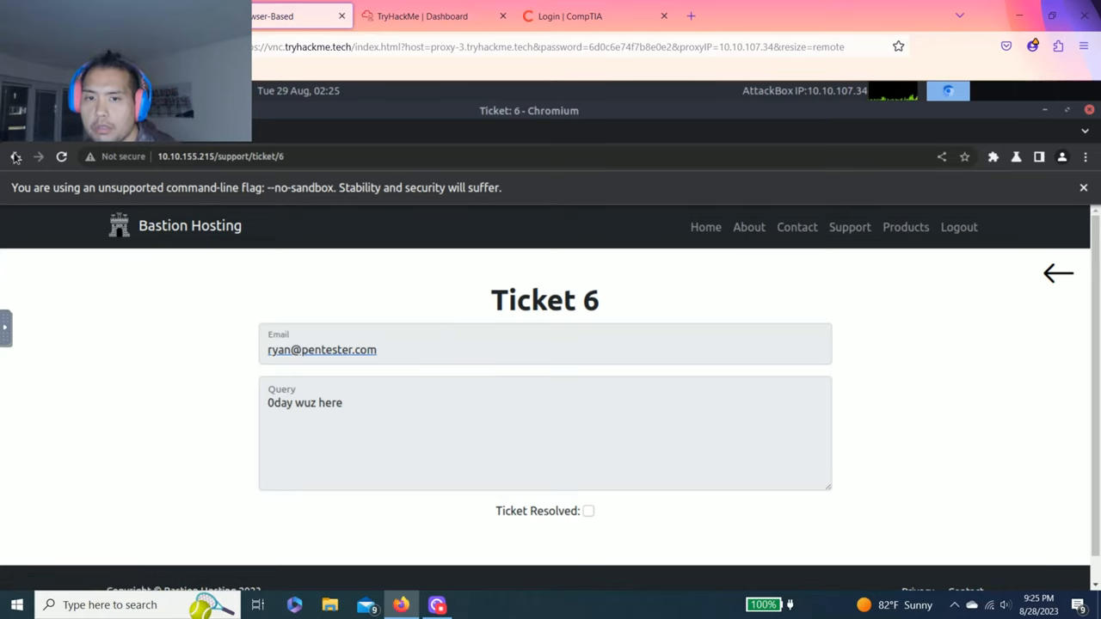
# Step: Discard the finished login attack and return to Burp Suite's Intruder for ticket 6
pyautogui.click(14, 156)
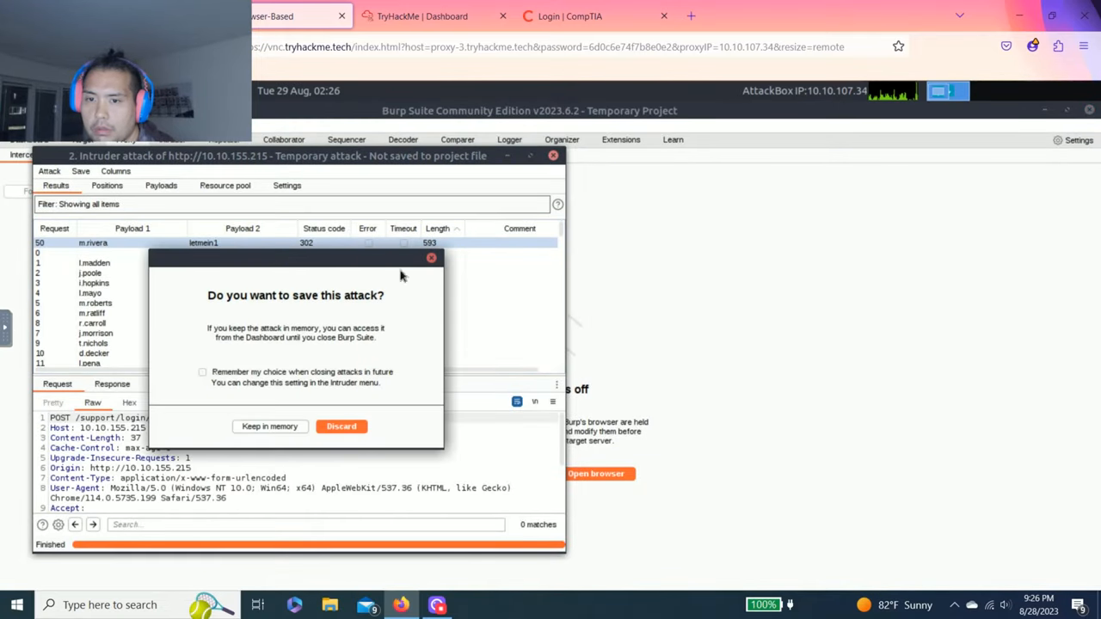
pyautogui.click(340, 426)
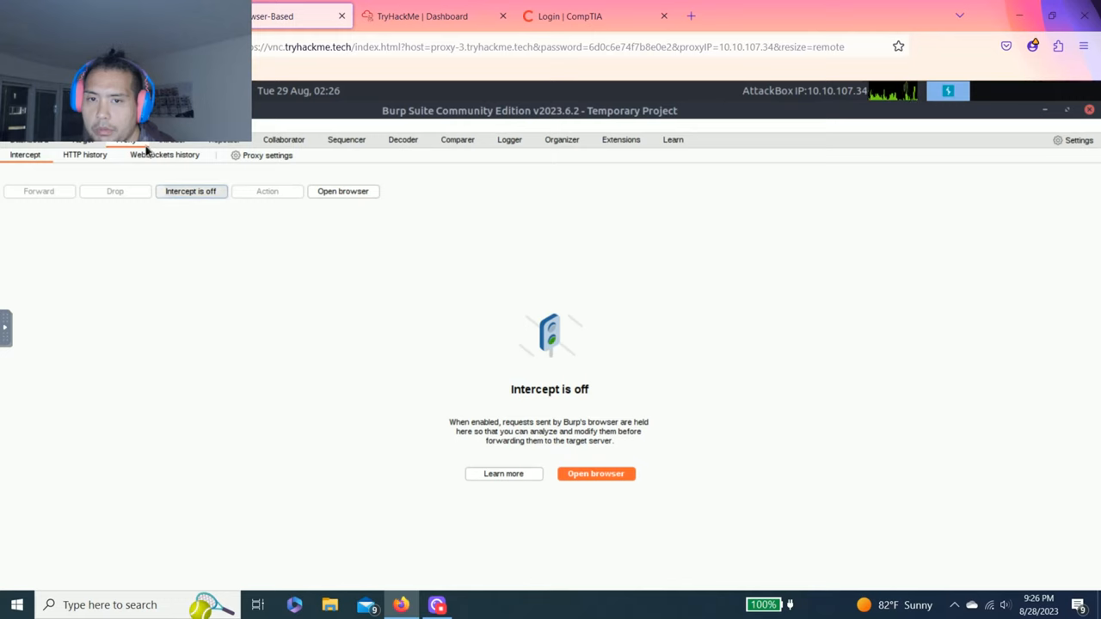
pyautogui.click(190, 191)
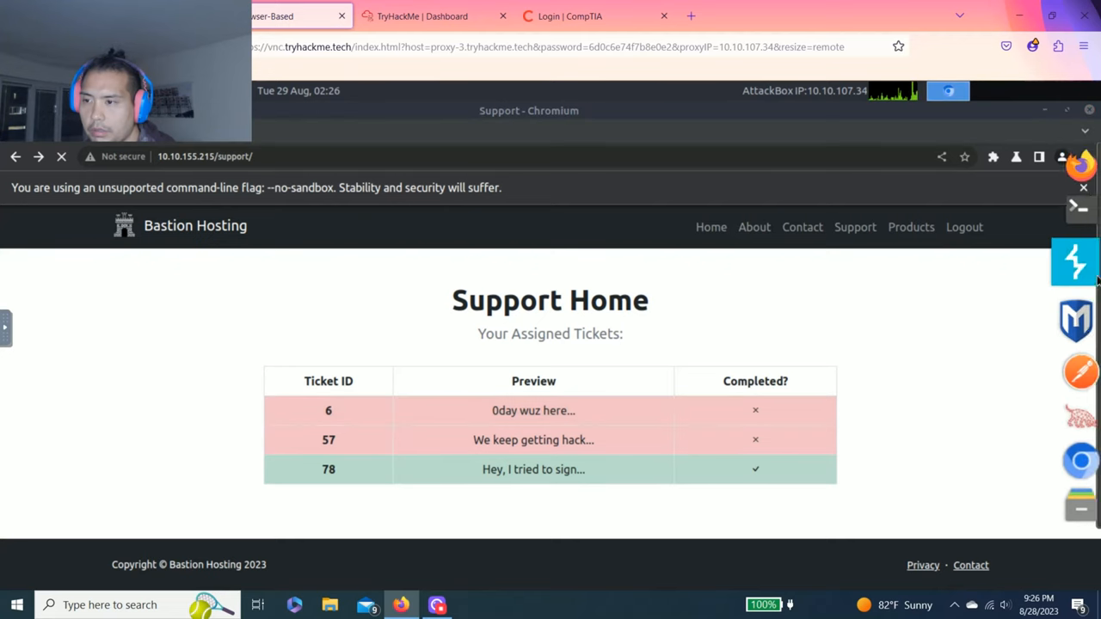
pyautogui.moveTo(1073, 268)
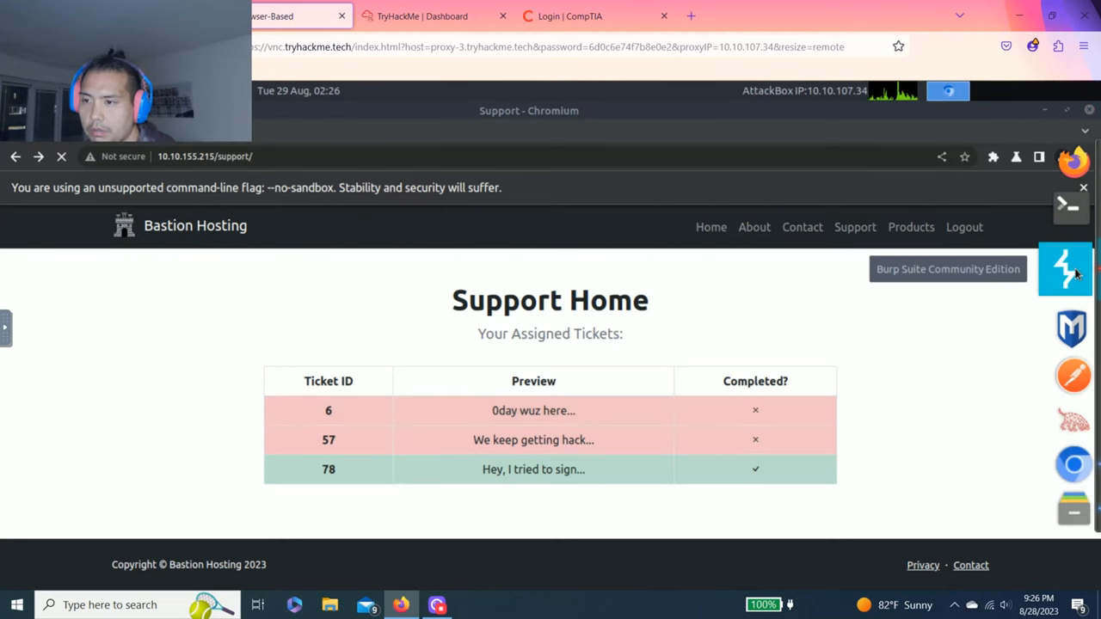
pyautogui.click(1065, 269)
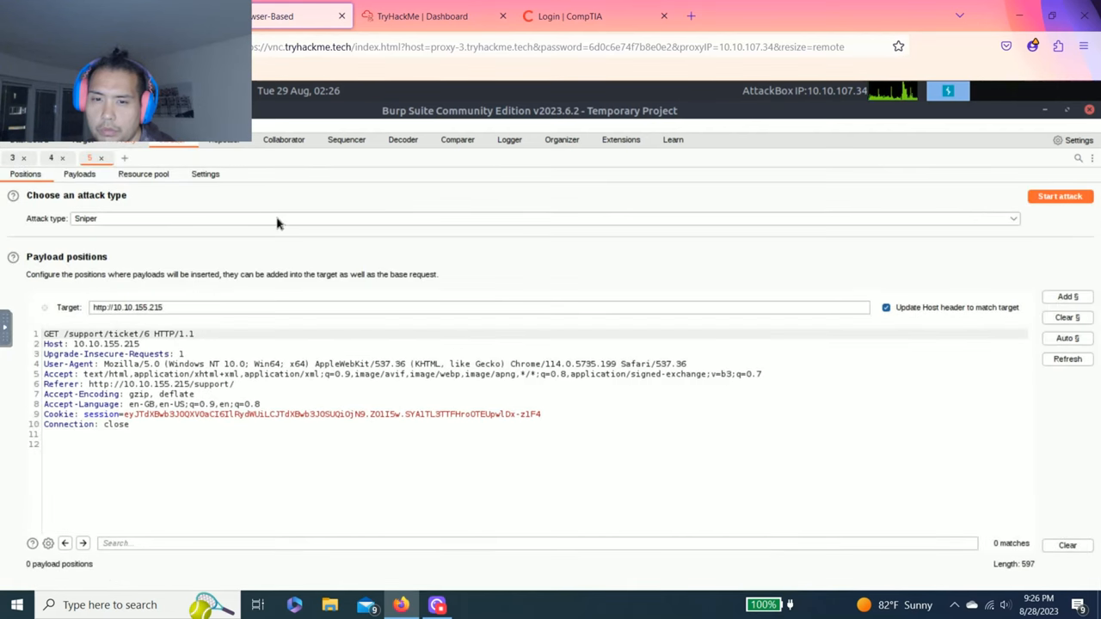
pyautogui.moveTo(129, 189)
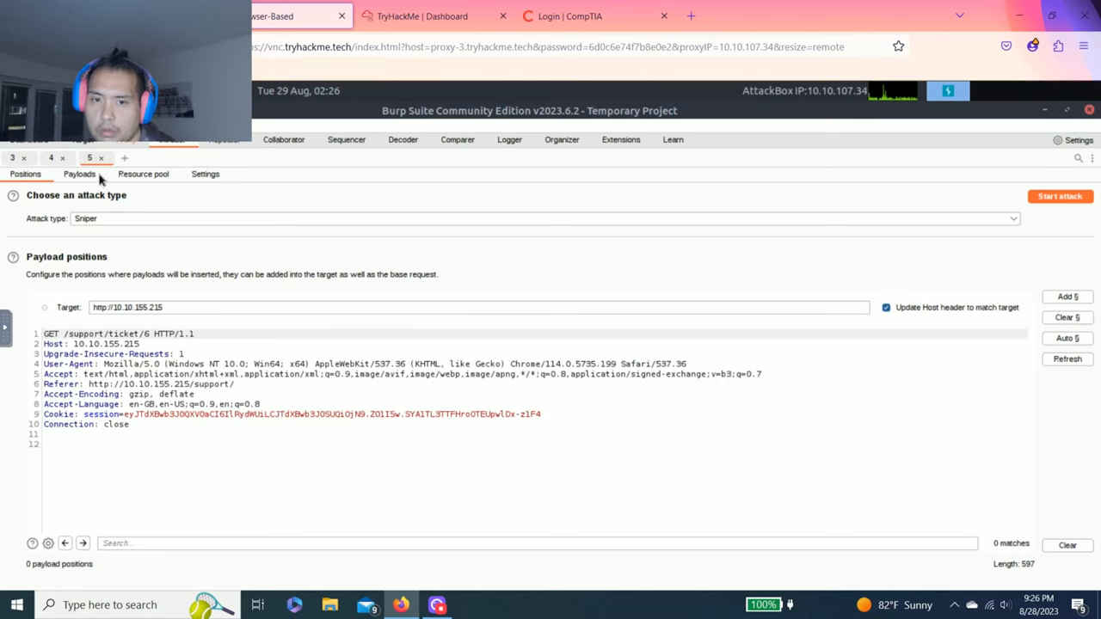
# Step: Set the ticket attack payload type to Numbers ranging from 1 to 100
pyautogui.click(79, 174)
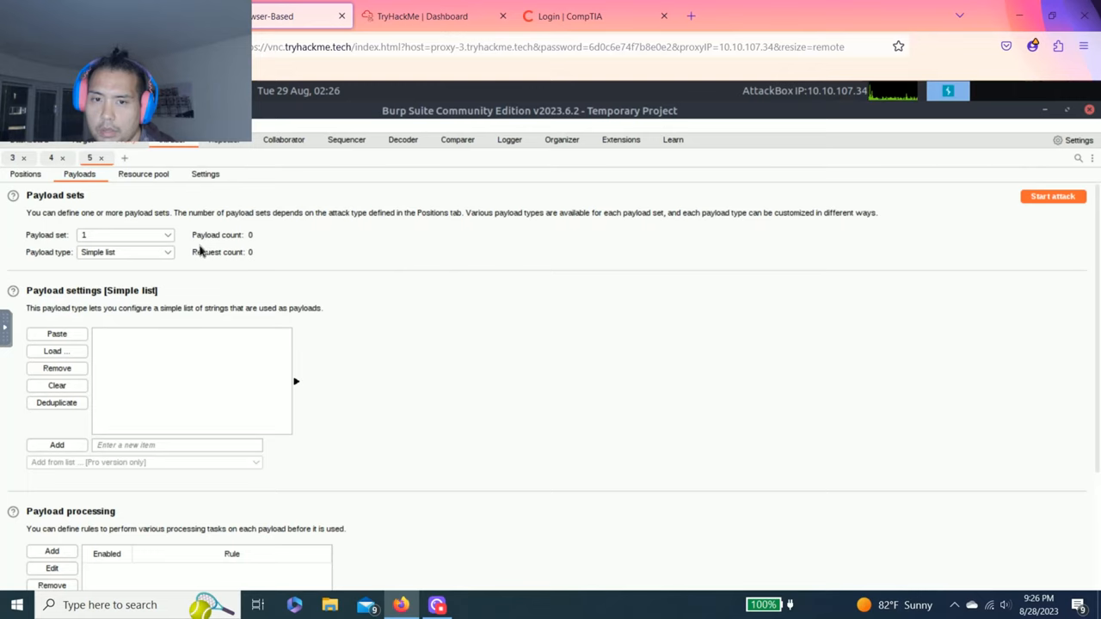
pyautogui.moveTo(104, 308)
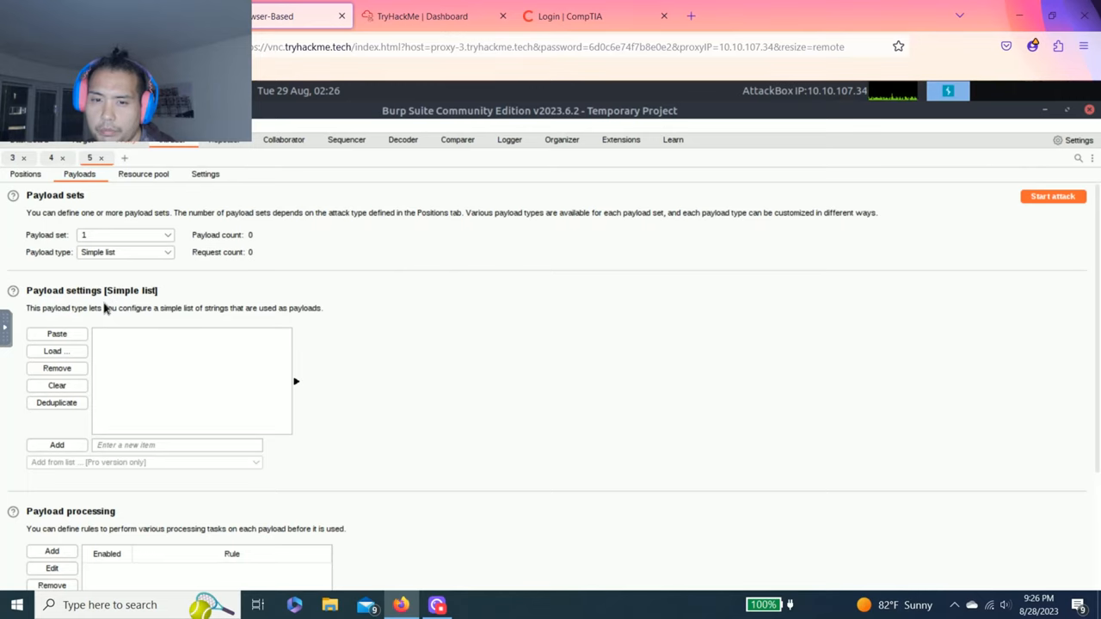
pyautogui.click(51, 550)
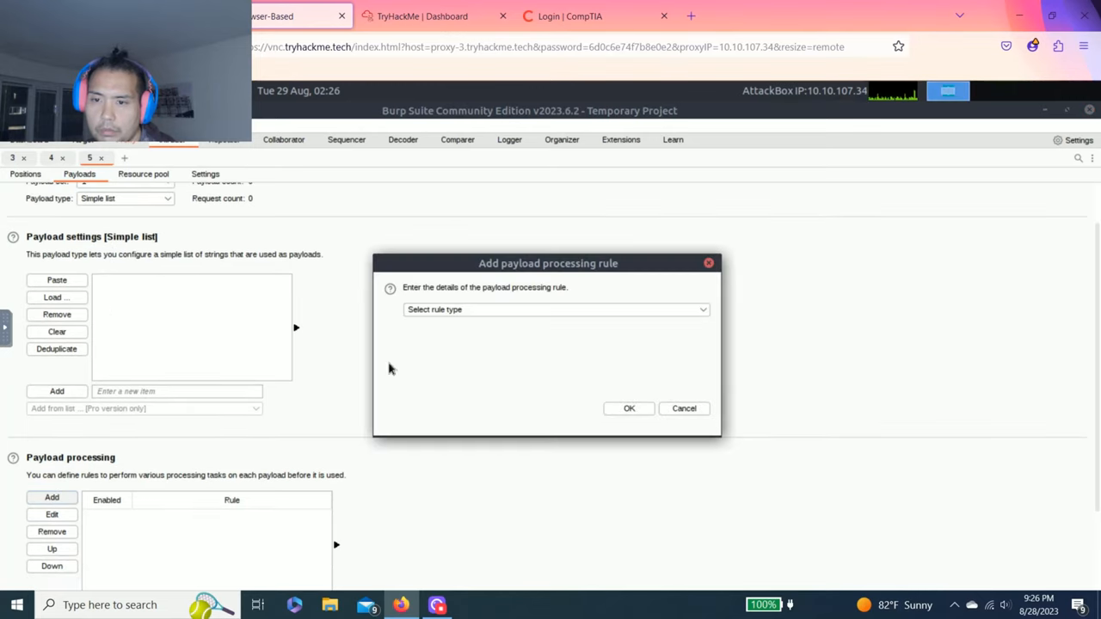
pyautogui.click(555, 308)
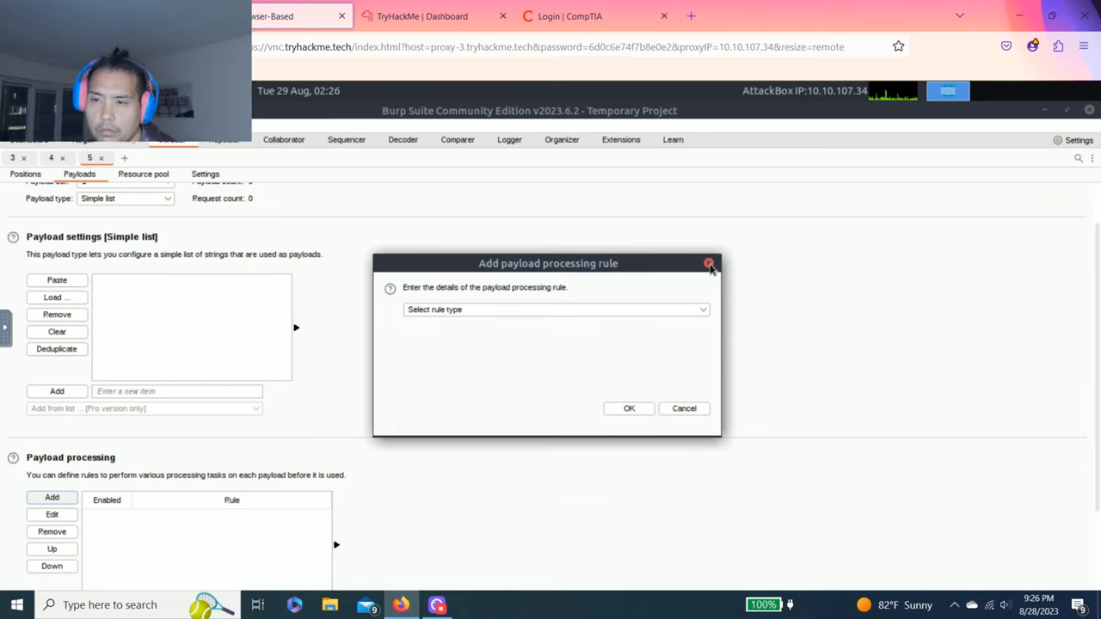
pyautogui.click(709, 263)
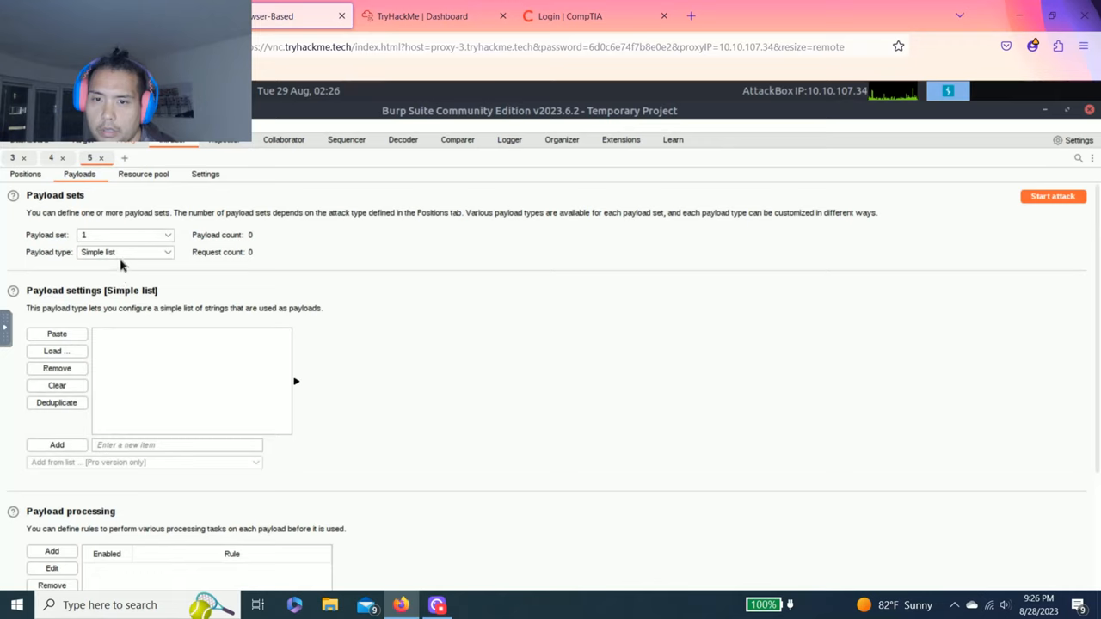
pyautogui.click(124, 252)
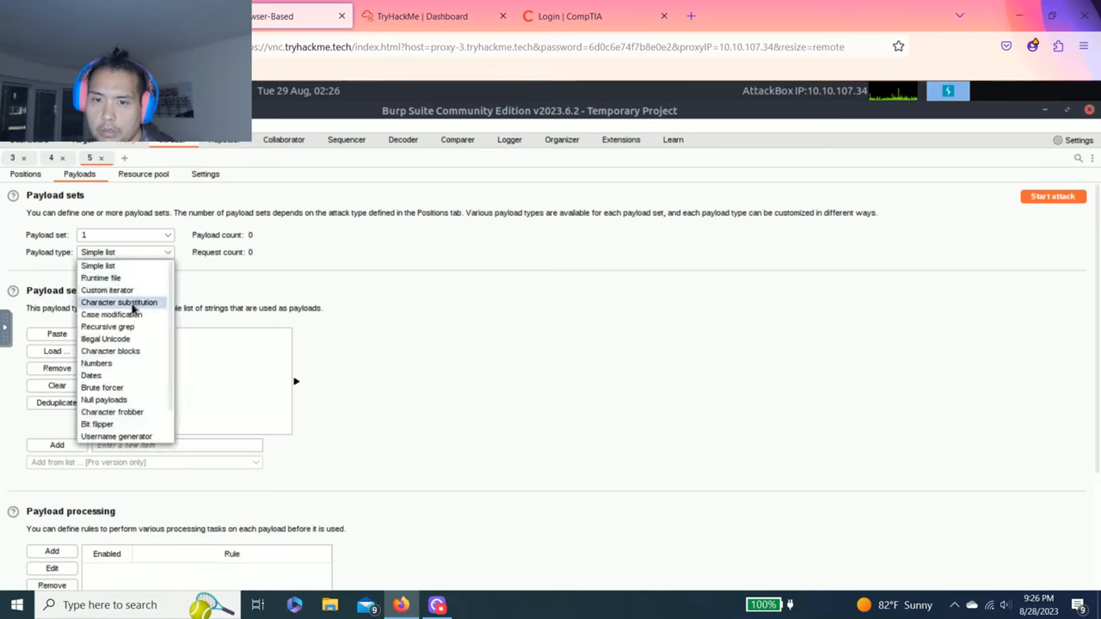
pyautogui.click(96, 363)
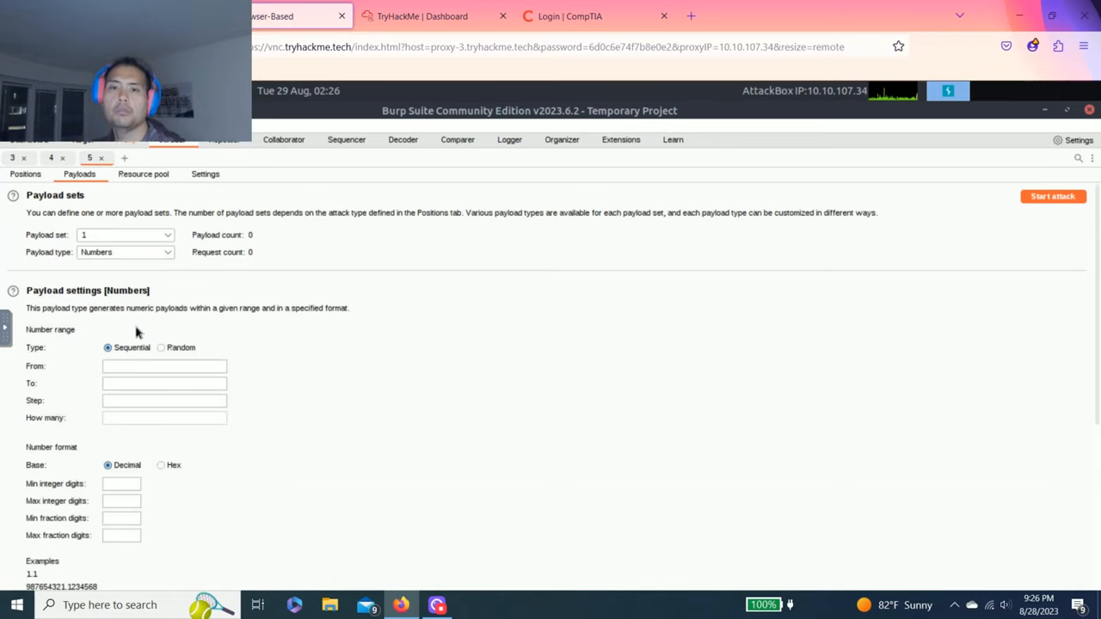
pyautogui.click(163, 365)
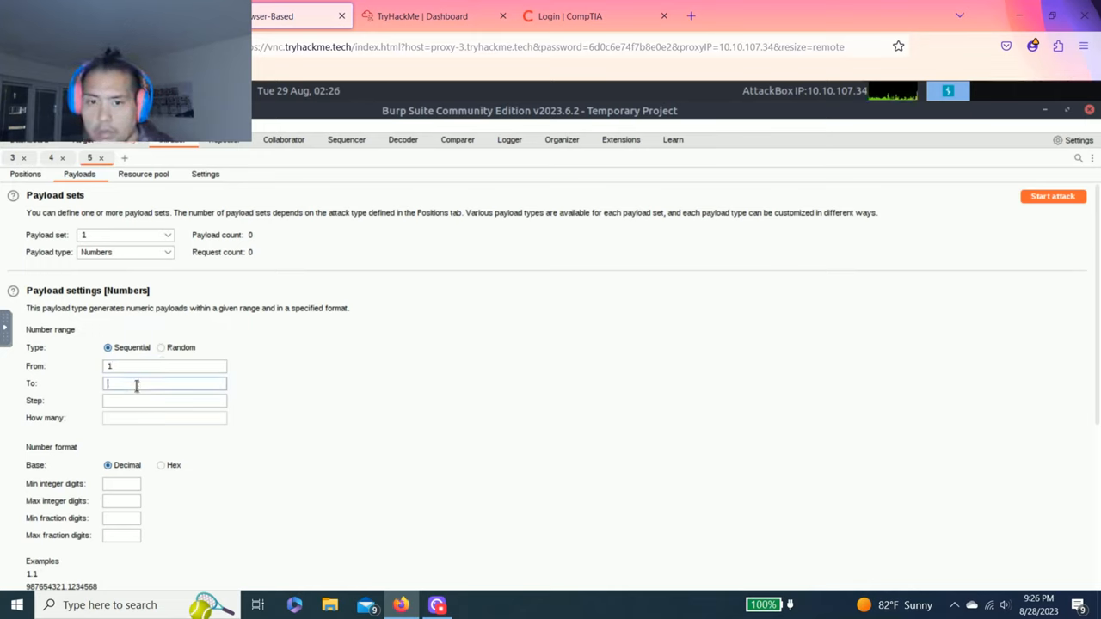
pyautogui.write('100')
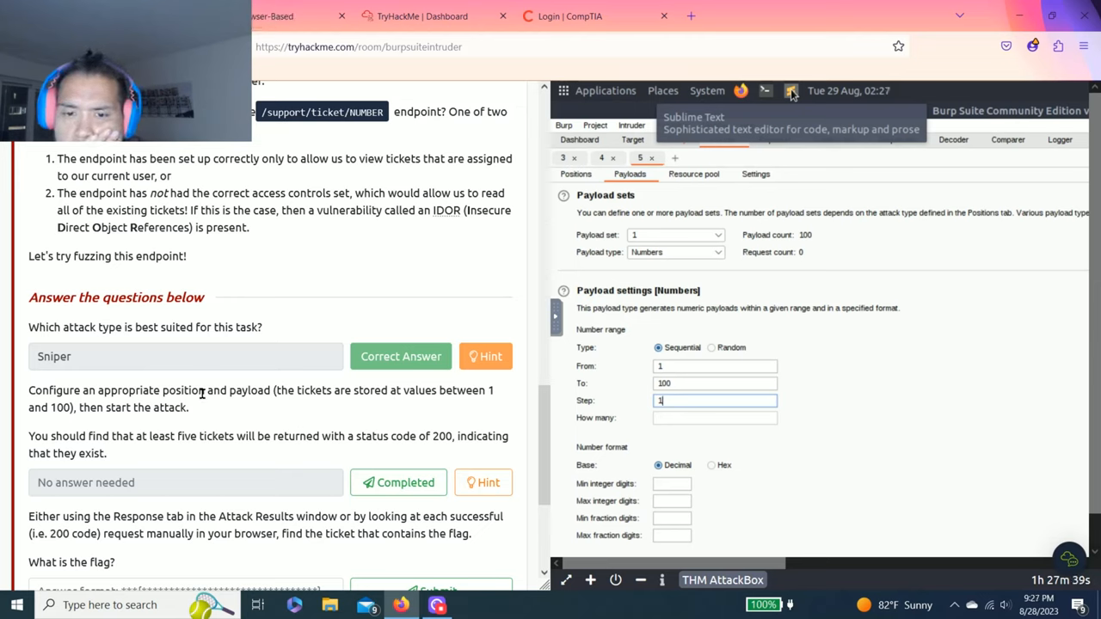
pyautogui.scroll(-3)
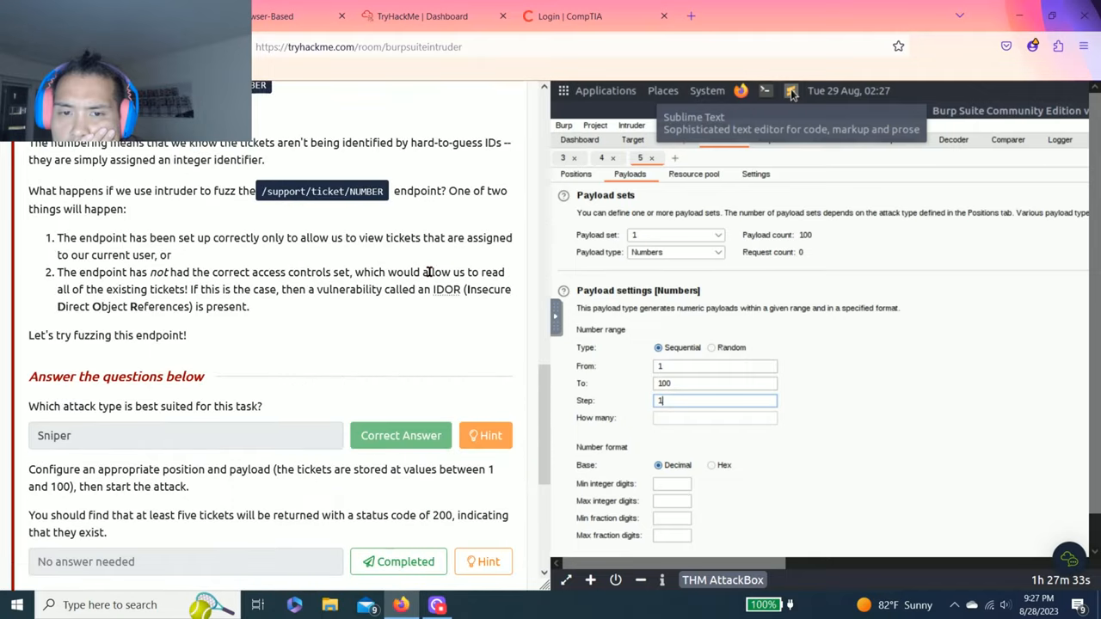
pyautogui.moveTo(295, 330)
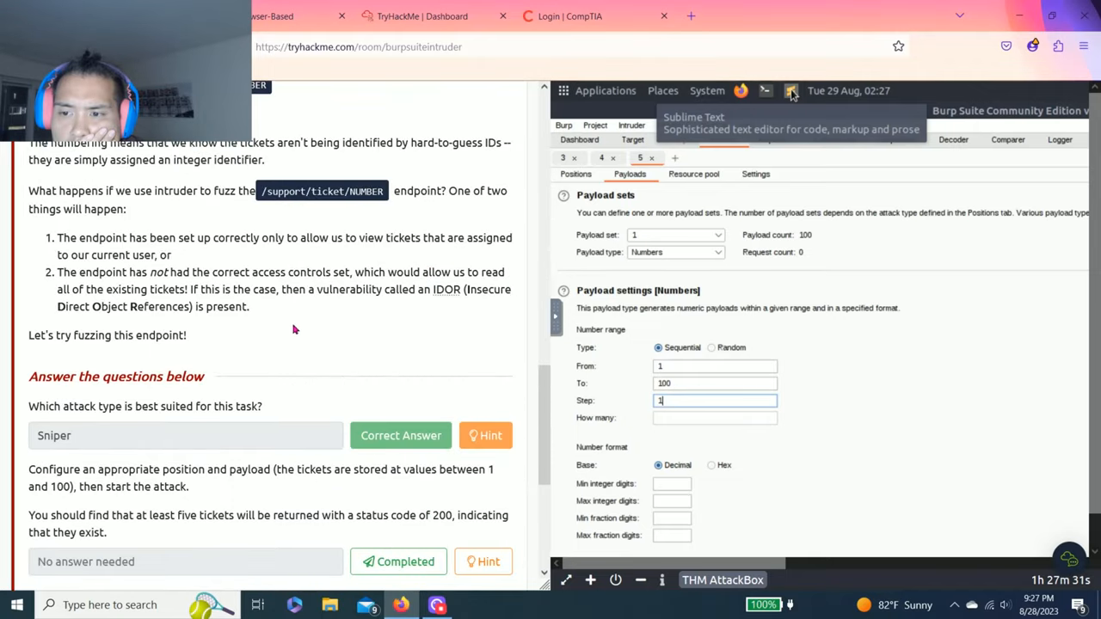
pyautogui.scroll(-3)
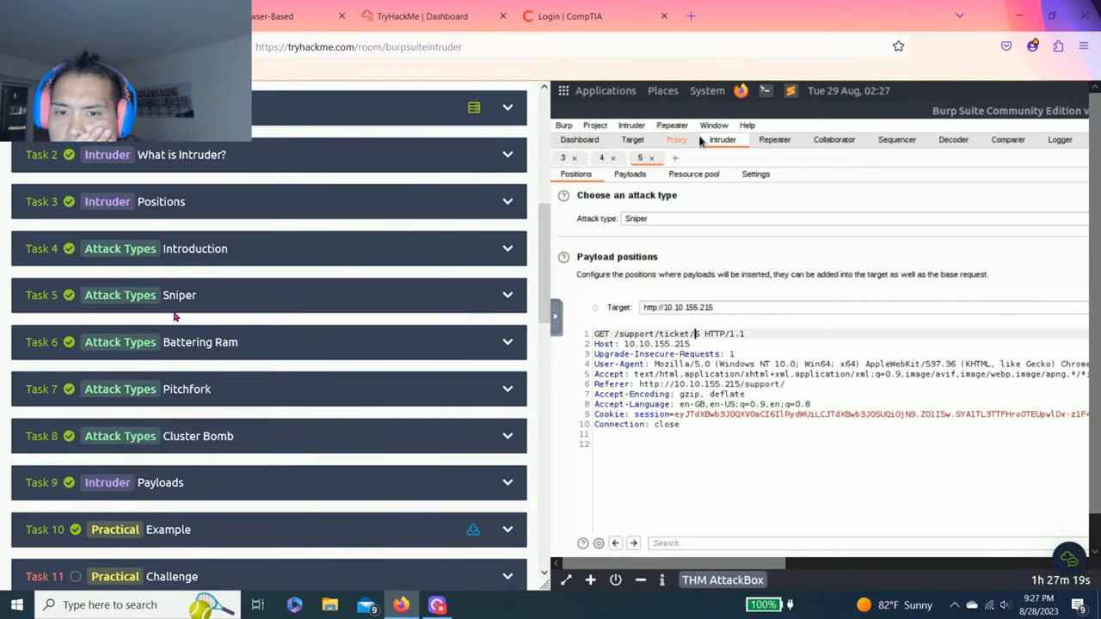
pyautogui.scroll(-3)
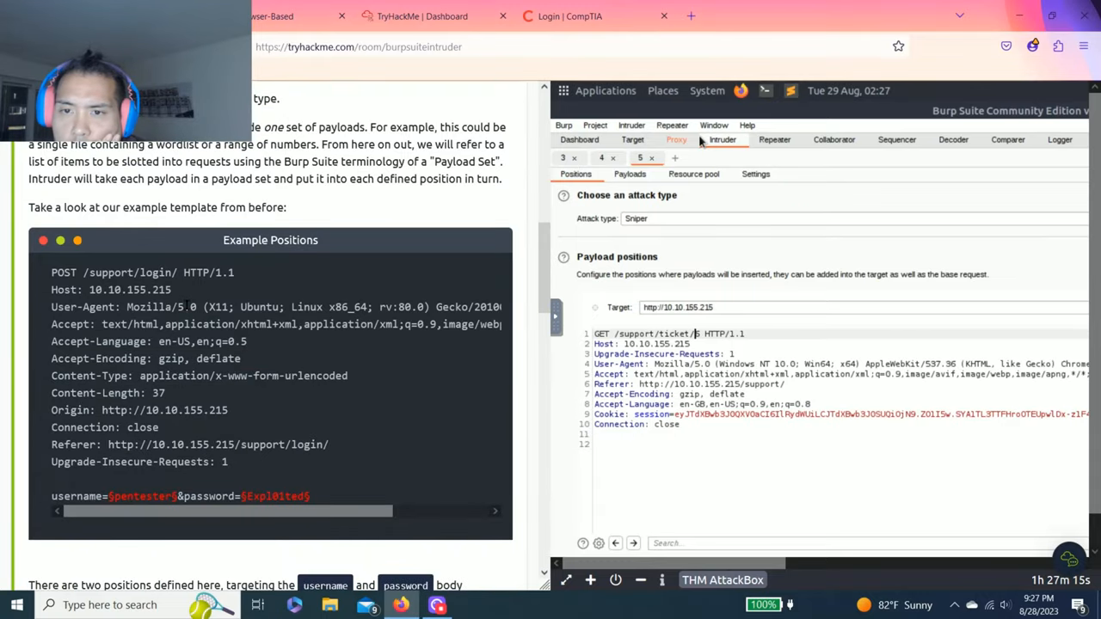
pyautogui.scroll(-3)
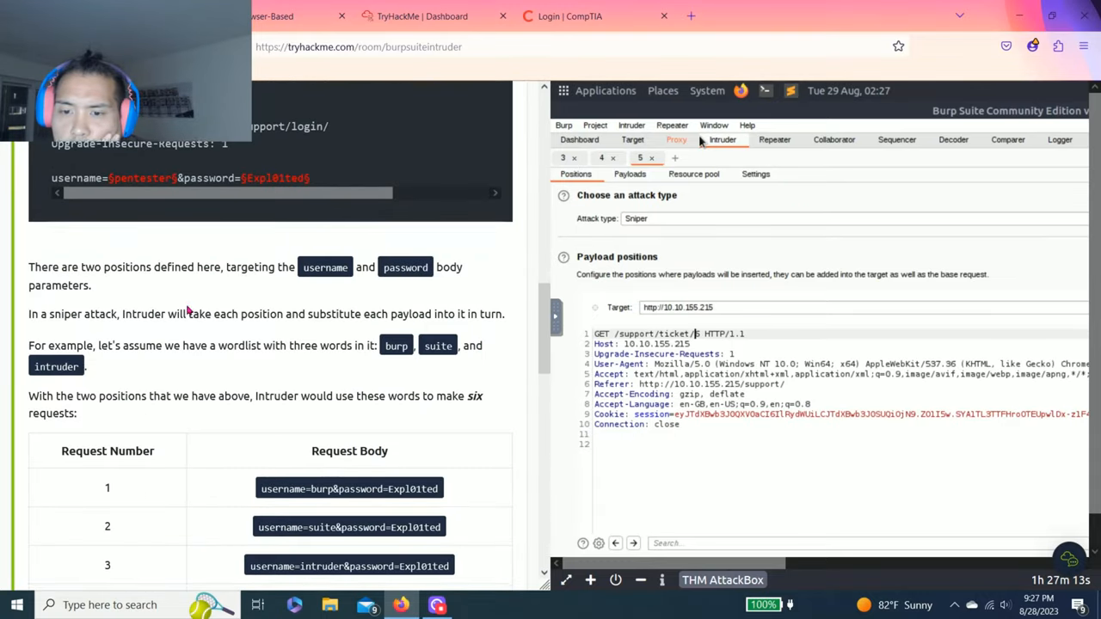
pyautogui.scroll(-3)
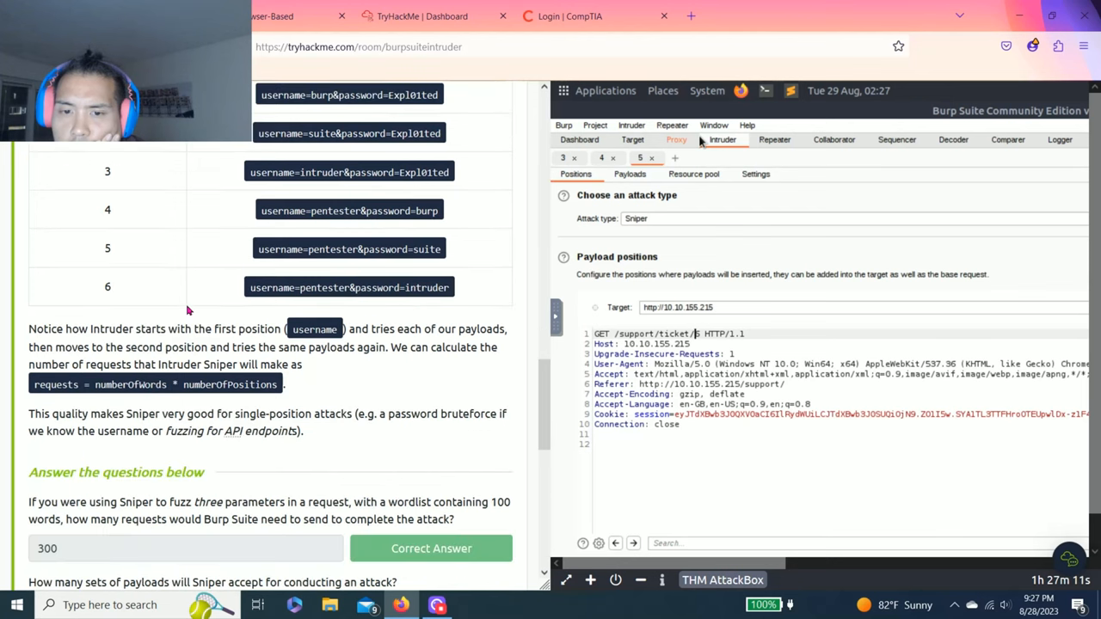
pyautogui.scroll(-3)
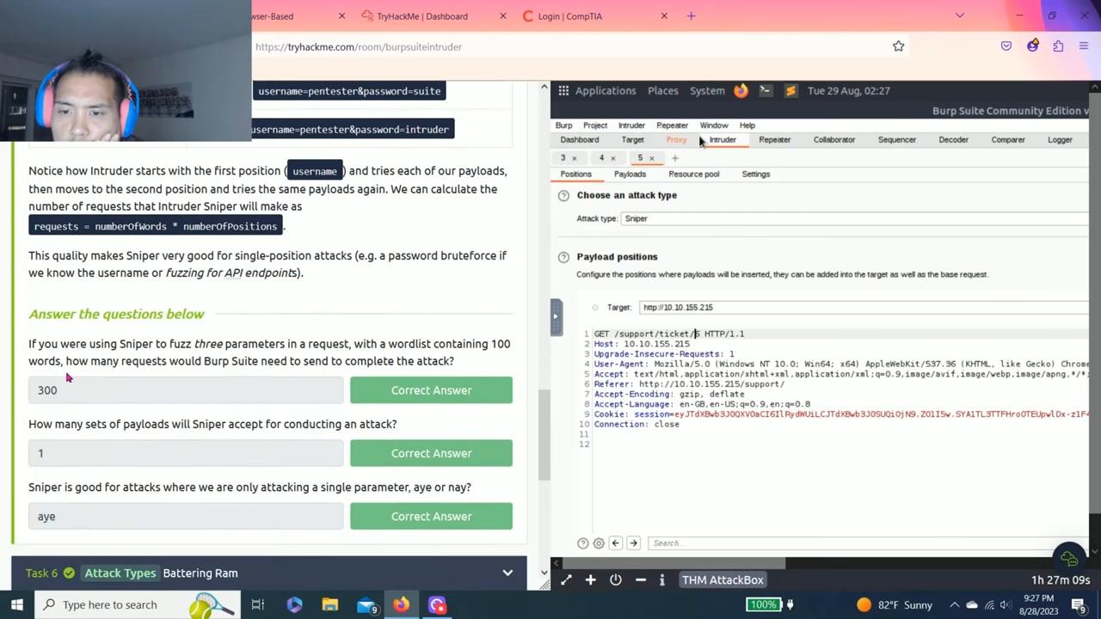
pyautogui.moveTo(69, 361)
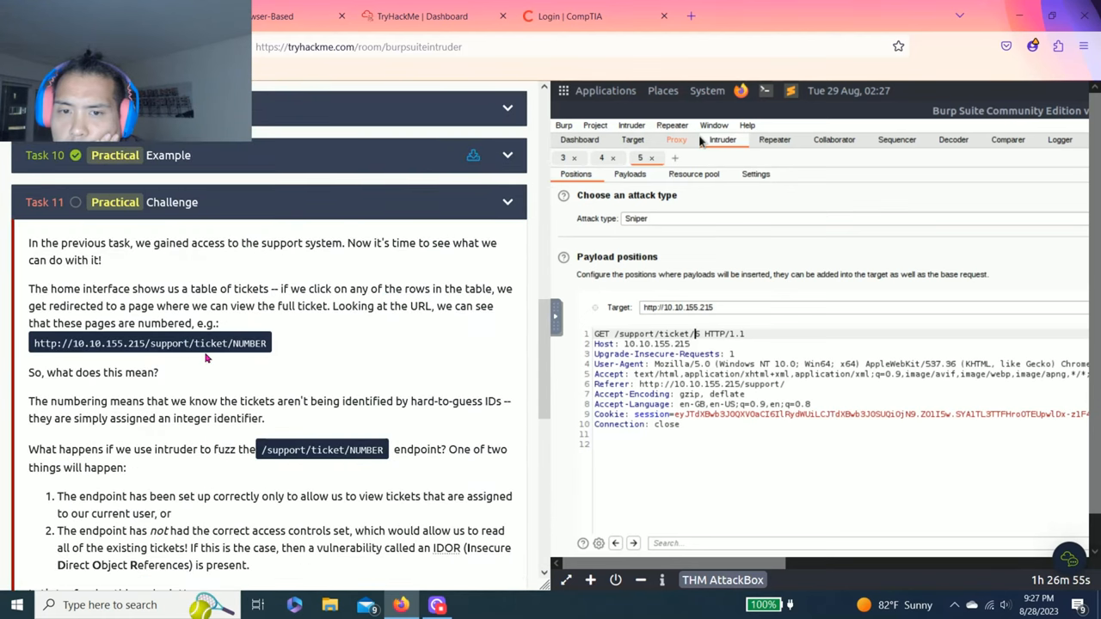
pyautogui.scroll(-3)
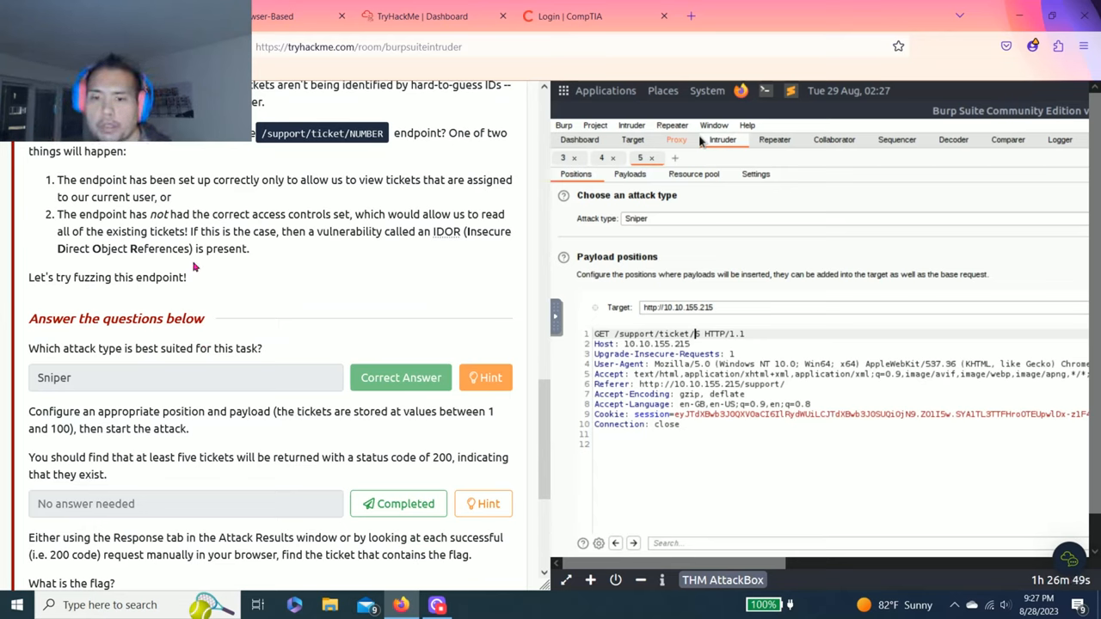
pyautogui.moveTo(224, 388)
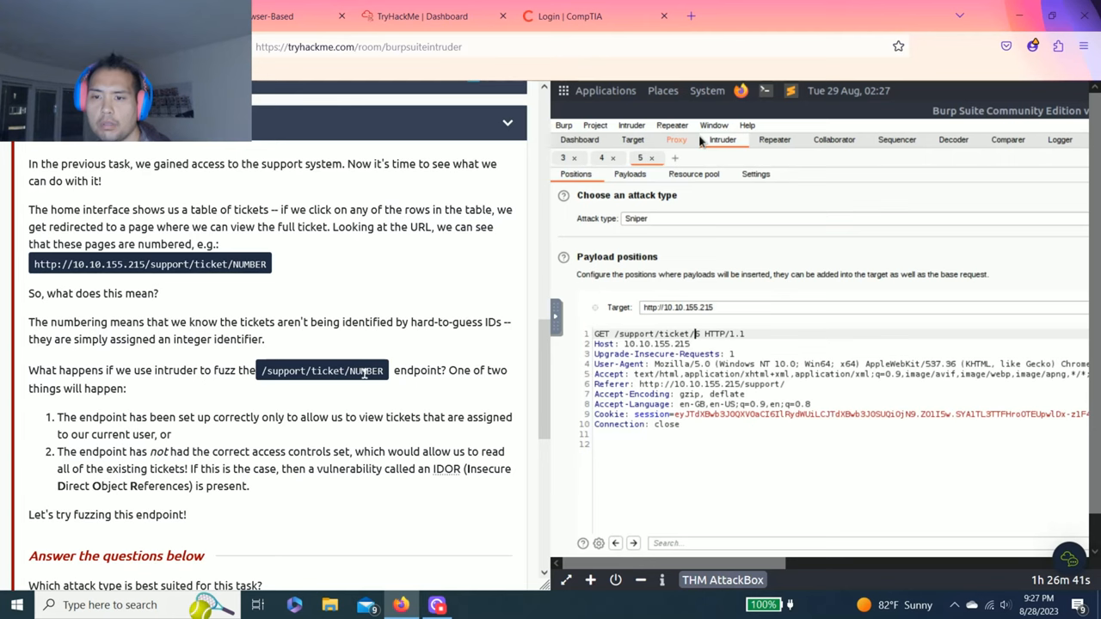
pyautogui.moveTo(271, 313)
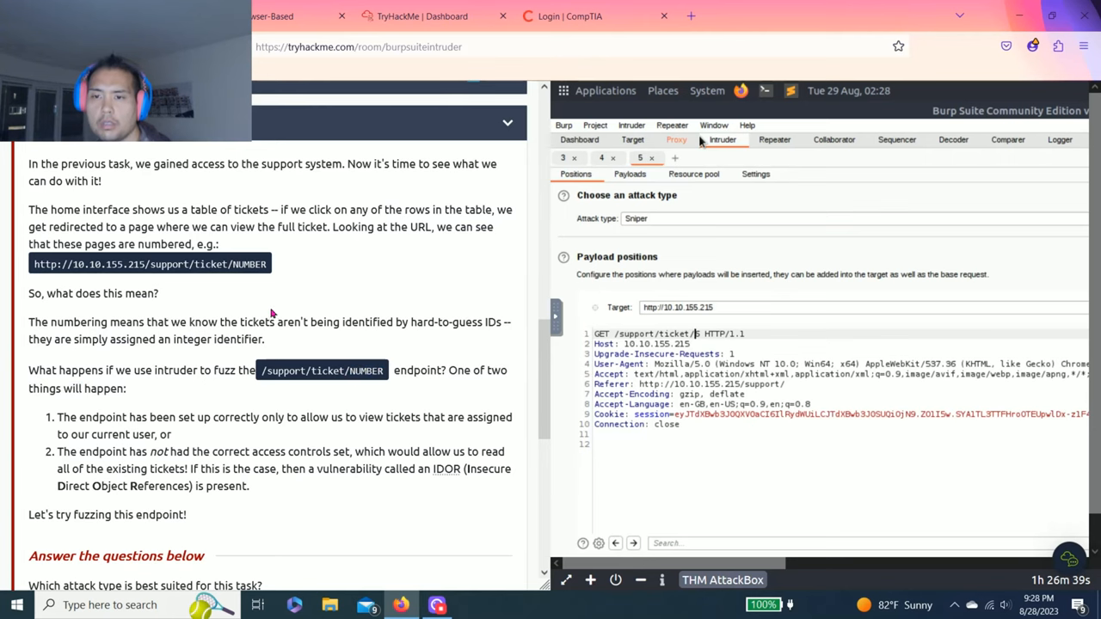
pyautogui.click(297, 15)
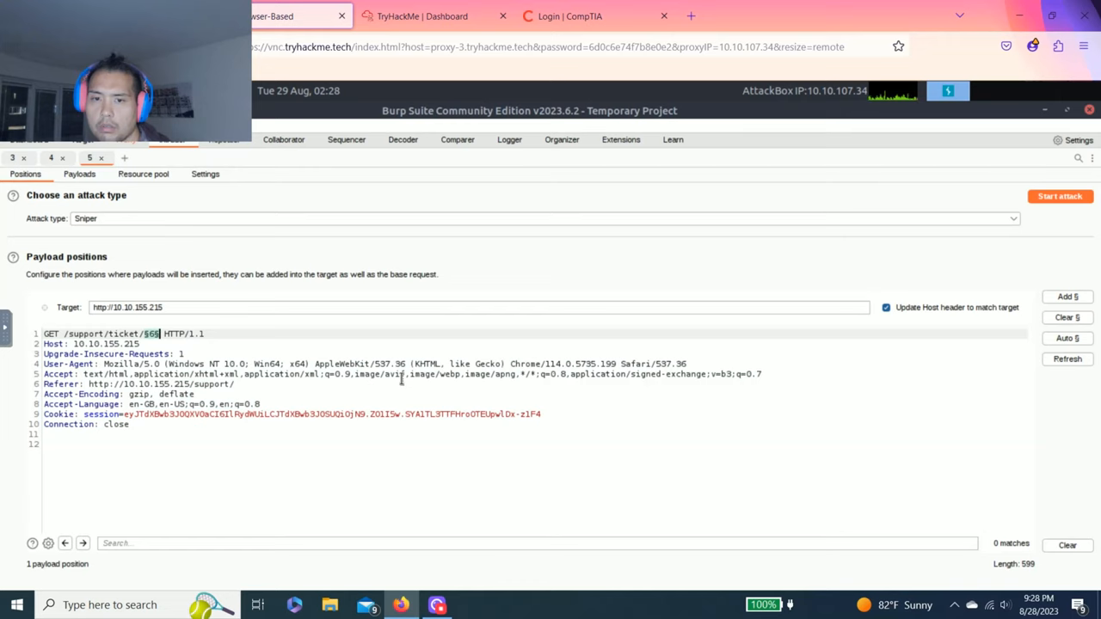
# Step: Confirm the Numbers payload runs 1 to 100 step 1, and start the ticket attack
pyautogui.click(80, 174)
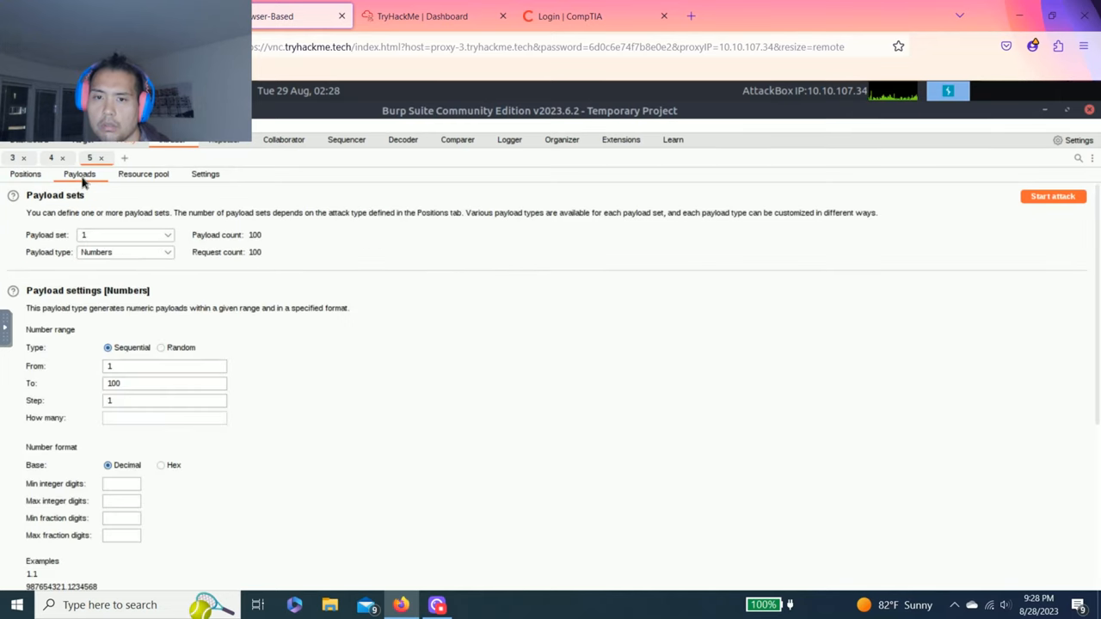
pyautogui.moveTo(245, 247)
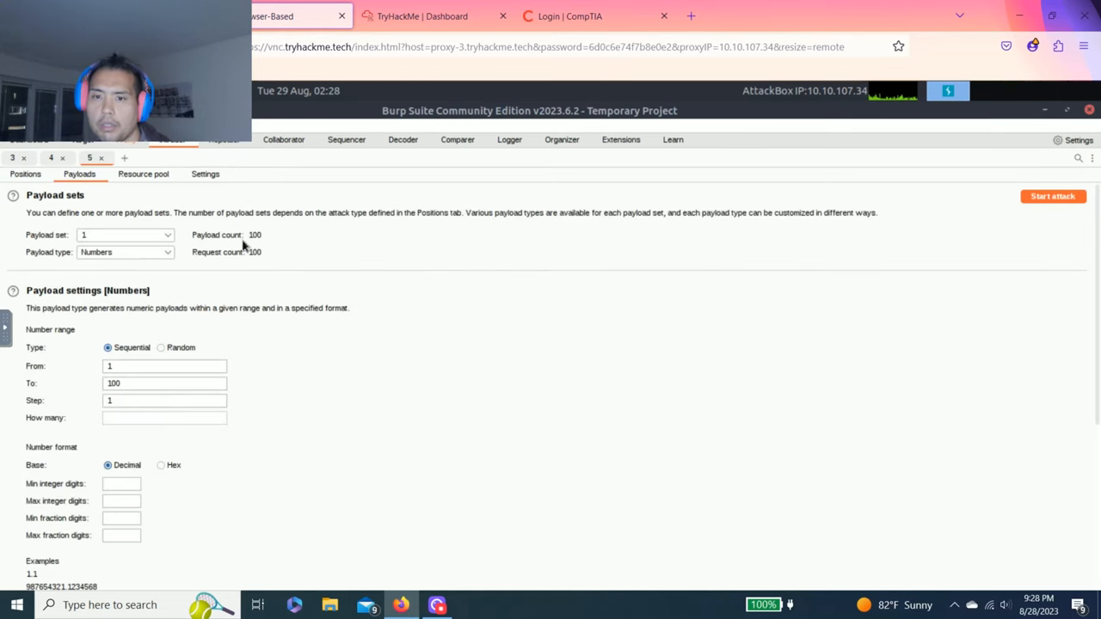
pyautogui.moveTo(170, 295)
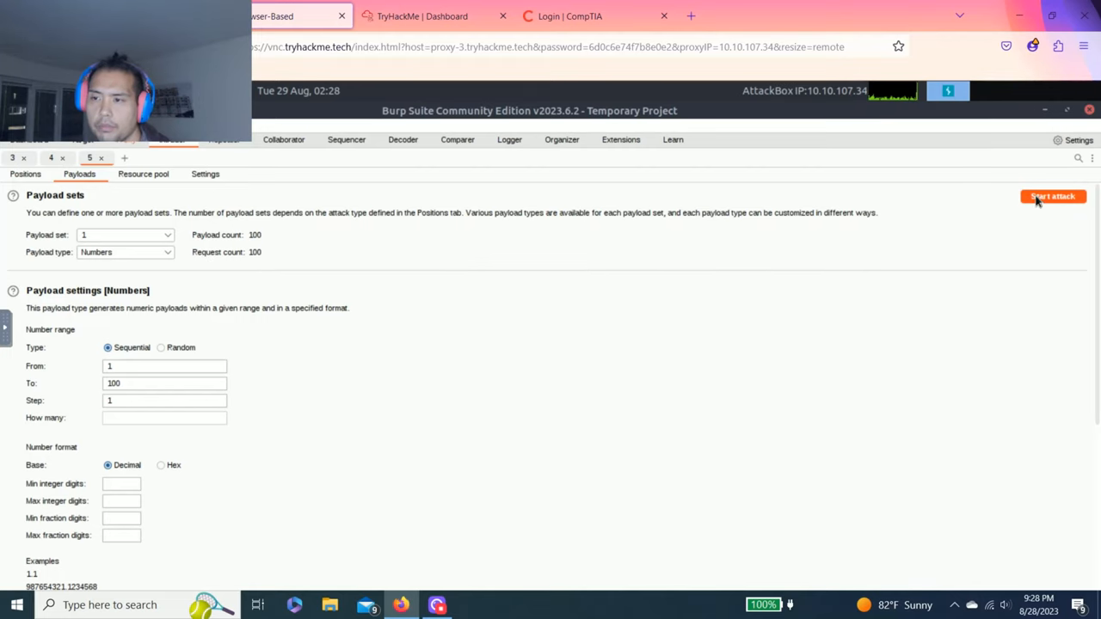
pyautogui.click(1051, 196)
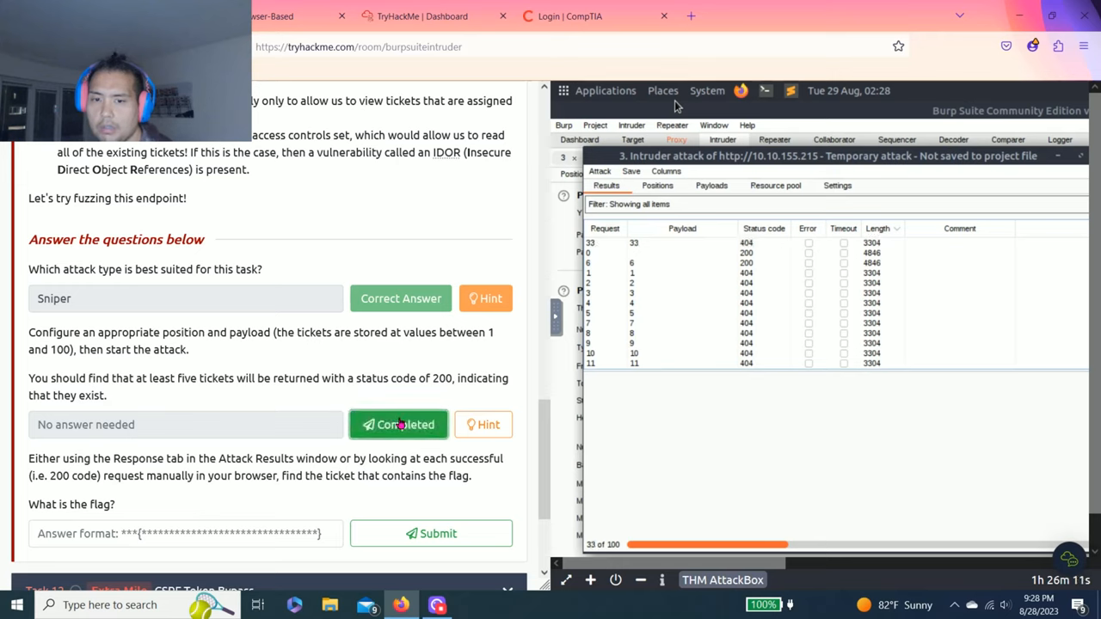
# Step: Mark the 'at least five tickets' question as completed while results arrive
pyautogui.click(398, 424)
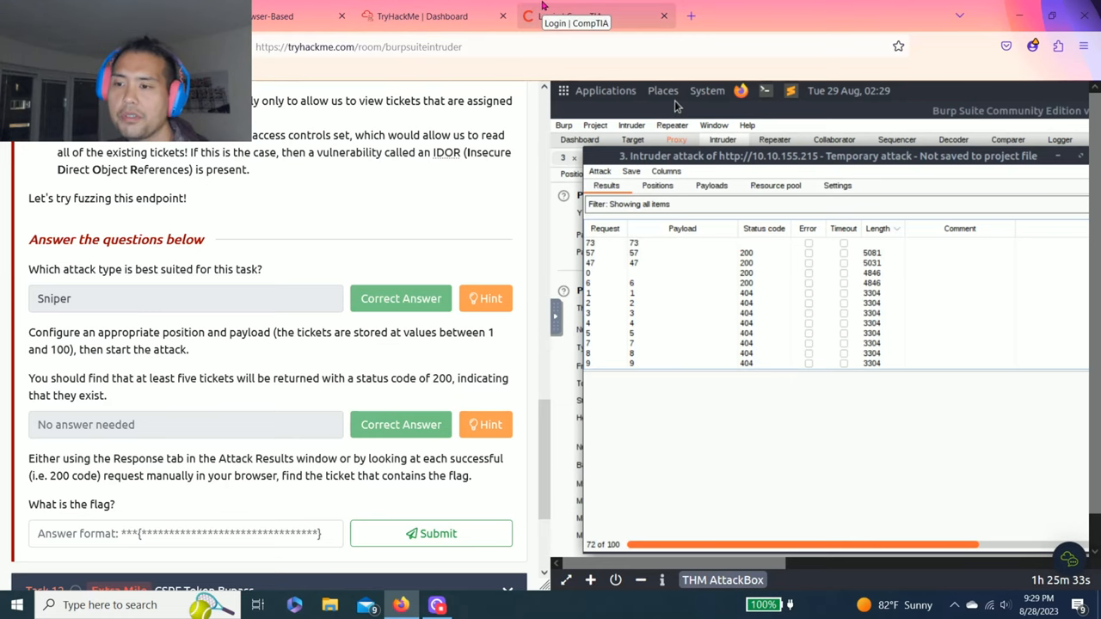
# Step: Open My Certifications in CompTIA CertMetrics and review the A+ certification dates
pyautogui.click(575, 15)
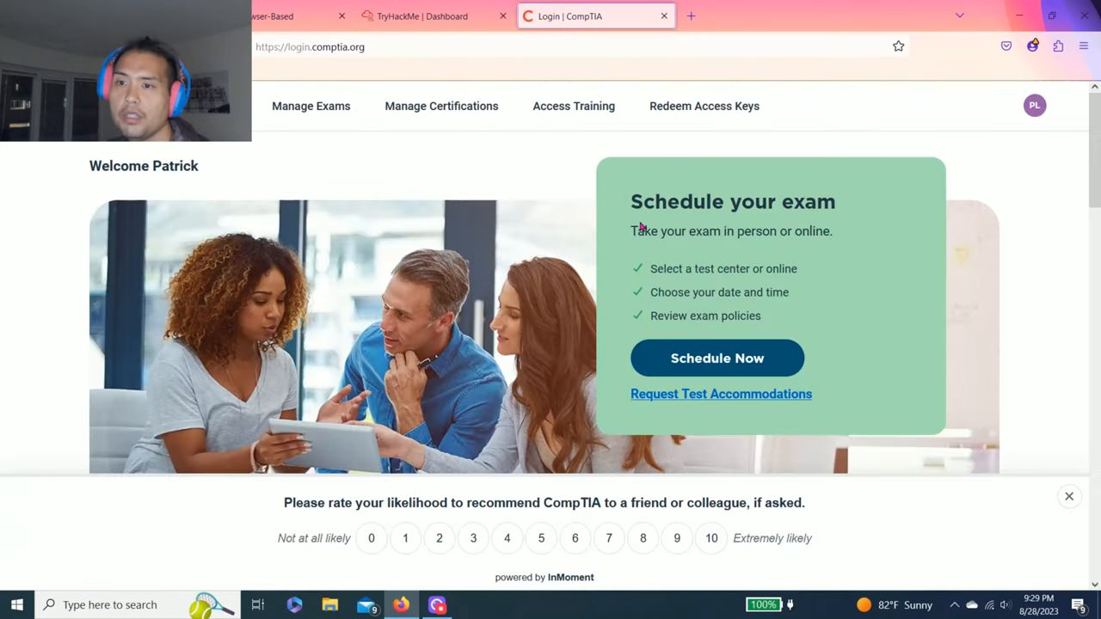
pyautogui.scroll(-3)
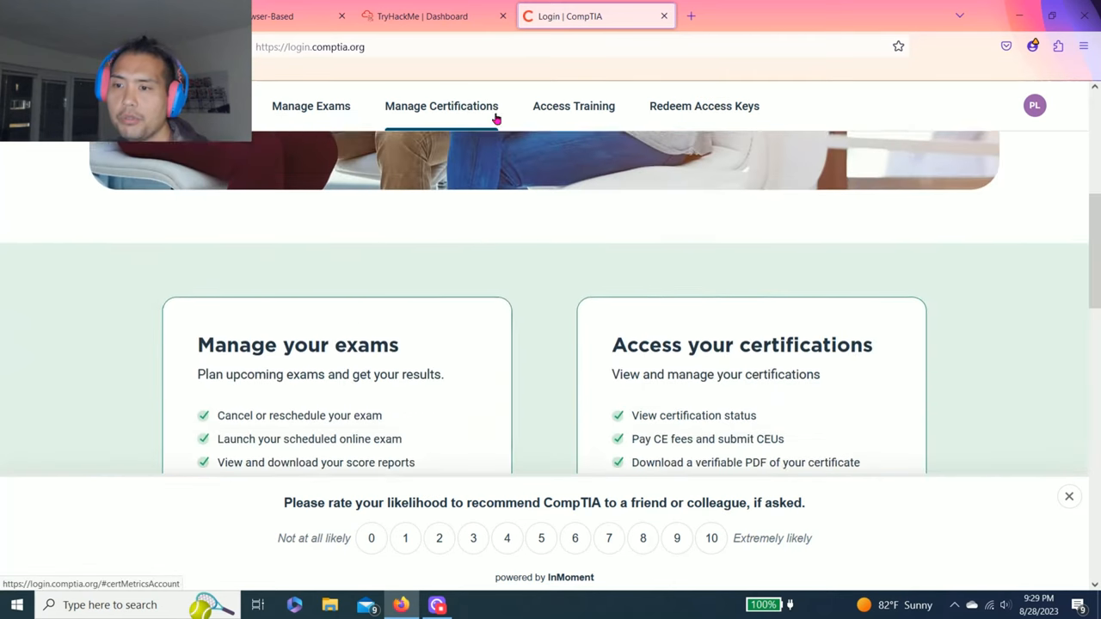
pyautogui.scroll(-3)
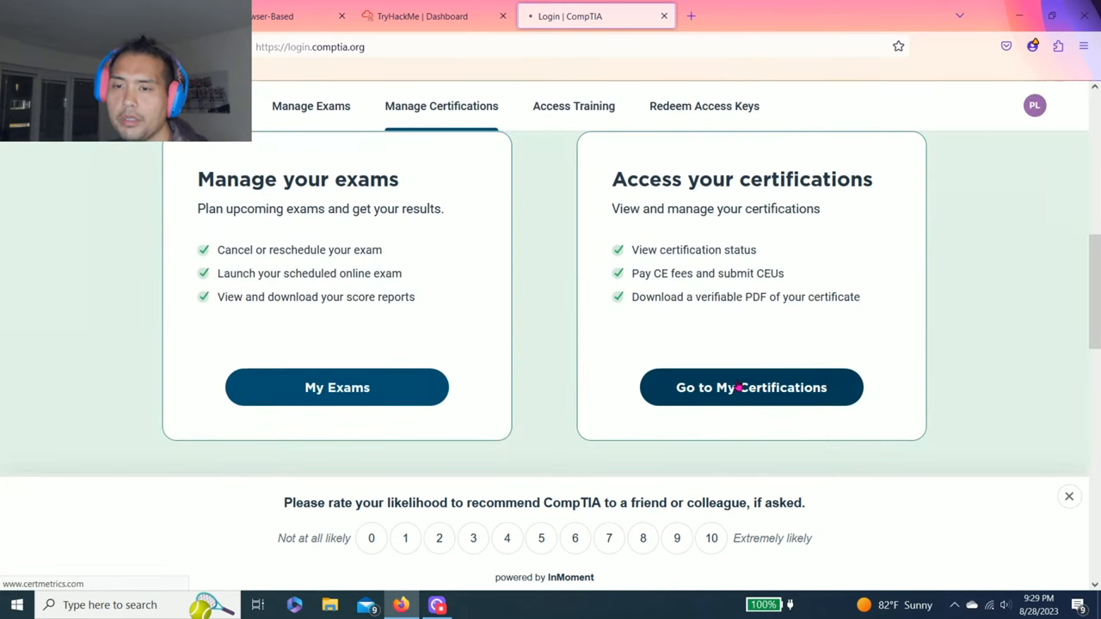
pyautogui.click(749, 387)
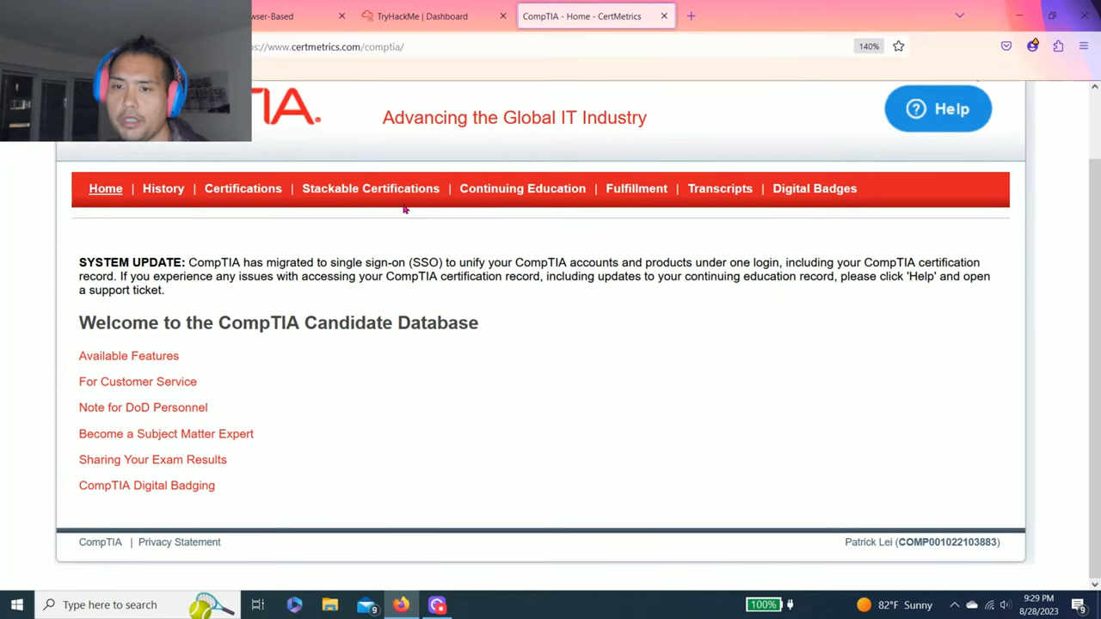
pyautogui.click(242, 188)
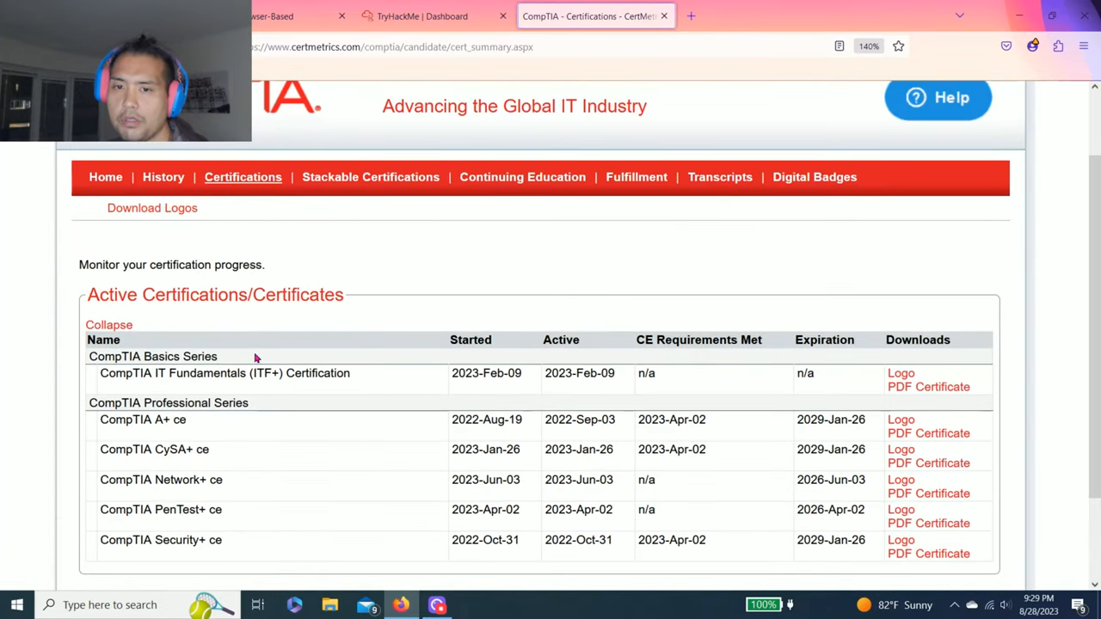
pyautogui.moveTo(97, 382)
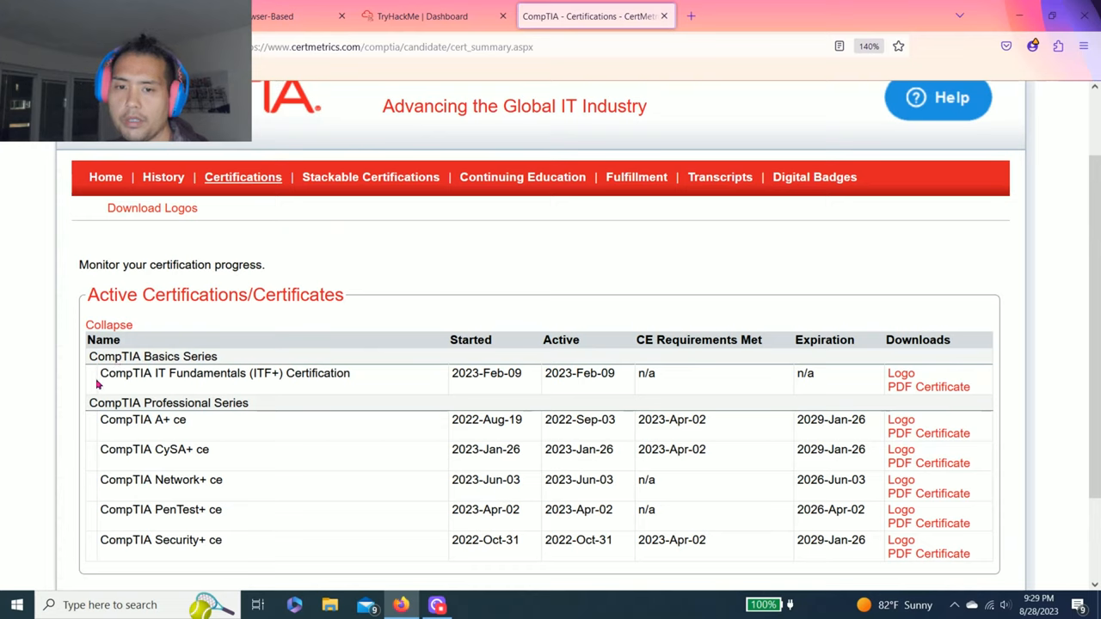
pyautogui.doubleClick(161, 420)
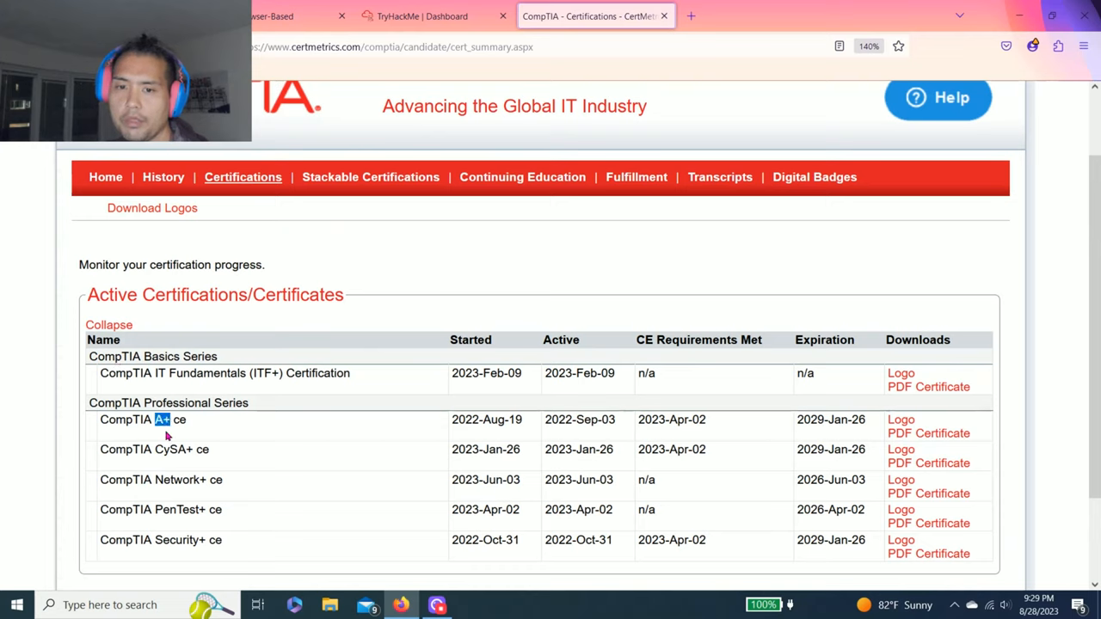
pyautogui.doubleClick(167, 479)
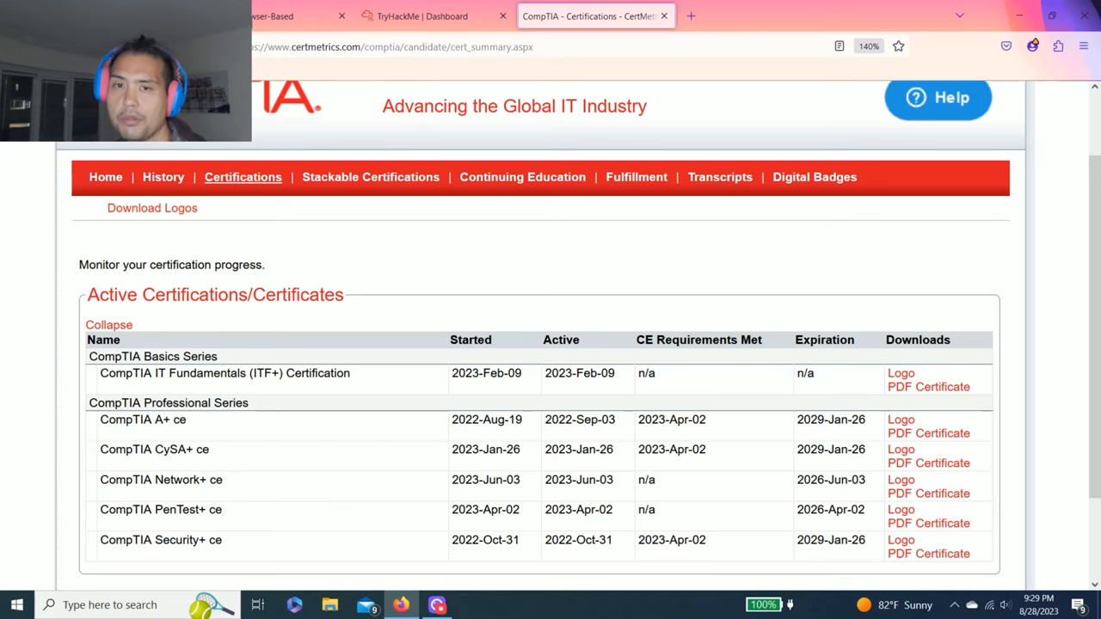
pyautogui.click(421, 16)
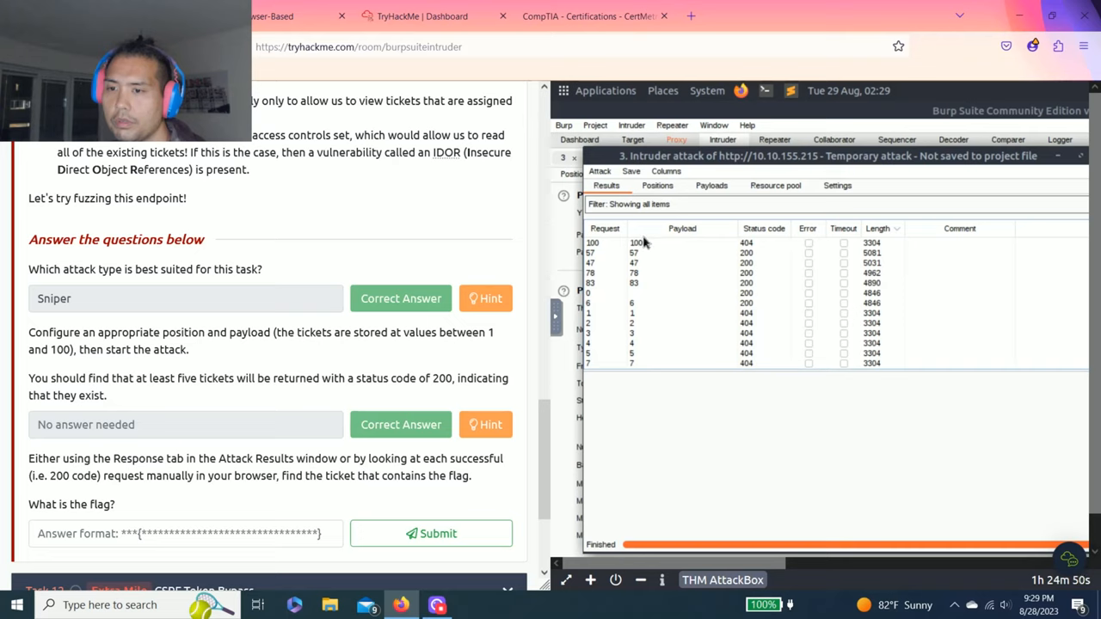
pyautogui.moveTo(774, 229)
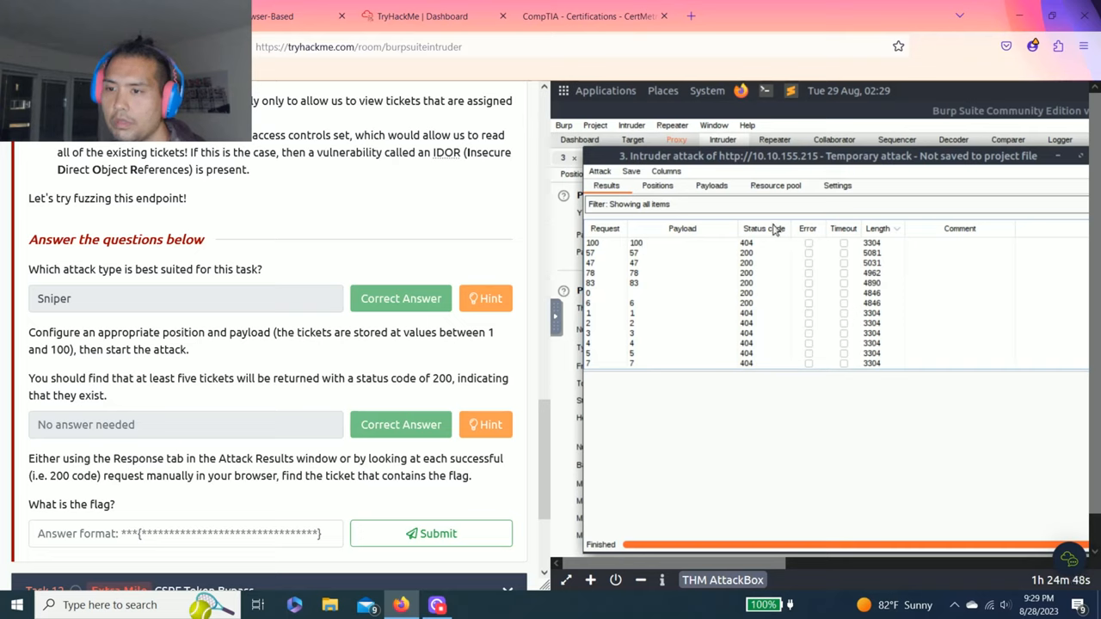
# Step: Sort attack results by status code so tickets 0, 6, 47, 57, 78, 83 lead
pyautogui.click(761, 228)
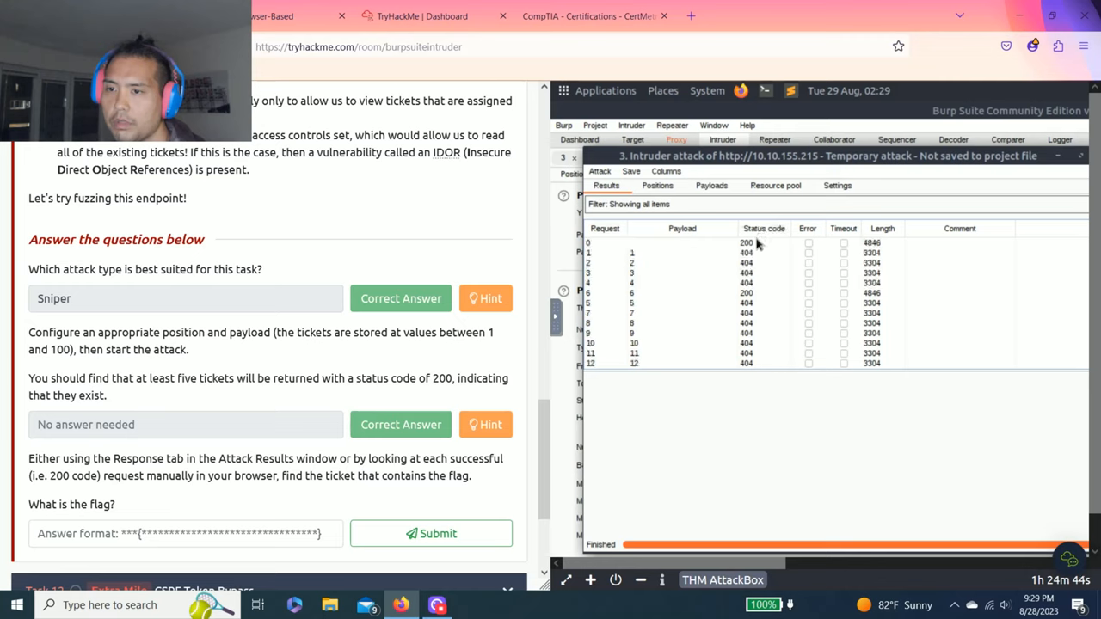
pyautogui.click(763, 228)
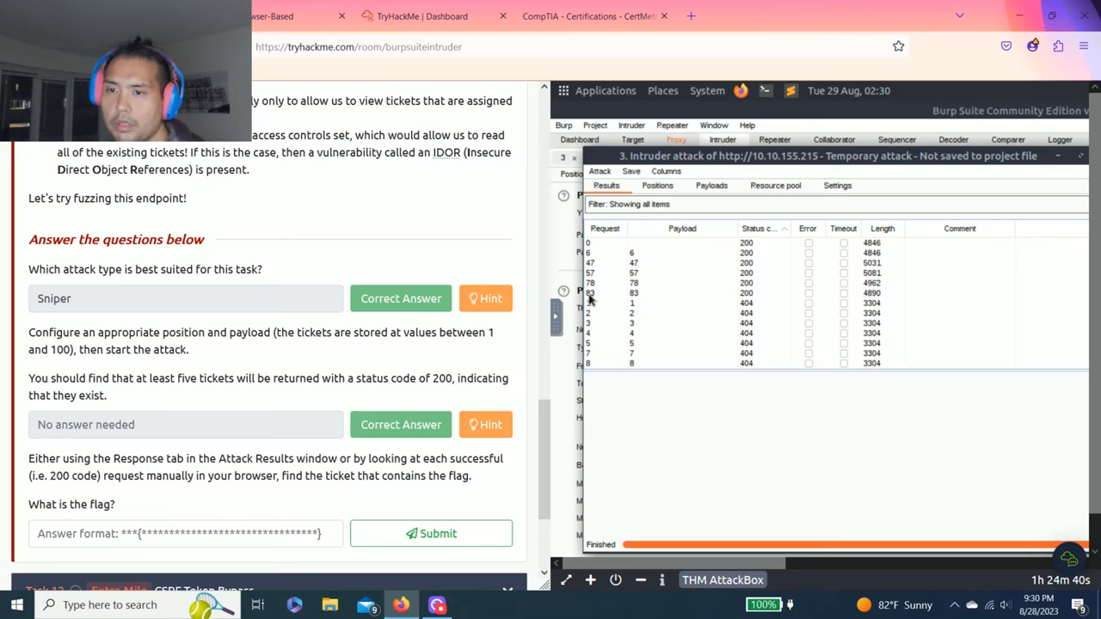
pyautogui.moveTo(481, 176)
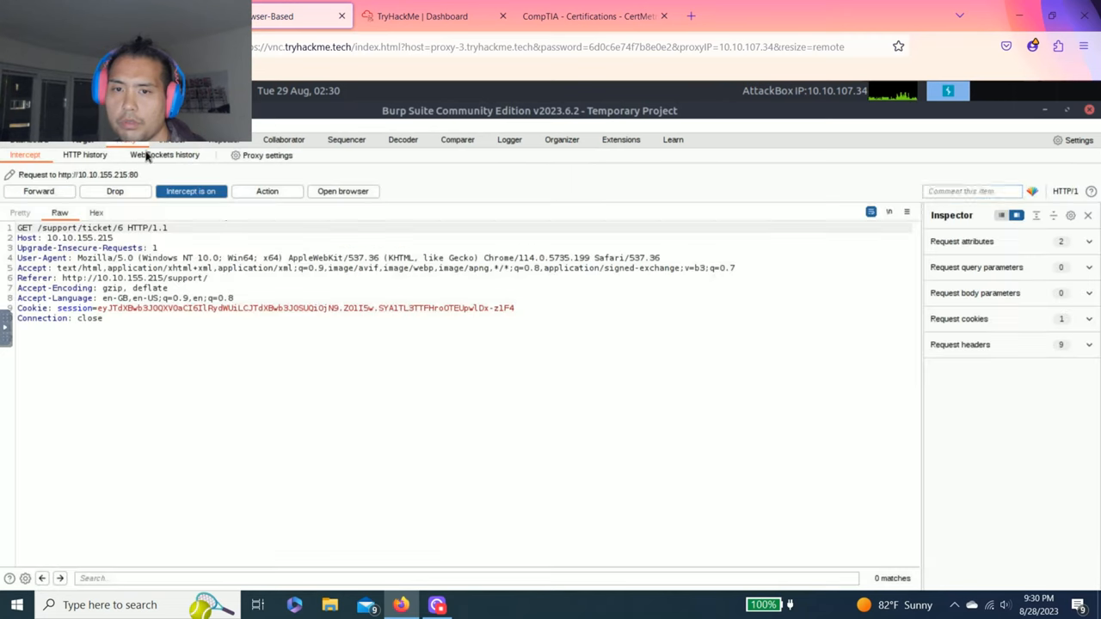
# Step: Turn Proxy interception off and bring up Burp's Chromium browser
pyautogui.click(190, 191)
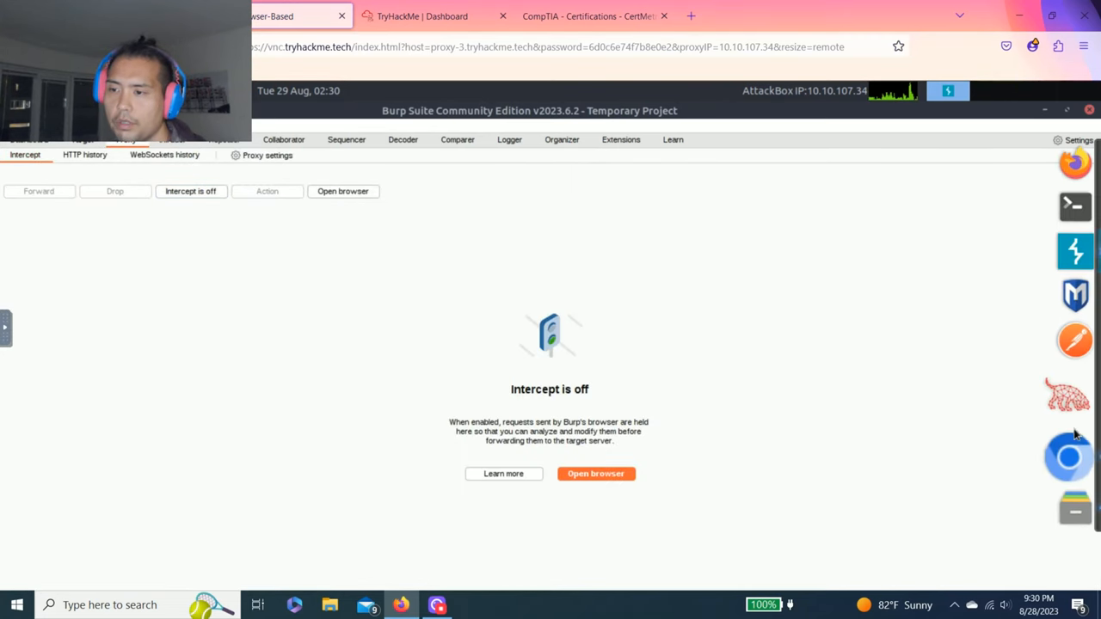
pyautogui.click(595, 473)
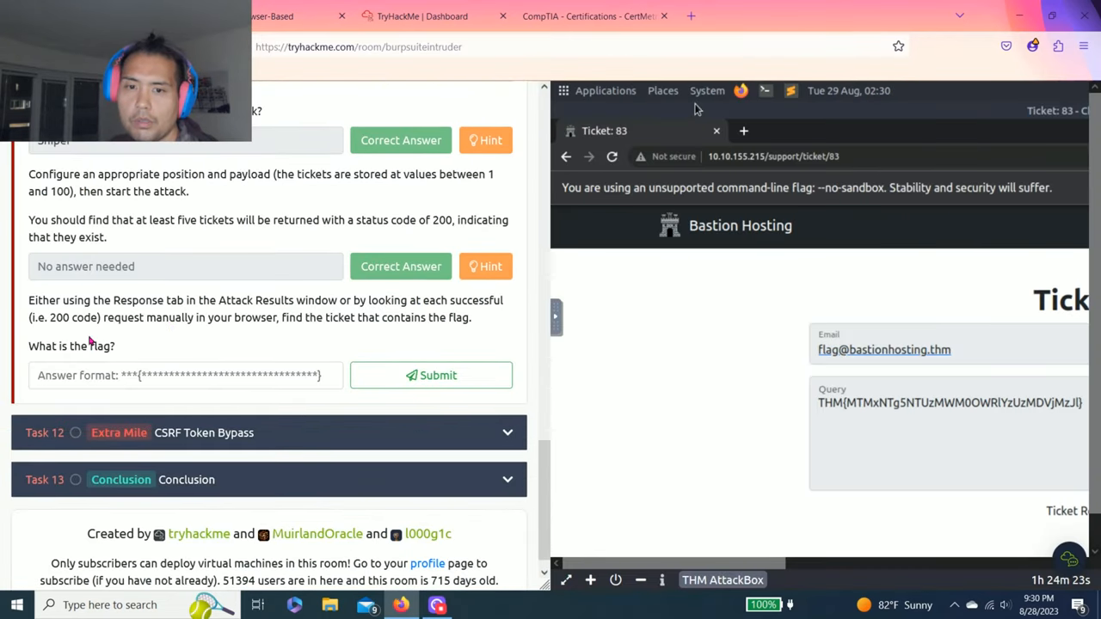
# Step: Copy ticket 83's THM{...} flag and submit it as the Practical Challenge answer
pyautogui.moveTo(62, 300); pyautogui.dragTo(133, 300)
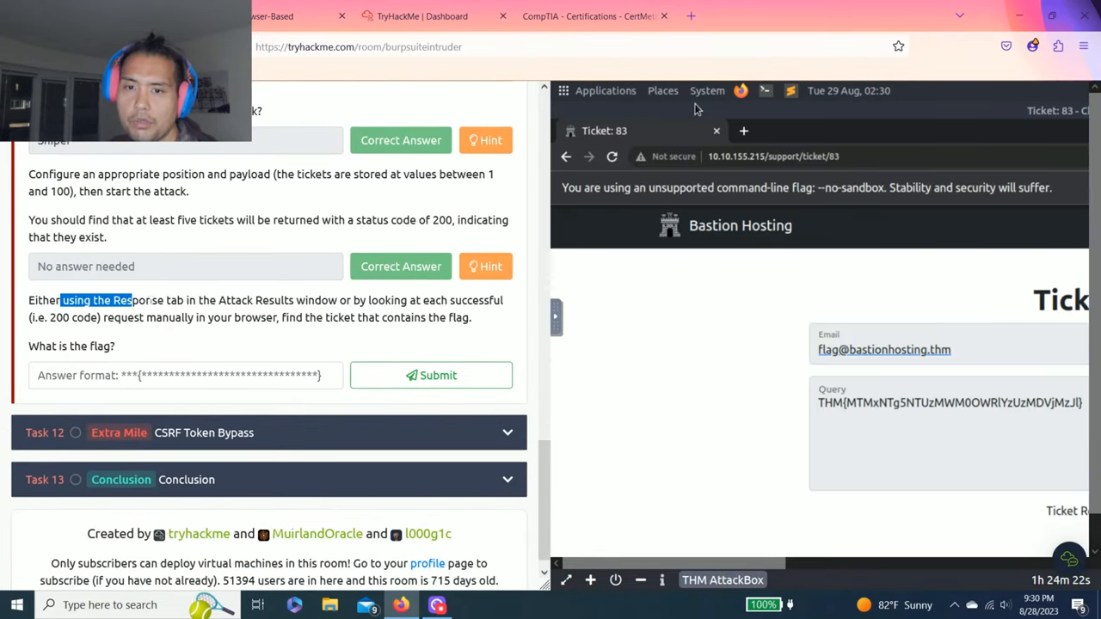
pyautogui.moveTo(62, 300); pyautogui.dragTo(471, 300)
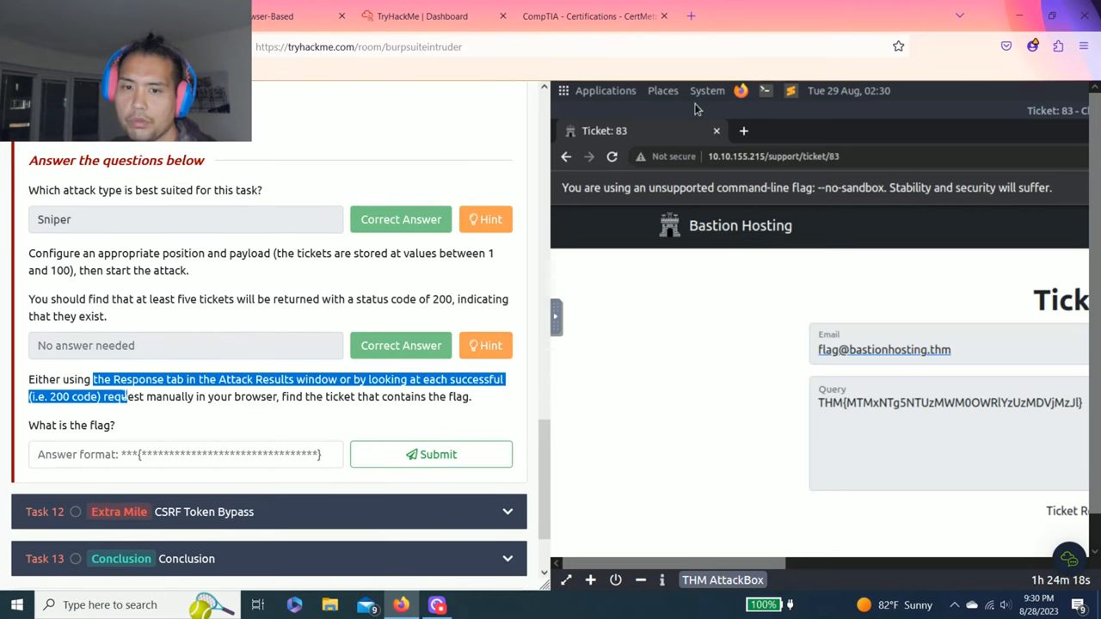
pyautogui.moveTo(126, 396); pyautogui.dragTo(472, 397)
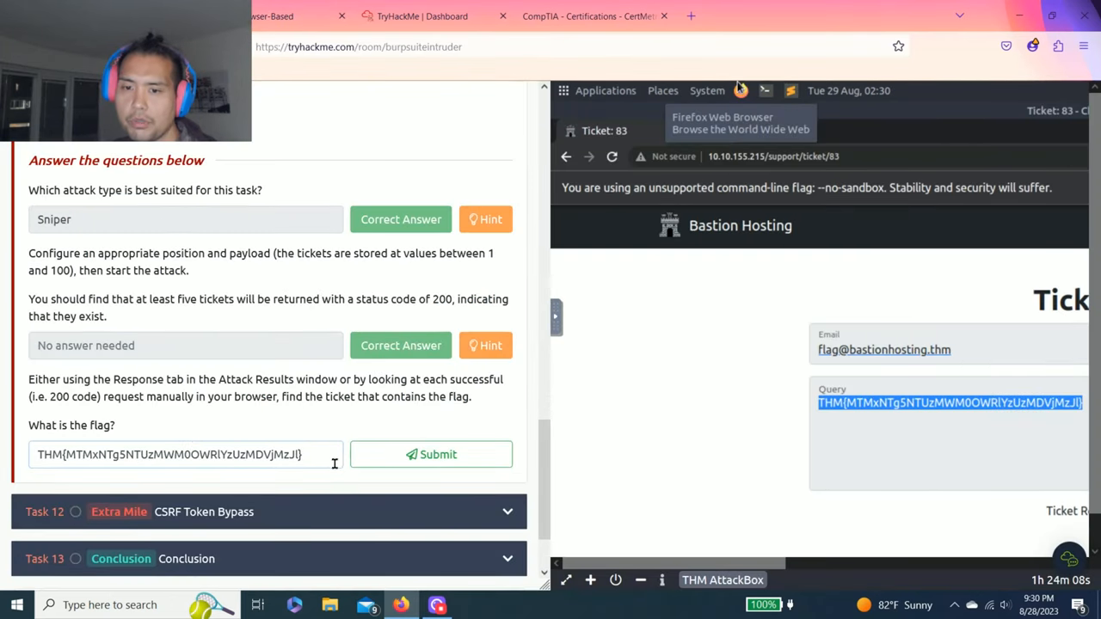
pyautogui.click(430, 454)
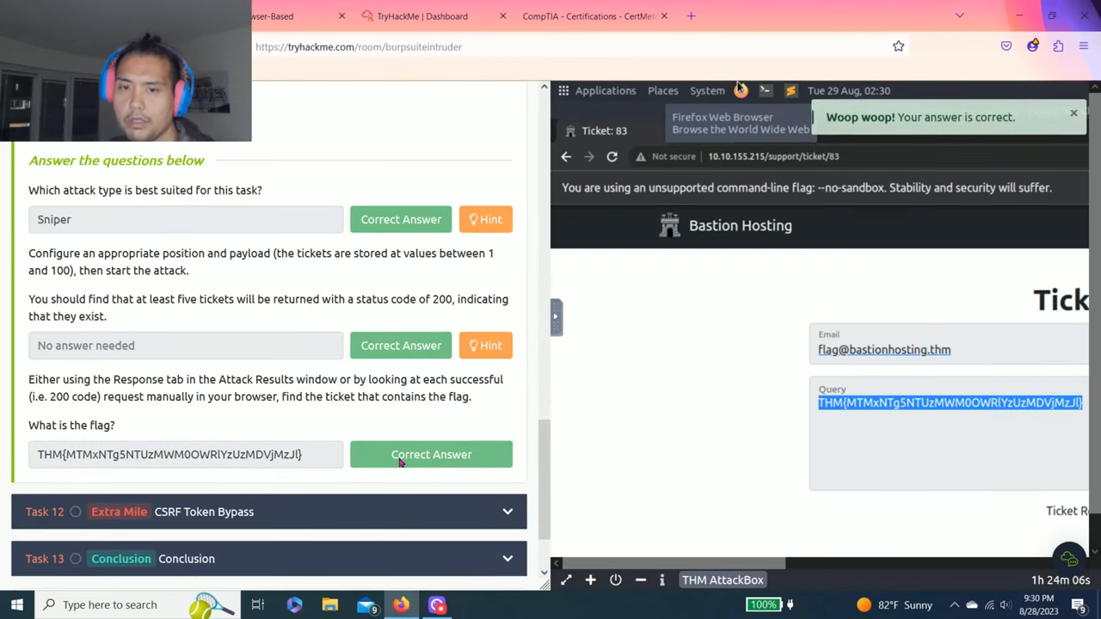
pyautogui.scroll(-3)
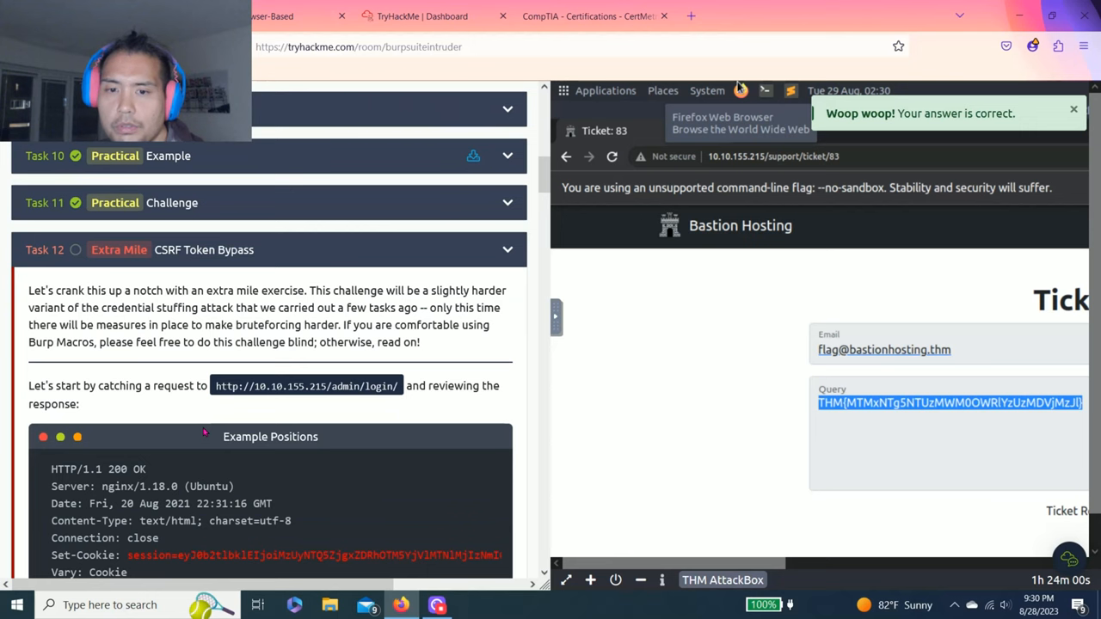
pyautogui.scroll(-3)
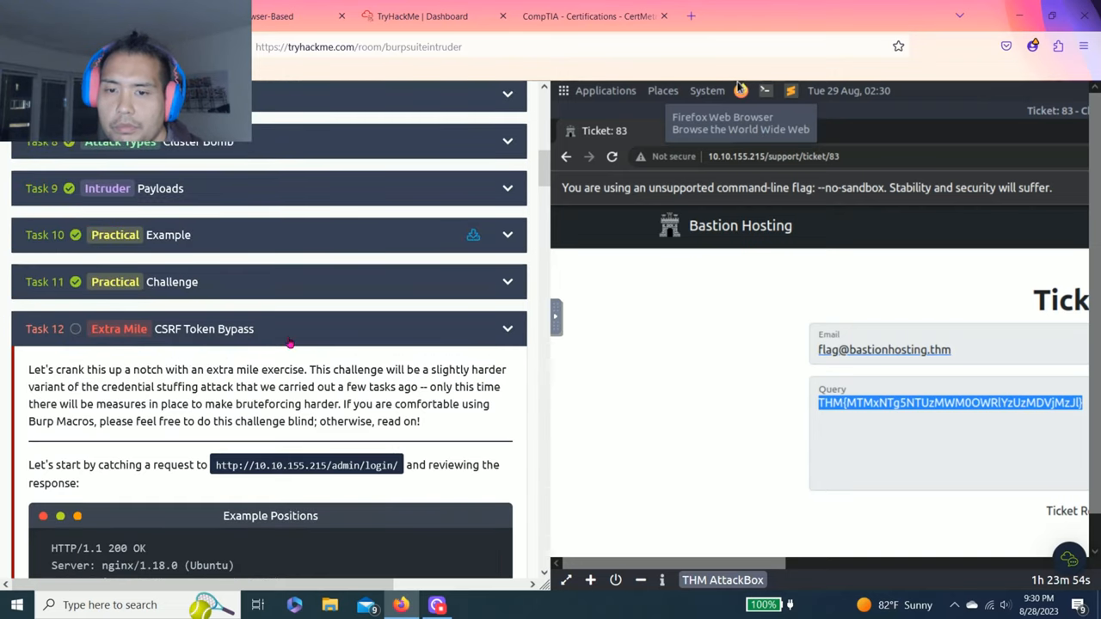
pyautogui.scroll(-3)
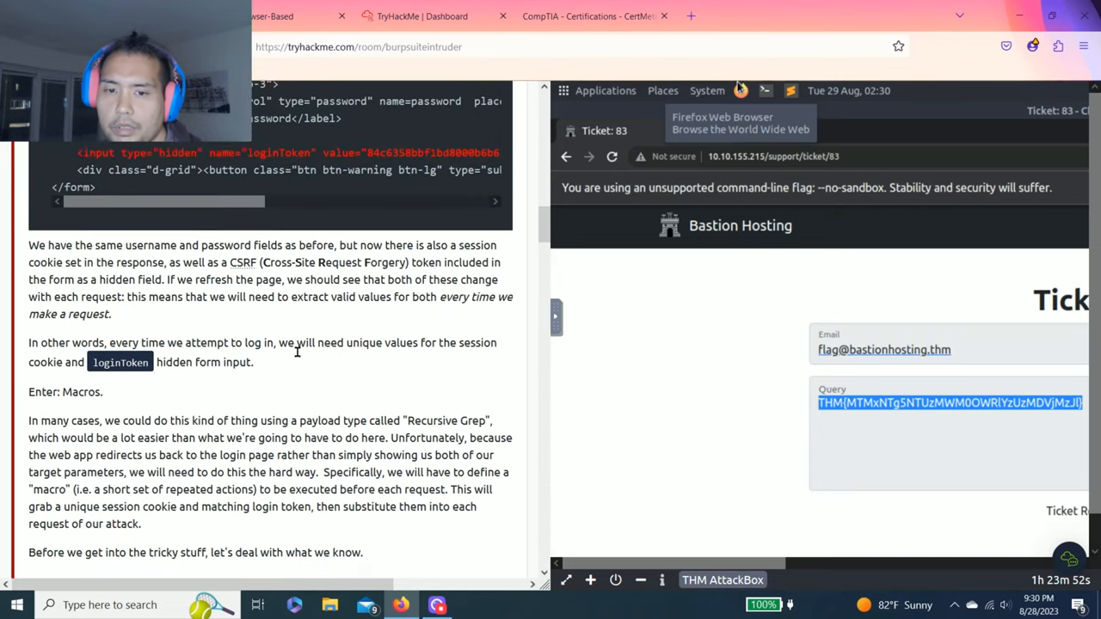
pyautogui.scroll(-3)
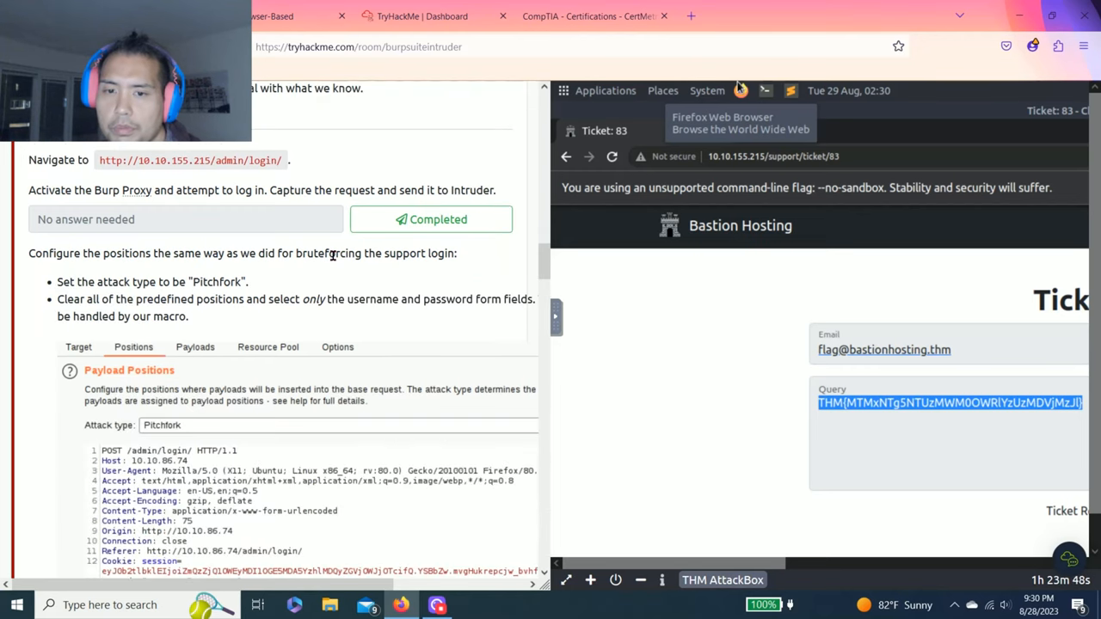
pyautogui.scroll(-3)
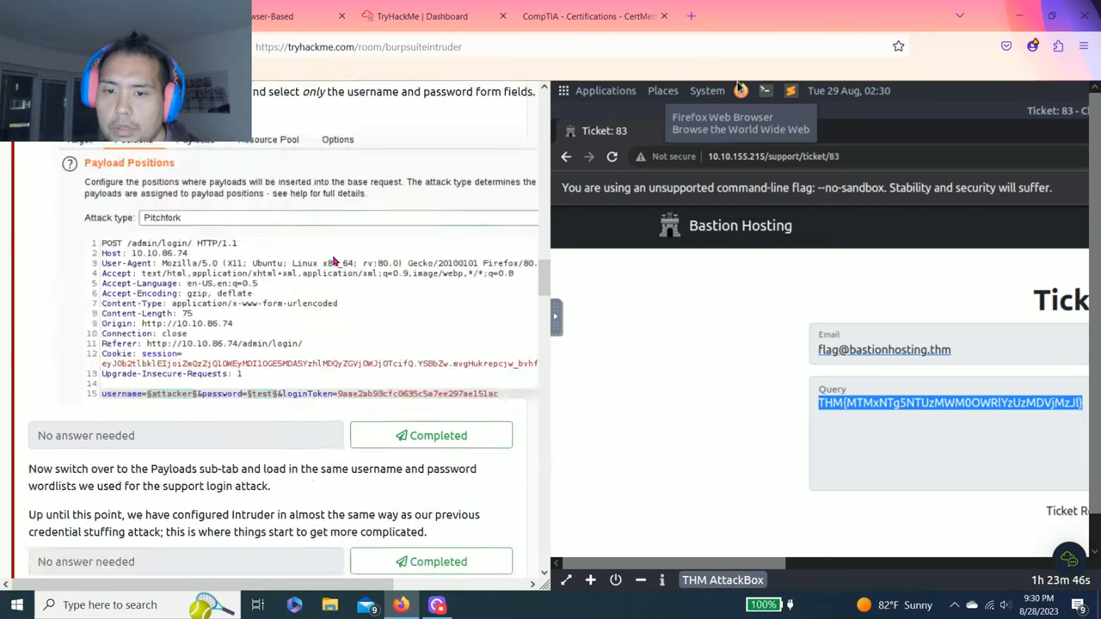
pyautogui.scroll(-3)
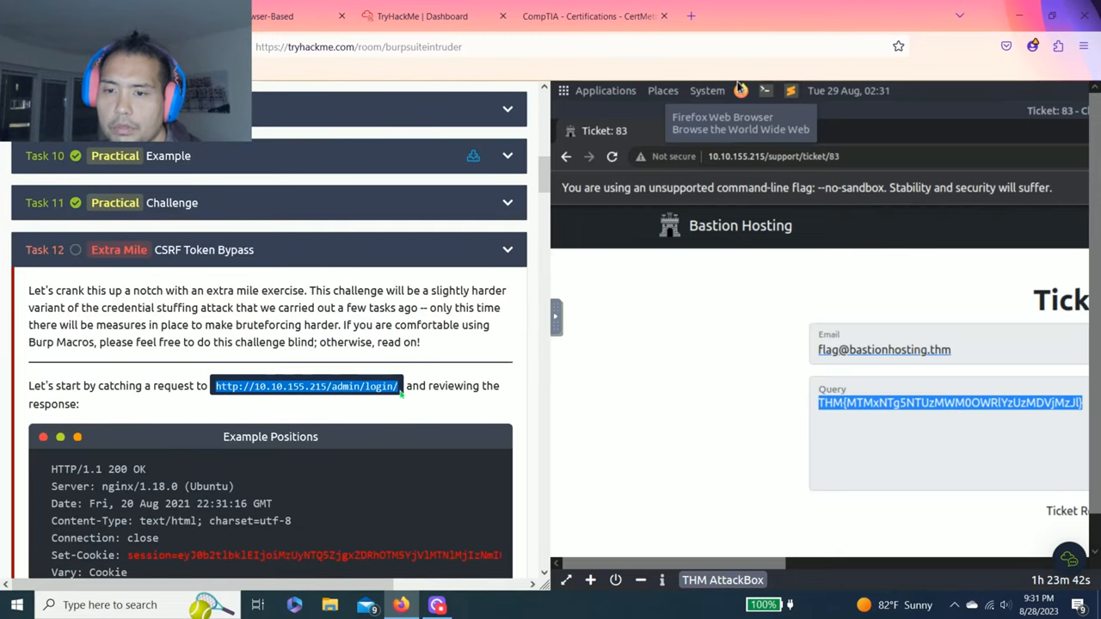
# Step: Copy the 10.10.155.215/admin/login/ URL and paste-and-go it in the browser
pyautogui.rightClick(307, 385)
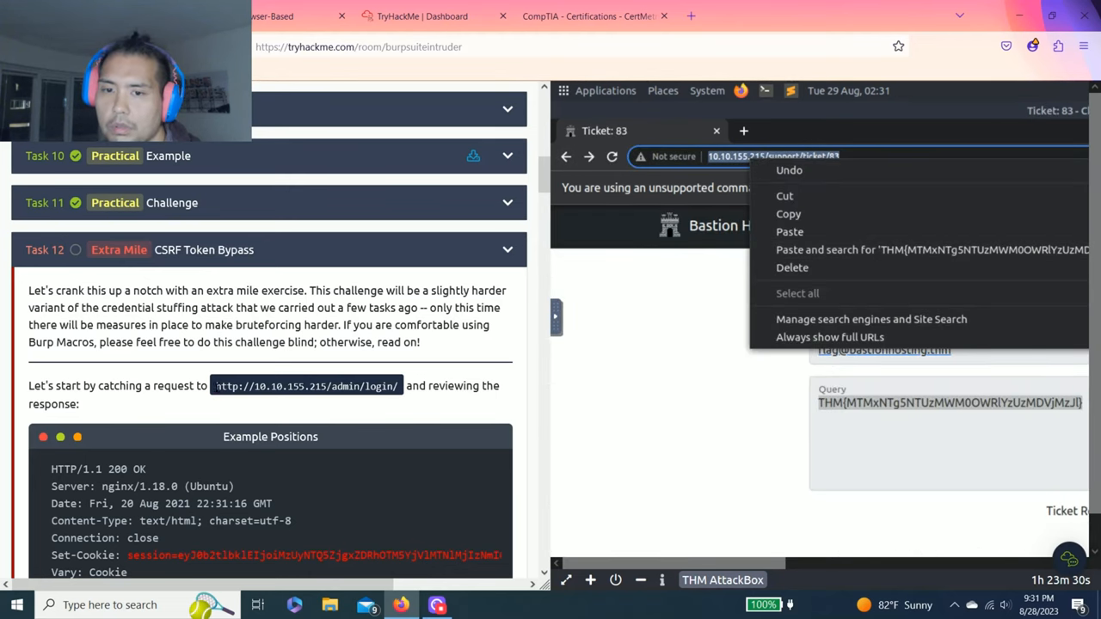
pyautogui.doubleClick(305, 385)
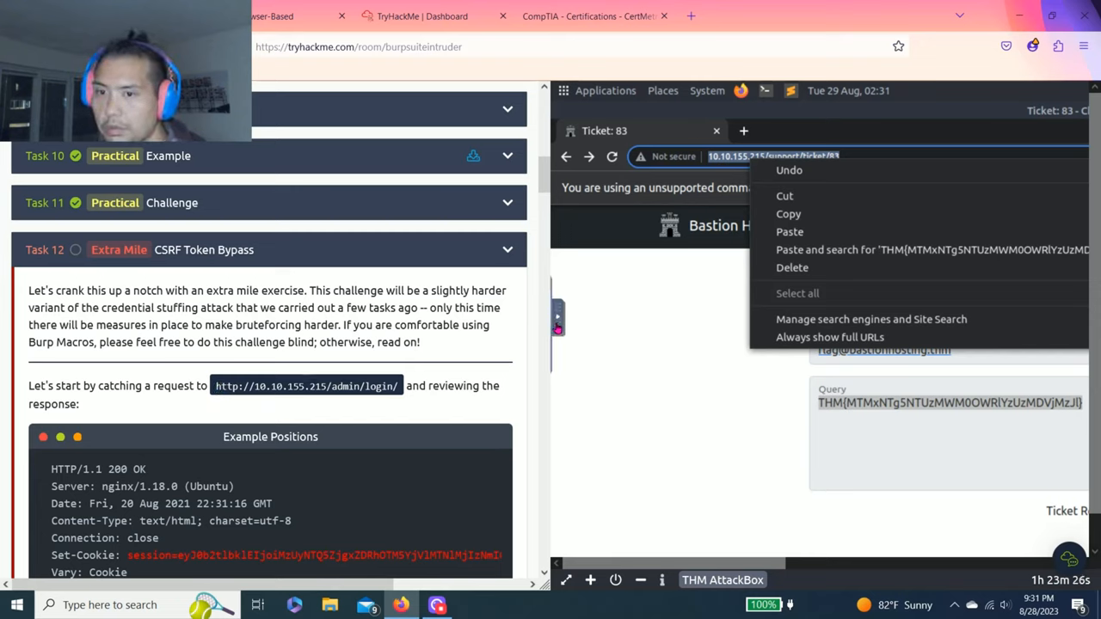
pyautogui.click(566, 325)
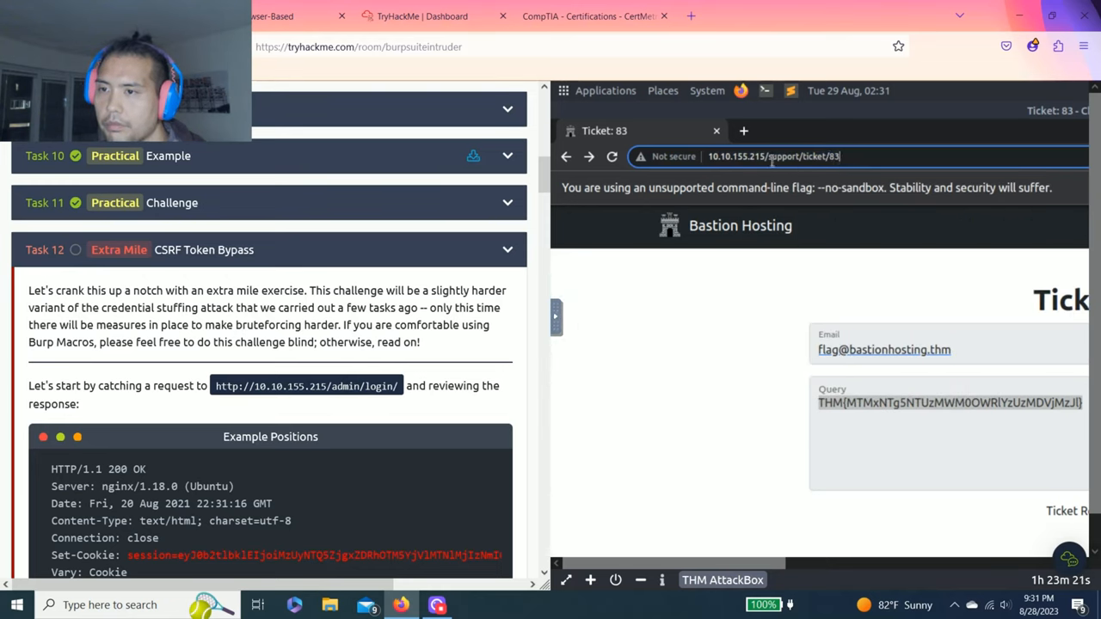
pyautogui.rightClick(773, 156)
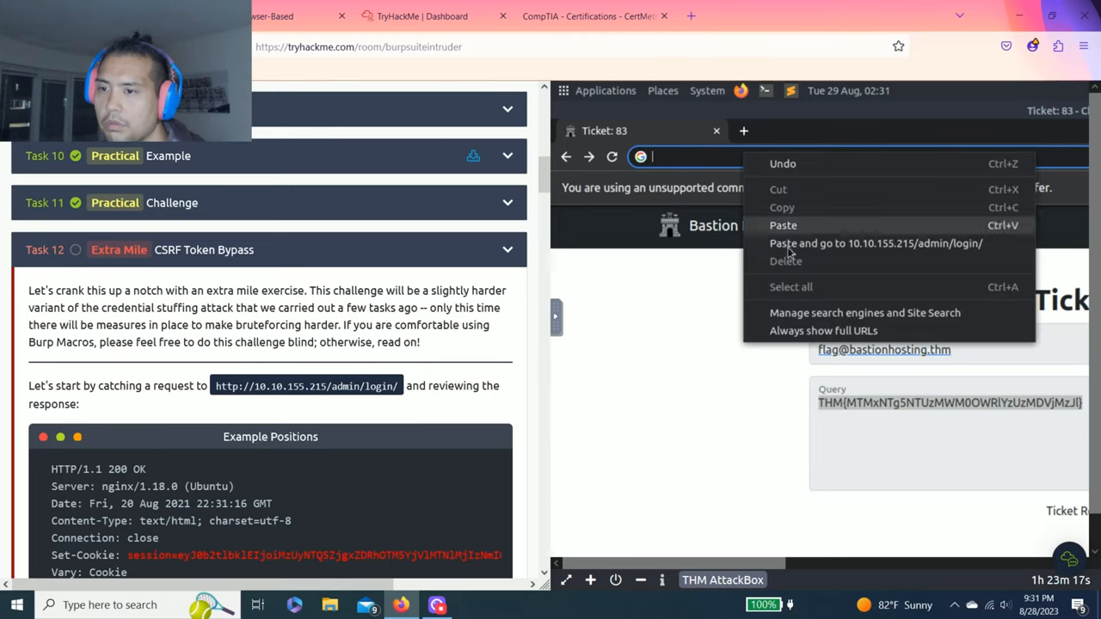
pyautogui.click(875, 243)
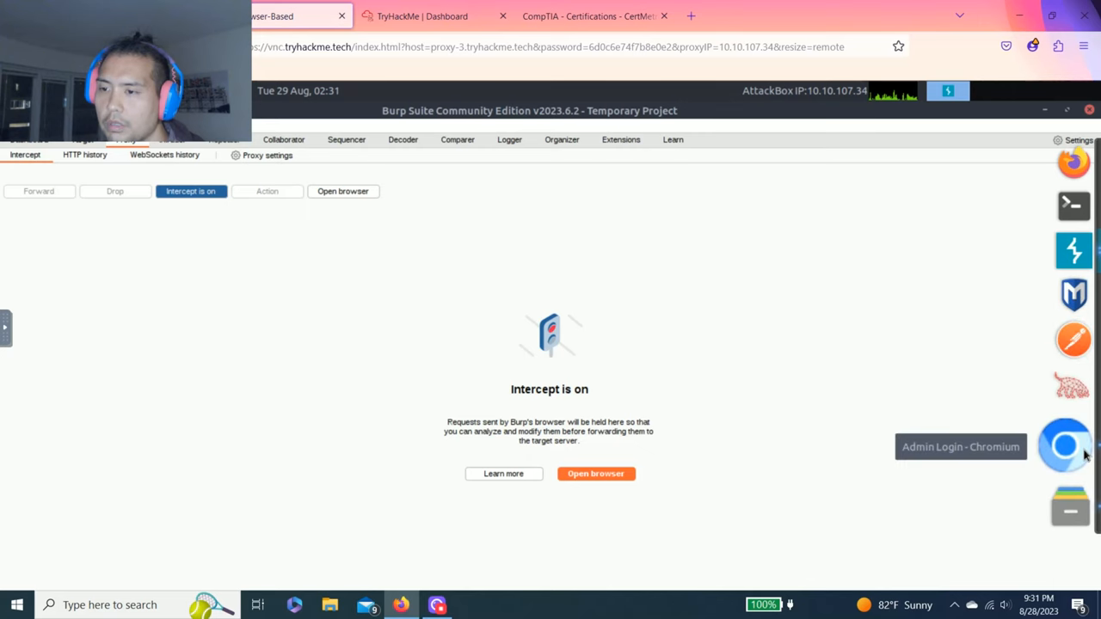
# Step: Reload the Admin Login page and view the intercepted GET /admin/login/ request
pyautogui.click(1064, 446)
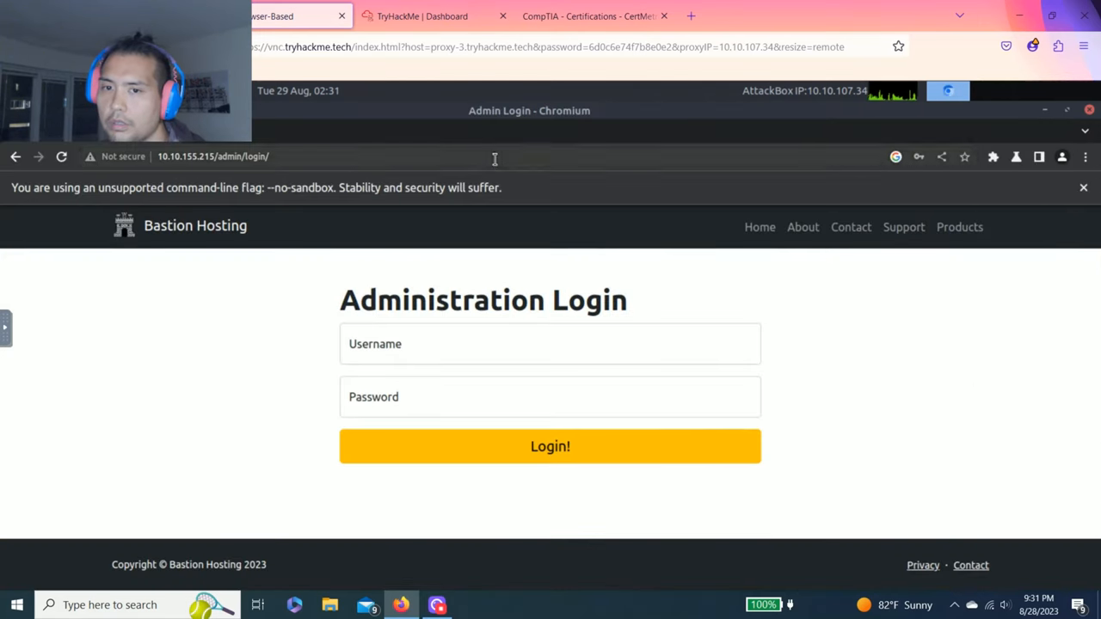
pyautogui.click(61, 156)
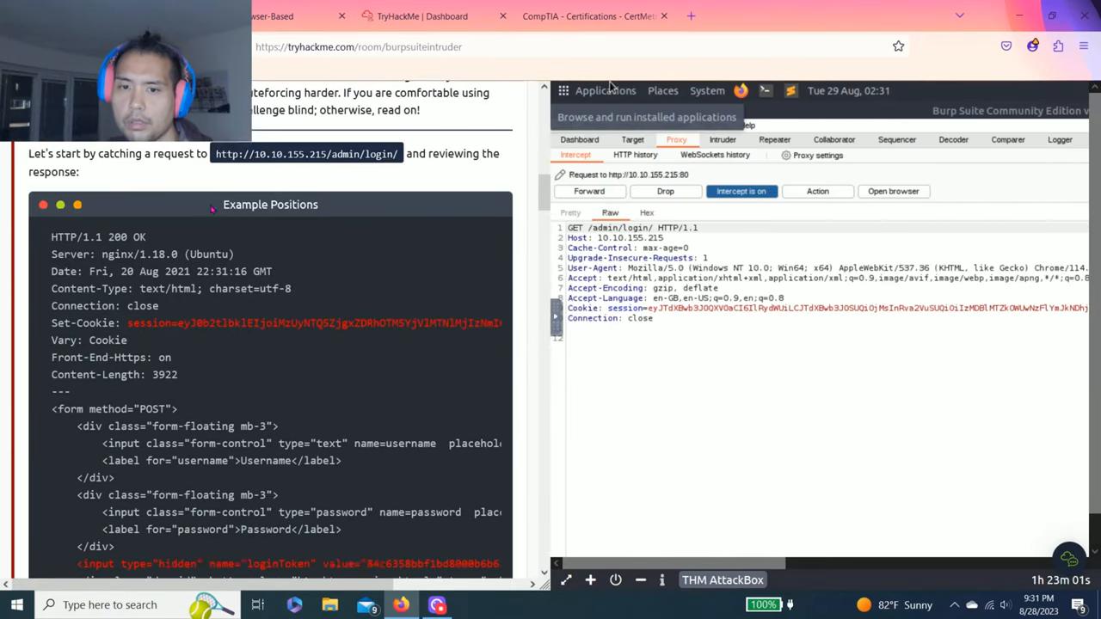
pyautogui.scroll(-3)
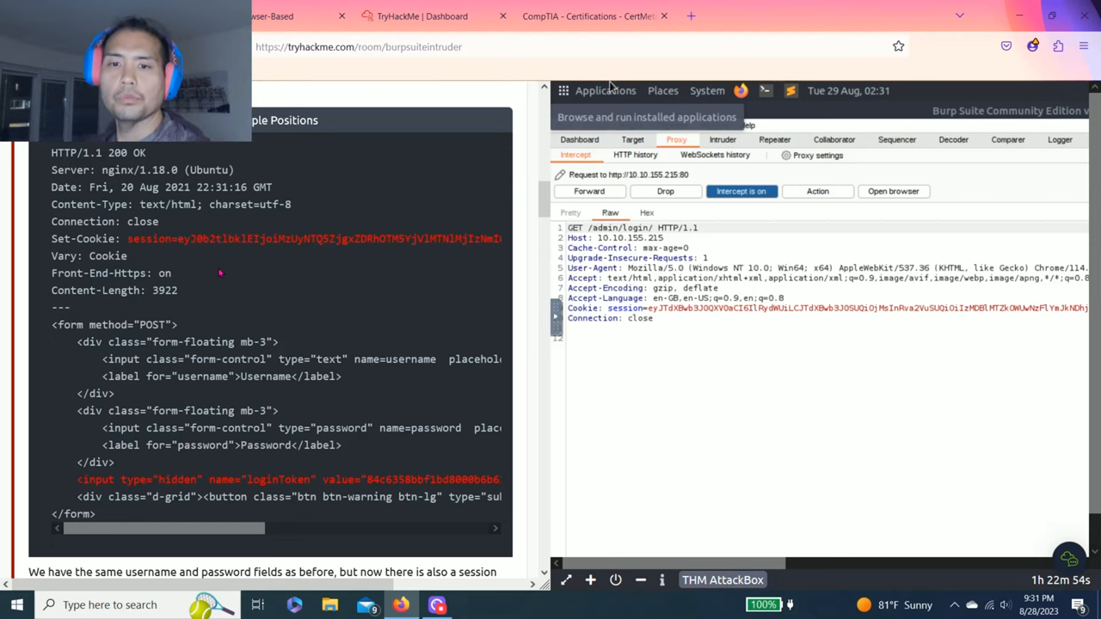
pyautogui.scroll(-3)
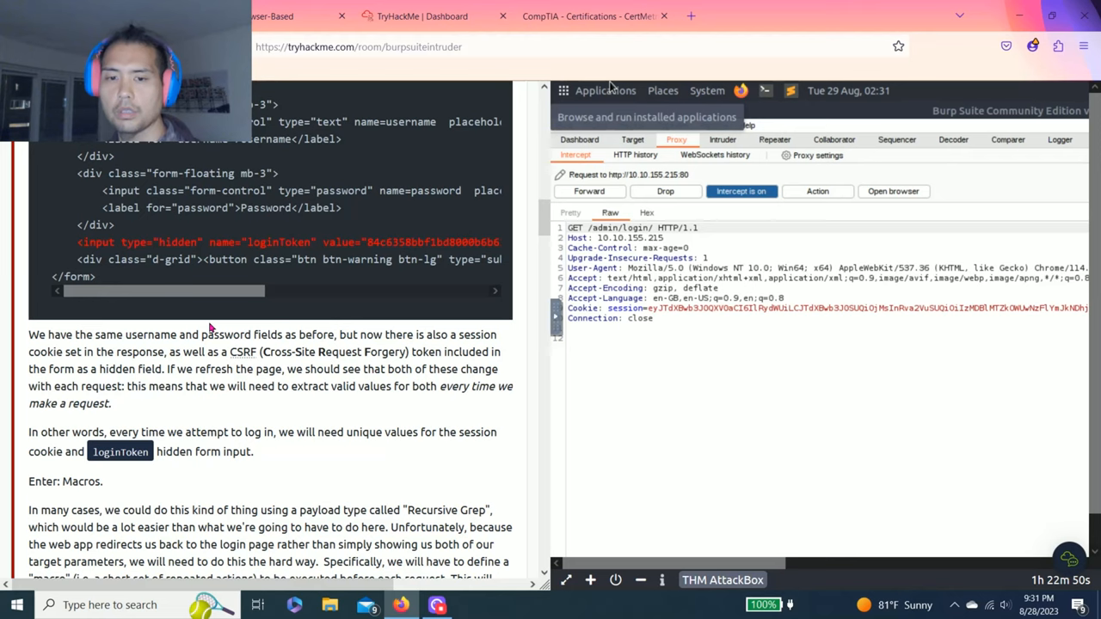
pyautogui.scroll(-3)
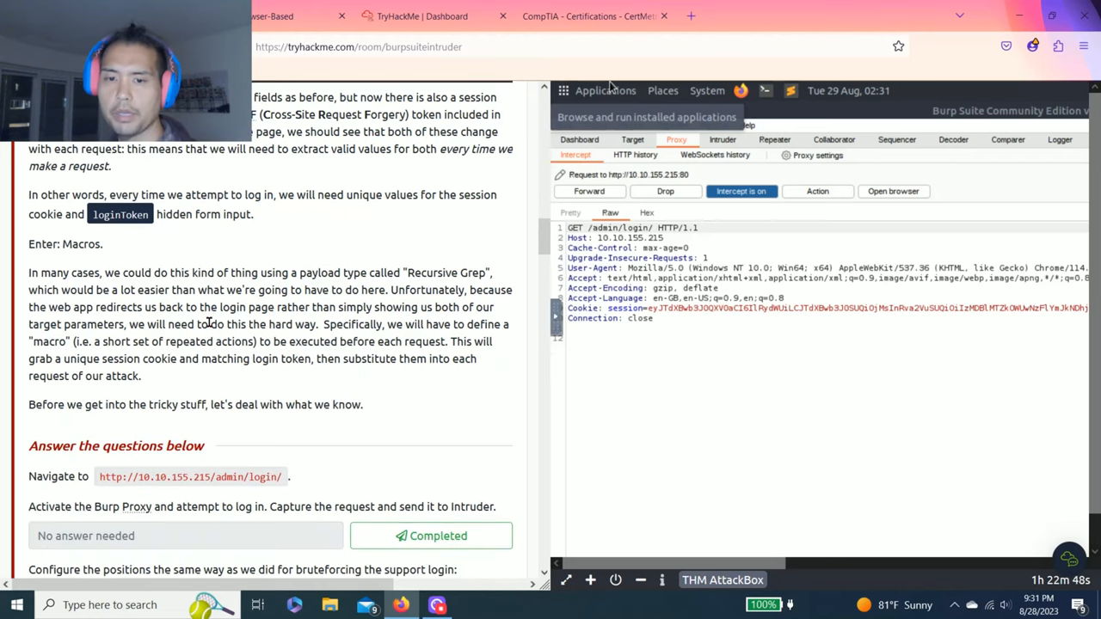
pyautogui.scroll(-3)
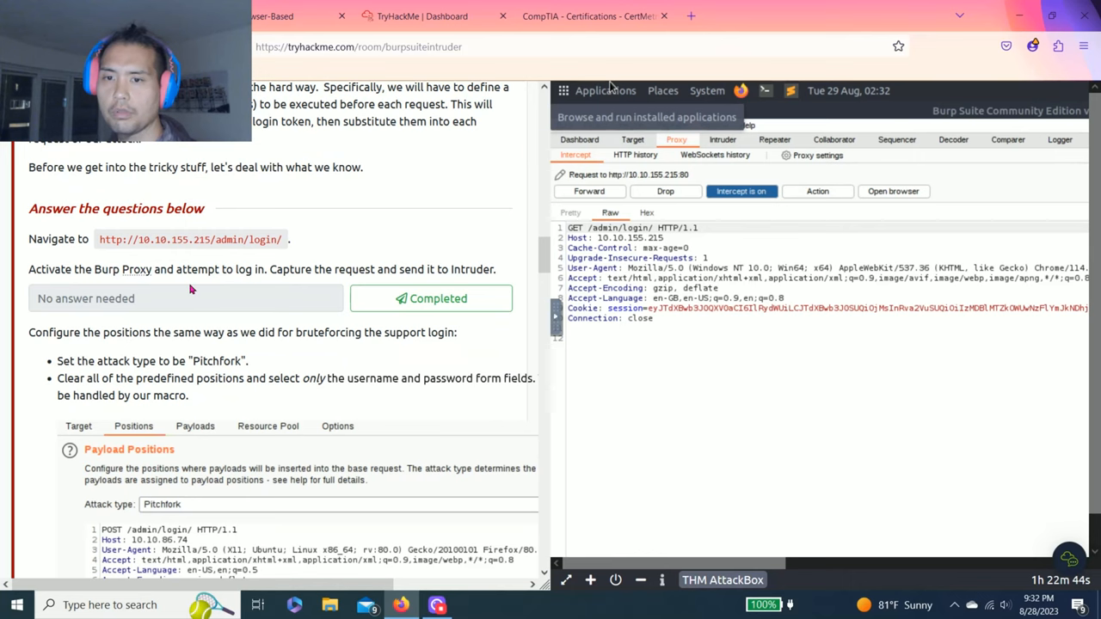
pyautogui.scroll(-3)
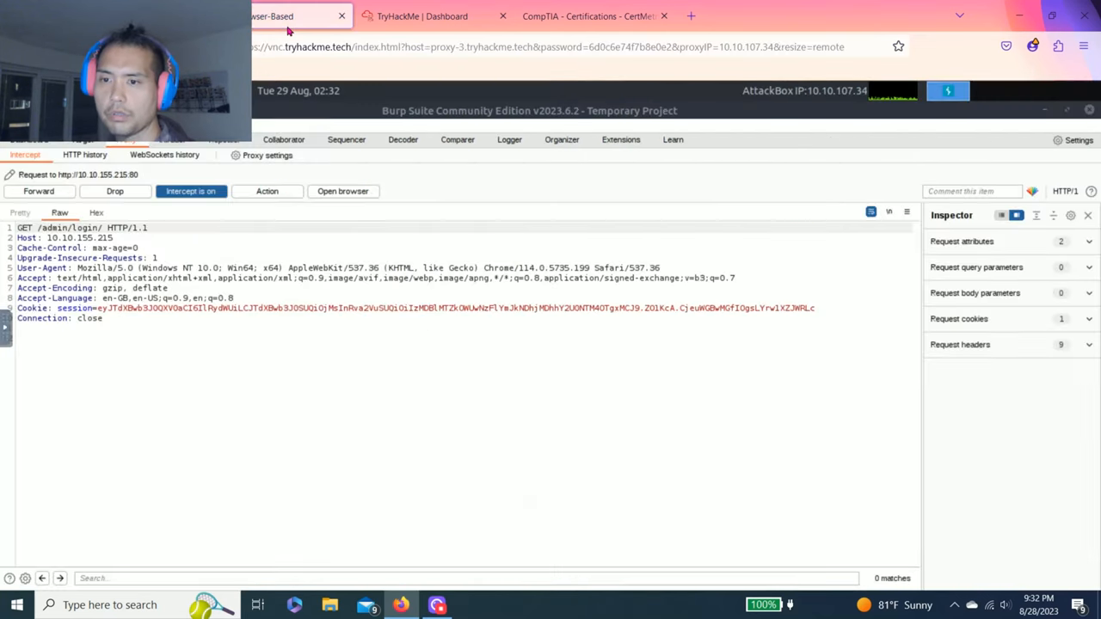
pyautogui.click(190, 191)
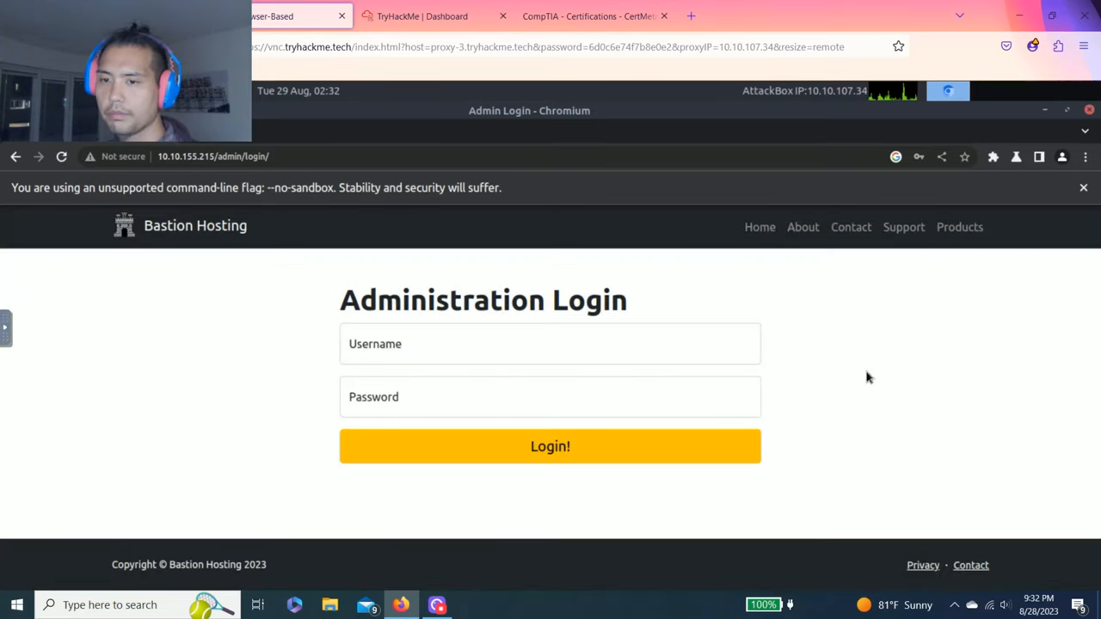
pyautogui.write('at')
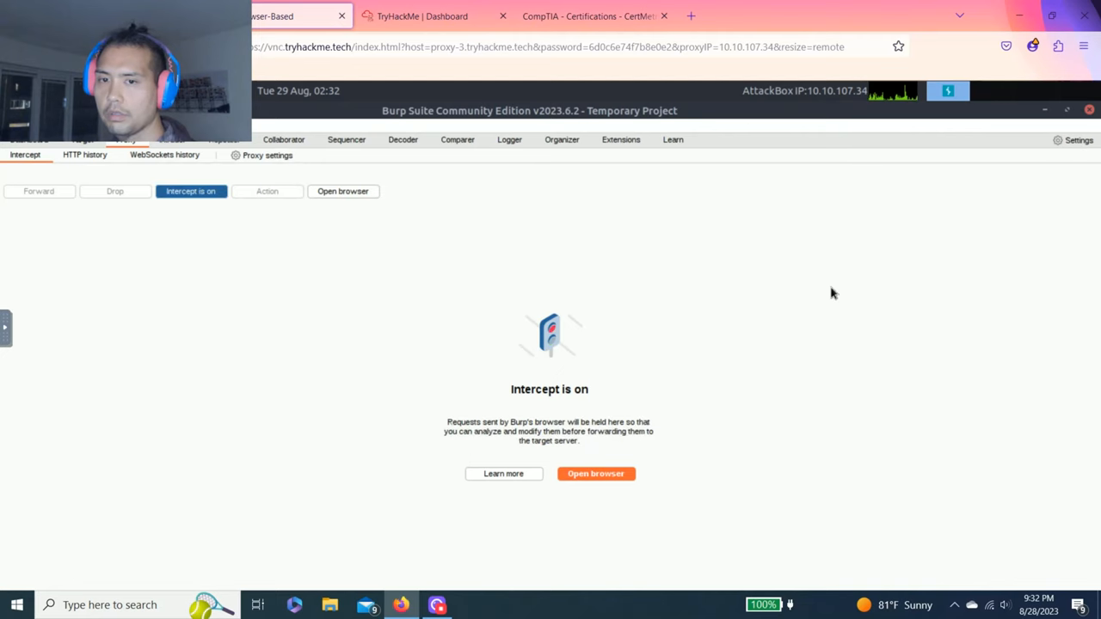
pyautogui.click(595, 473)
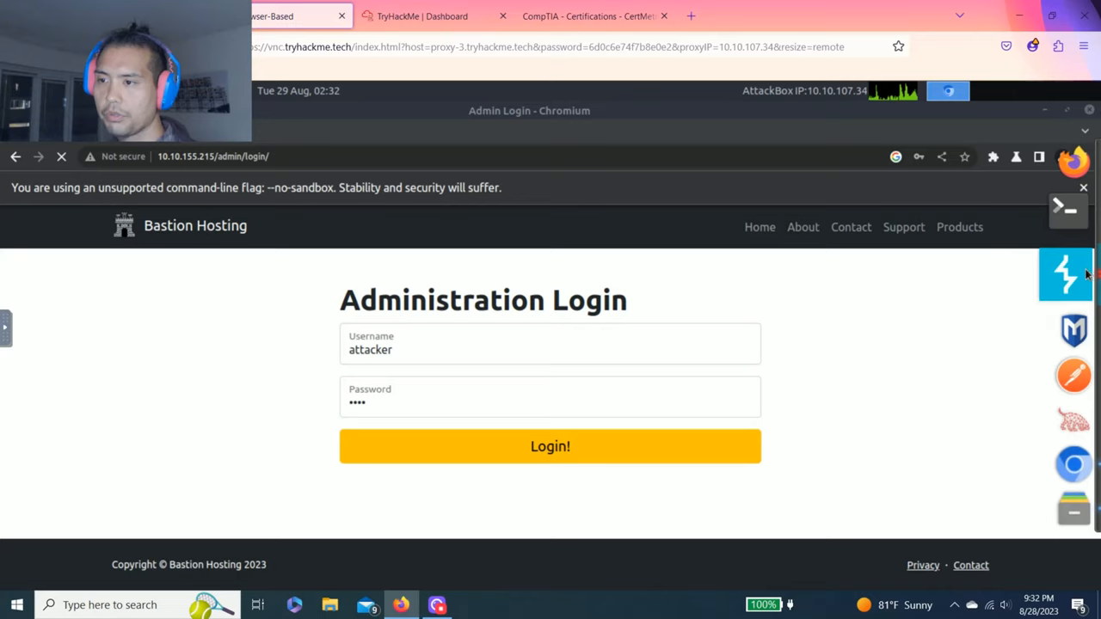
pyautogui.click(549, 445)
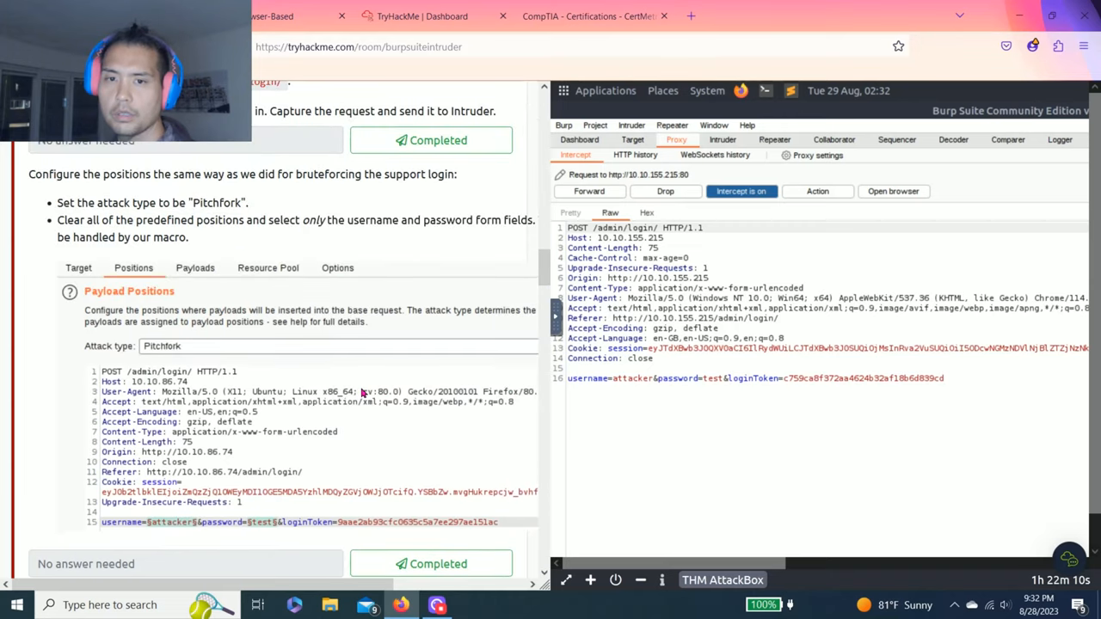
# Step: Send the login POST to Intruder as Pitchfork and mark both questions complete
pyautogui.scroll(-3)
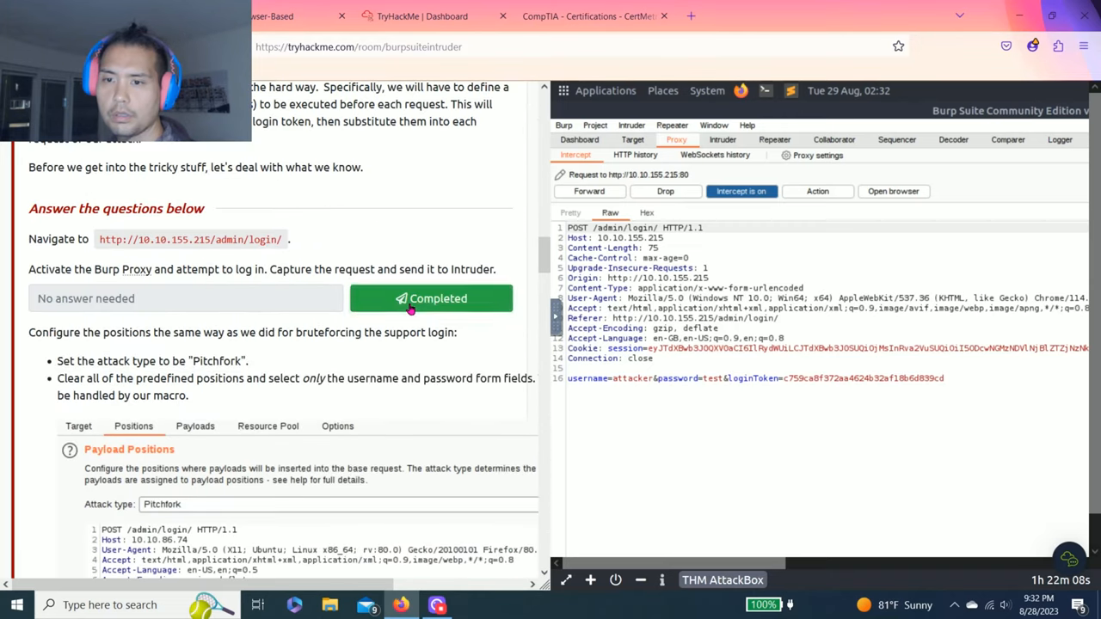
pyautogui.click(431, 298)
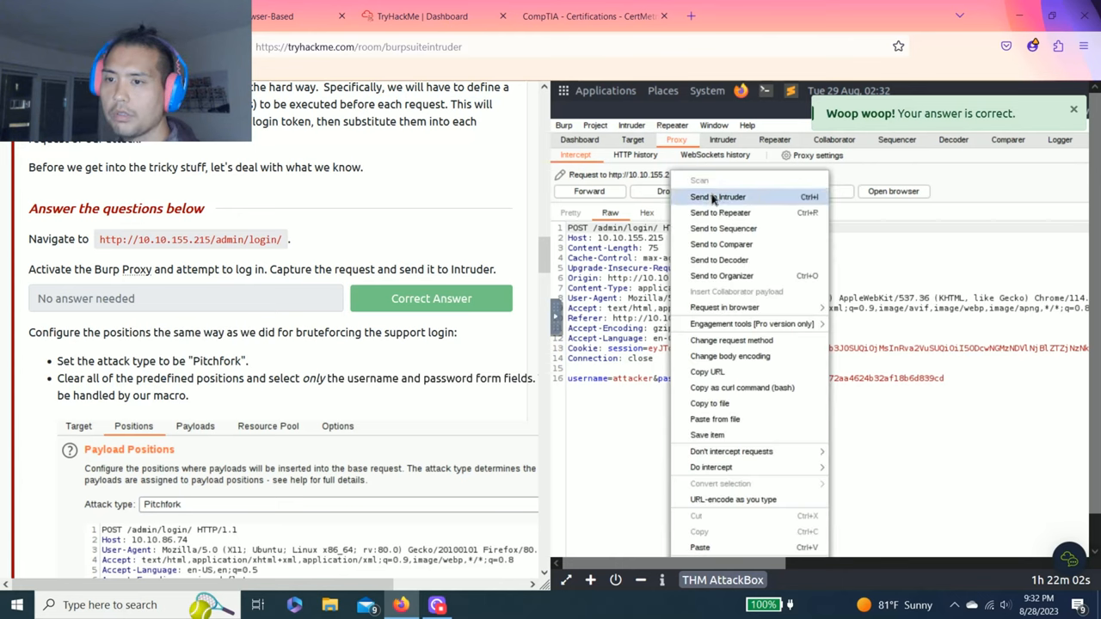
pyautogui.click(717, 197)
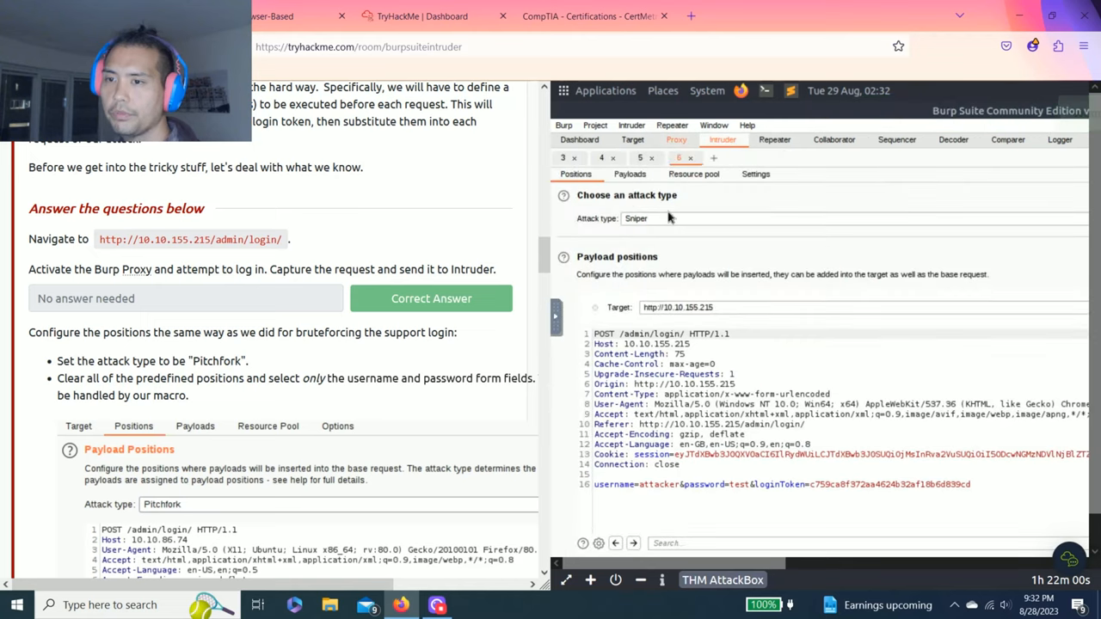
pyautogui.click(636, 218)
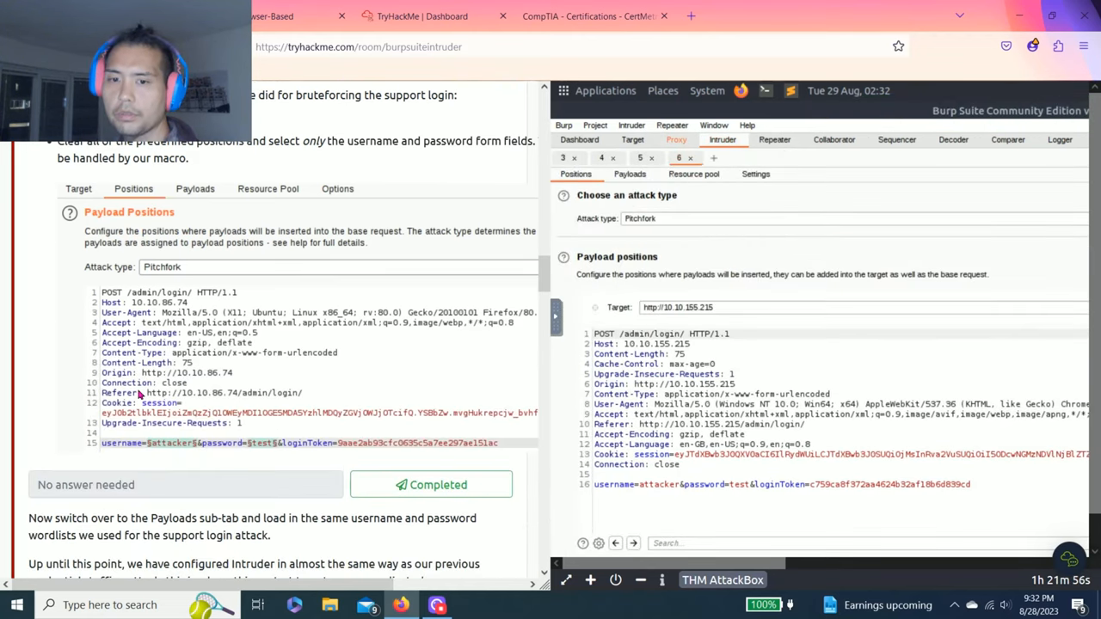
pyautogui.scroll(-3)
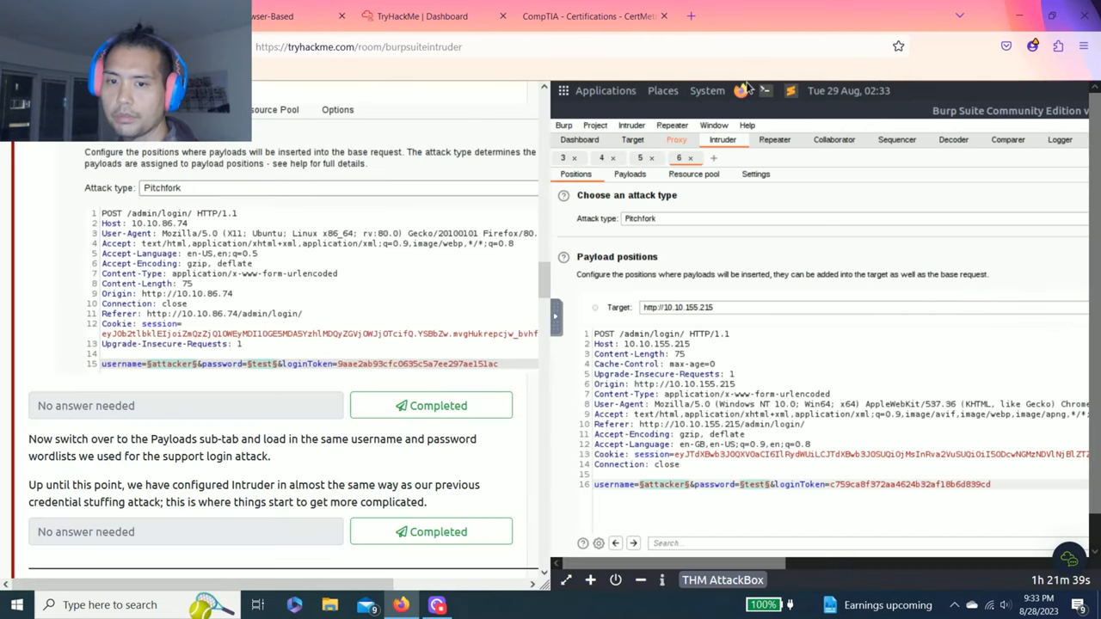
pyautogui.moveTo(316, 305)
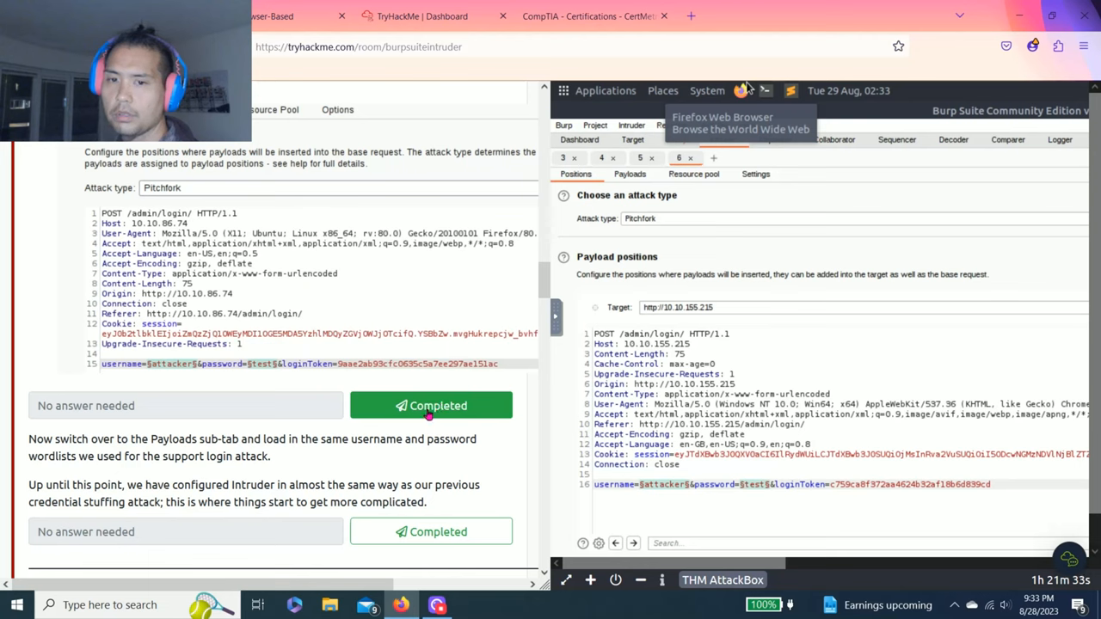
pyautogui.click(430, 405)
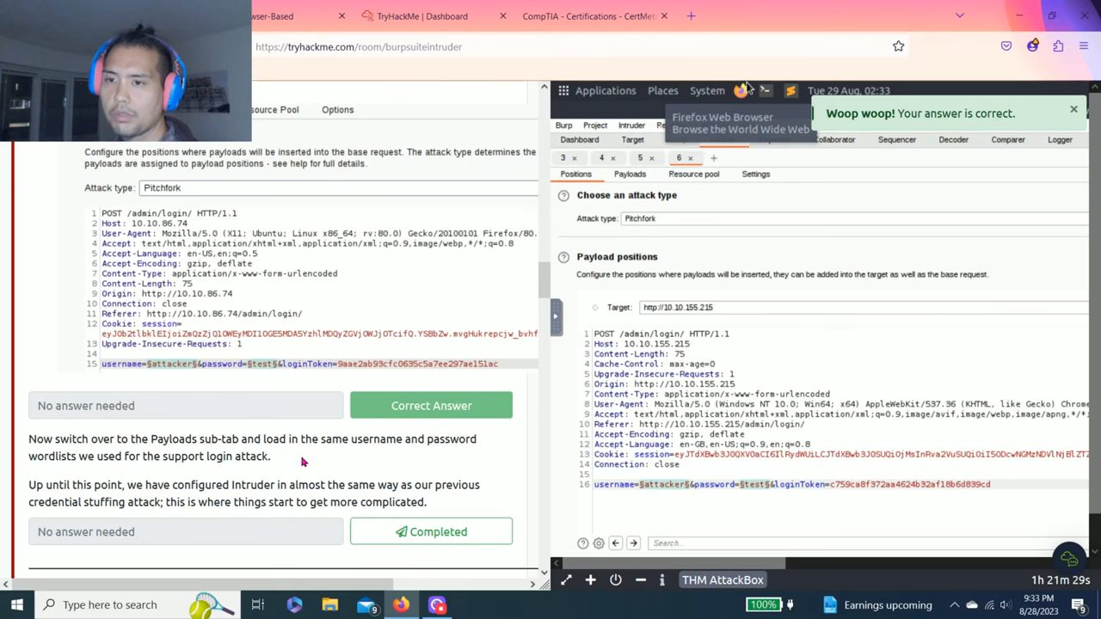
# Step: Load a 100-entry password wordlist from BastionHostingCreds into payload set 2
pyautogui.click(629, 174)
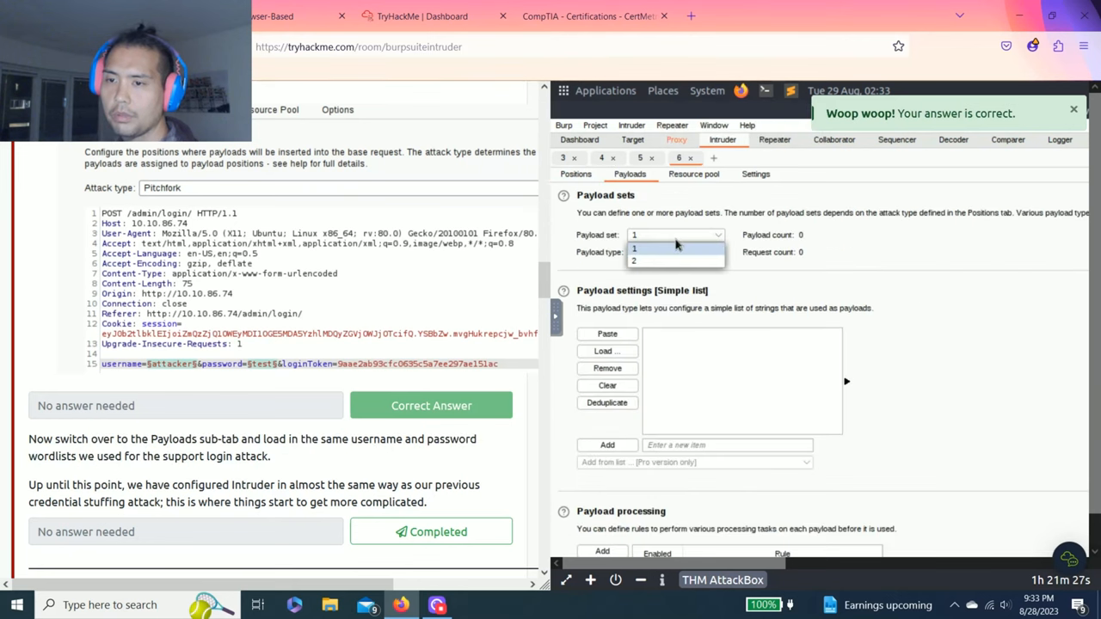
pyautogui.click(606, 351)
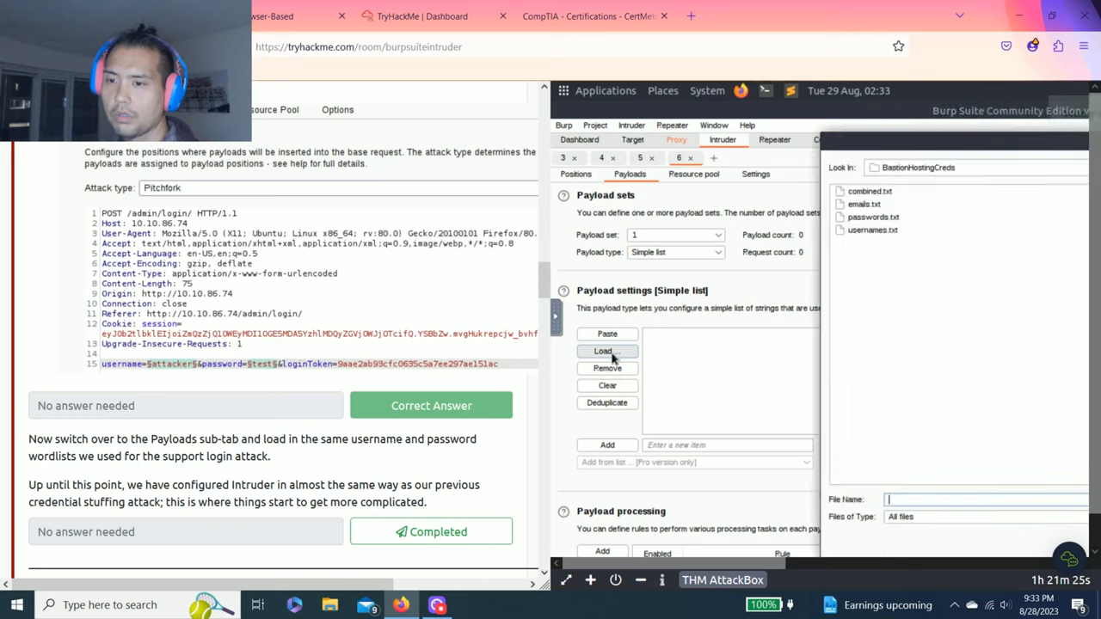
pyautogui.click(872, 230)
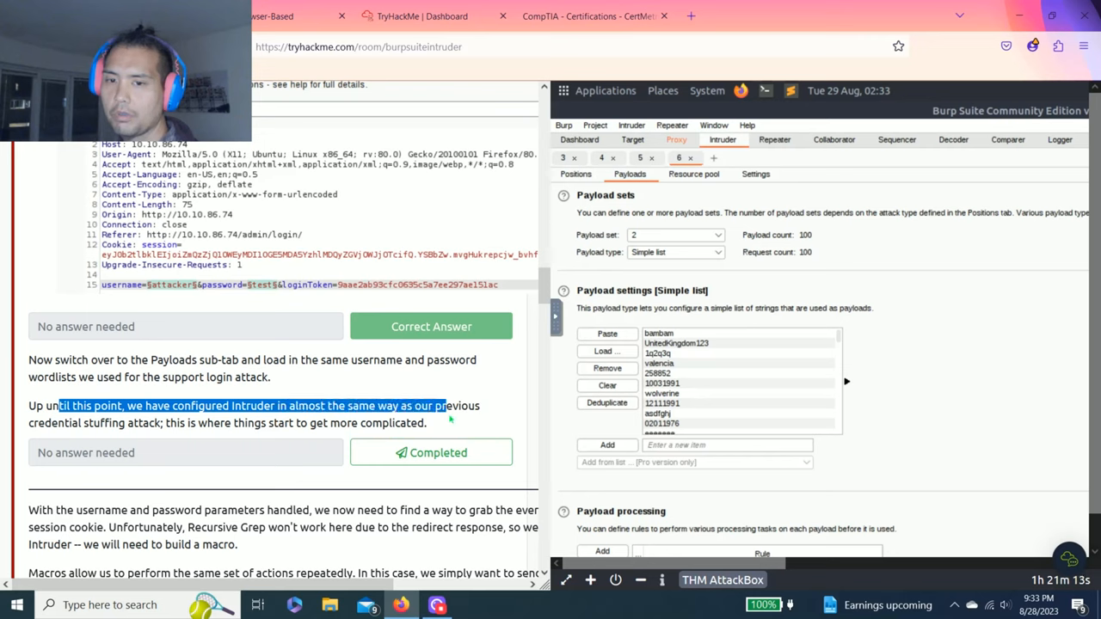
# Step: Mark the payload wordlist question complete on TryHackMe and type 'Grab CSRFD'
pyautogui.click(285, 422)
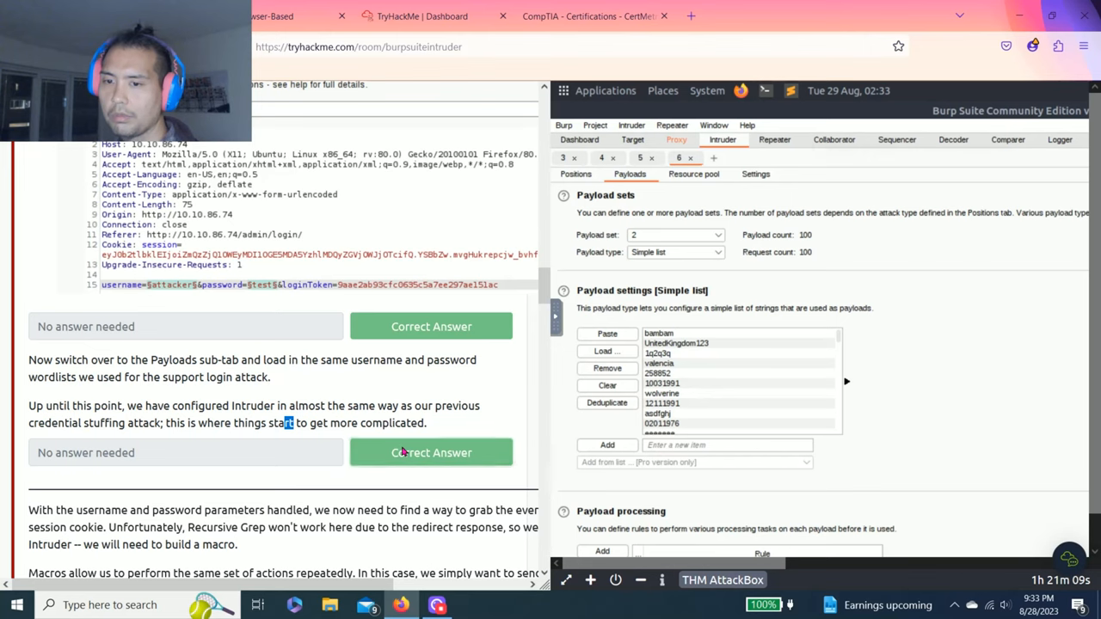
pyautogui.click(430, 453)
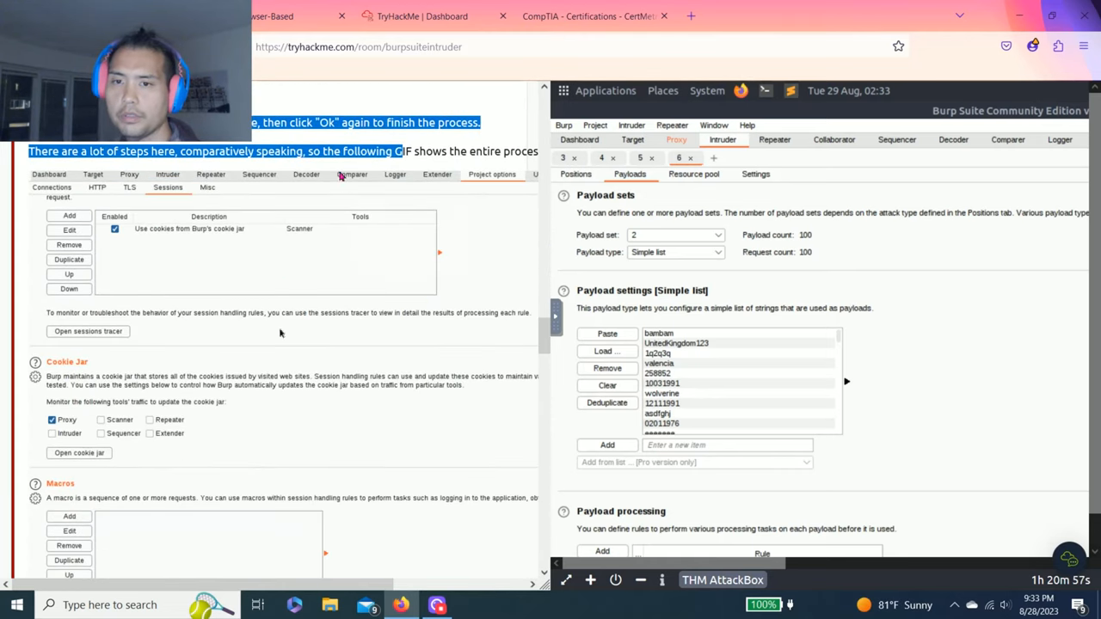
pyautogui.moveTo(81, 517)
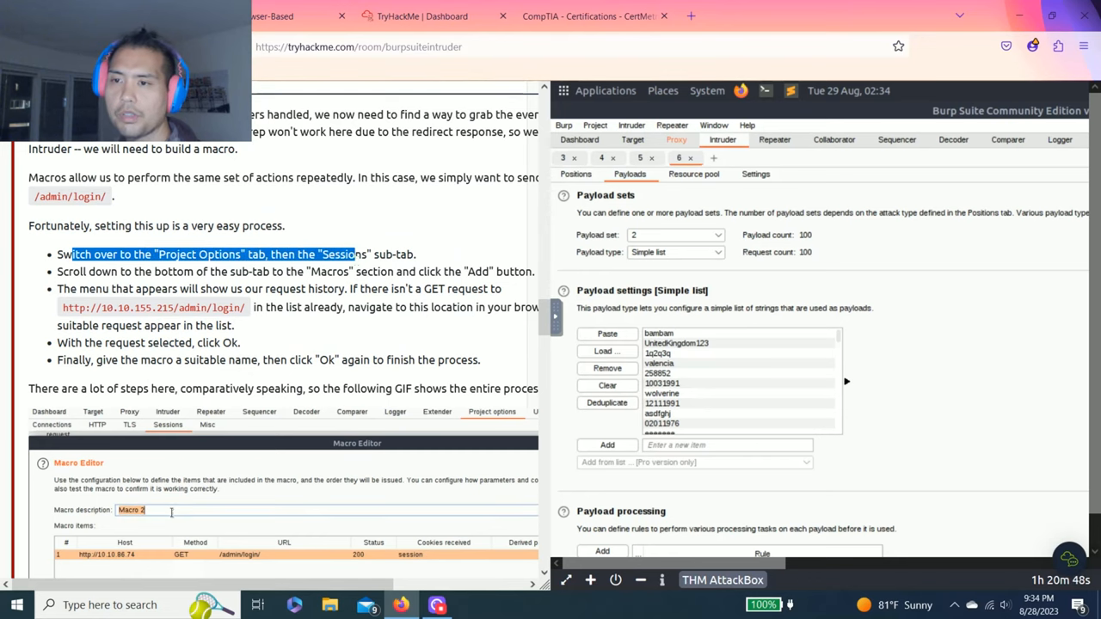
pyautogui.write('Grab CSRFD')
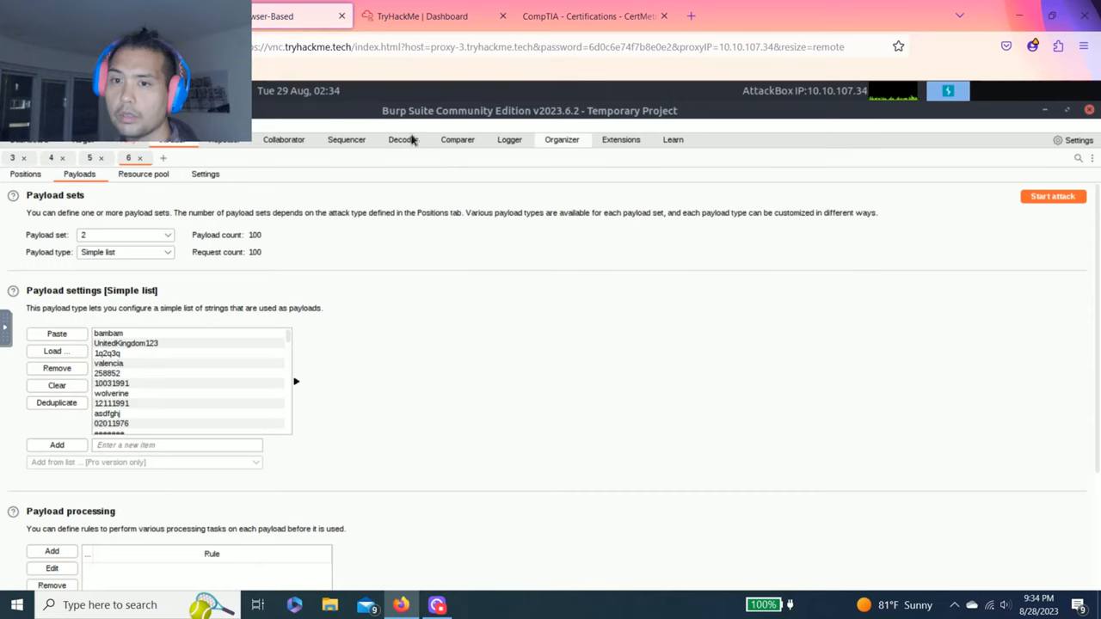
# Step: Browse Burp's Extensions, Organizer and Logger panels, ending back on Extensions
pyautogui.click(620, 139)
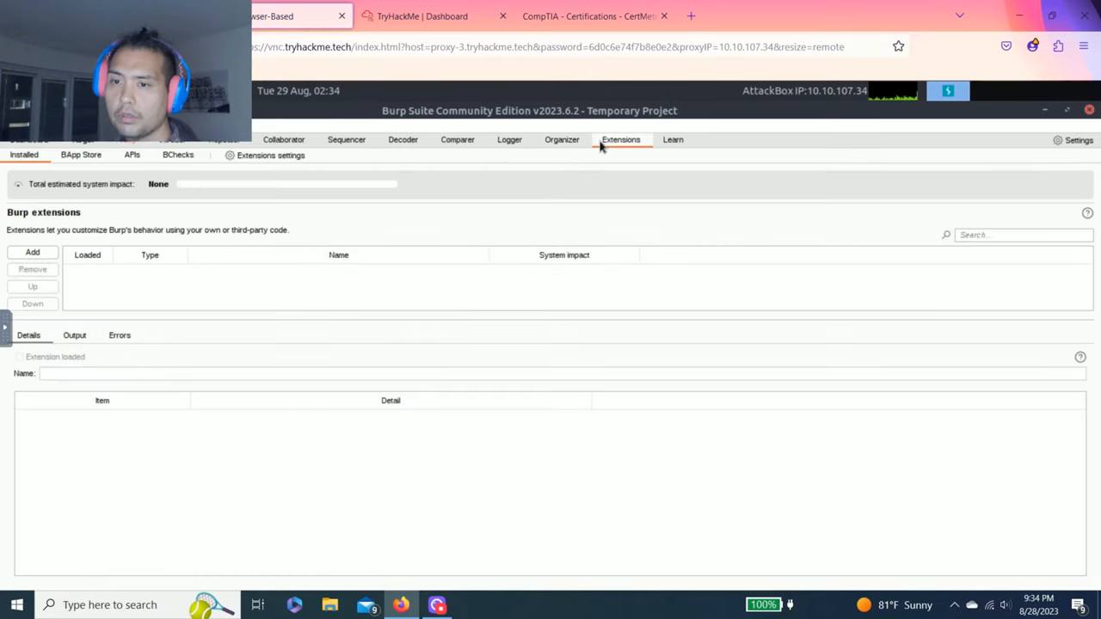
pyautogui.click(562, 139)
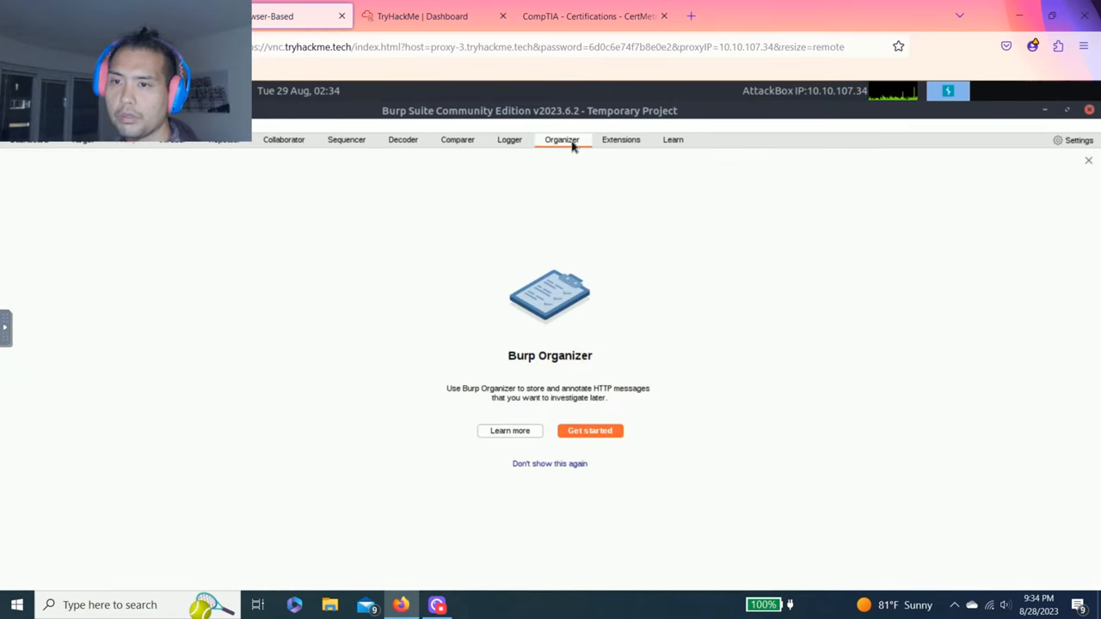
pyautogui.click(509, 139)
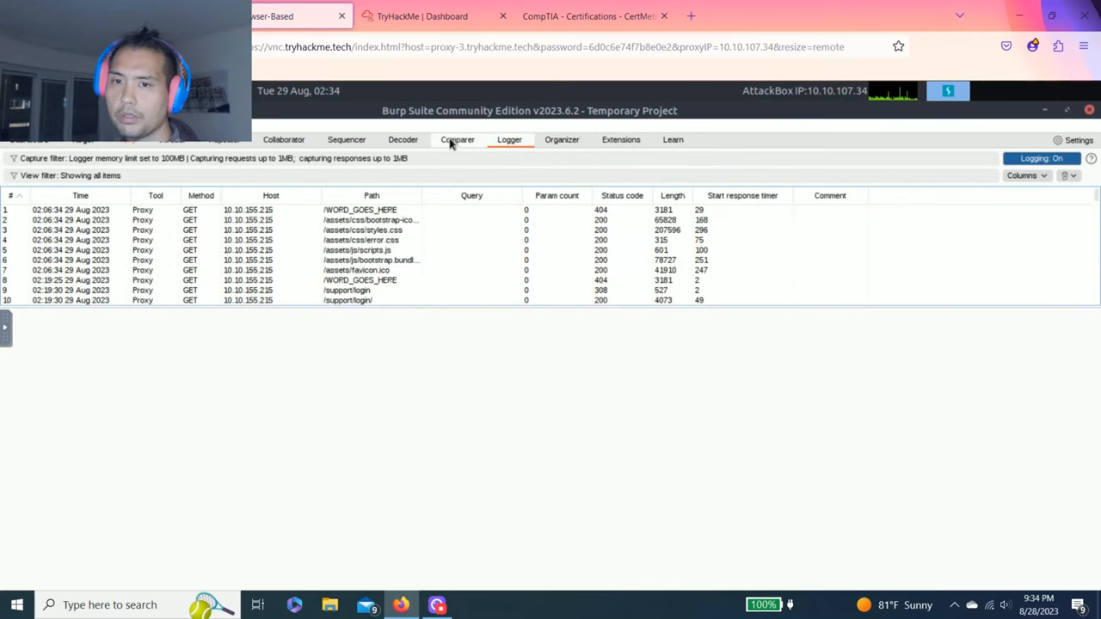
pyautogui.click(457, 140)
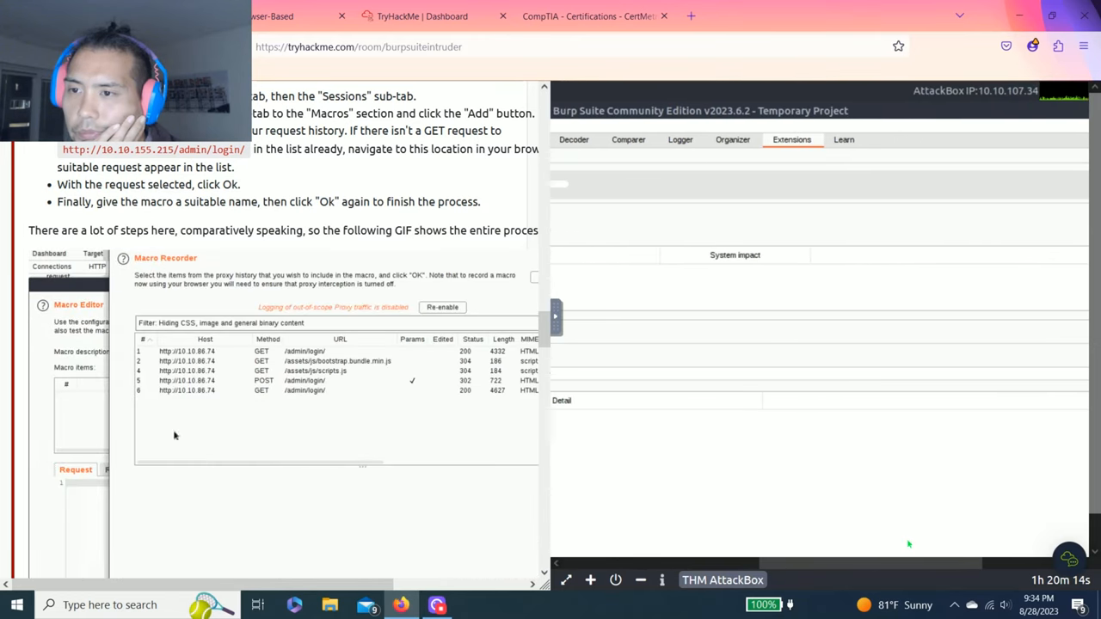
pyautogui.click(186, 390)
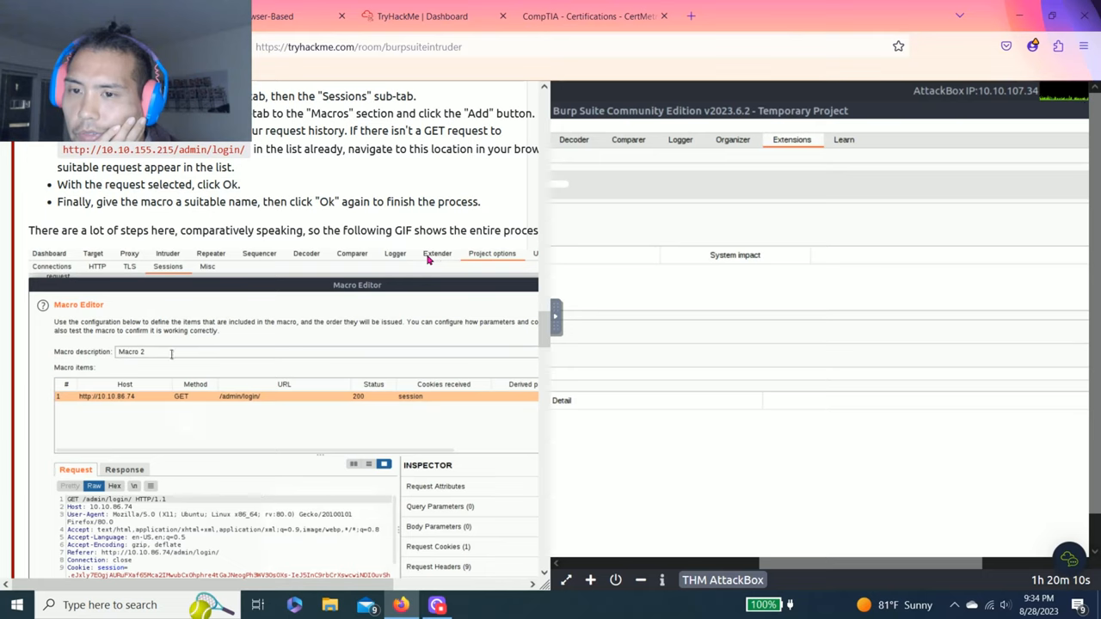
pyautogui.write('G')
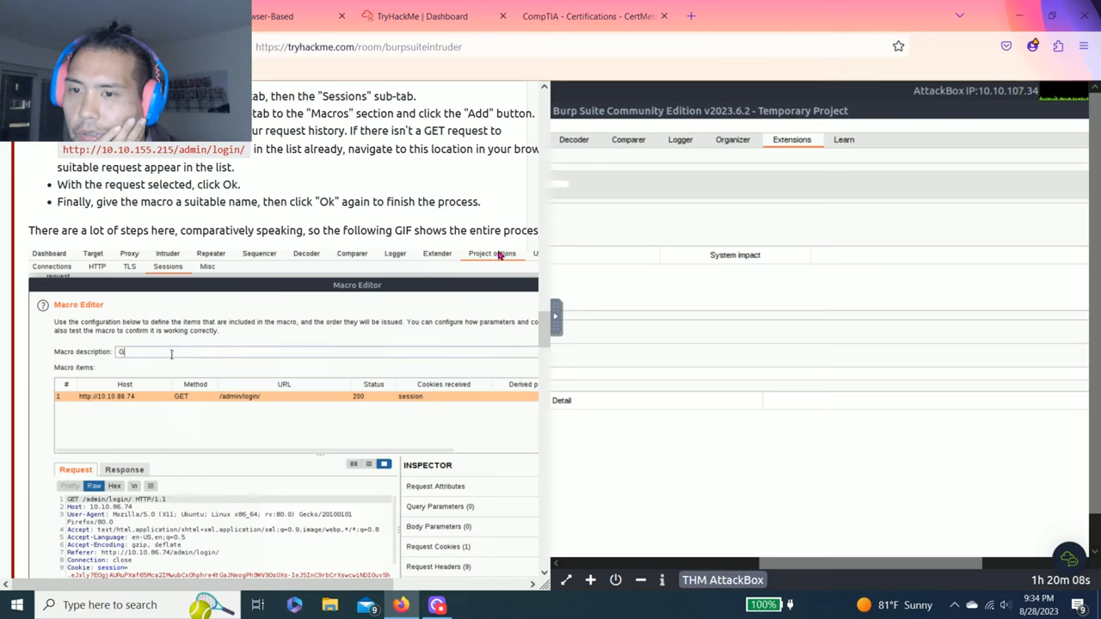
pyautogui.write('rab CSRFD')
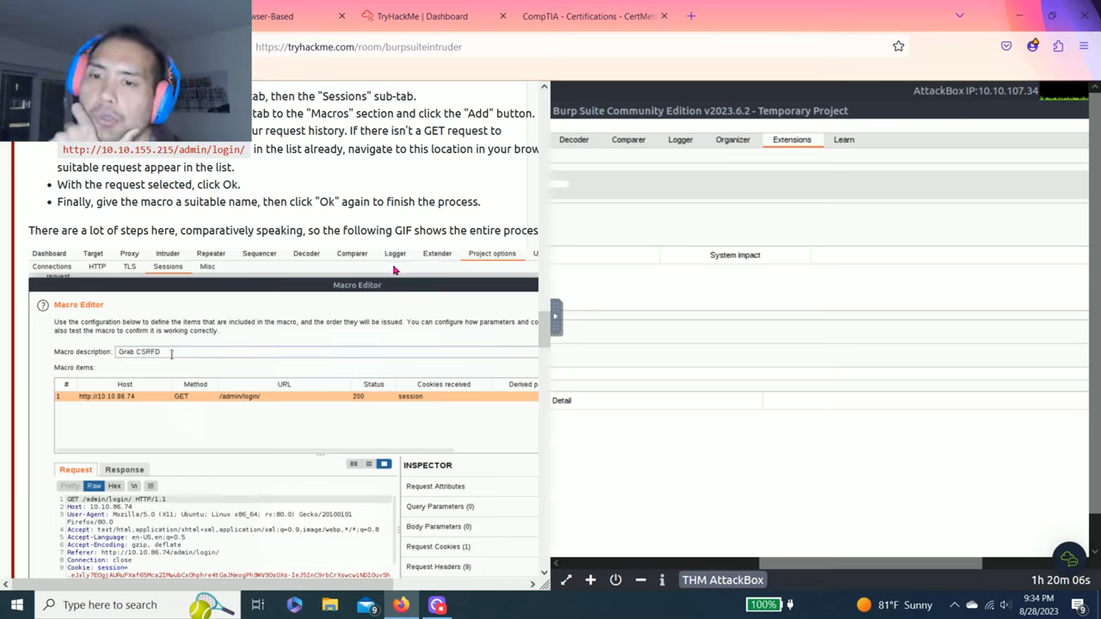
pyautogui.scroll(-3)
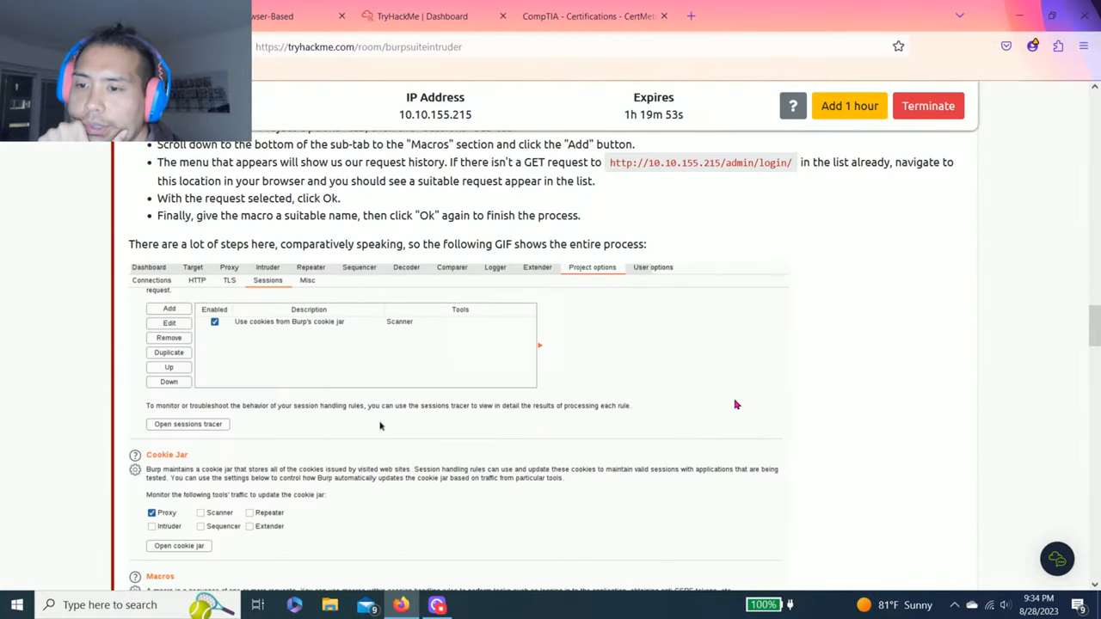
# Step: Scroll down Task 12 and mark the start-the-attack question as completed
pyautogui.scroll(-3)
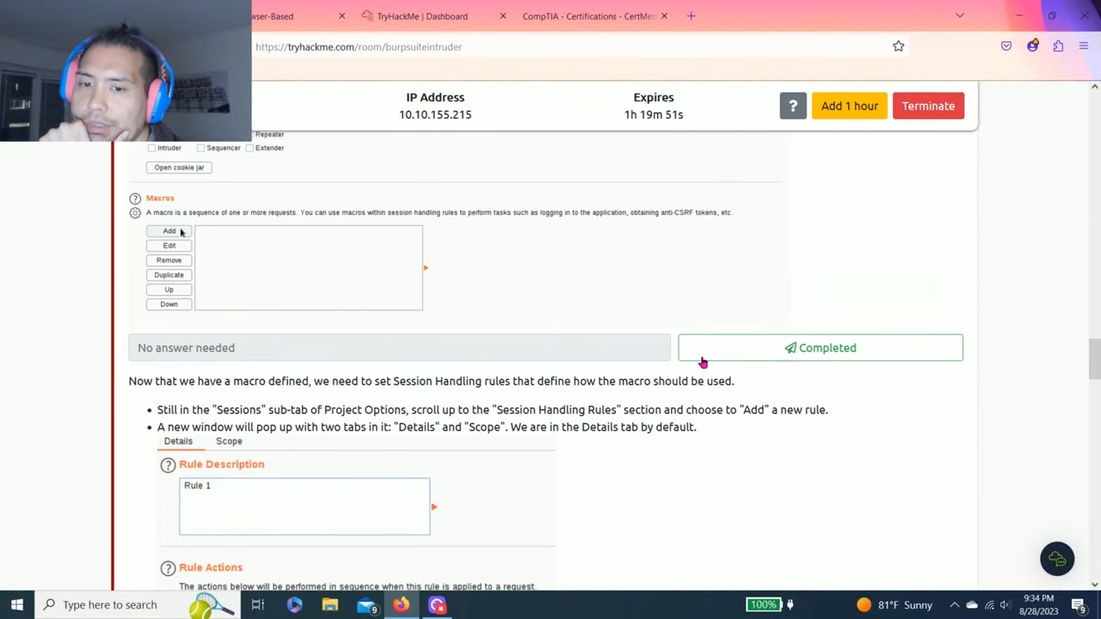
pyautogui.scroll(-3)
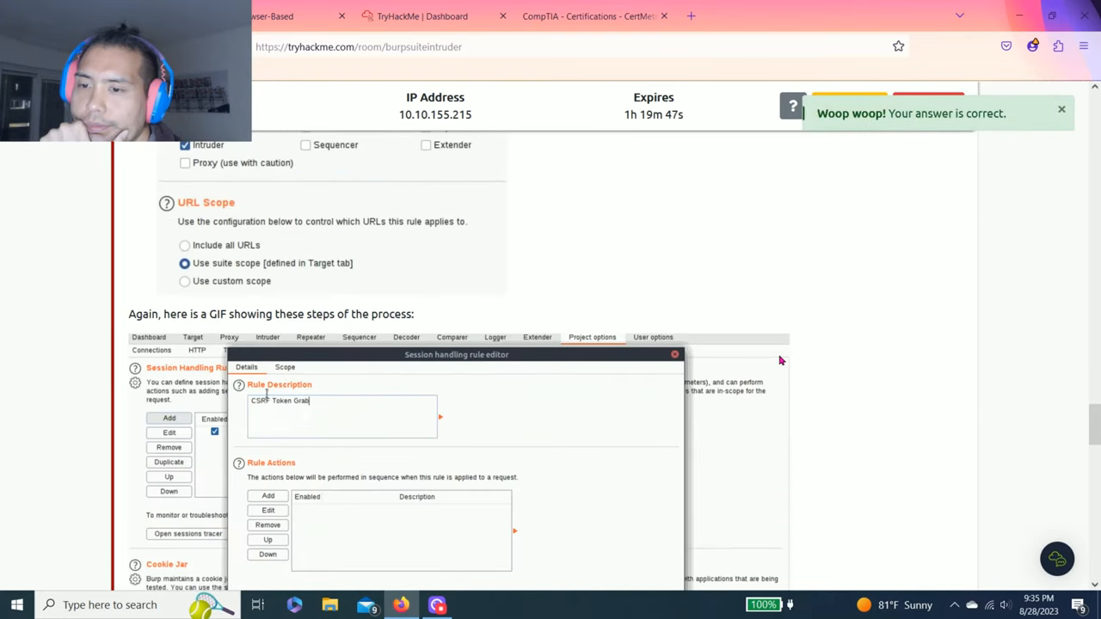
pyautogui.scroll(-3)
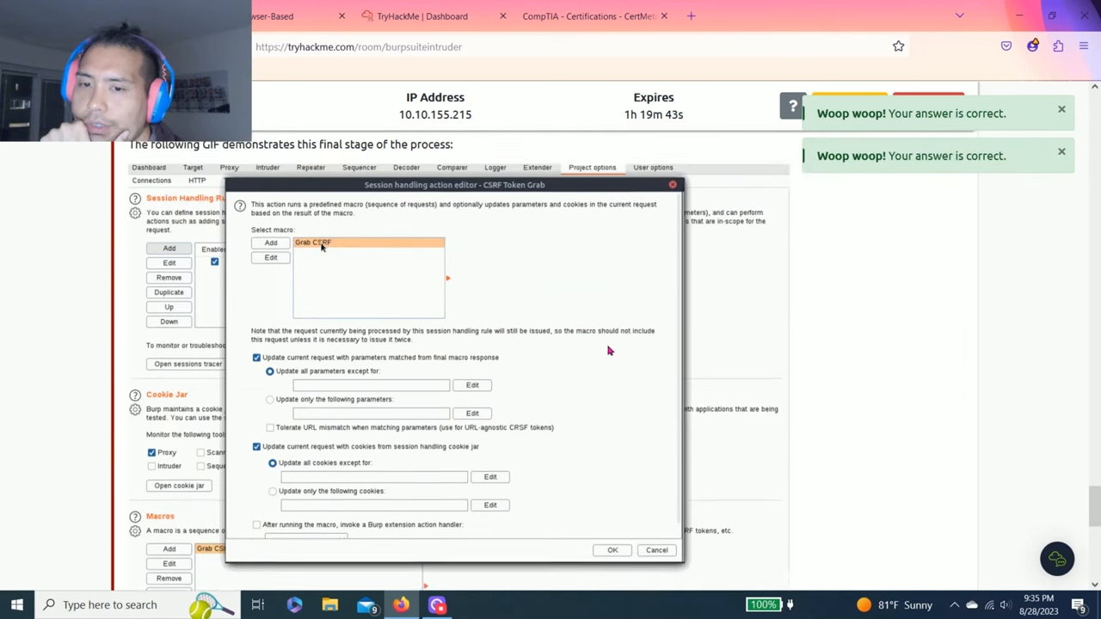
pyautogui.scroll(-3)
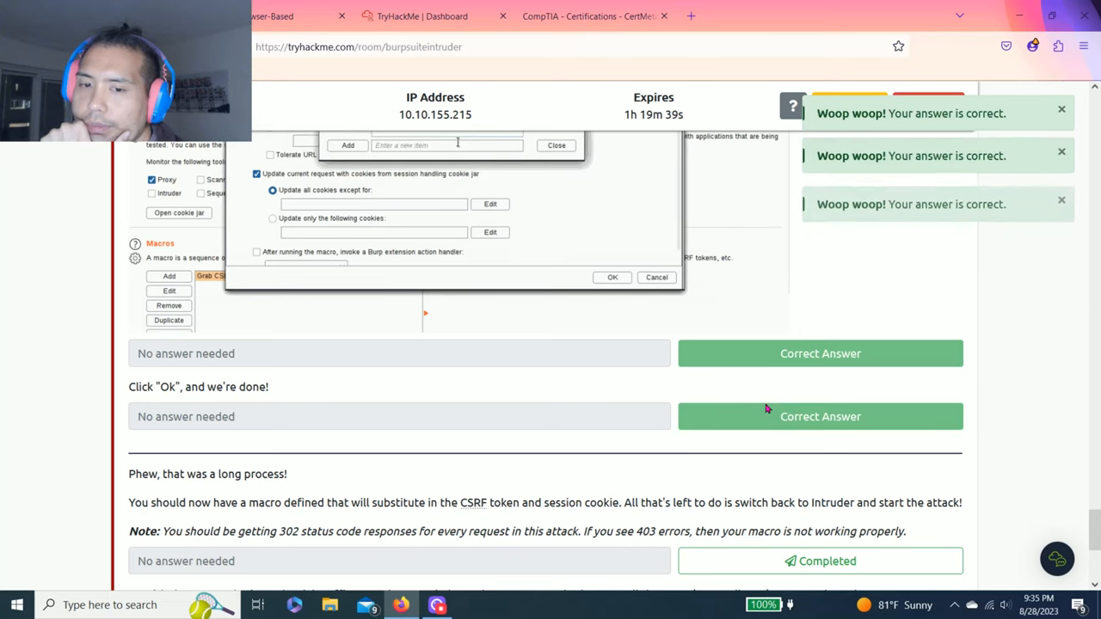
pyautogui.click(612, 277)
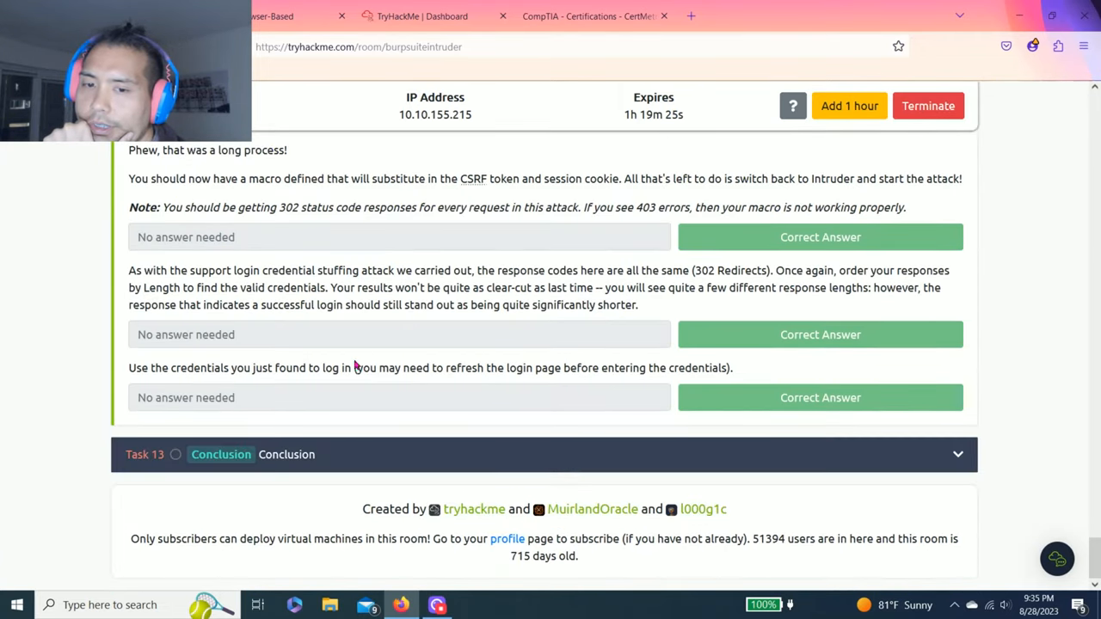
# Step: Mark 'I can use Intruder!' completed and open the bonus Repeater room link
pyautogui.scroll(-3)
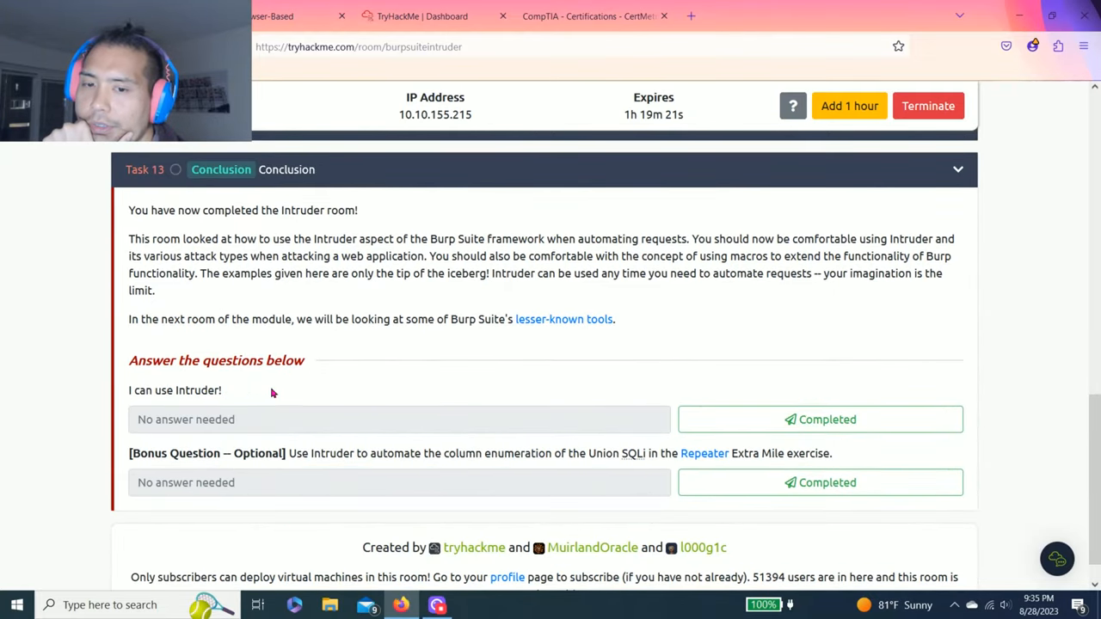
pyautogui.click(819, 419)
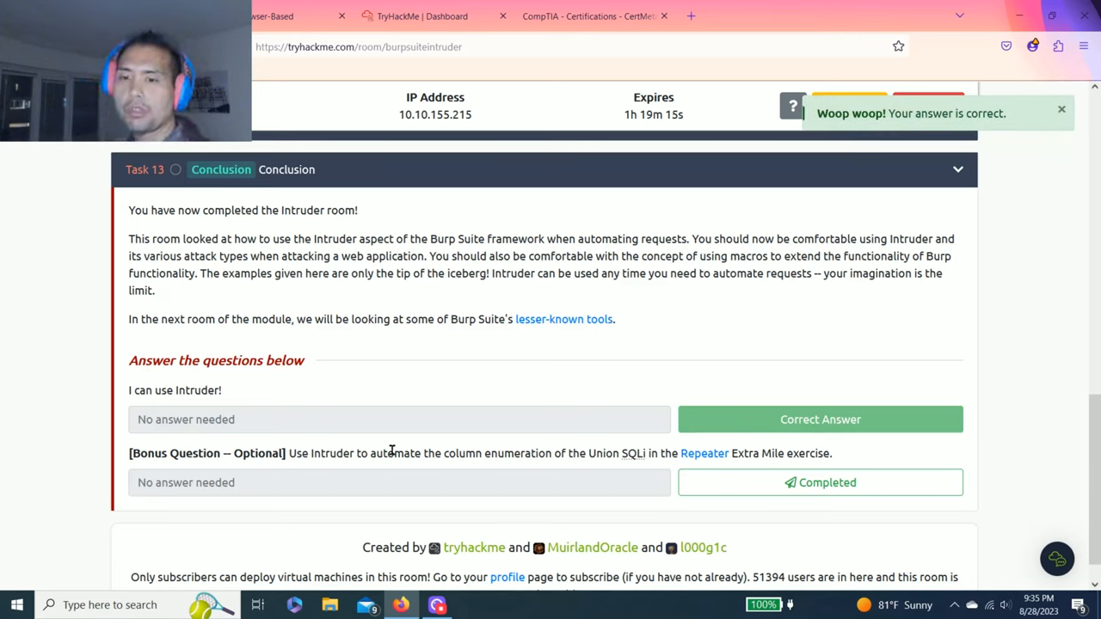
pyautogui.moveTo(297, 454); pyautogui.dragTo(477, 453)
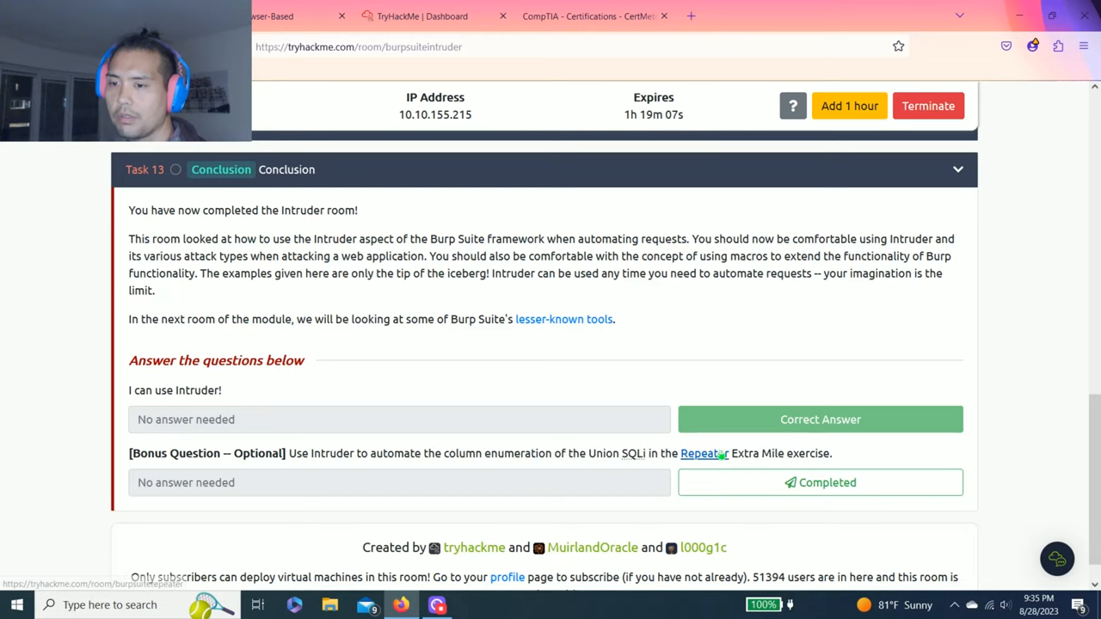
pyautogui.click(703, 453)
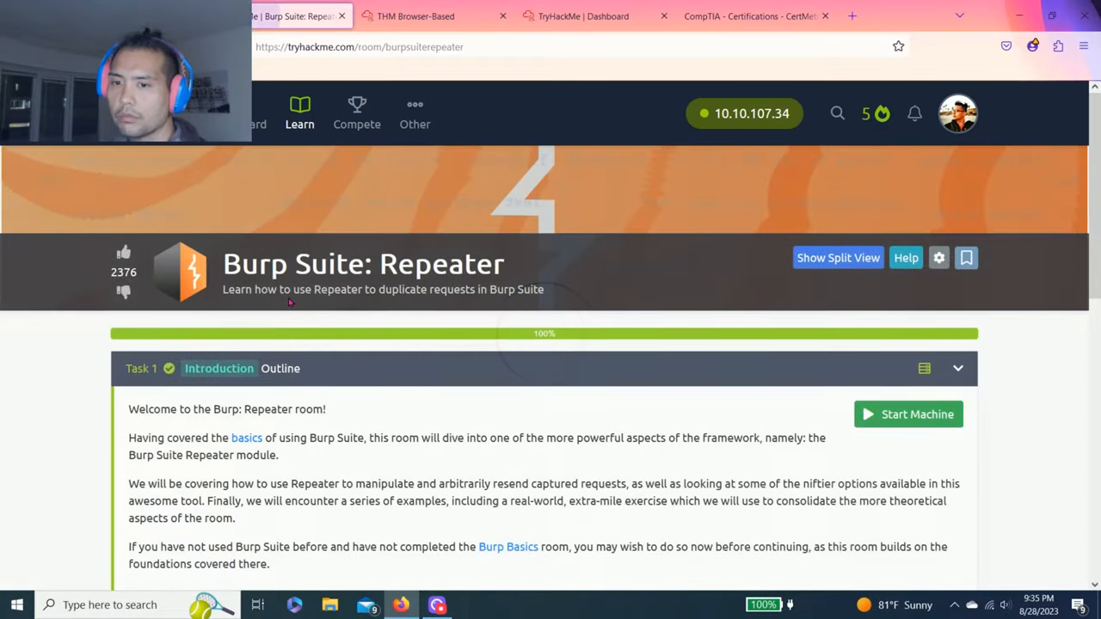
pyautogui.scroll(-3)
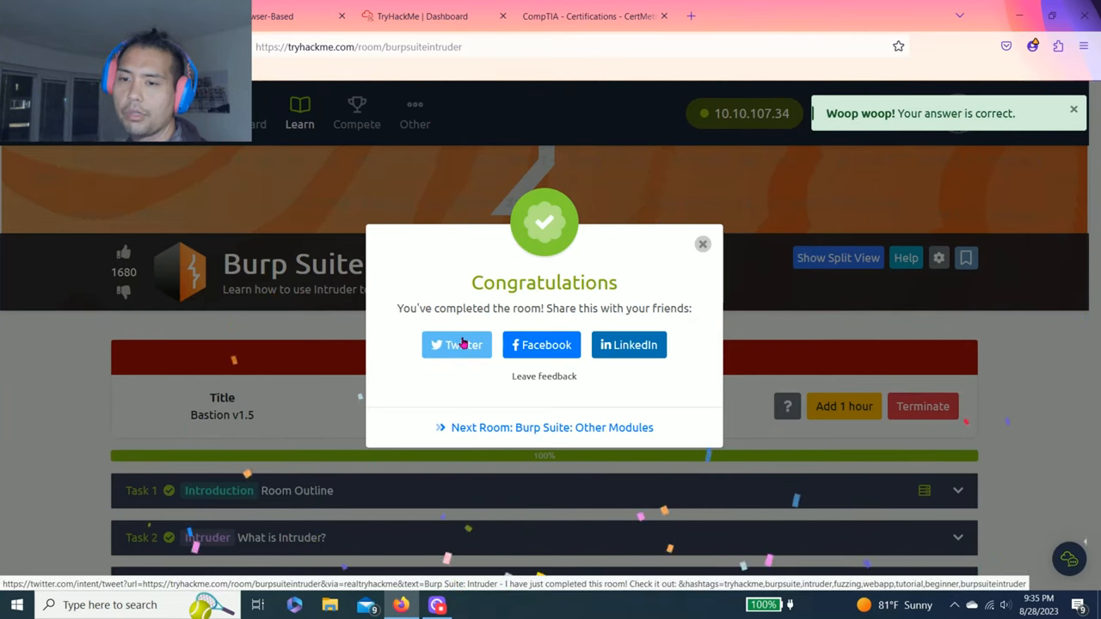
pyautogui.moveTo(628, 345)
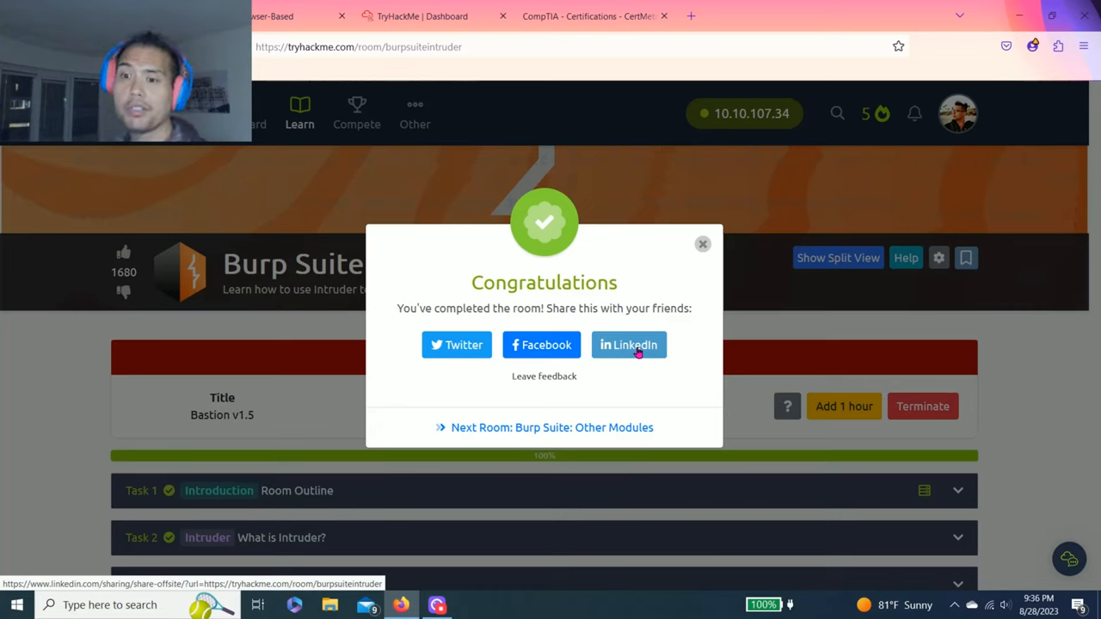
pyautogui.moveTo(694, 322)
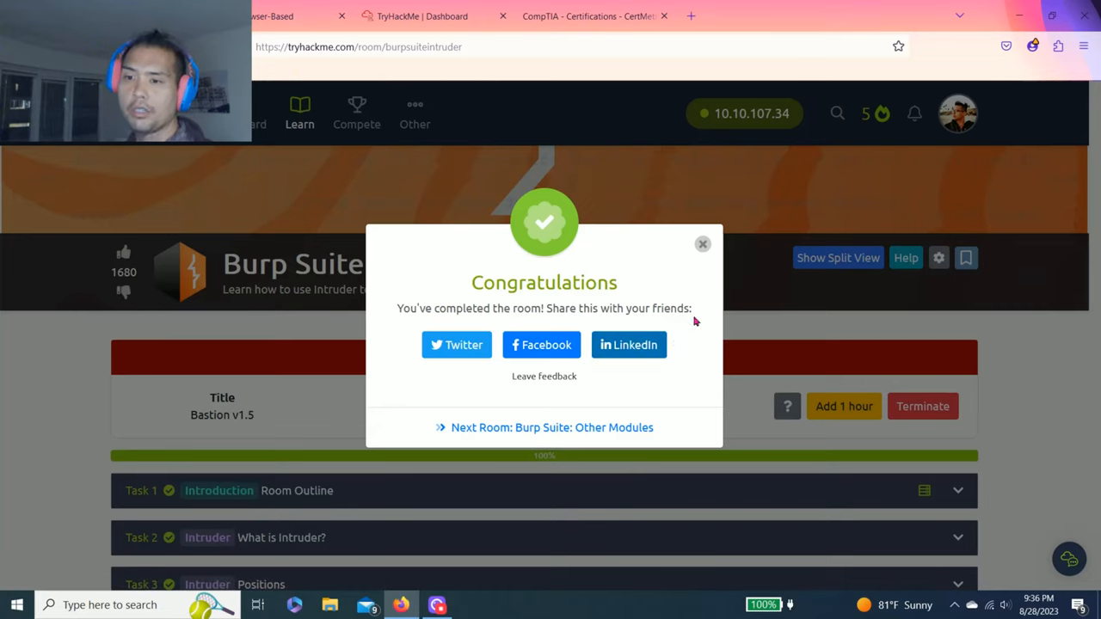